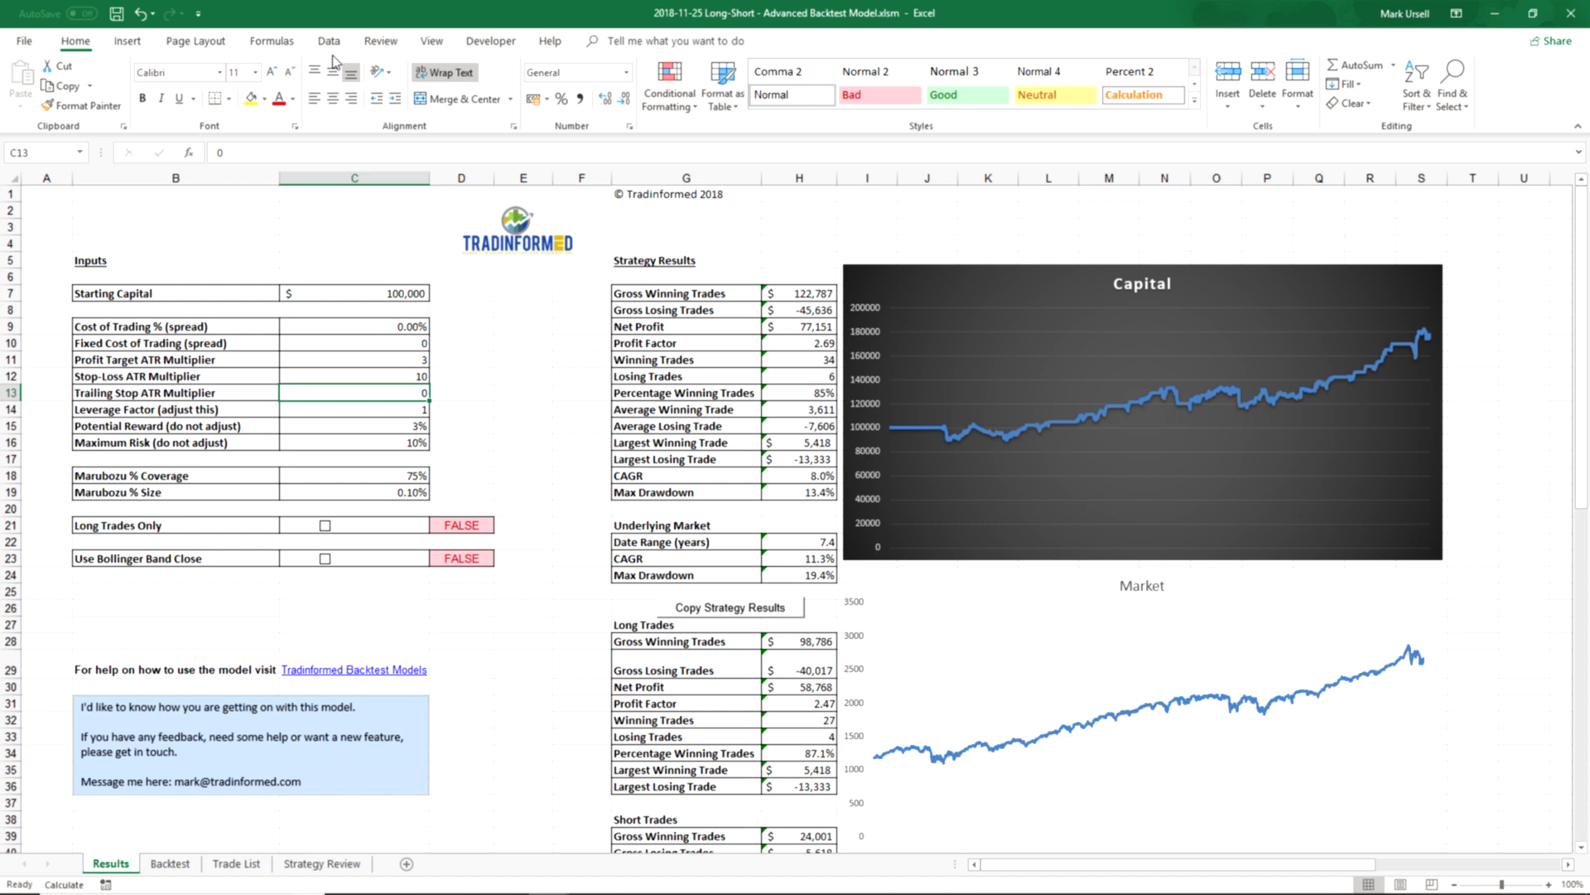
mouse_move(278, 347)
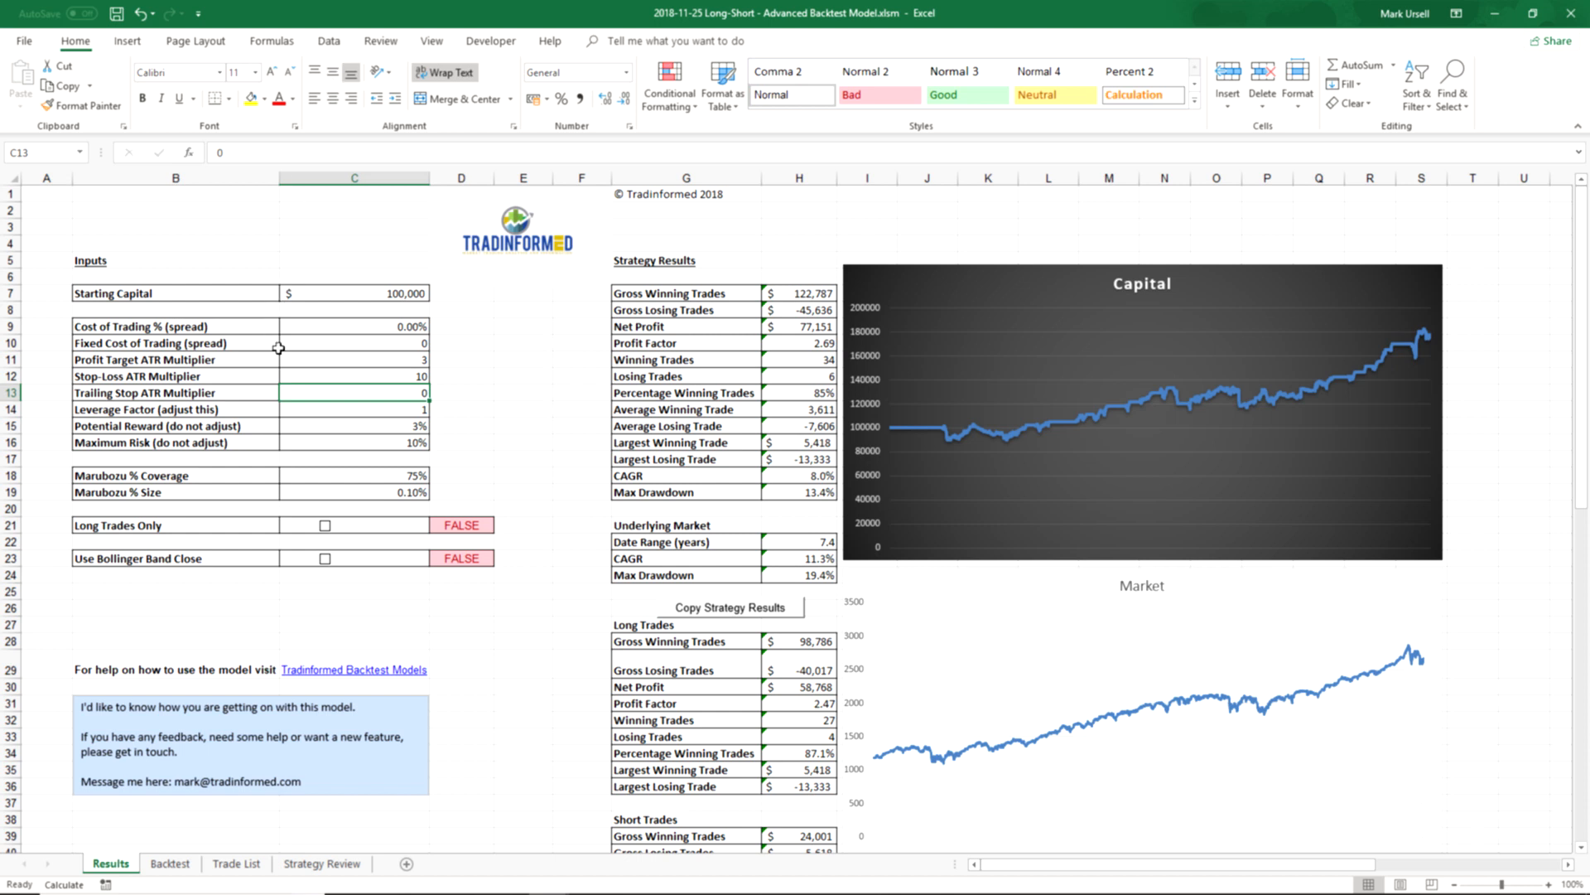
mouse_move(357, 340)
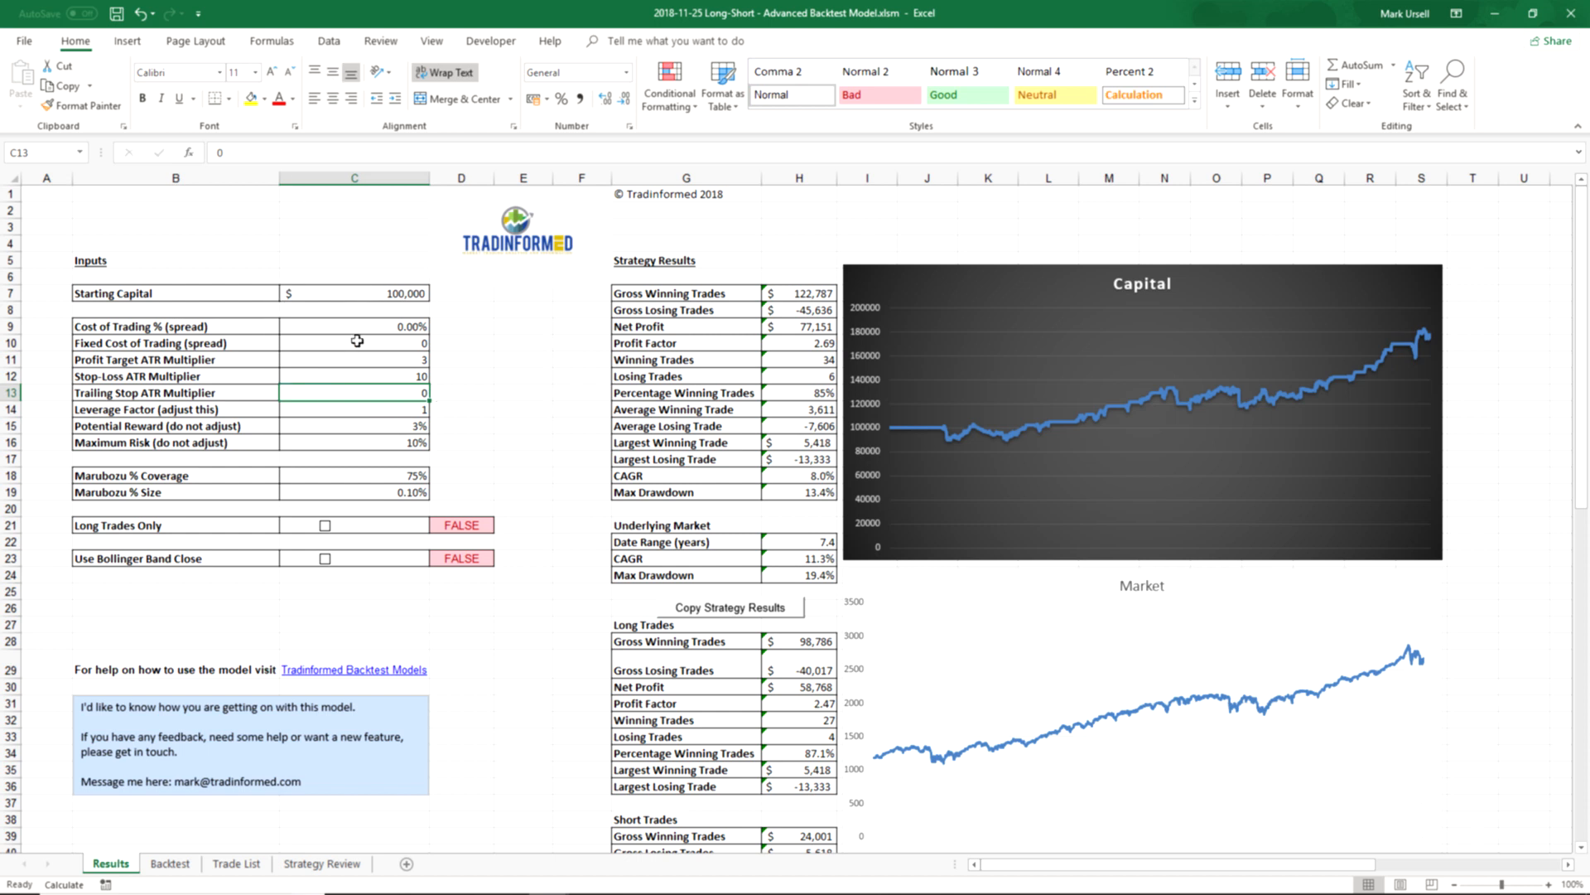
mouse_move(396, 293)
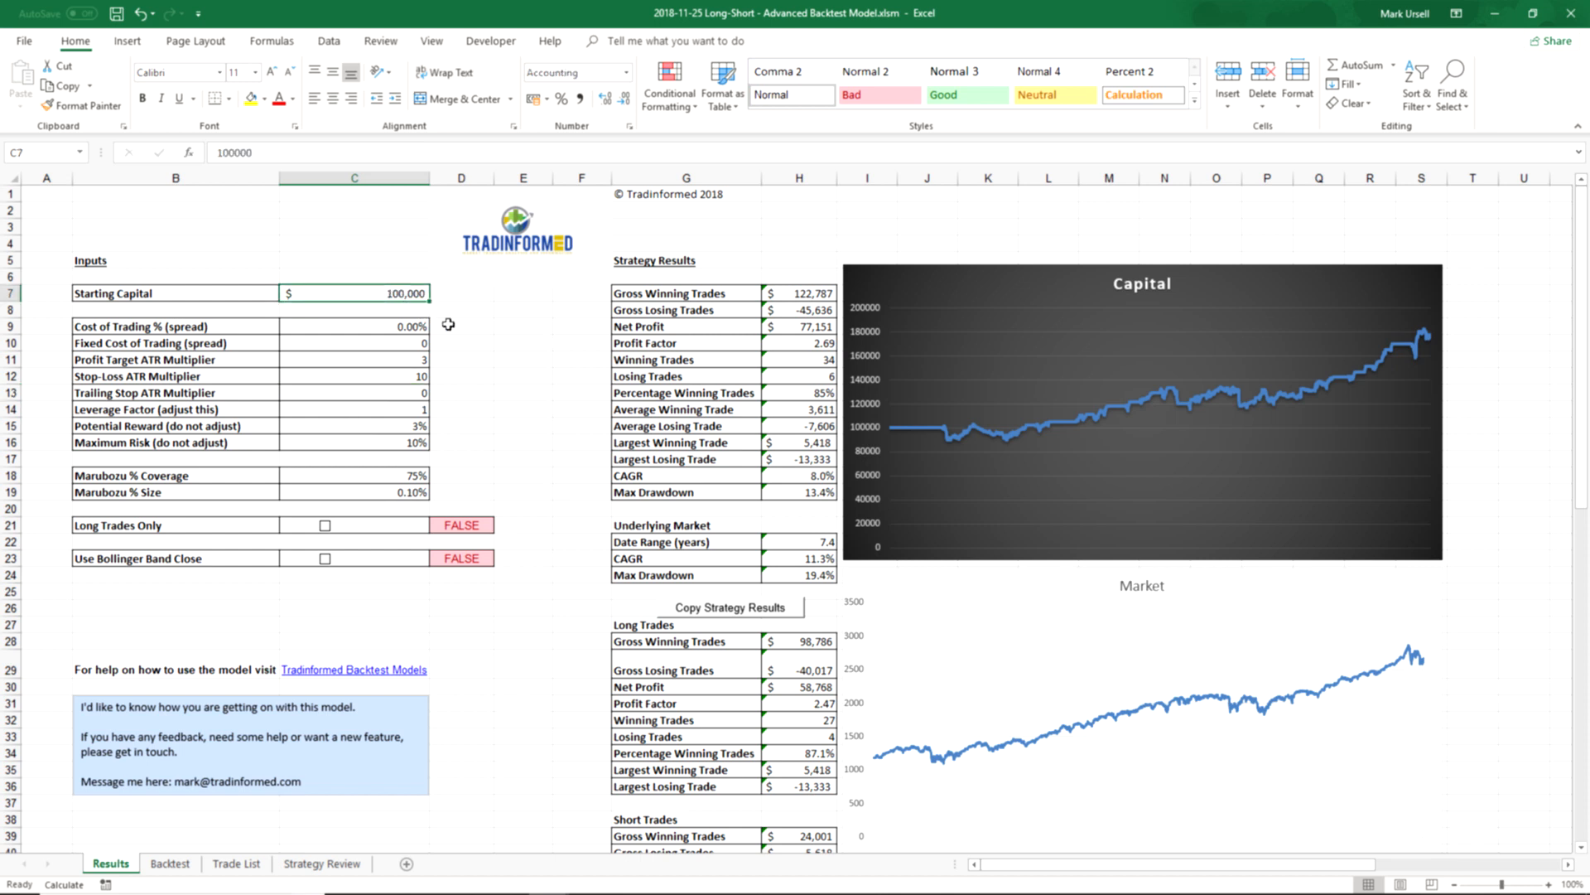
- Enter the starting capital and try a 0.1% spread cost in the trading-cost inputs
type("10000")
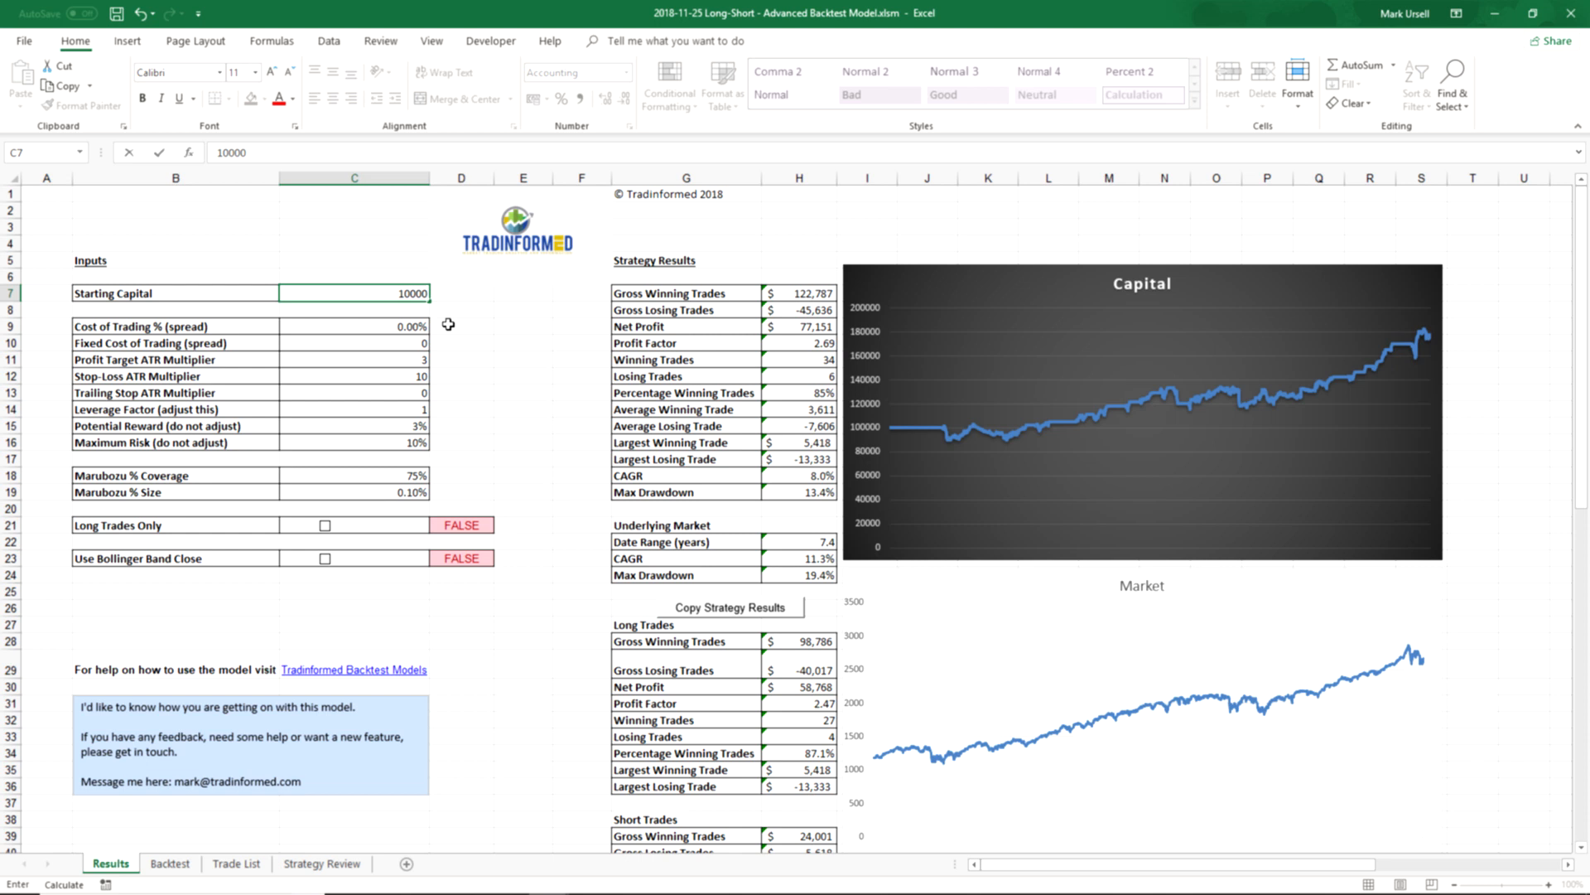
type("1")
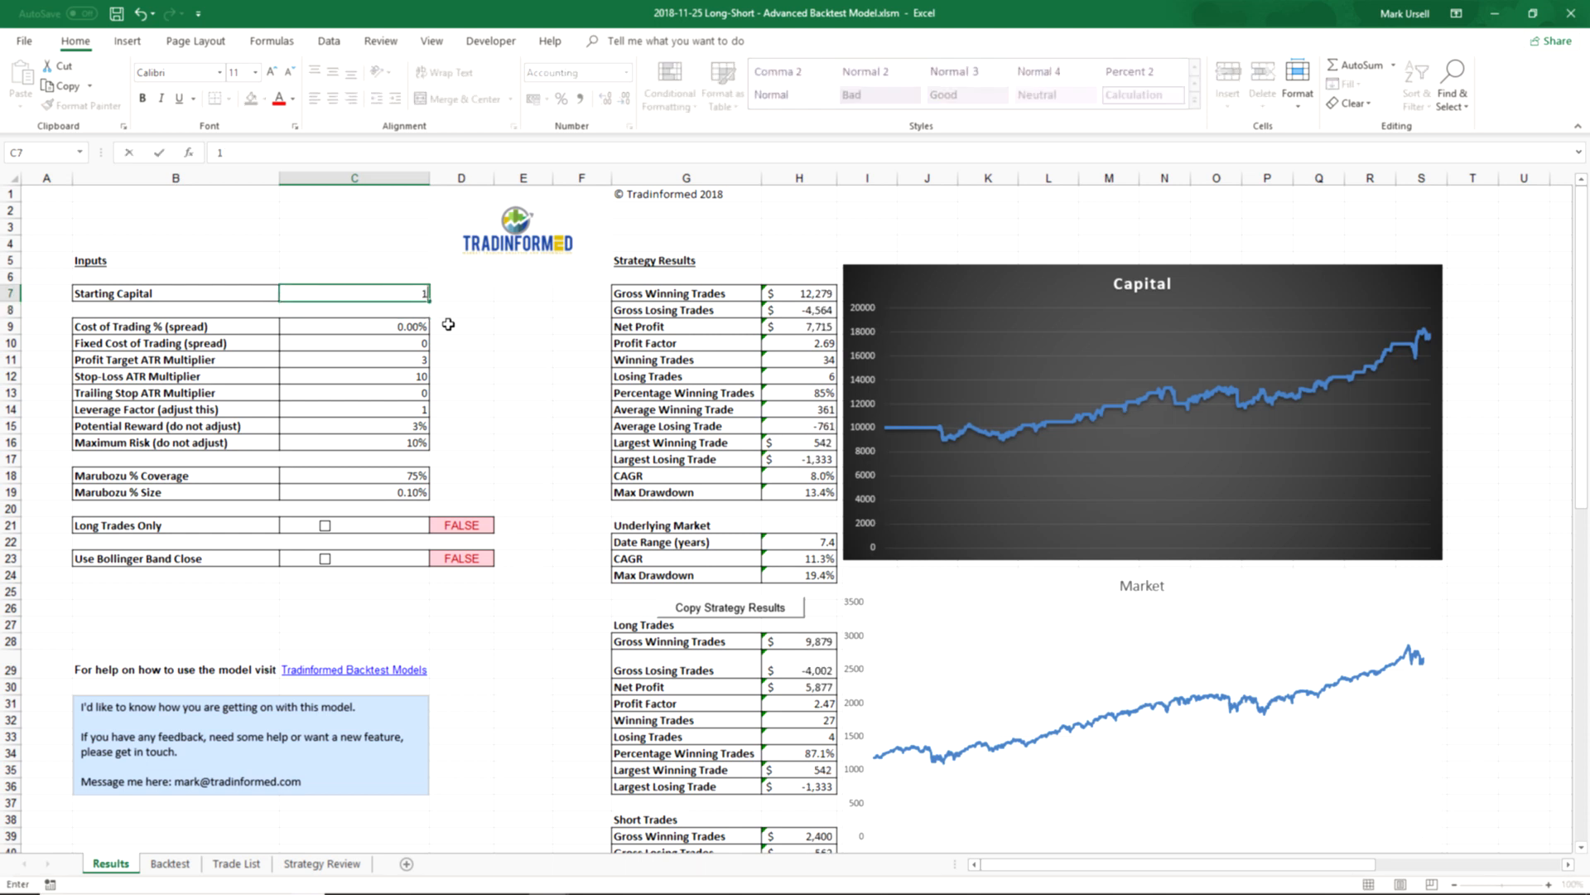
type("000000")
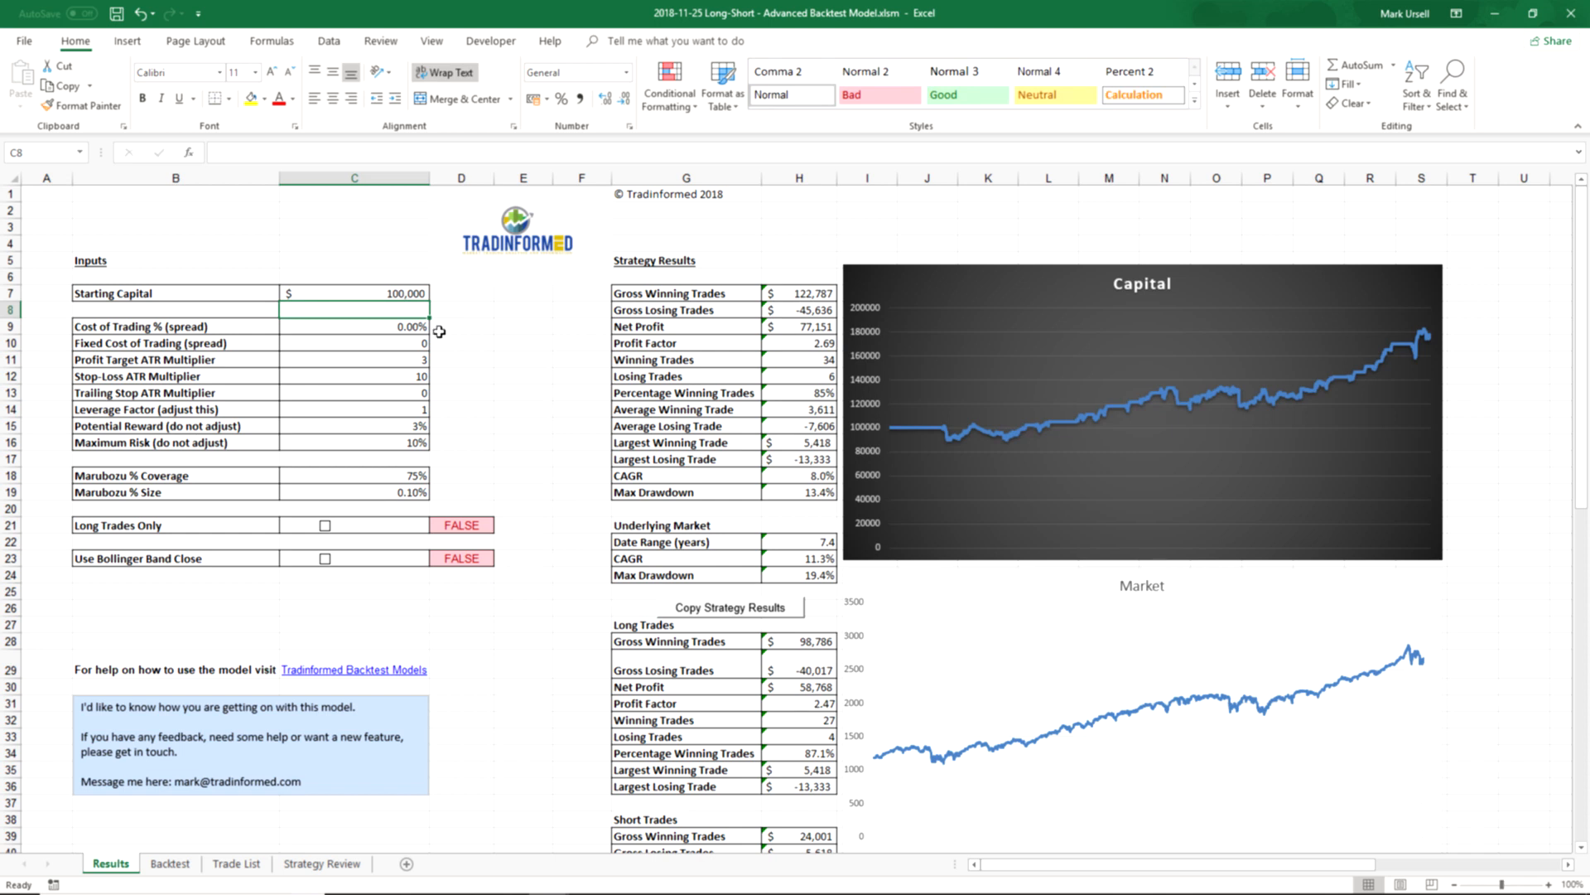
left_click(354, 325)
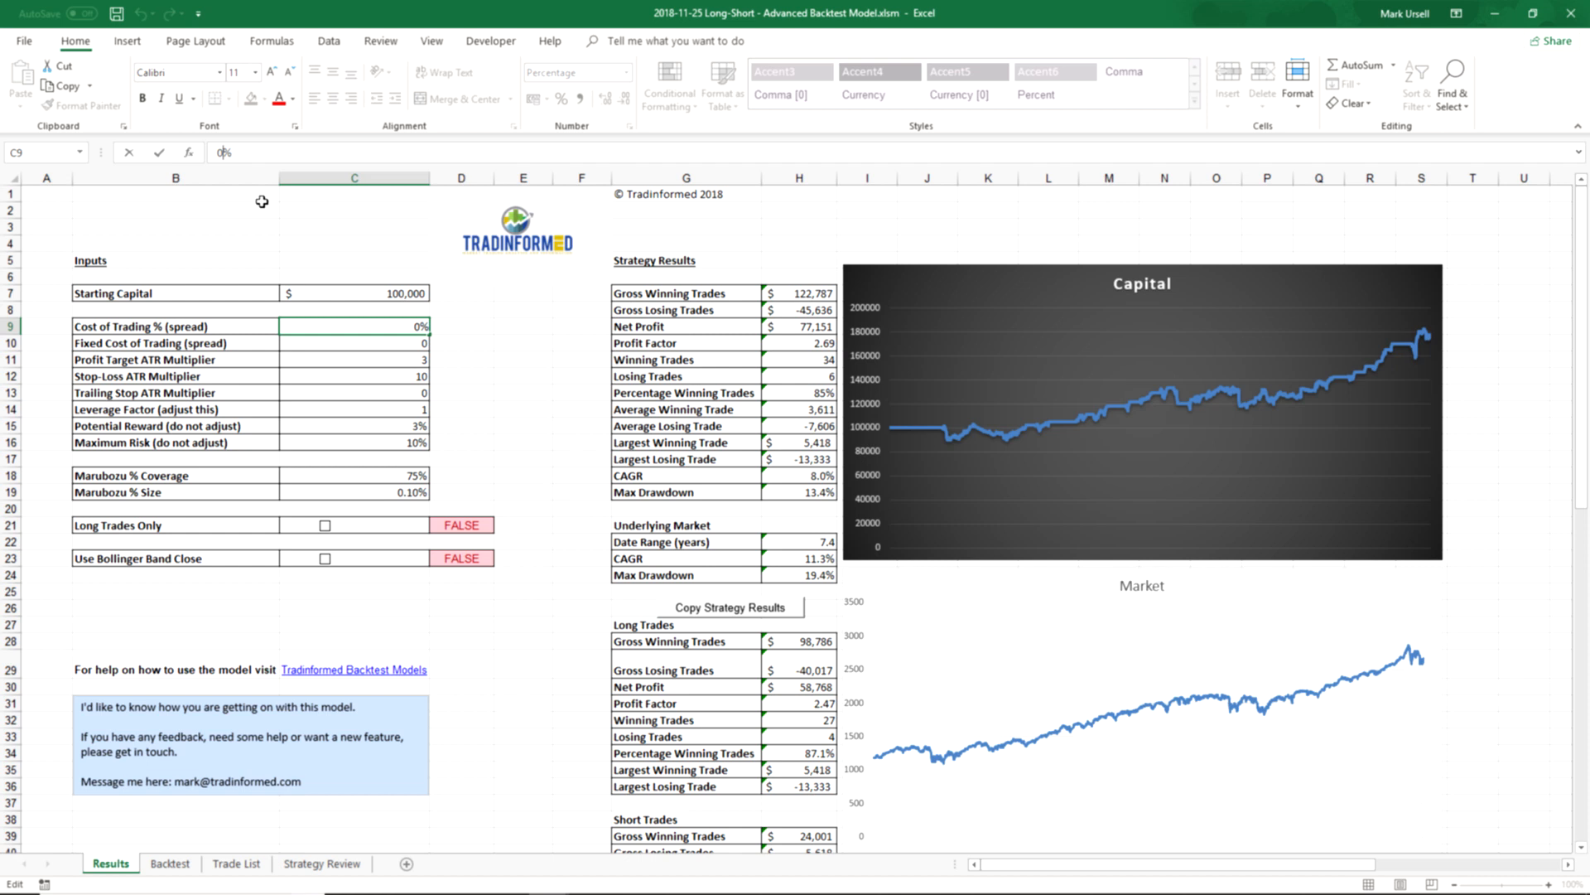
type("0.1%")
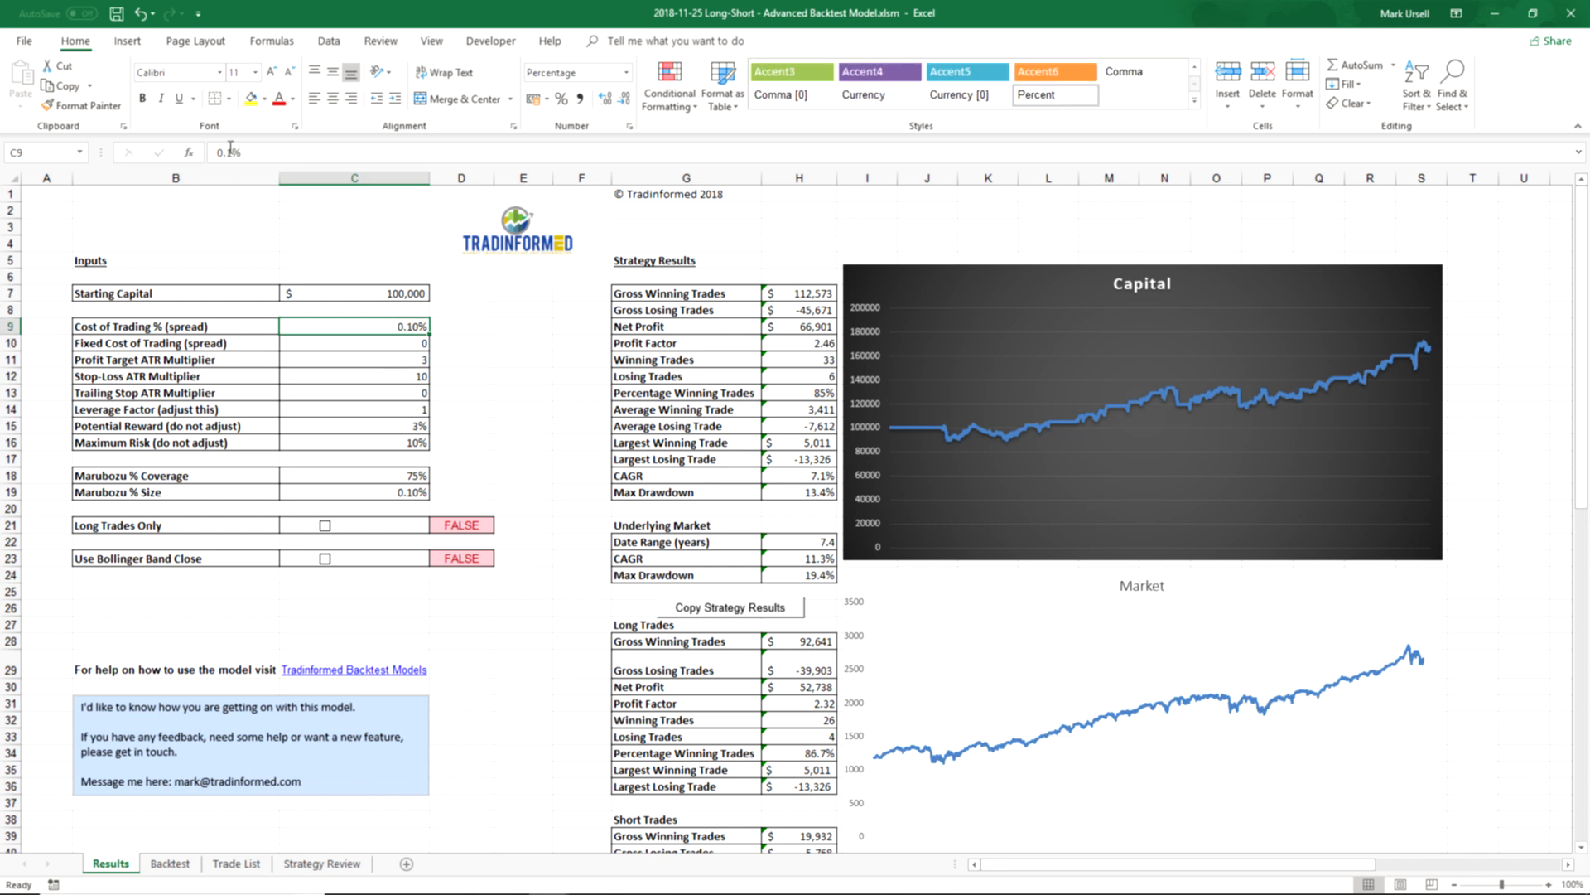
- Reset the spread to 0% with a fixed trading cost of 5, then move to the Profit Target multiplier
double_click(354, 325)
type("0")
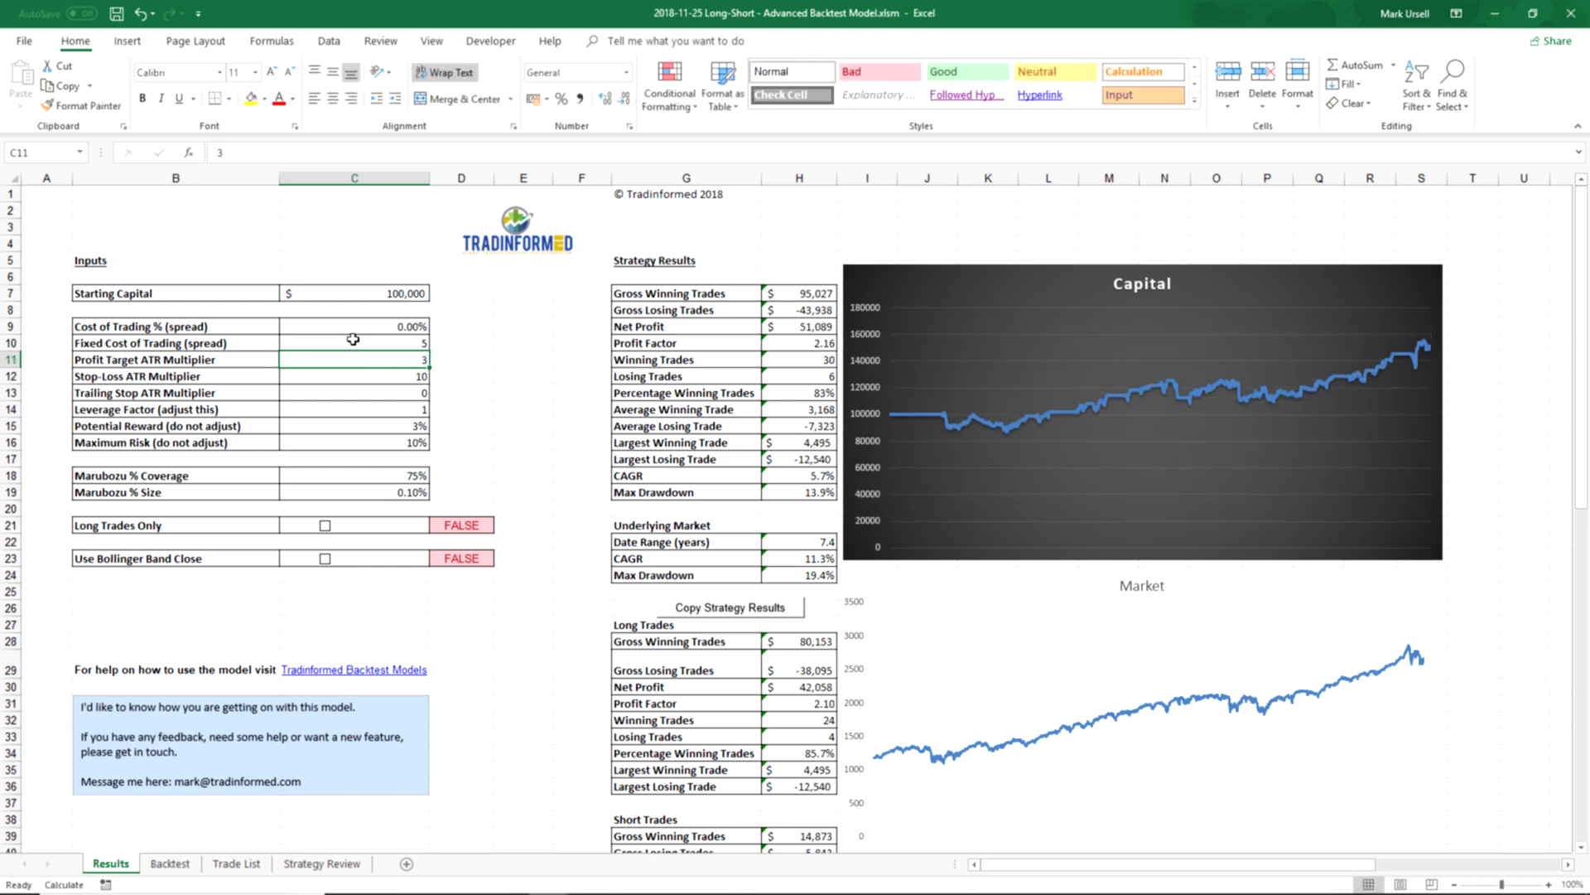
left_click(354, 342)
type("0")
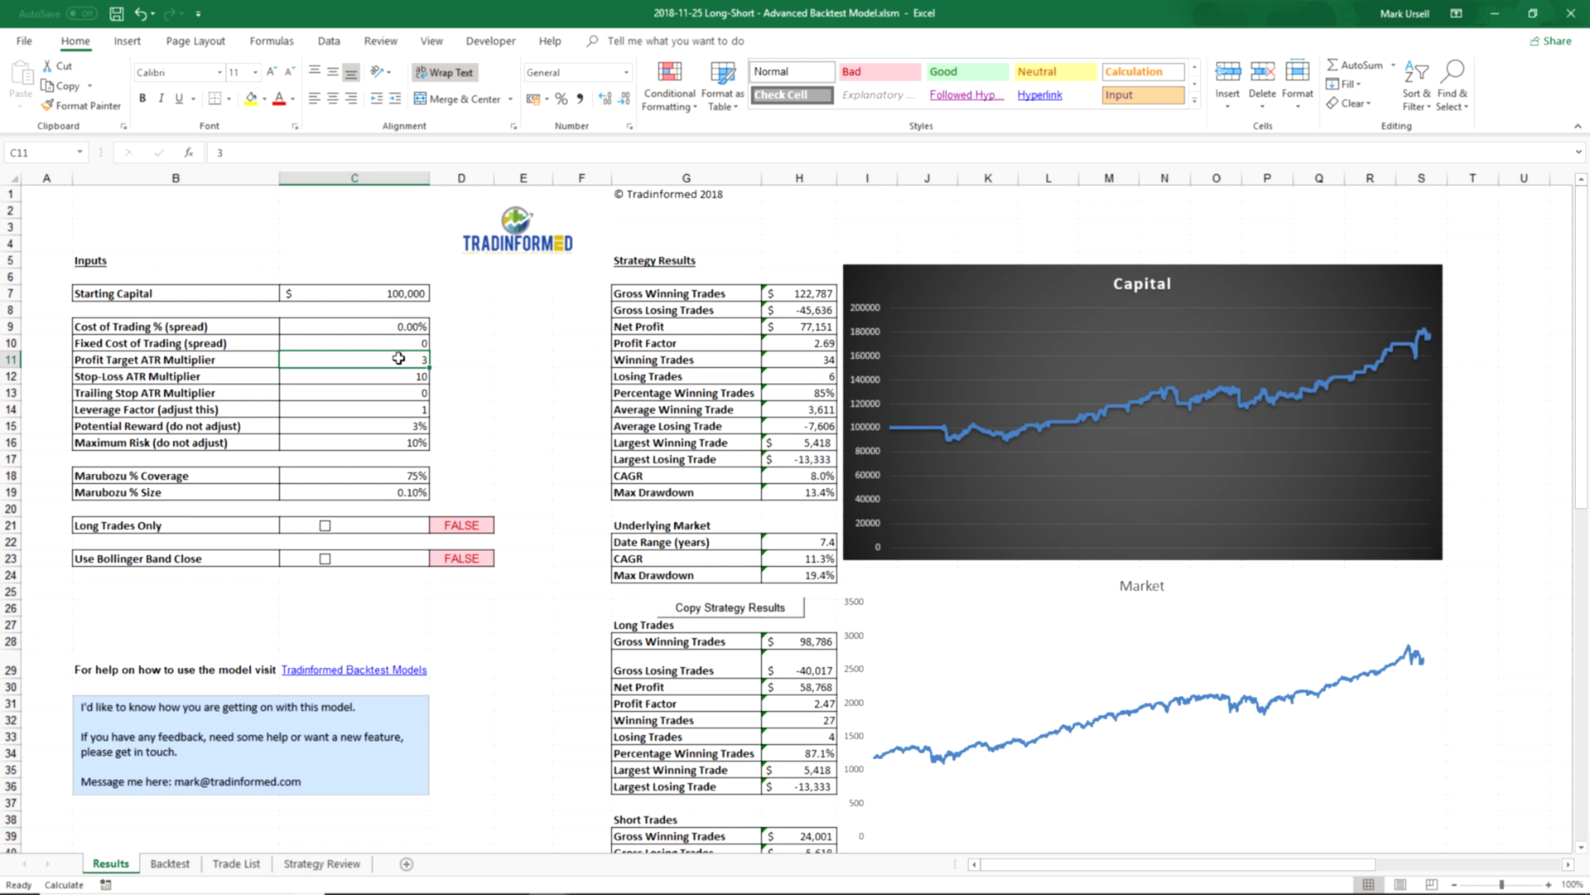
- Set the profit target ATR multiplier to 10
type("10")
left_click(354, 376)
type("3")
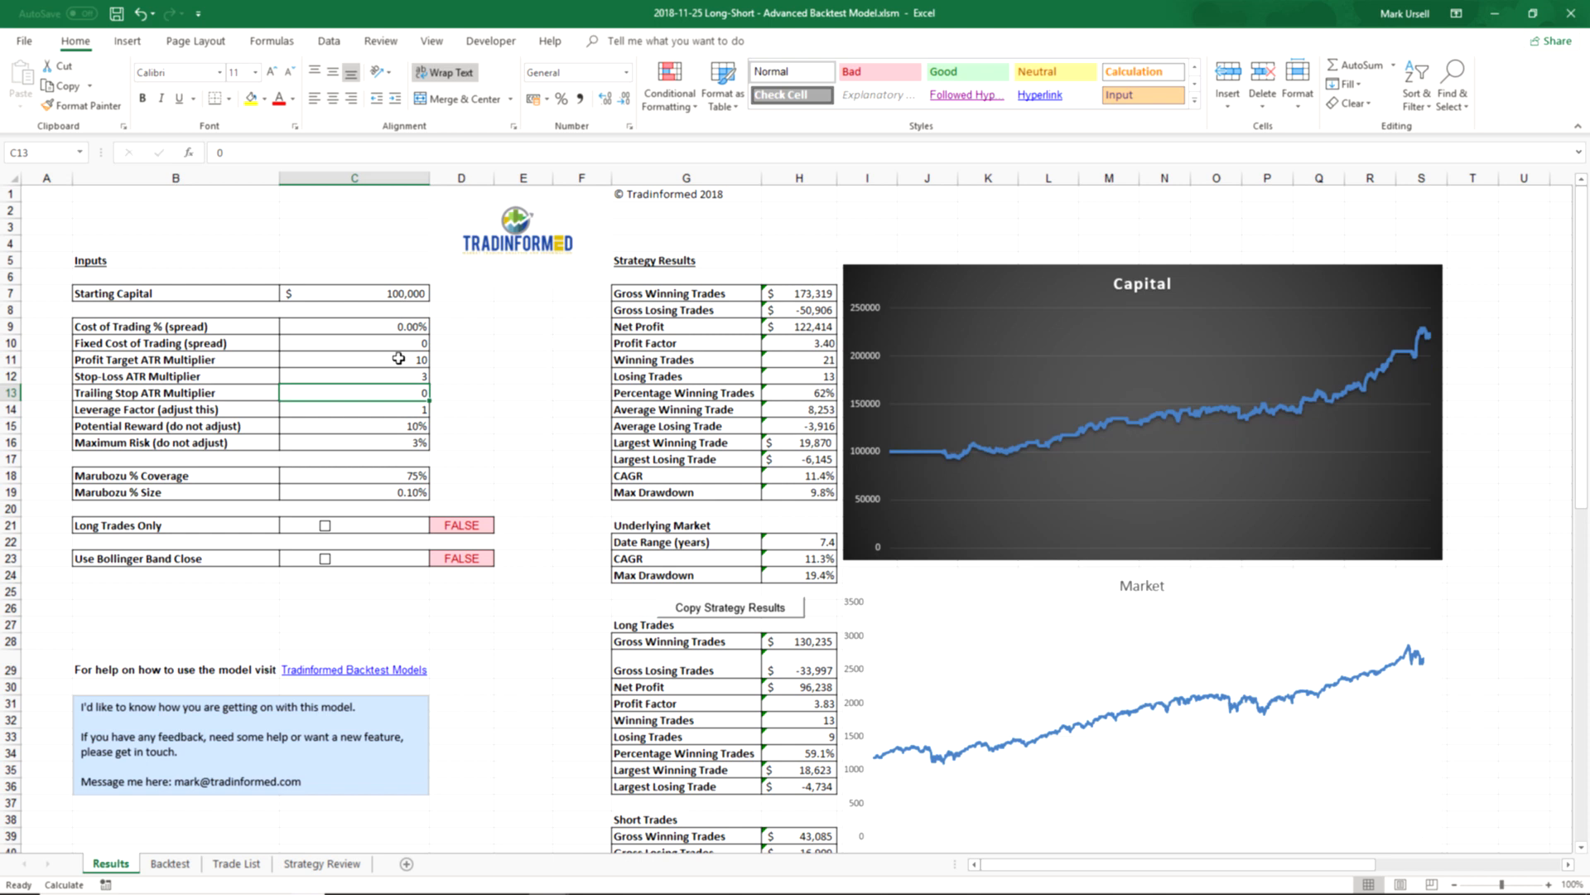
mouse_move(383, 396)
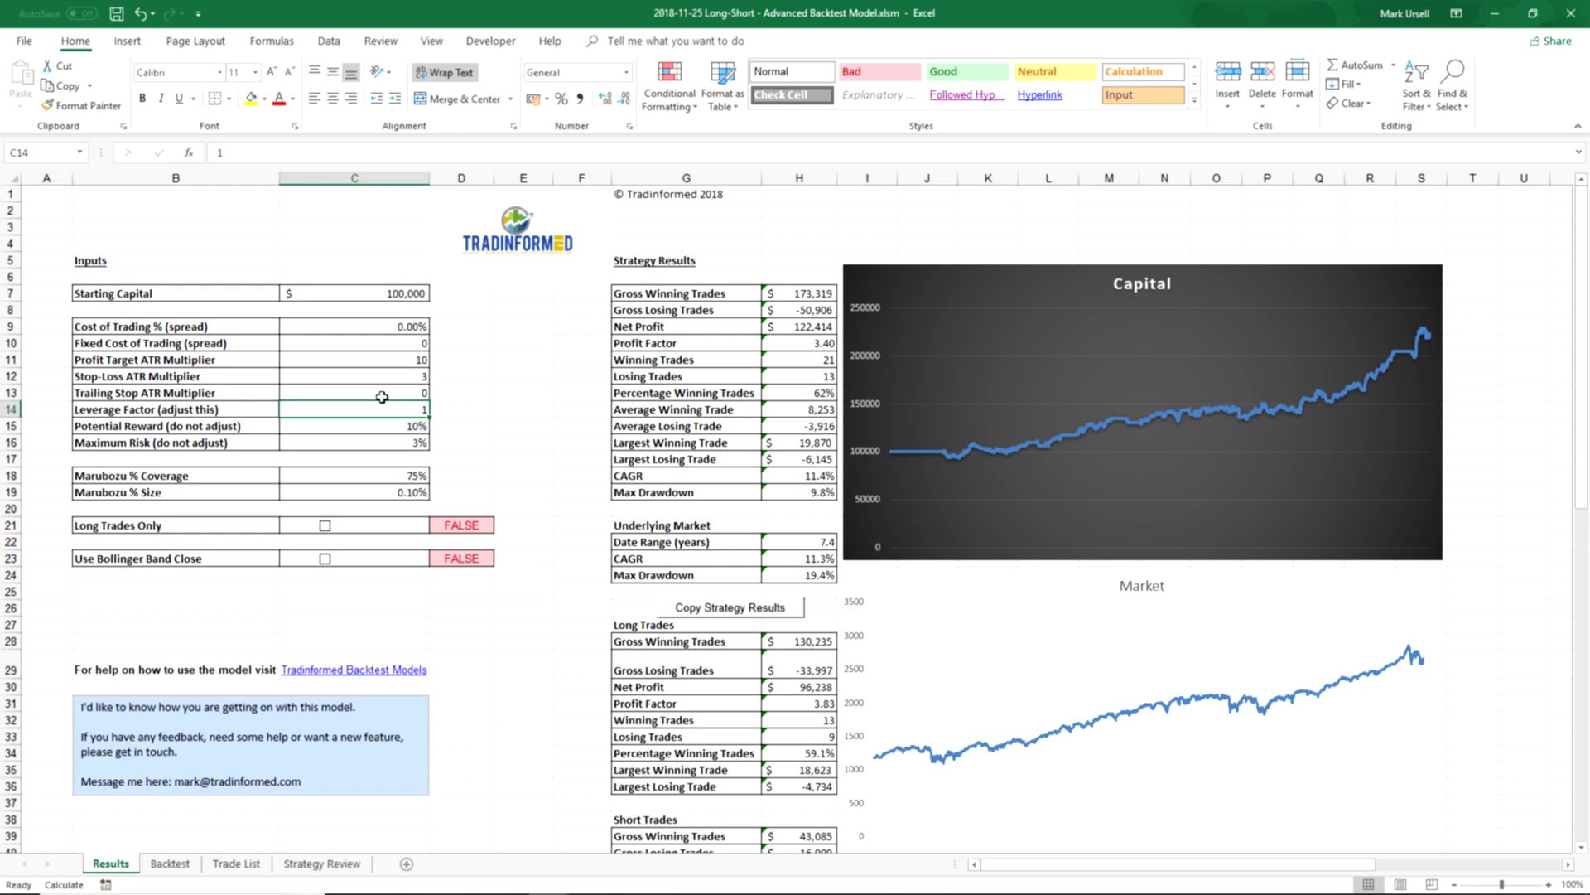
type("2")
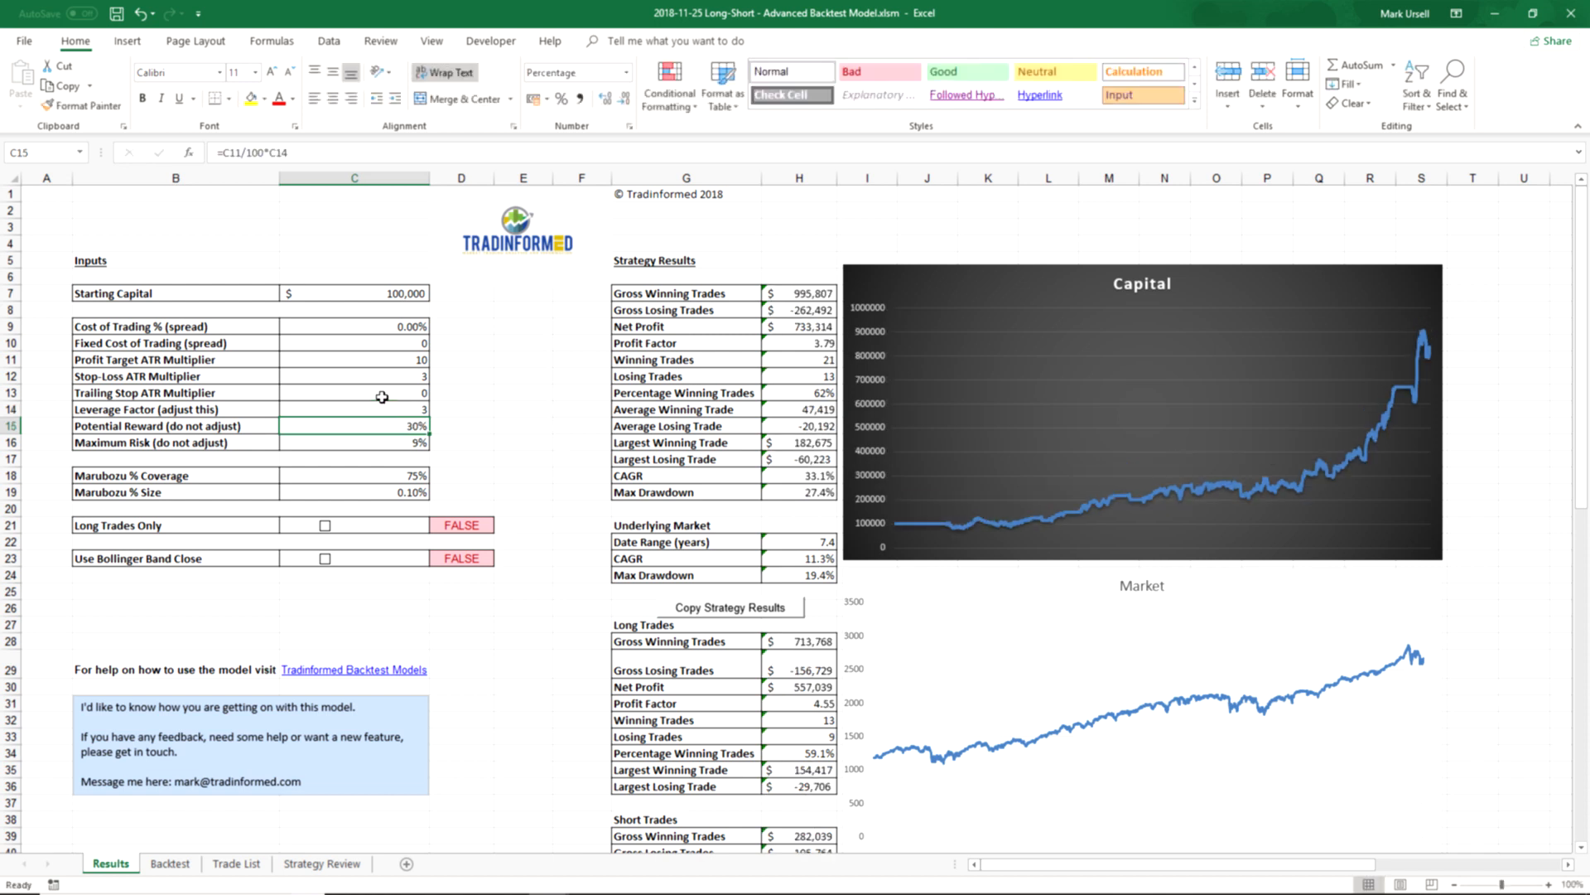
mouse_move(772, 372)
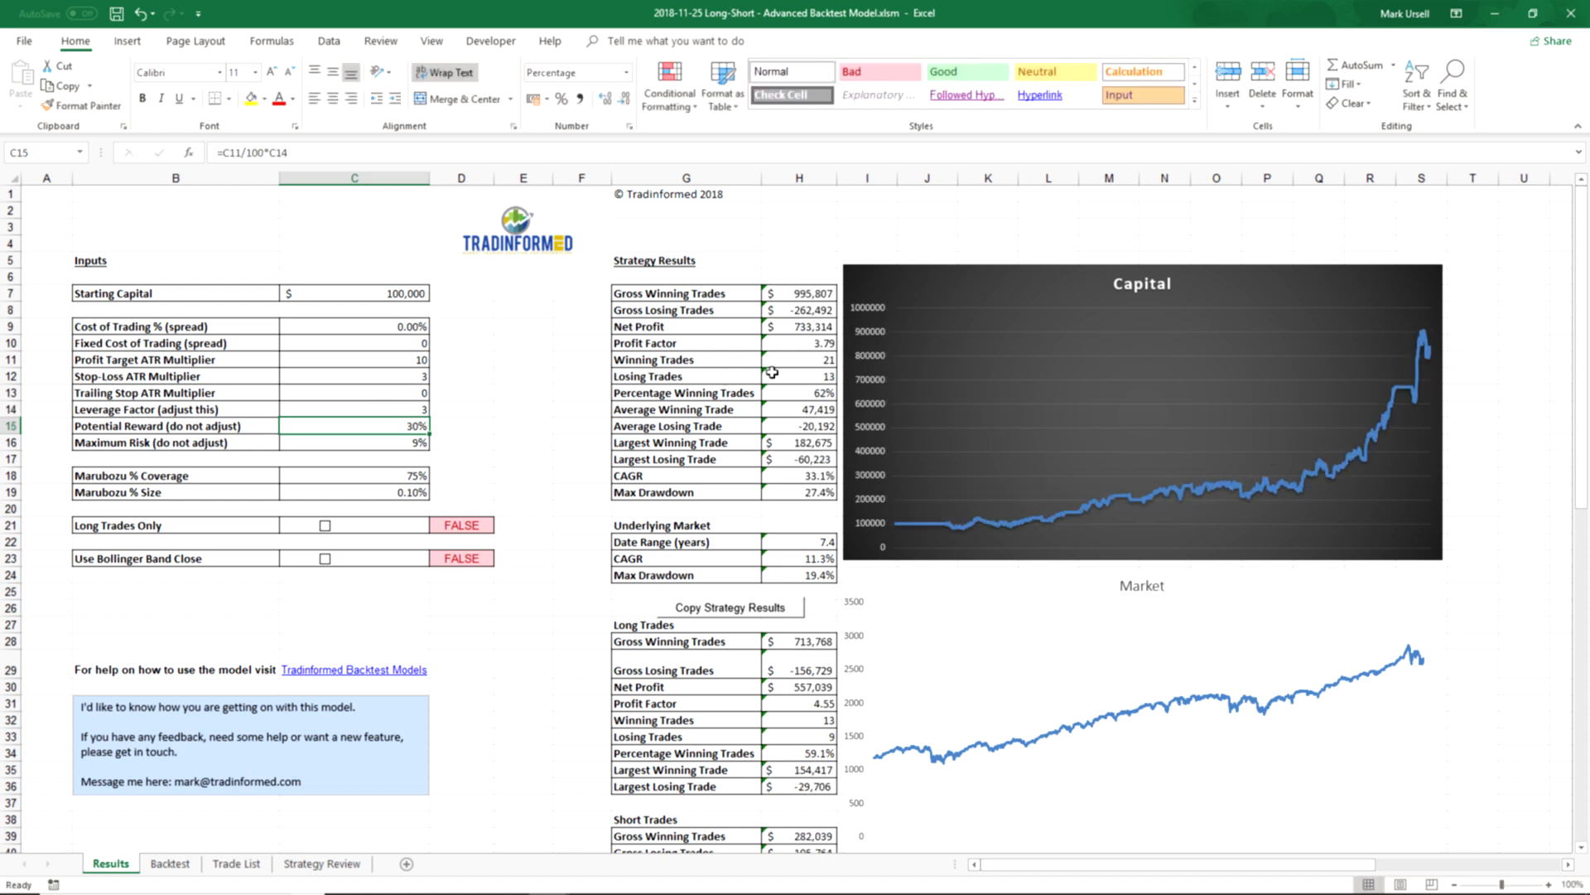
mouse_move(362, 408)
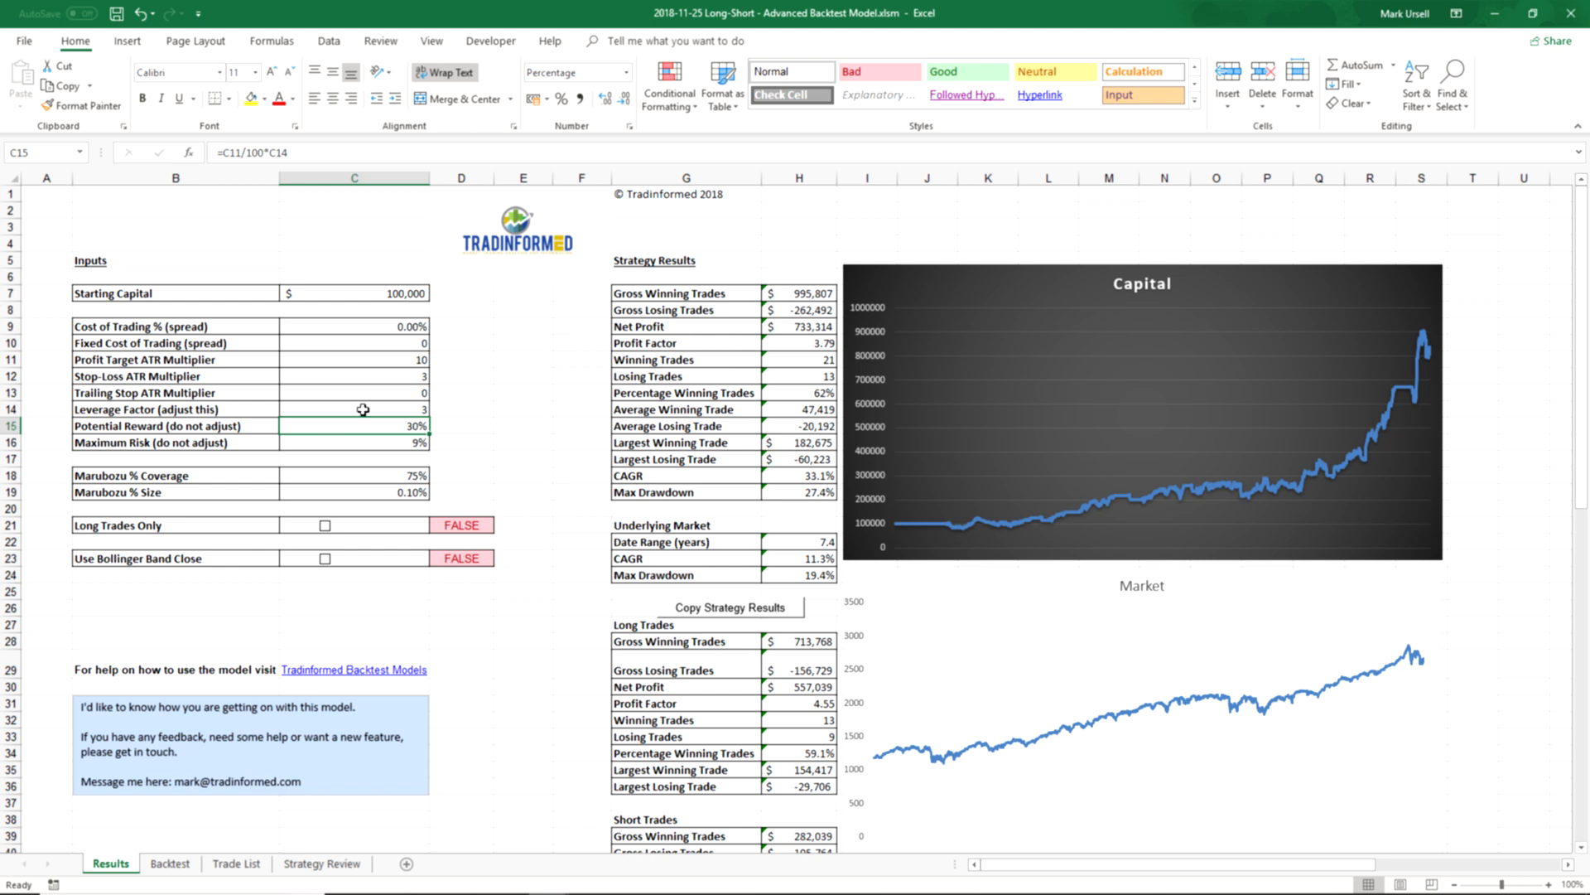
type("1")
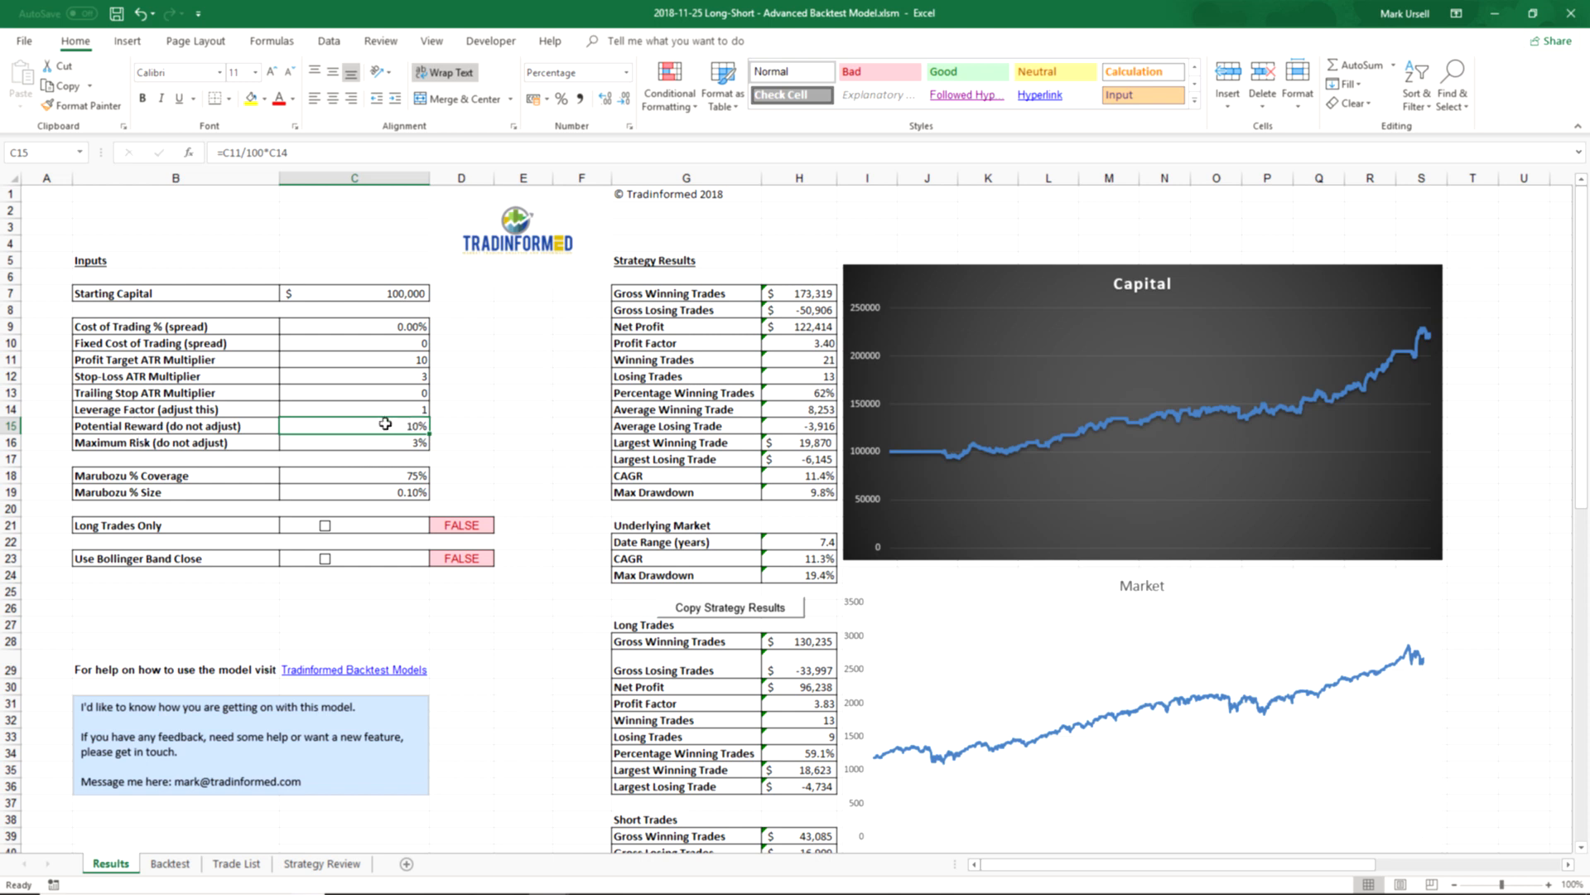
mouse_move(430, 427)
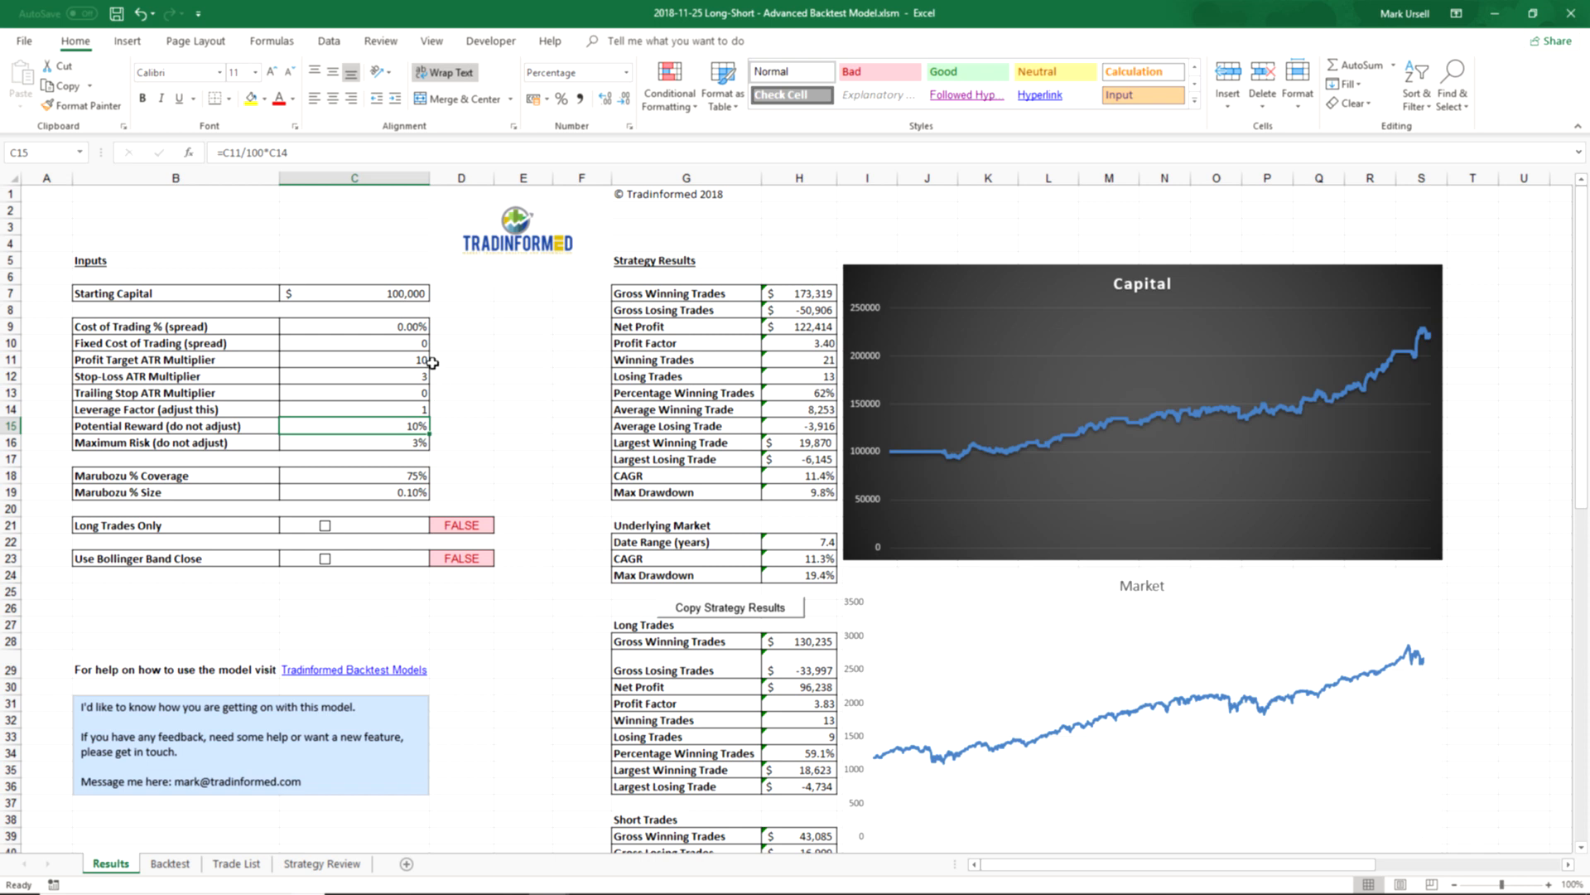
mouse_move(434, 429)
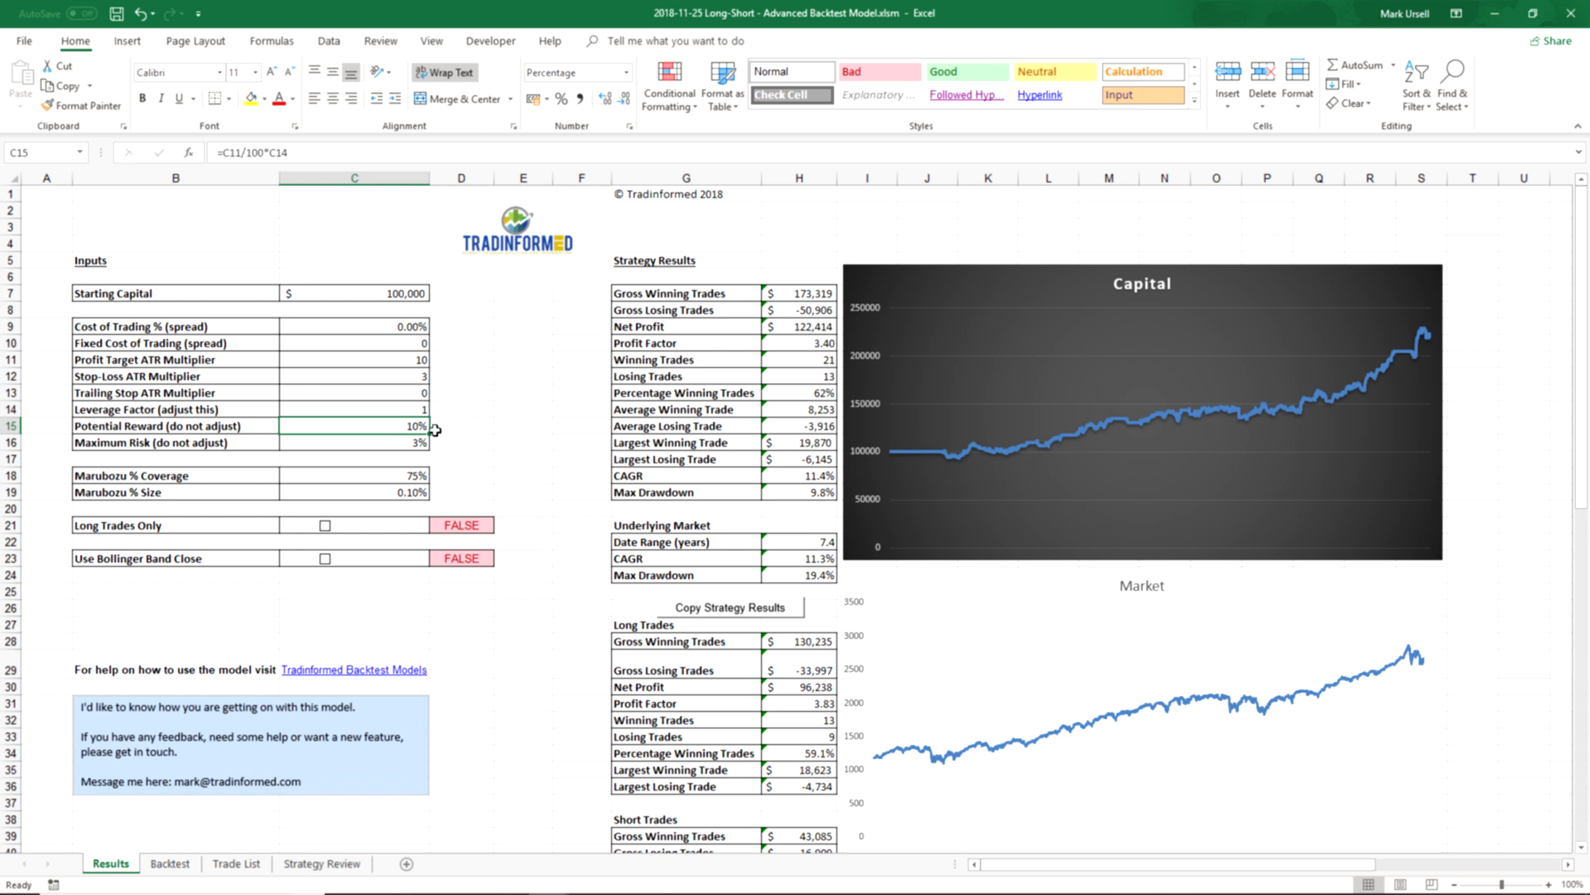
mouse_move(448, 382)
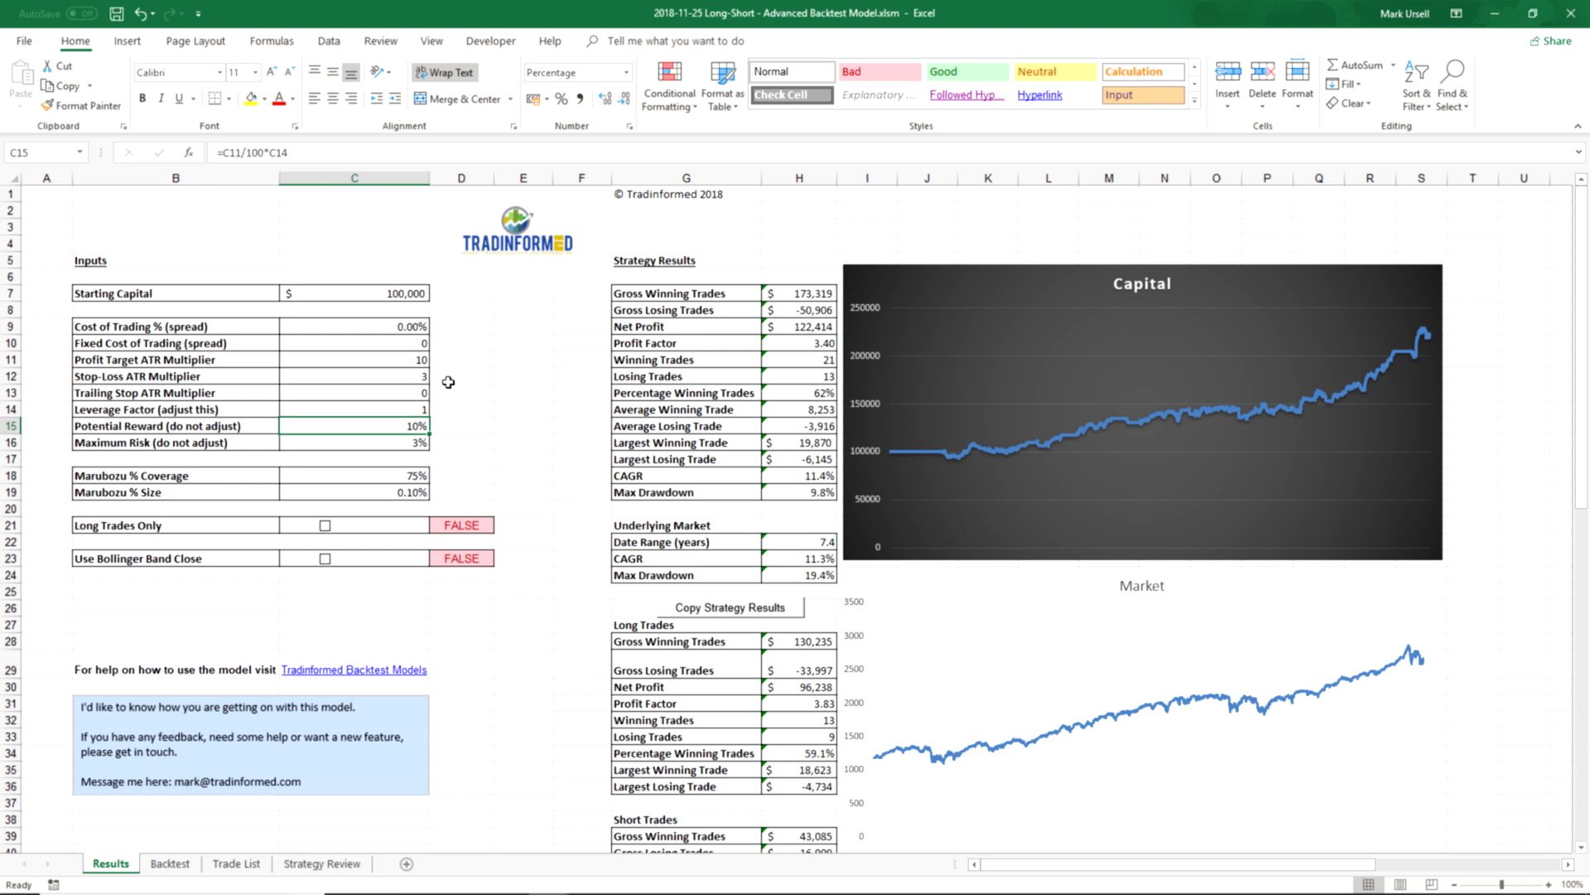
mouse_move(455, 440)
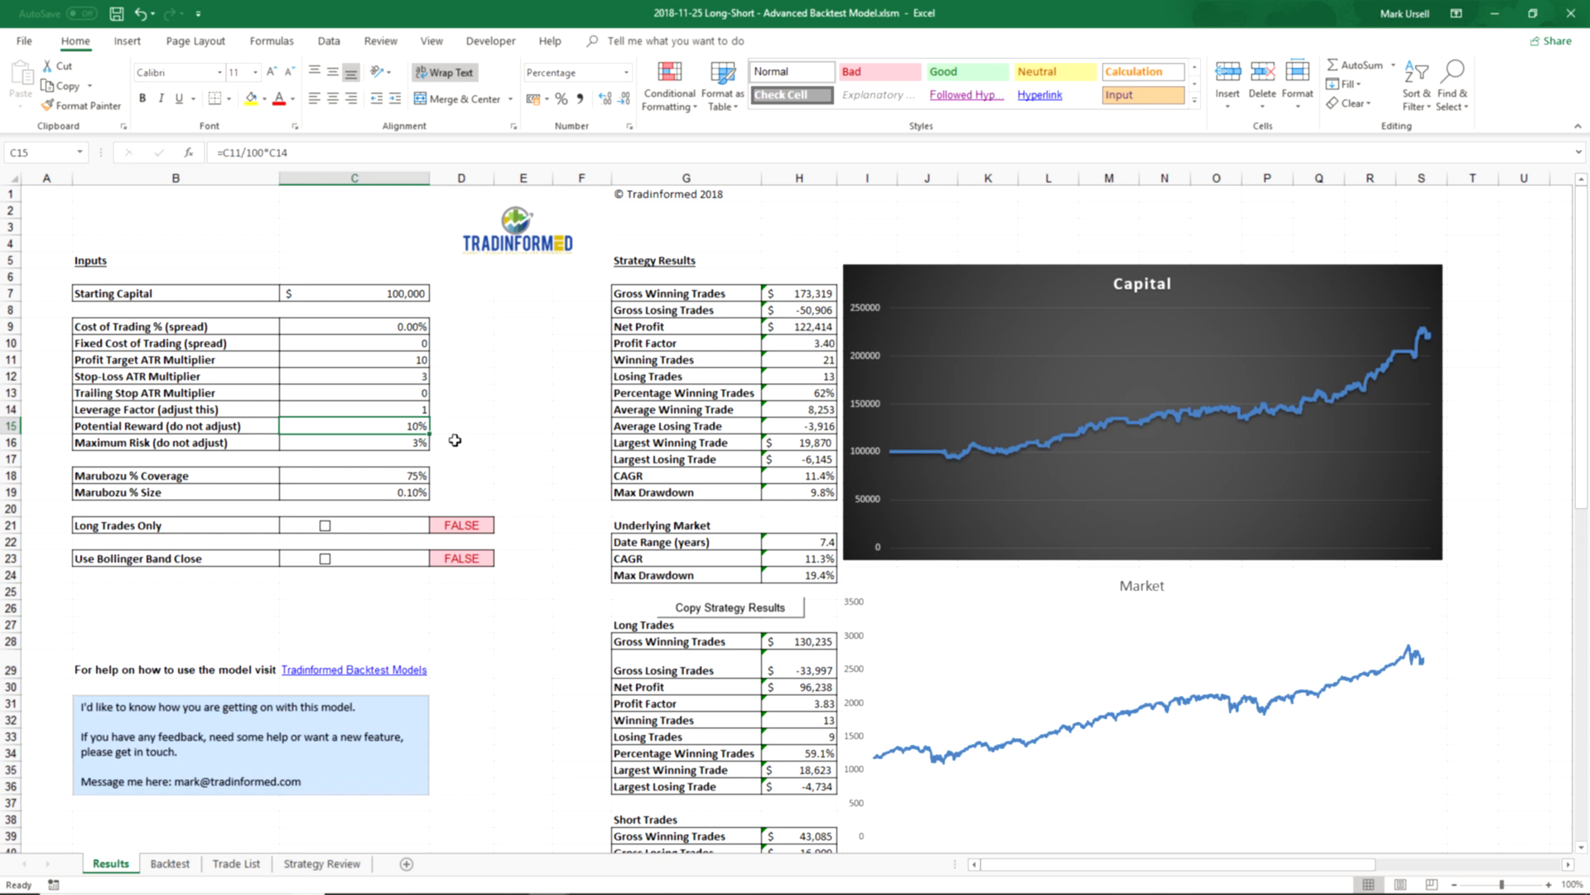
mouse_move(455, 441)
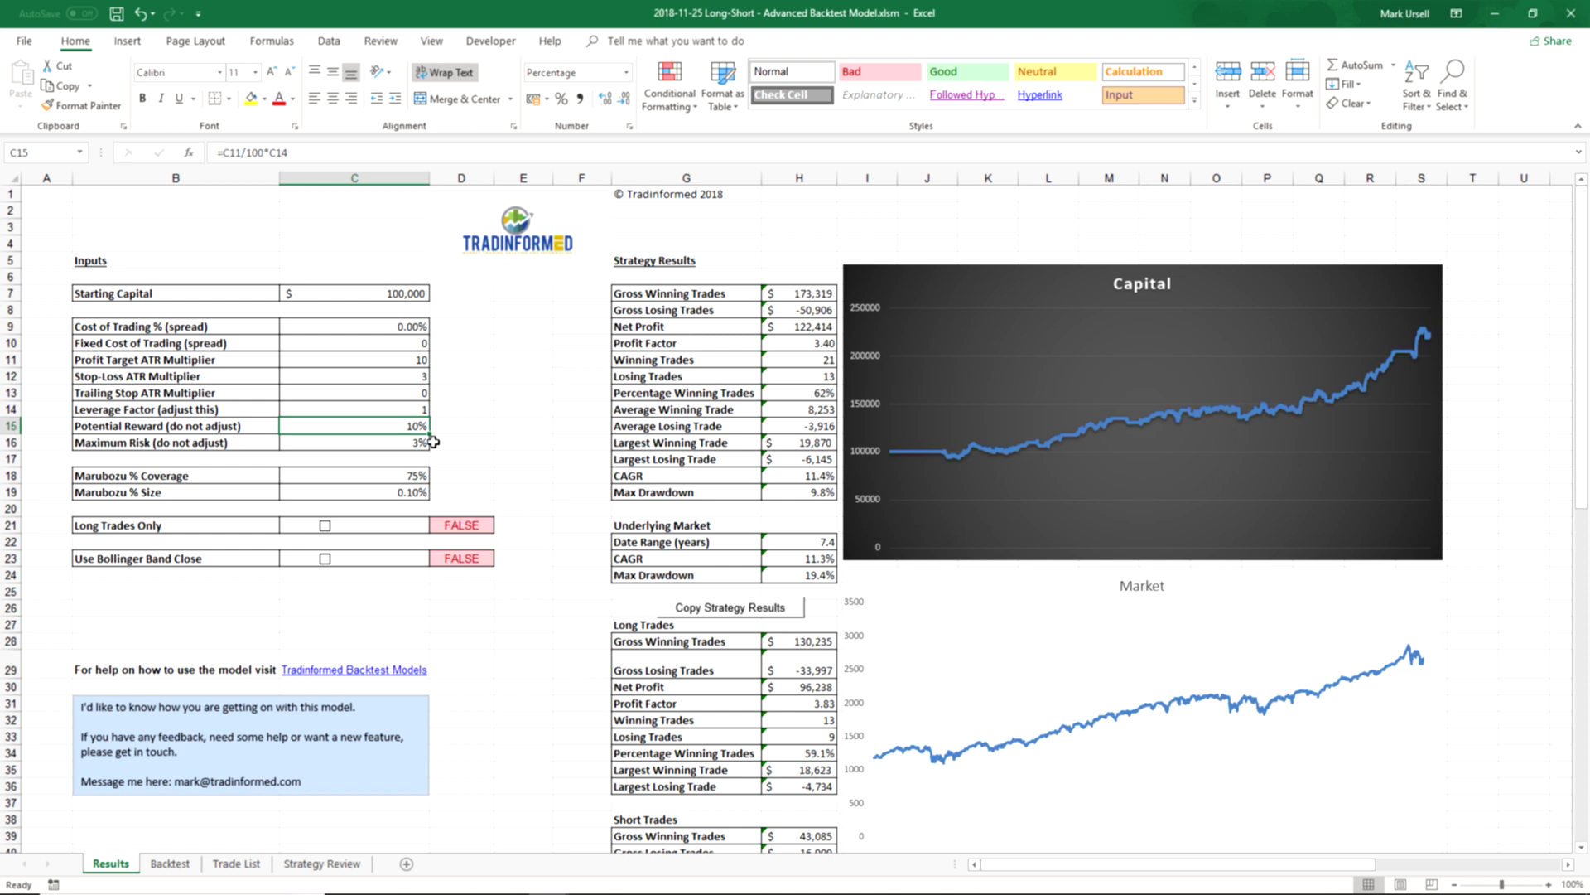
mouse_move(394, 476)
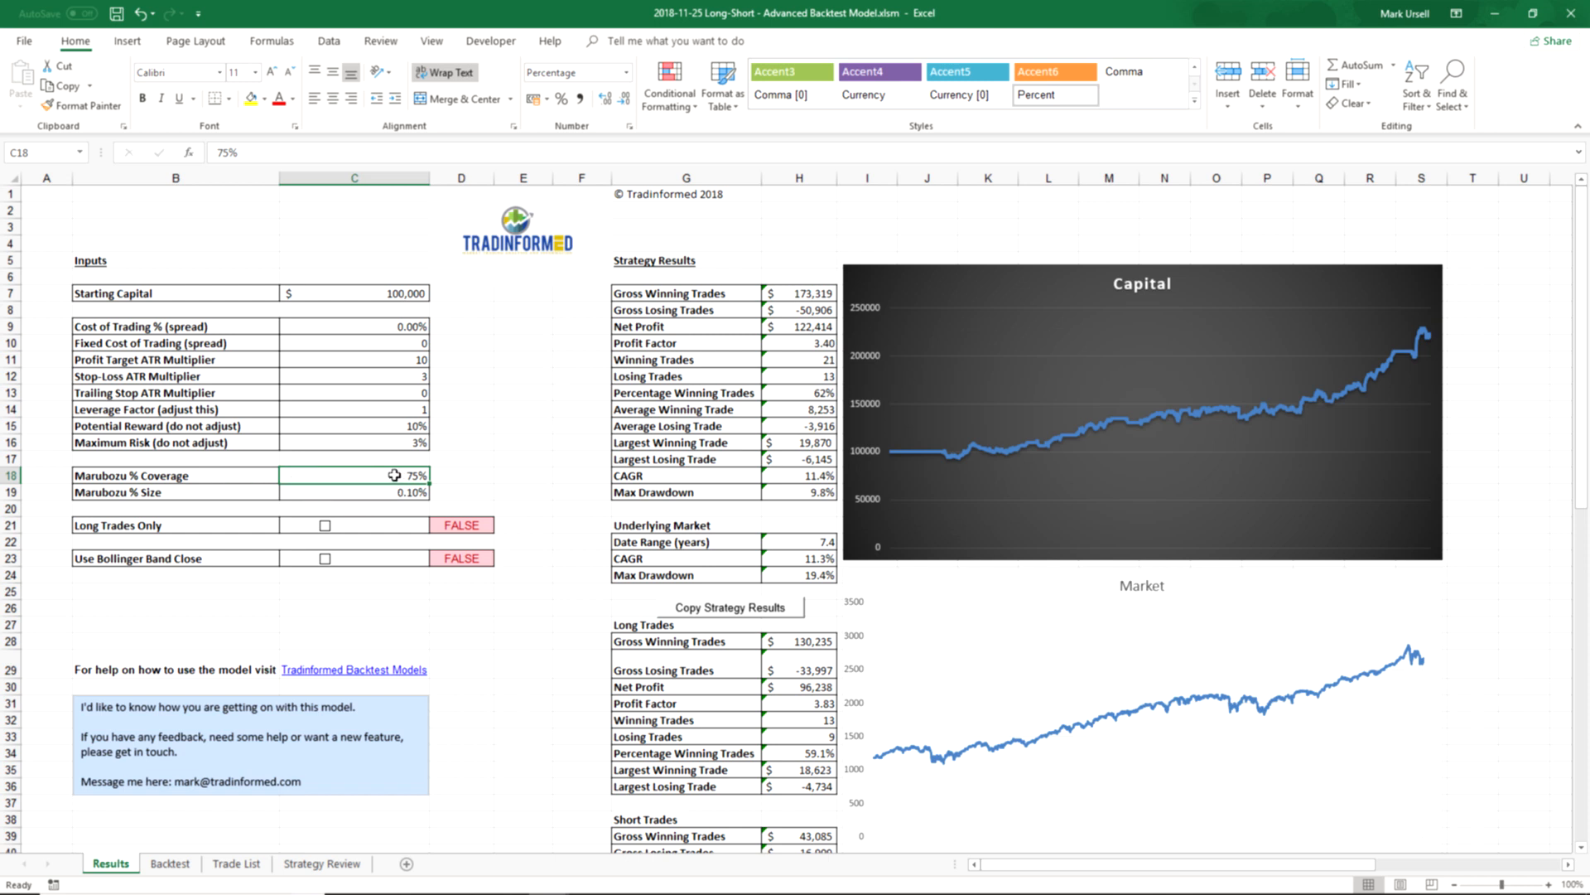
type("85%")
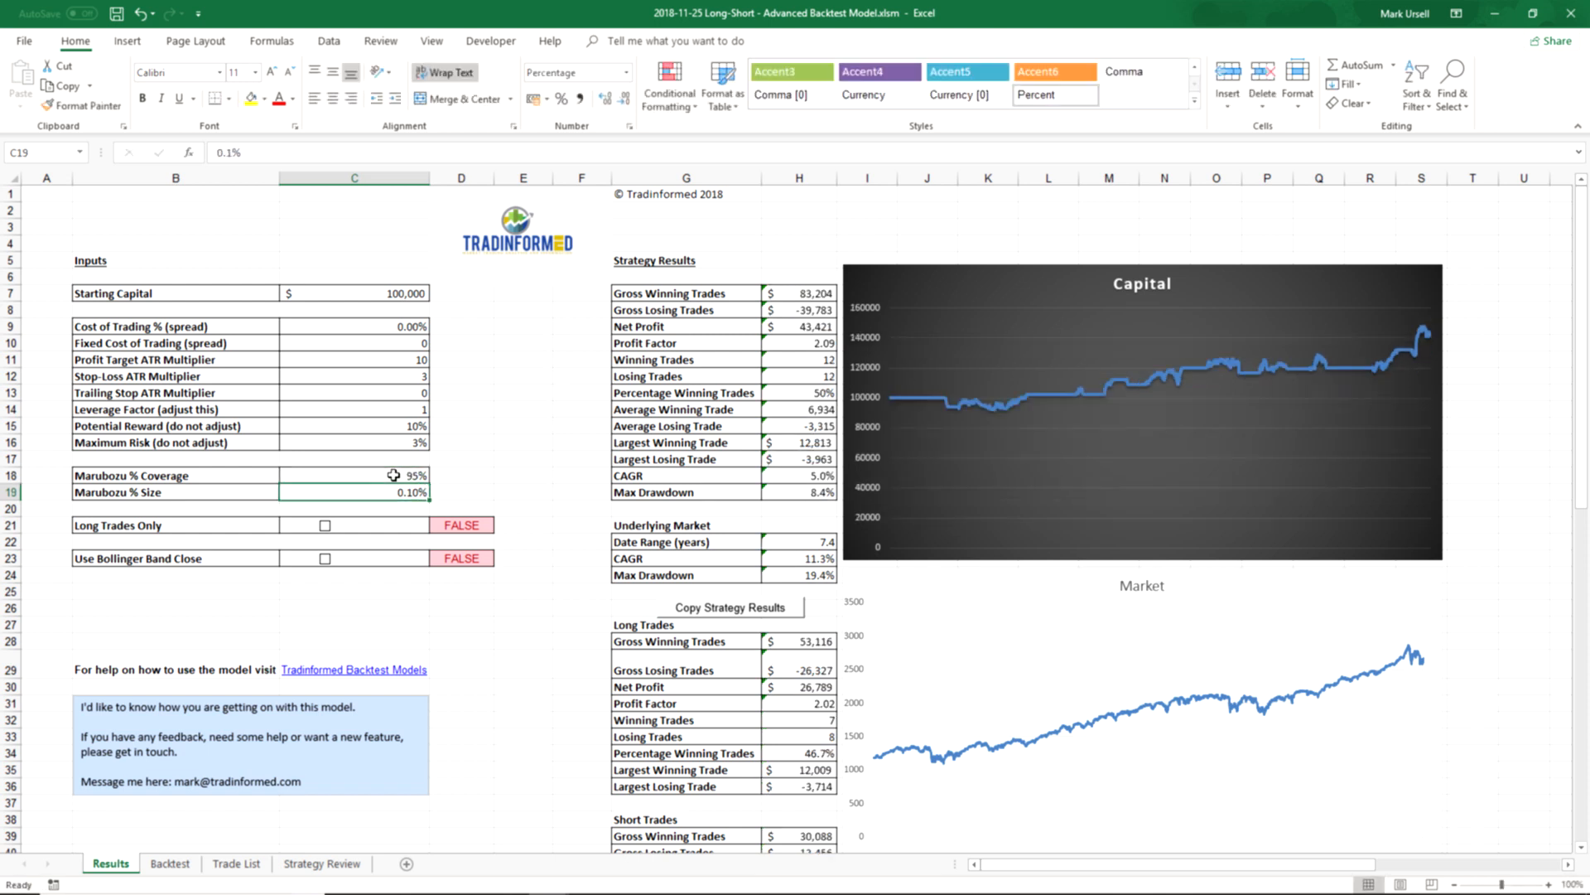
left_click(353, 474)
type("75")
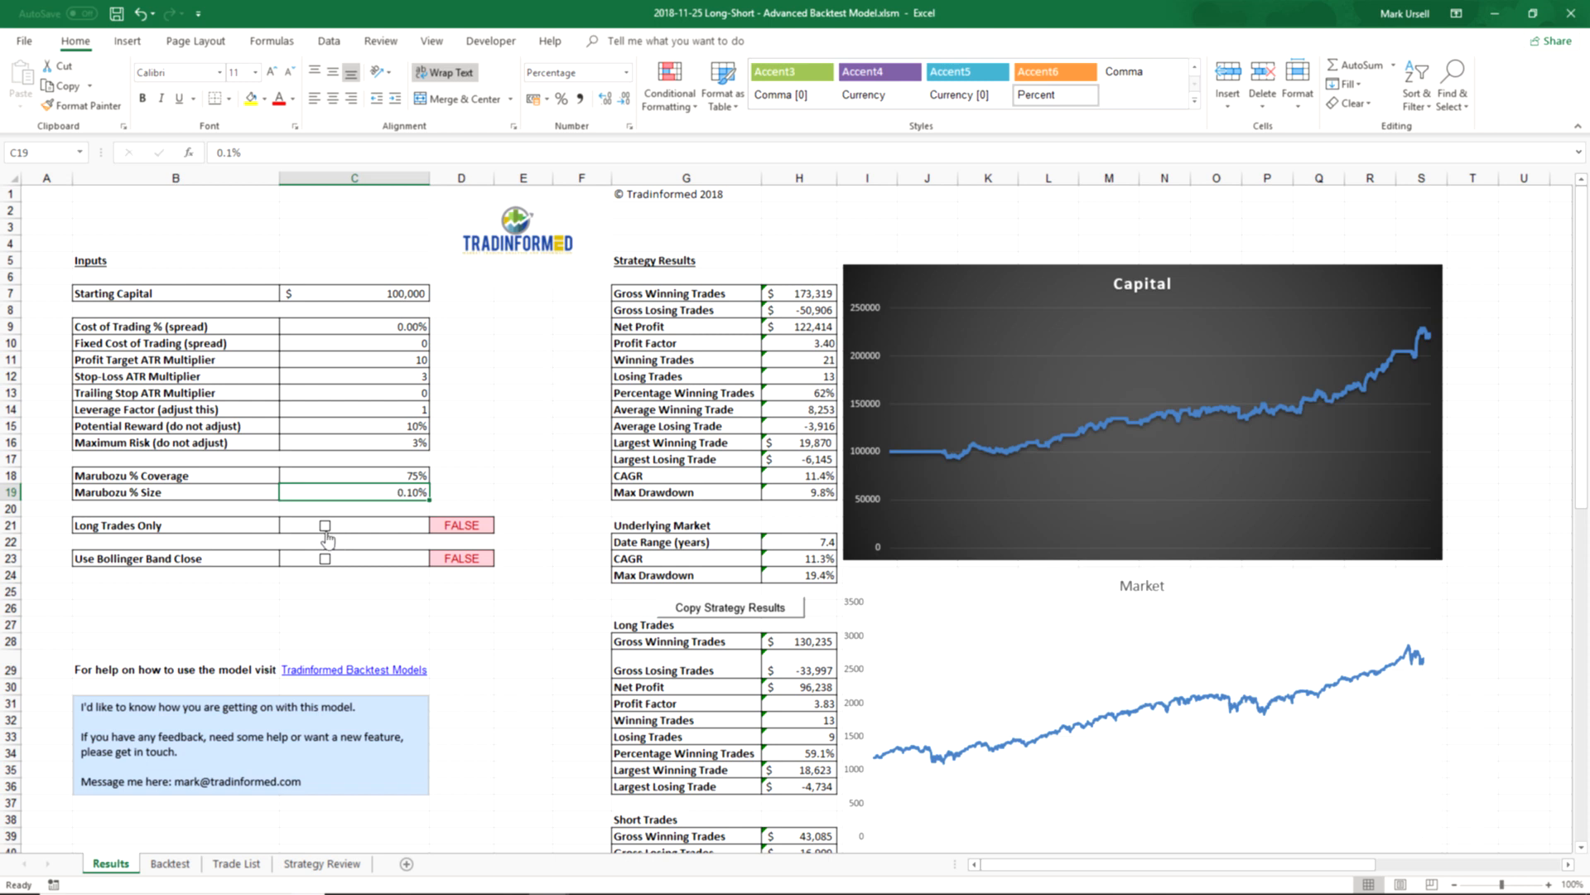
left_click(324, 524)
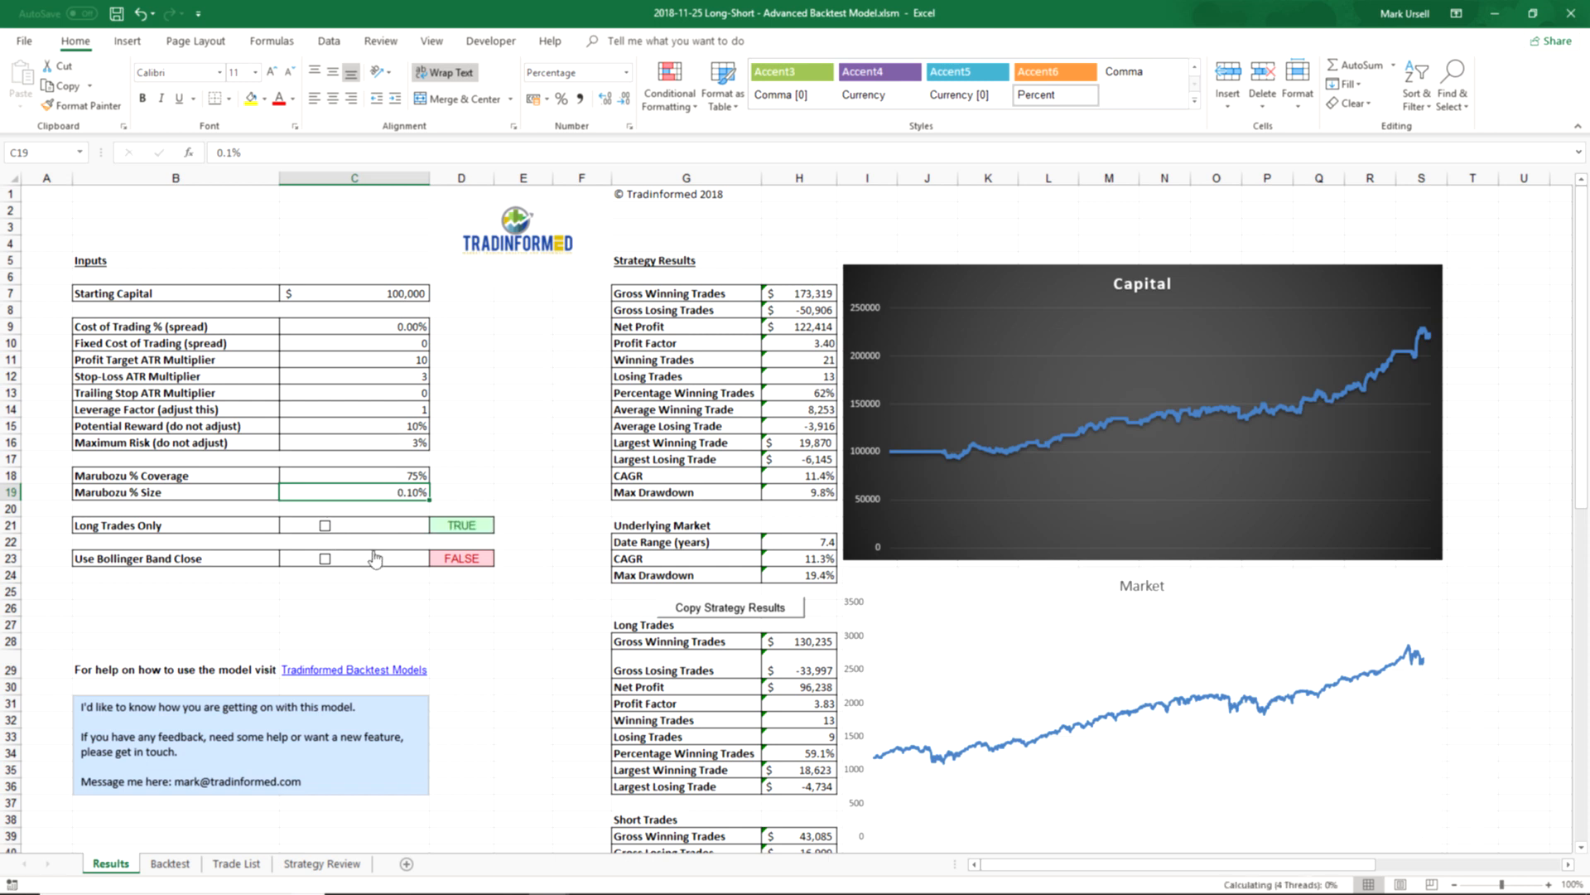
left_click(324, 524)
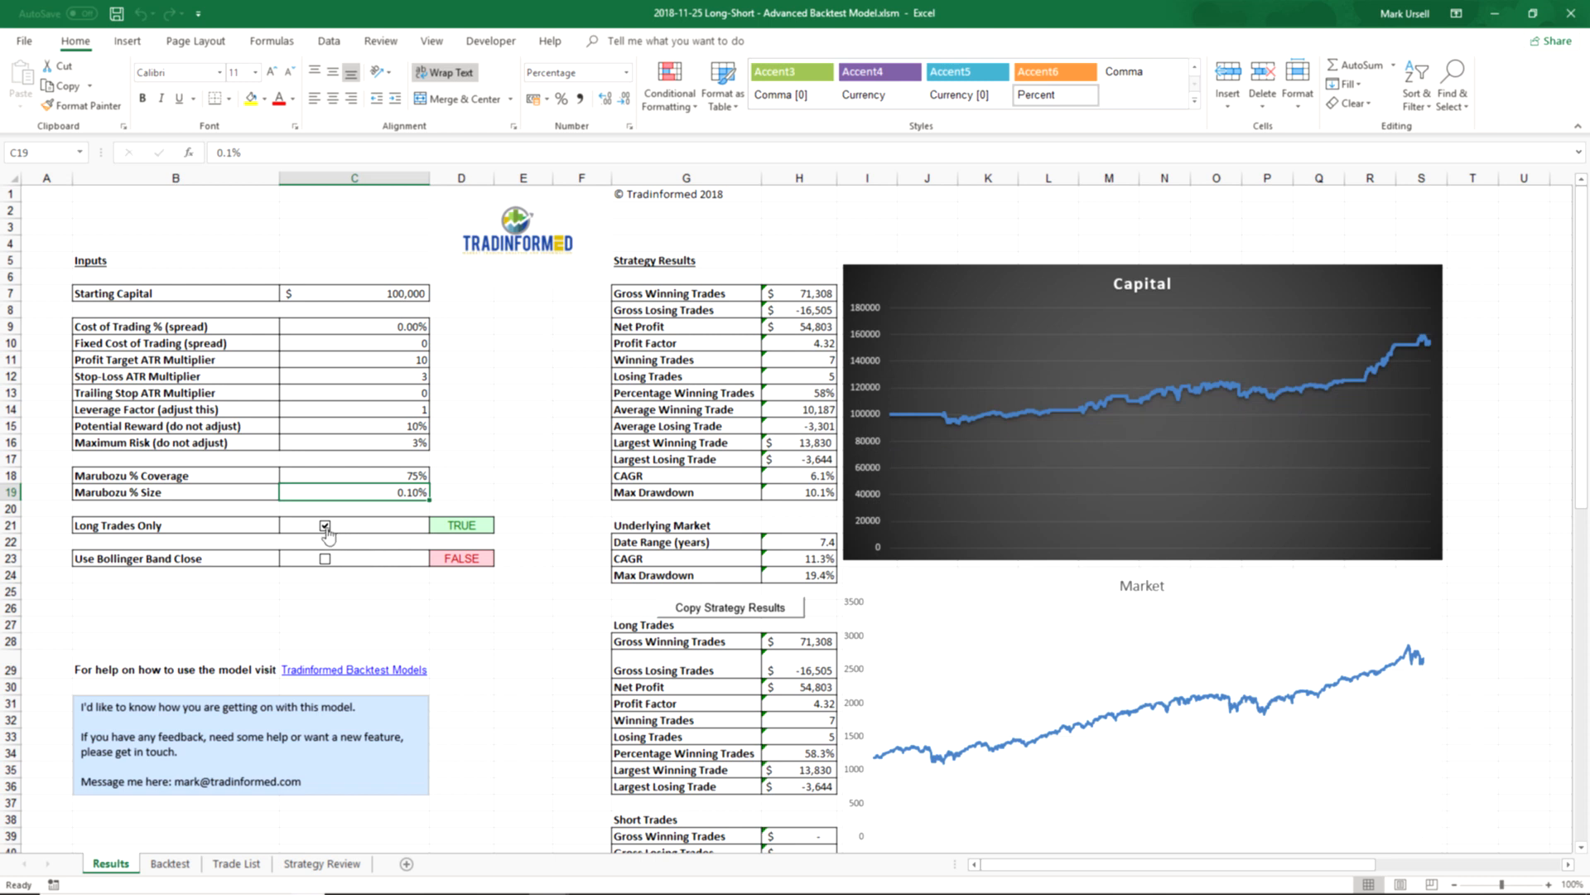
left_click(325, 525)
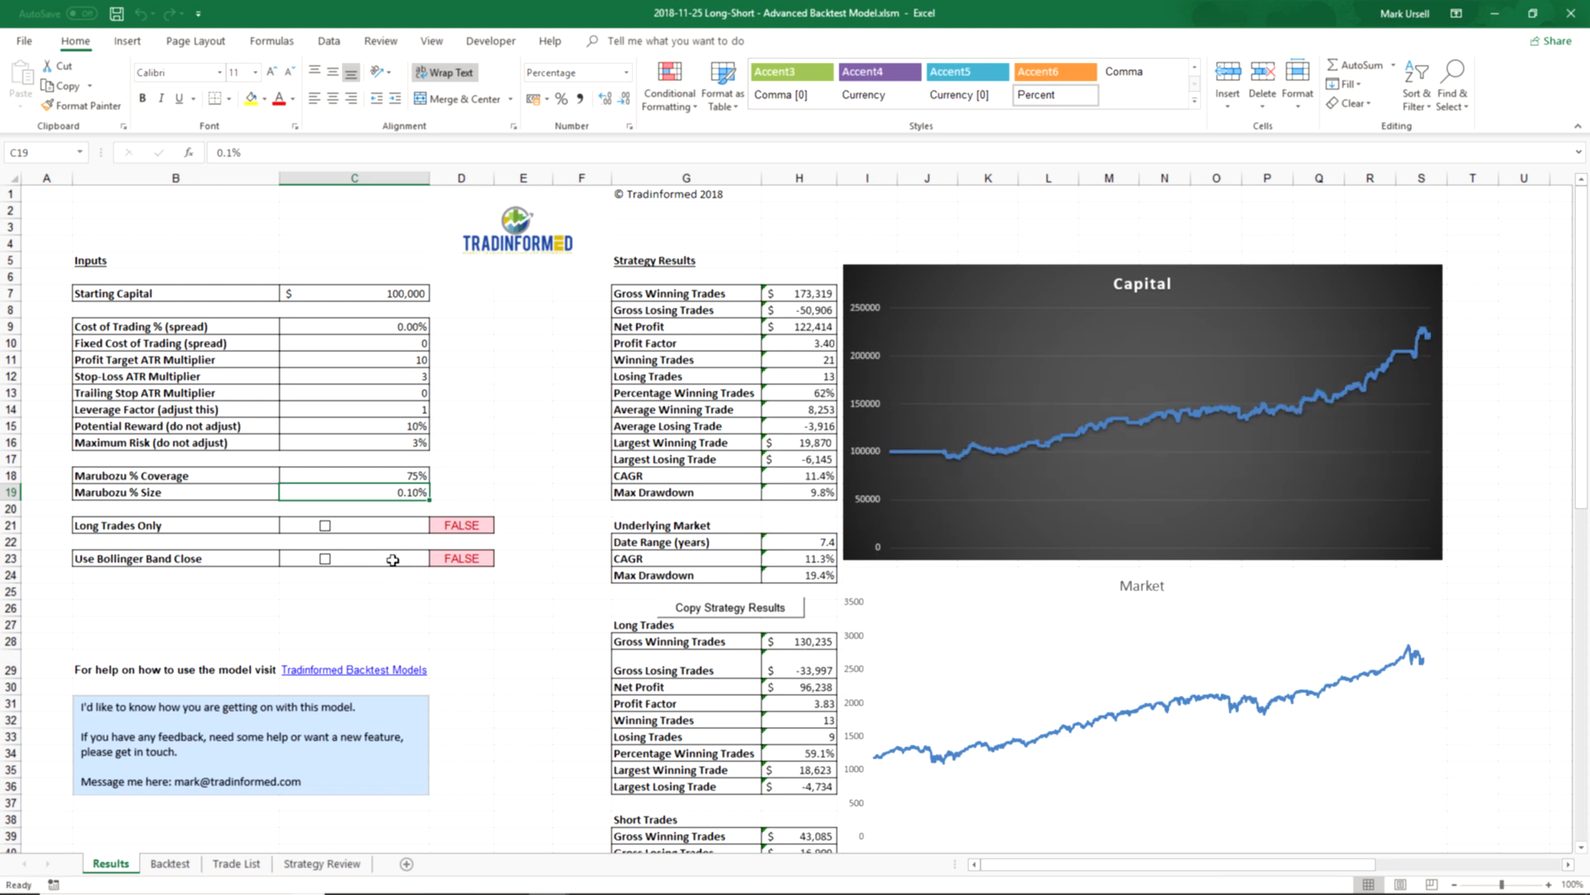
mouse_move(326, 560)
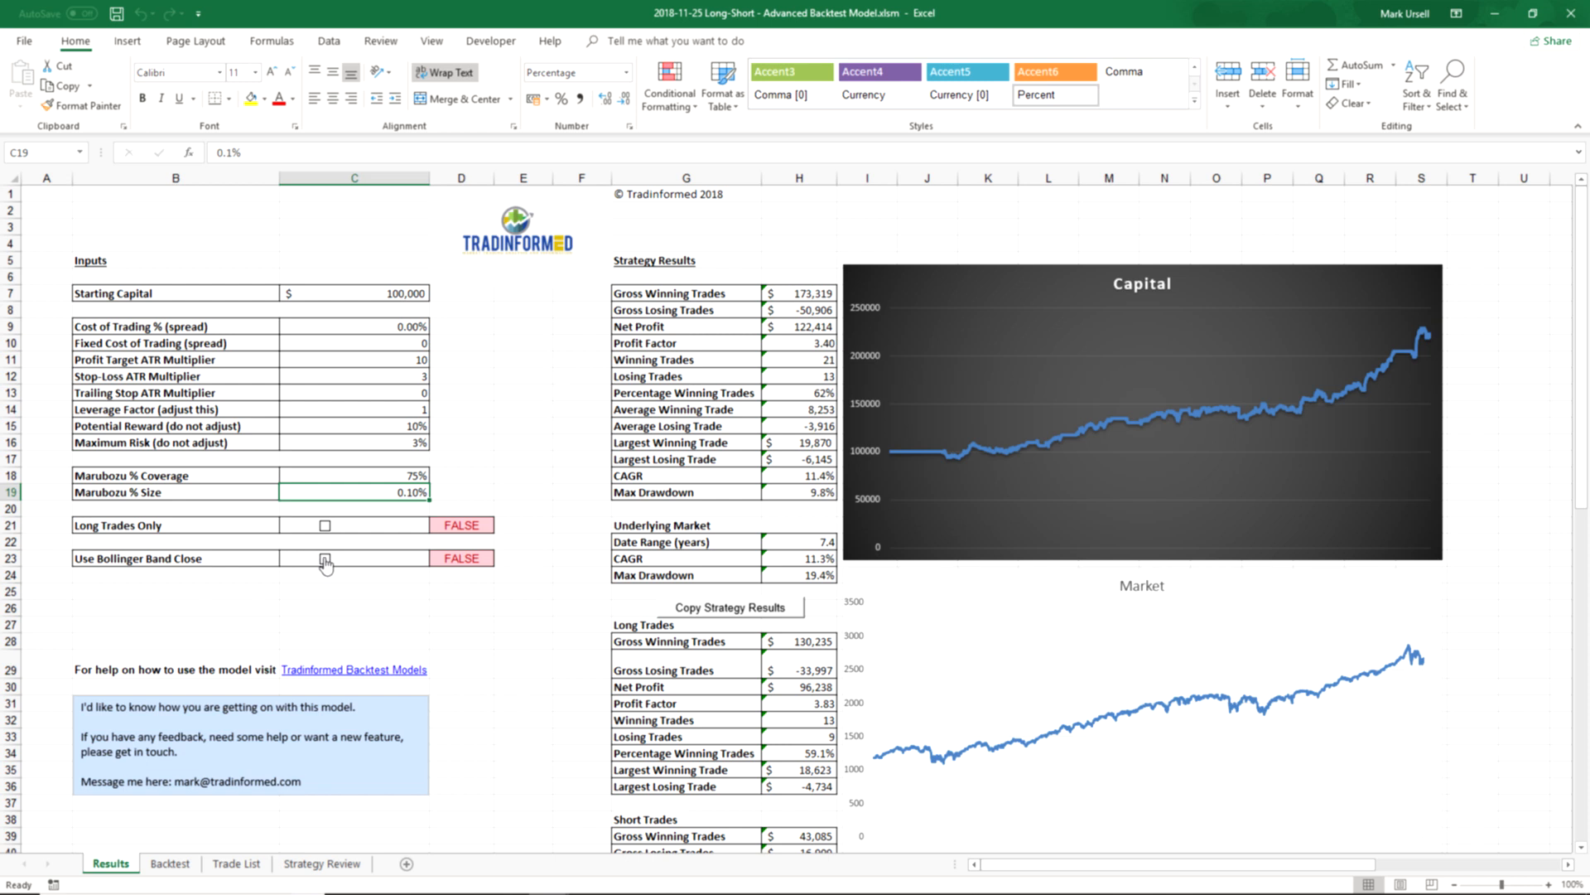
left_click(324, 558)
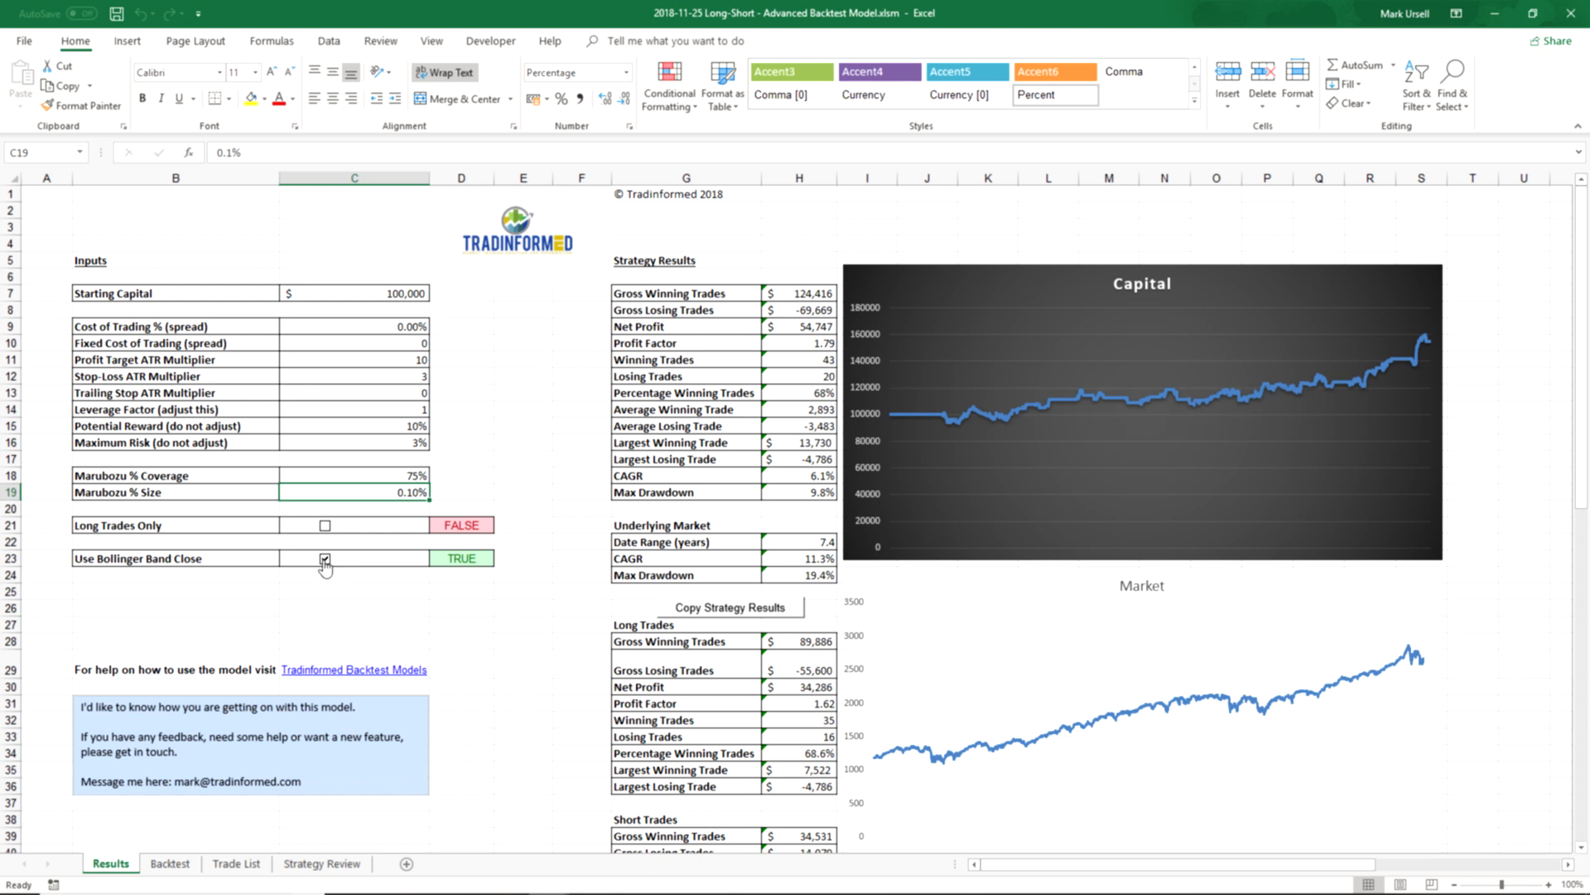
left_click(324, 558)
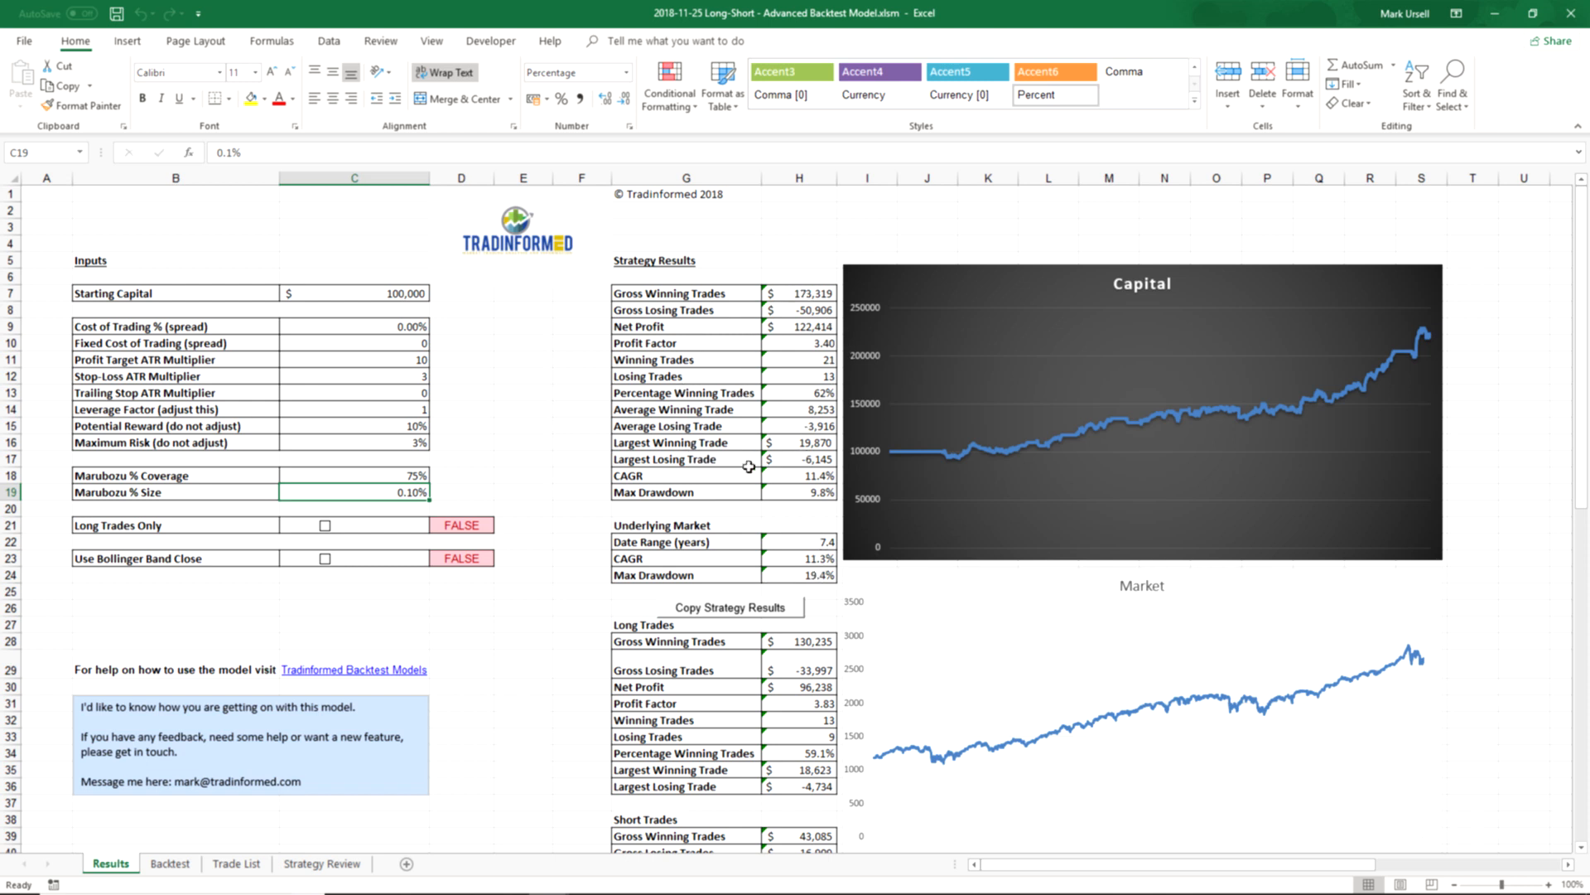
scroll("down", 3)
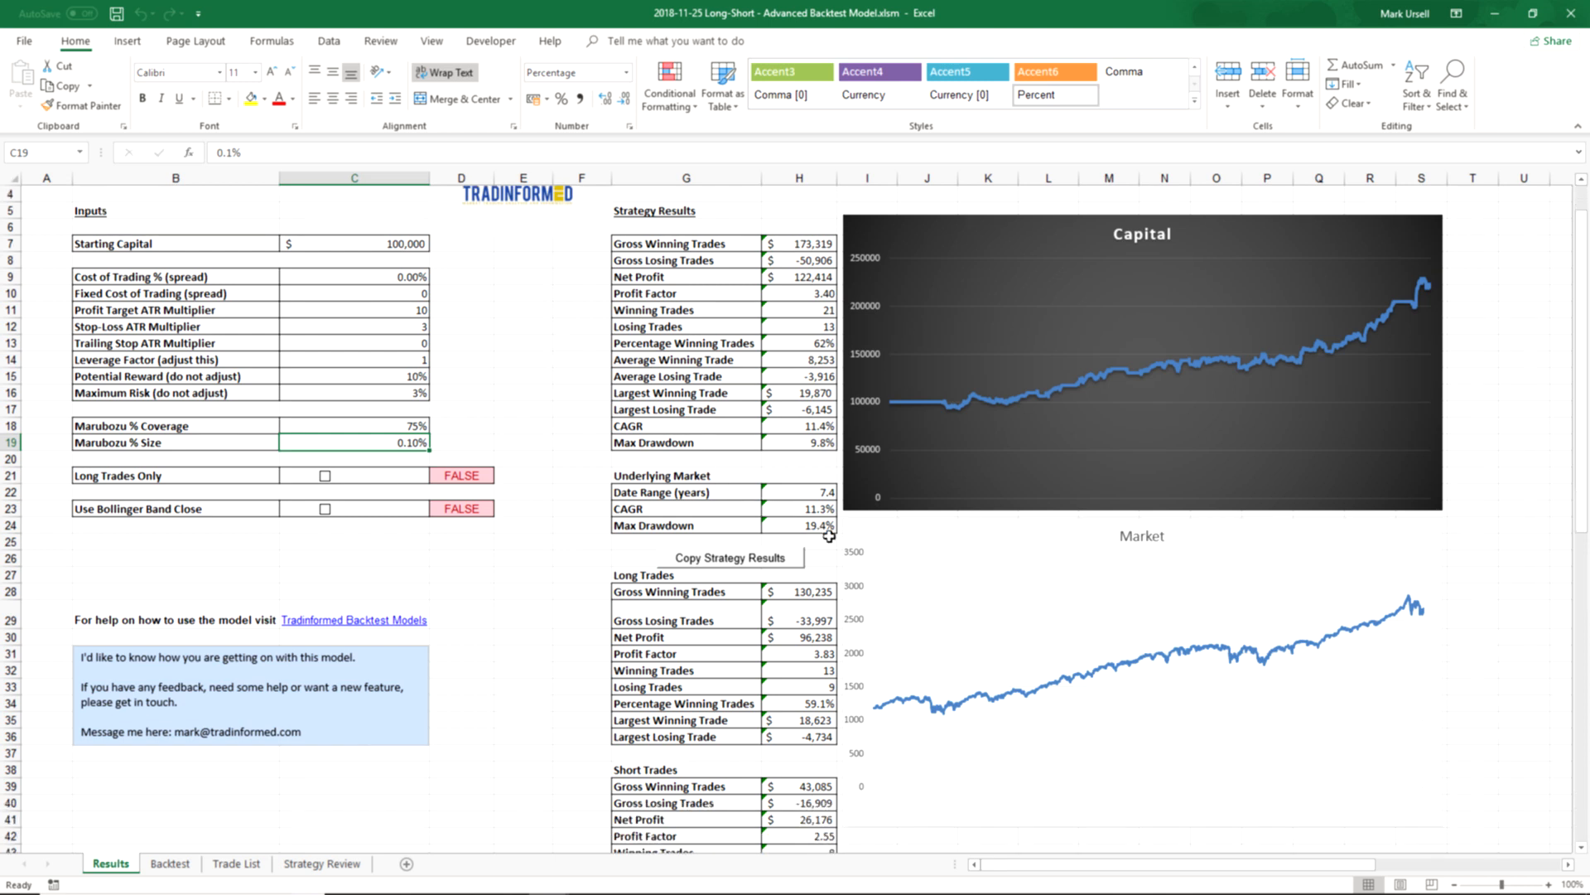
mouse_move(1173, 690)
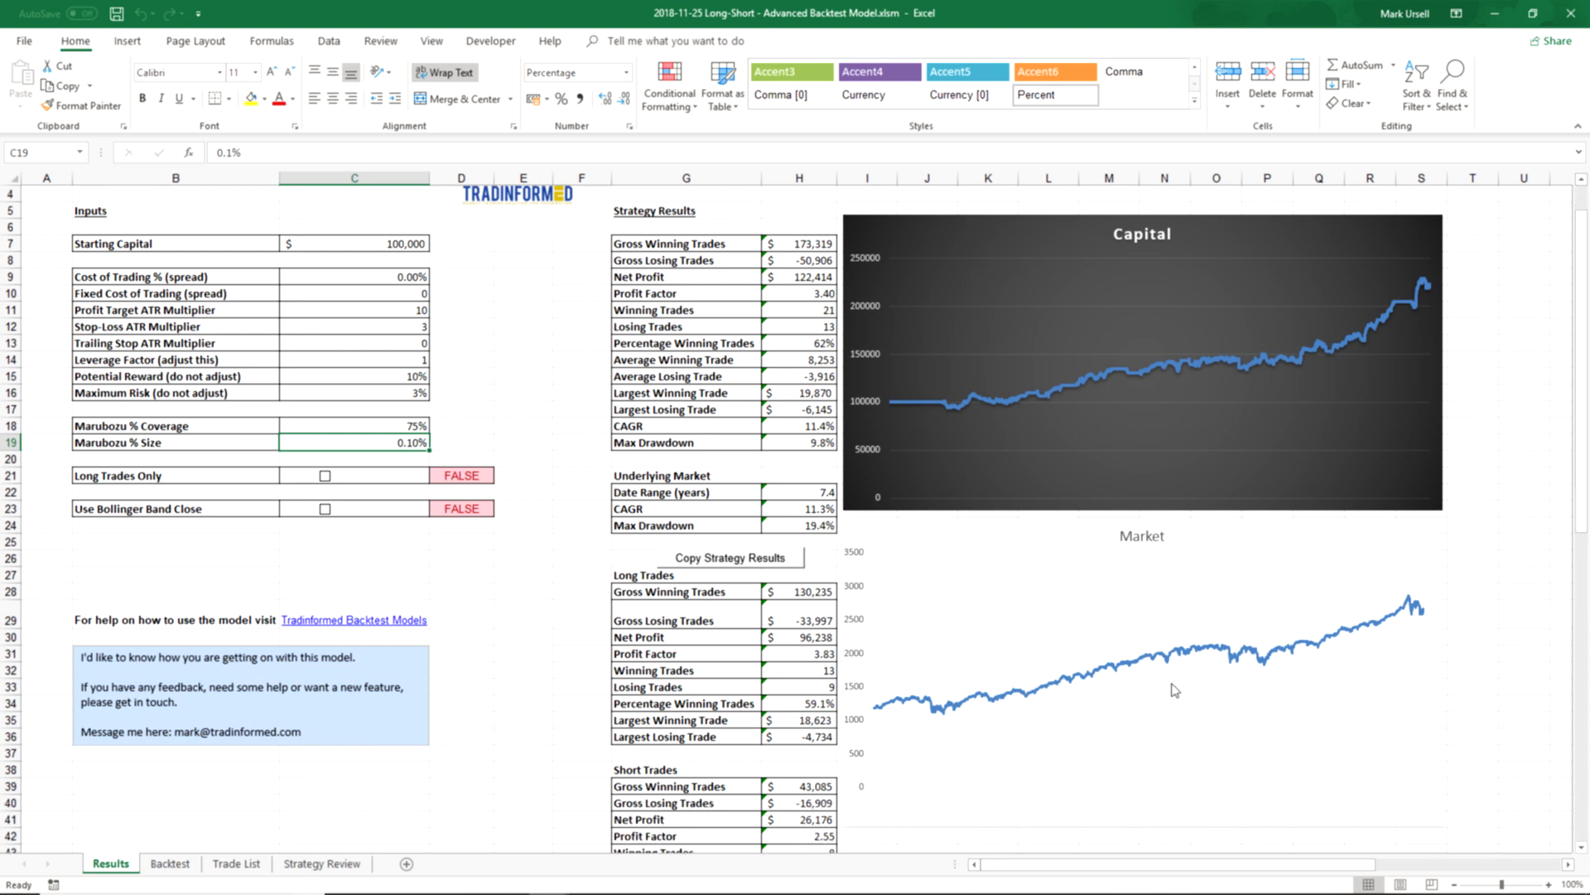
mouse_move(791, 507)
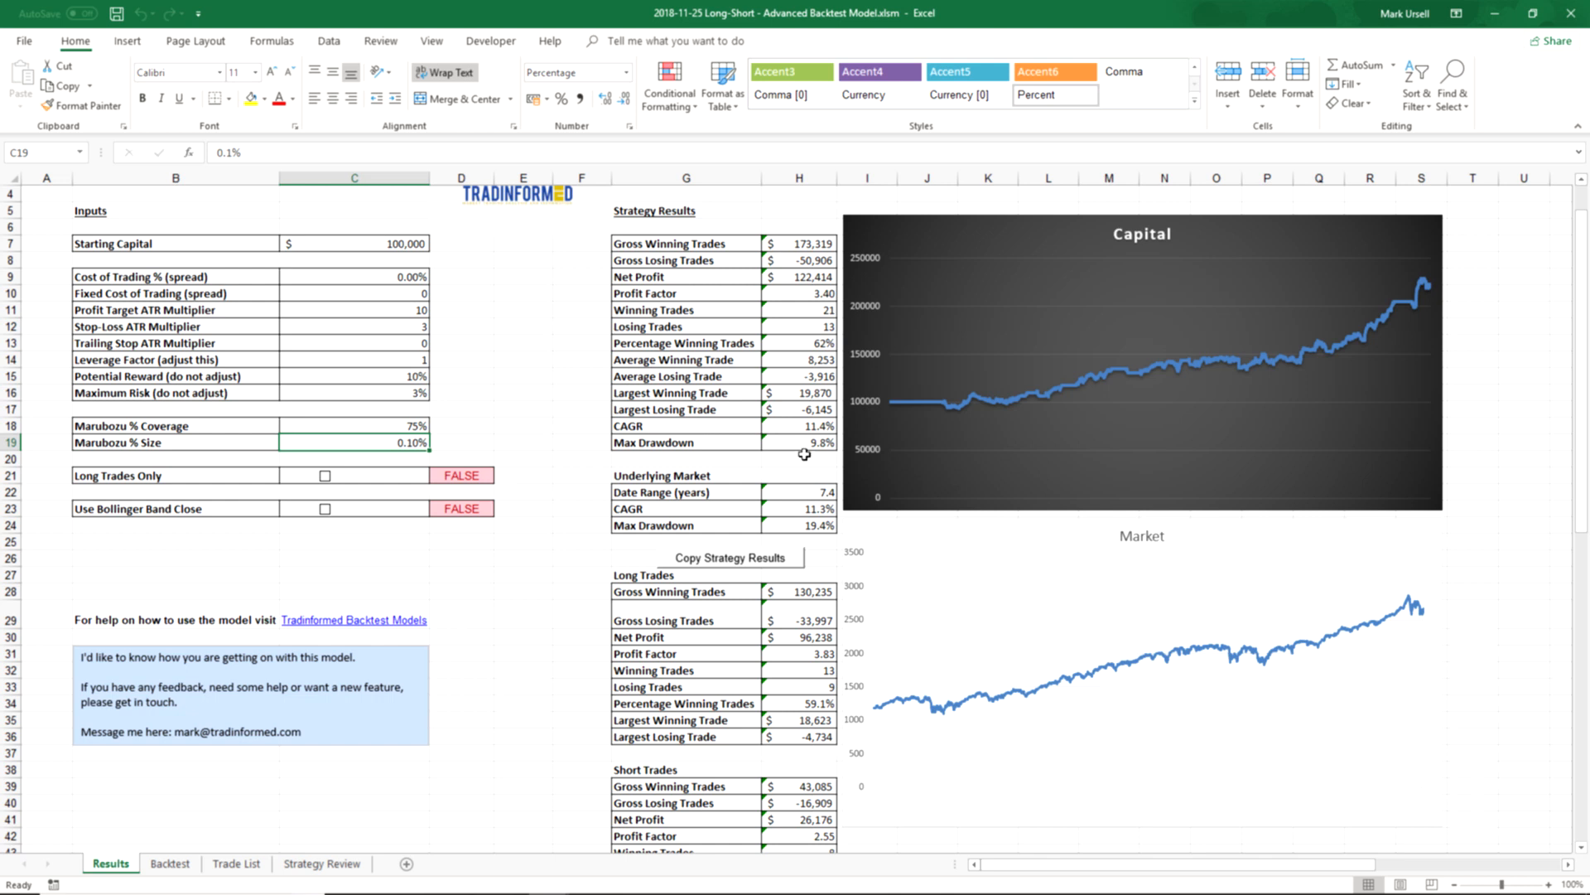
mouse_move(812, 502)
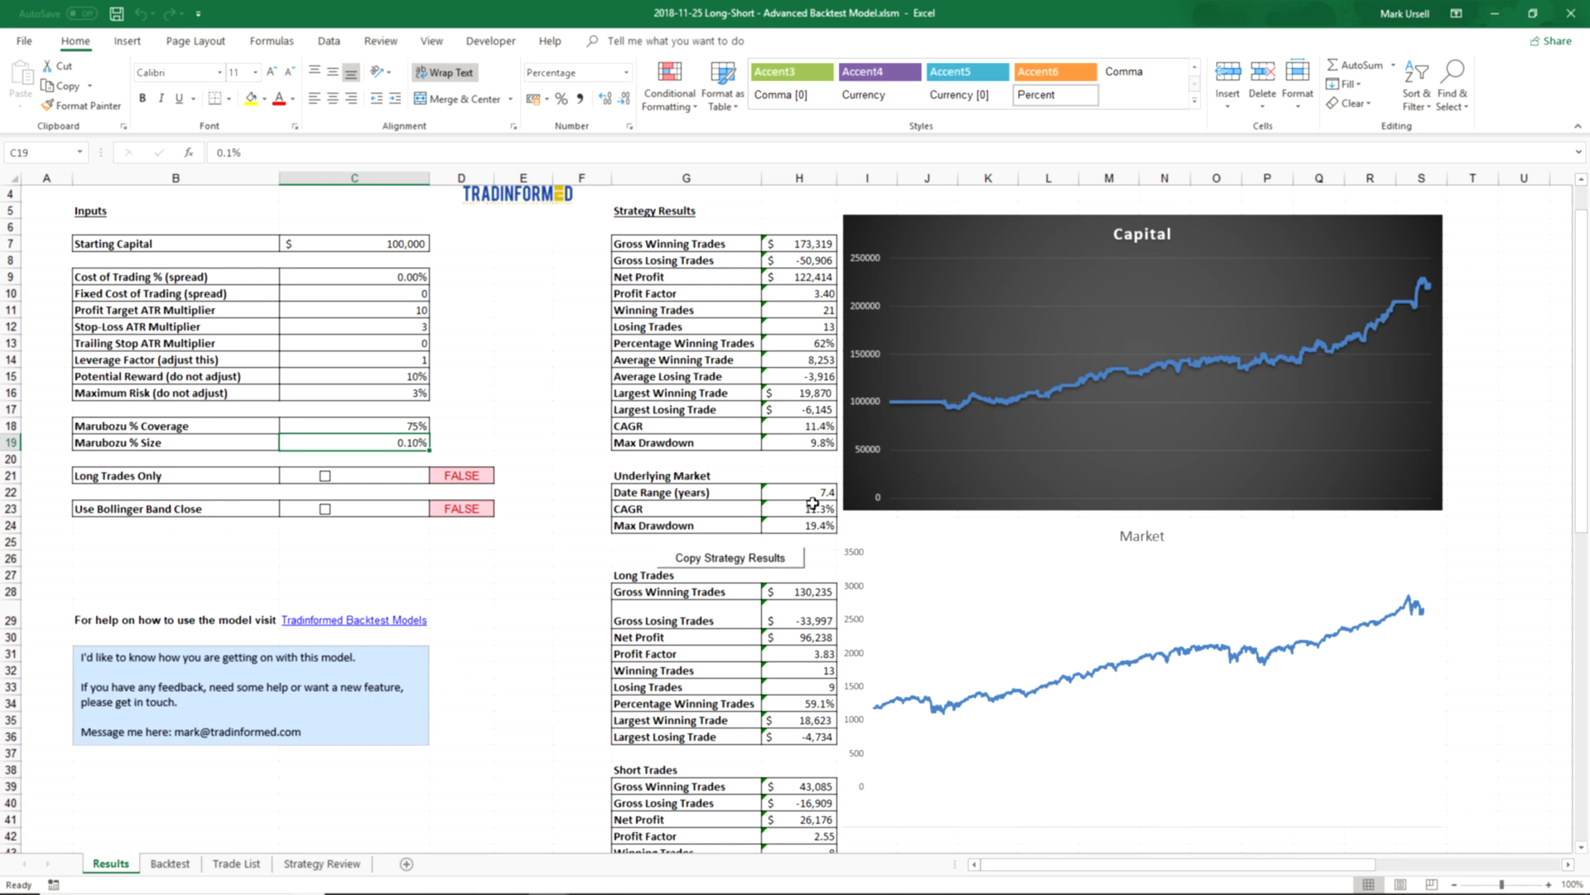
mouse_move(819, 527)
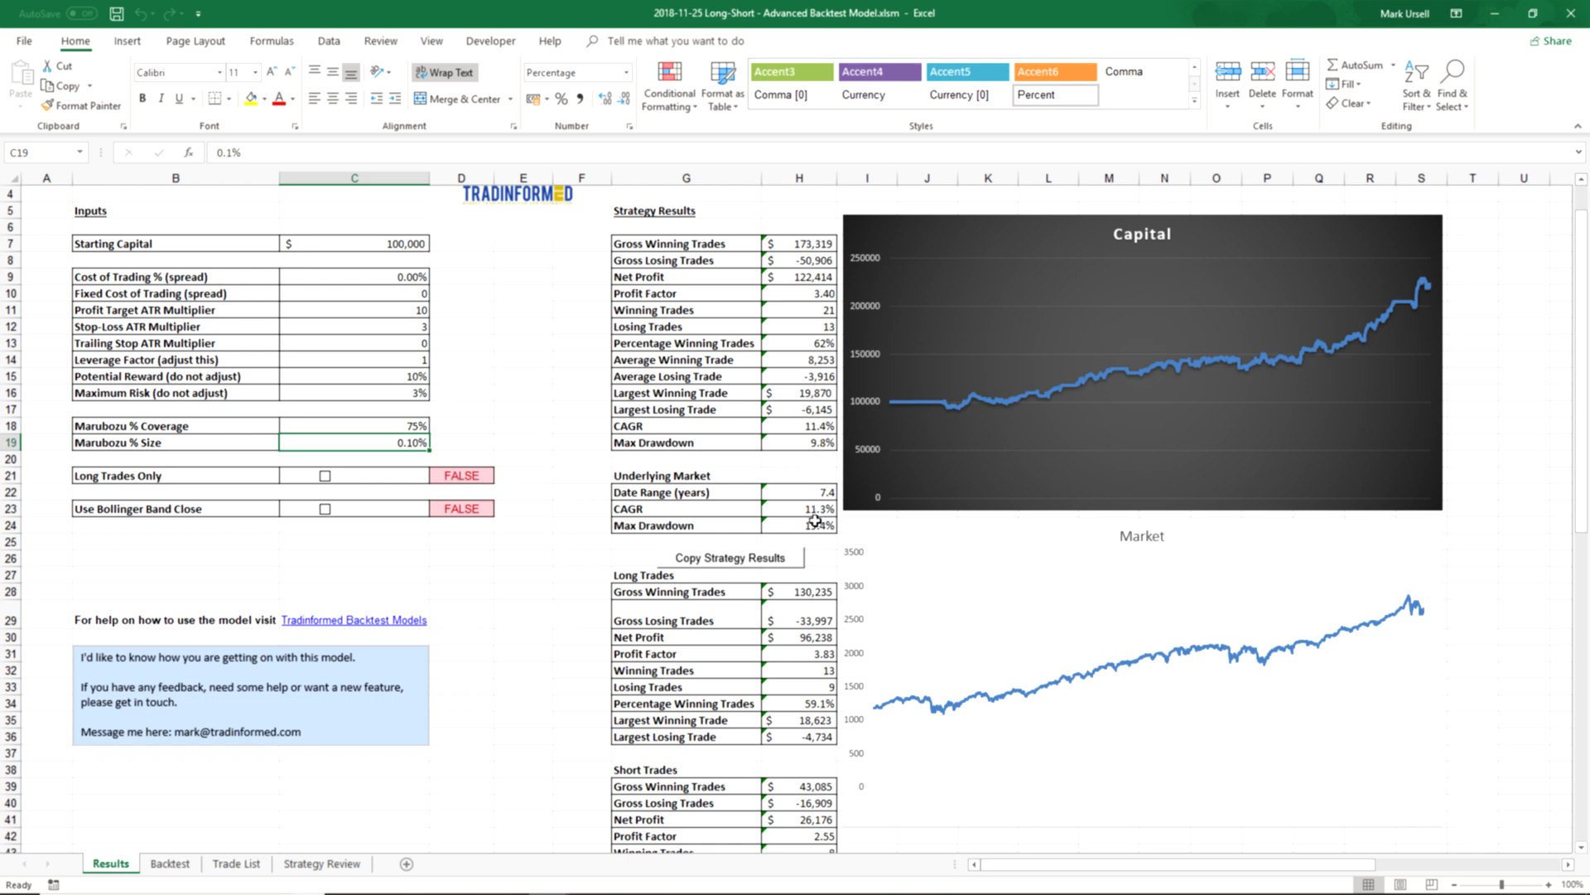
scroll("down", 3)
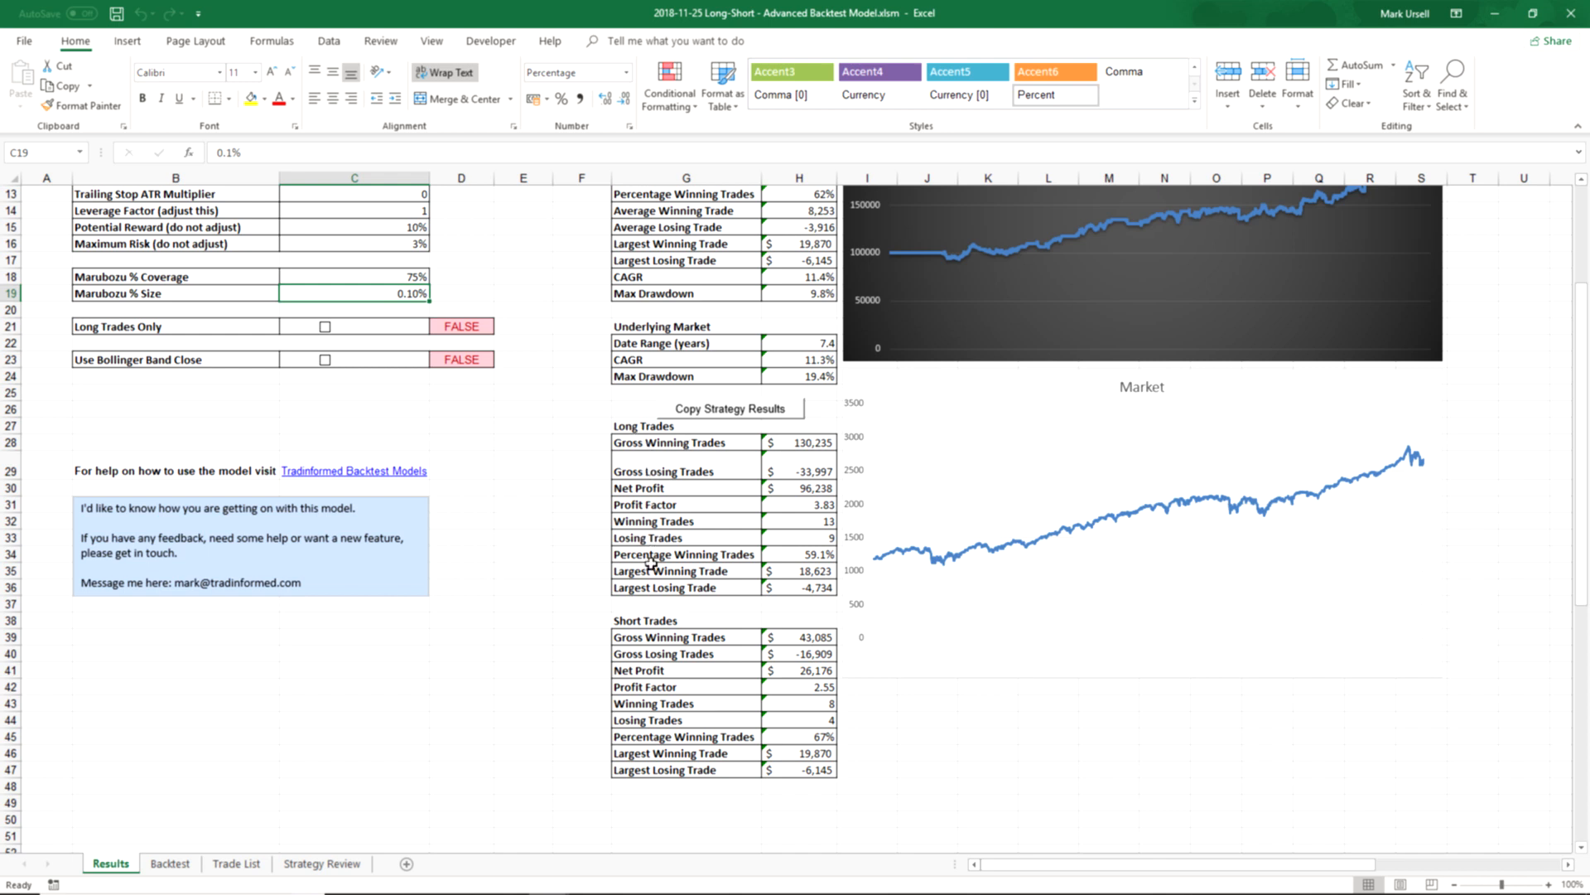
mouse_move(808, 757)
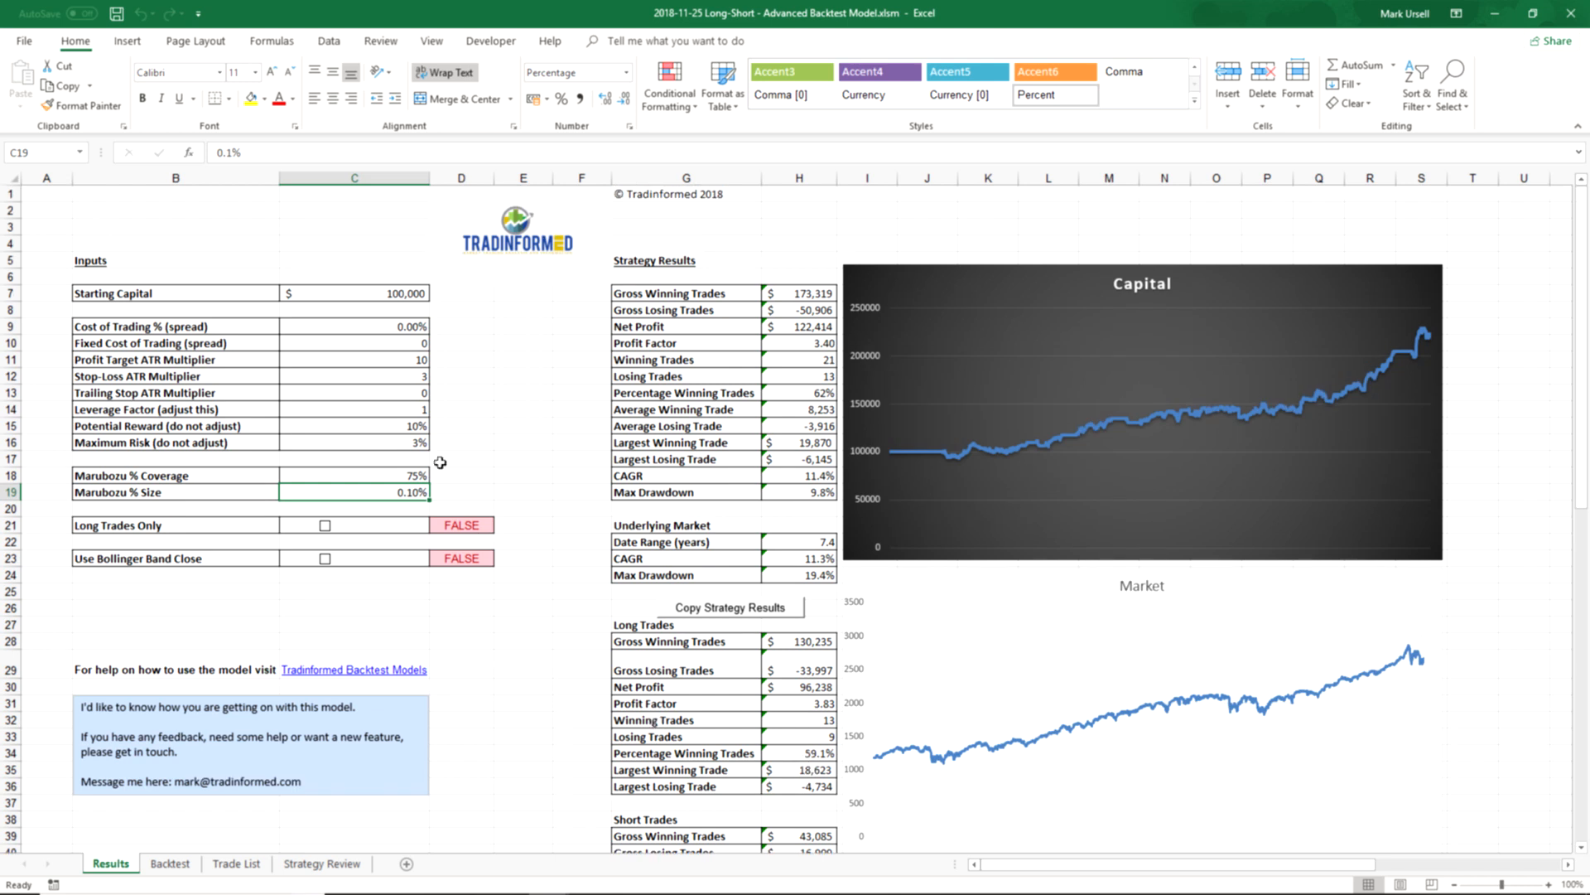
left_click(353, 359)
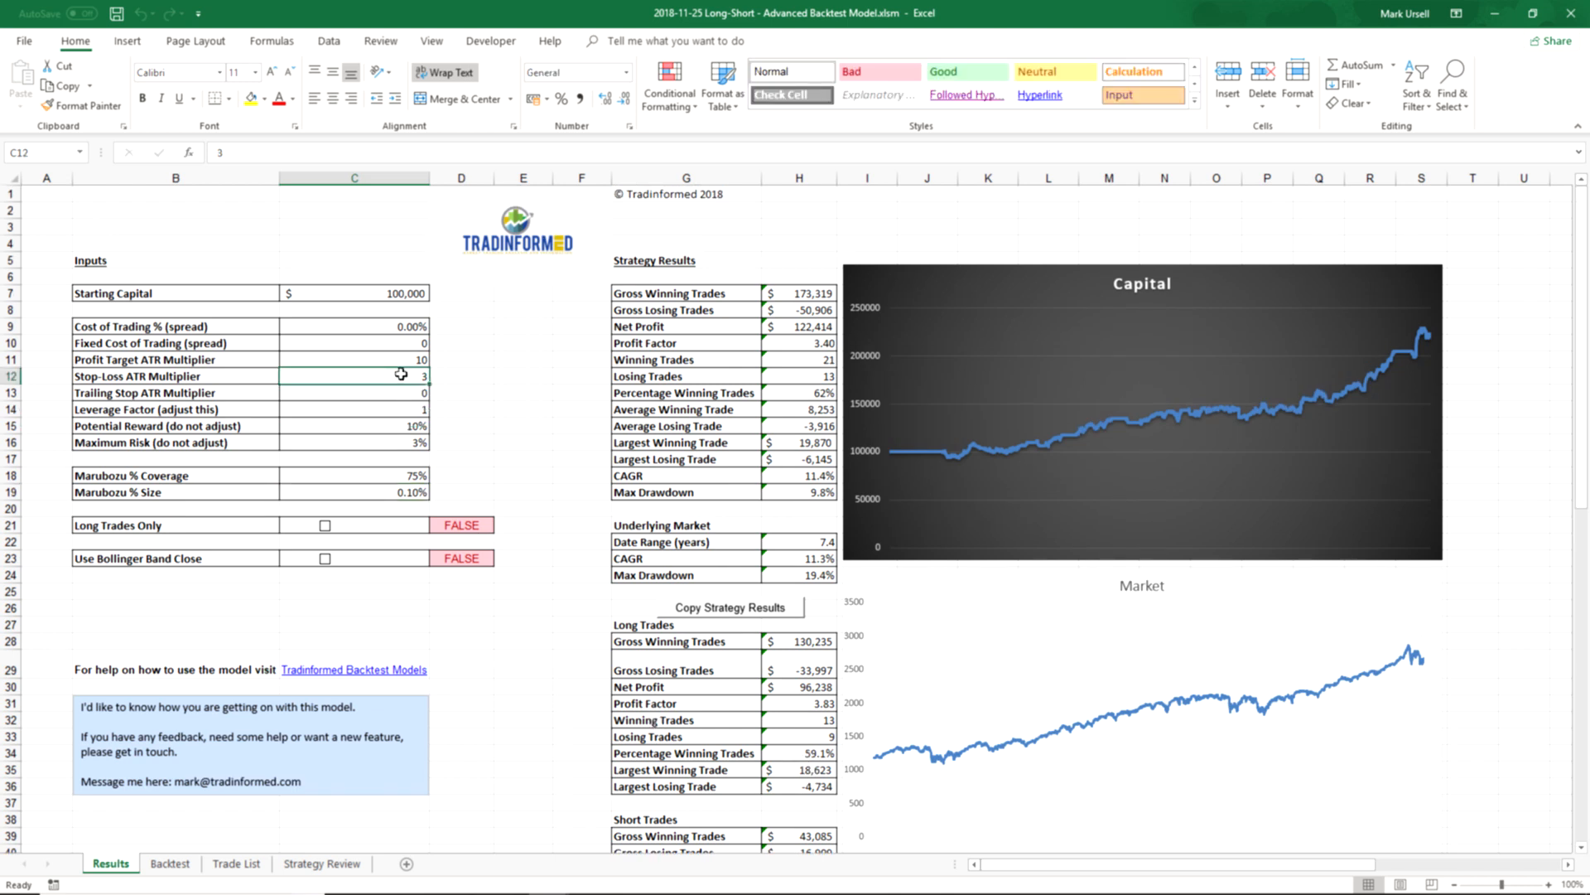
type("5")
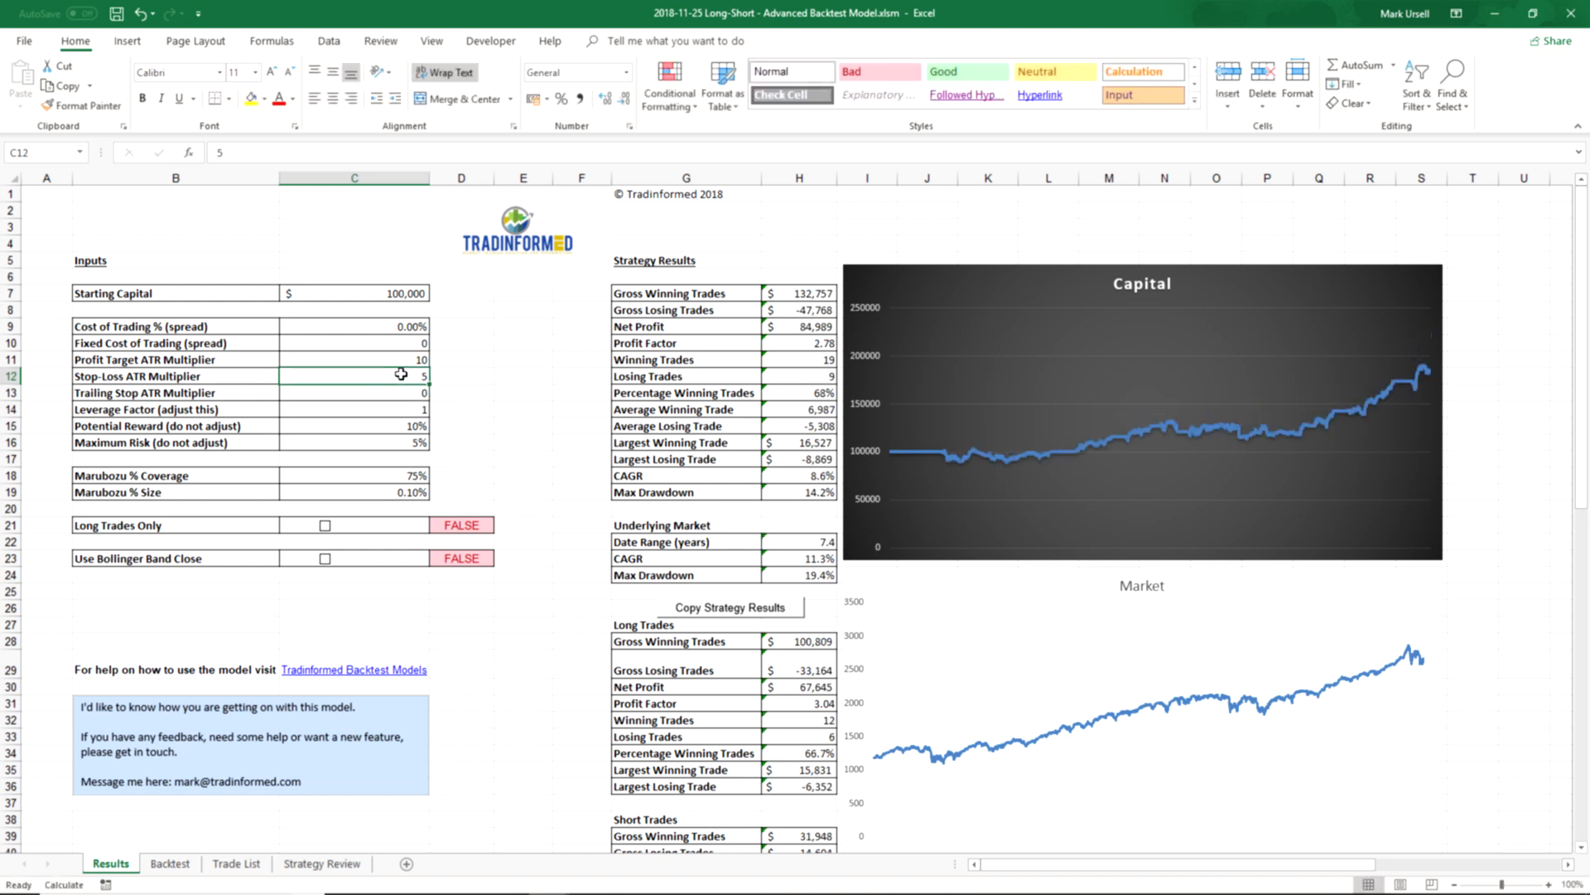
type("3")
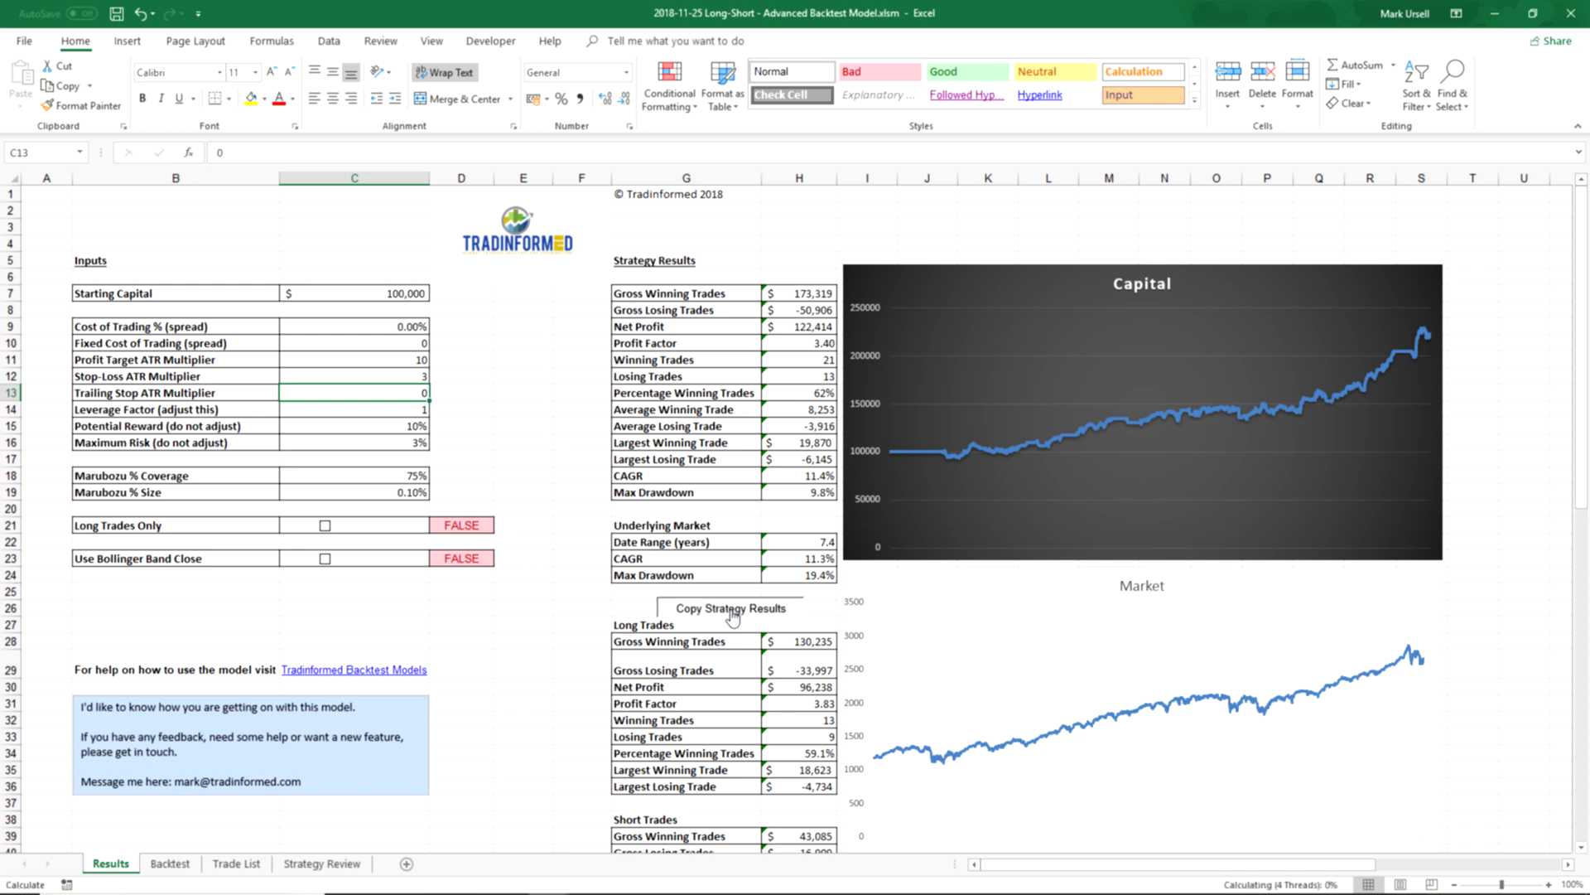
- Copy the PT 10 SL 3 results to Strategy Review and start labelling the column
left_click(322, 863)
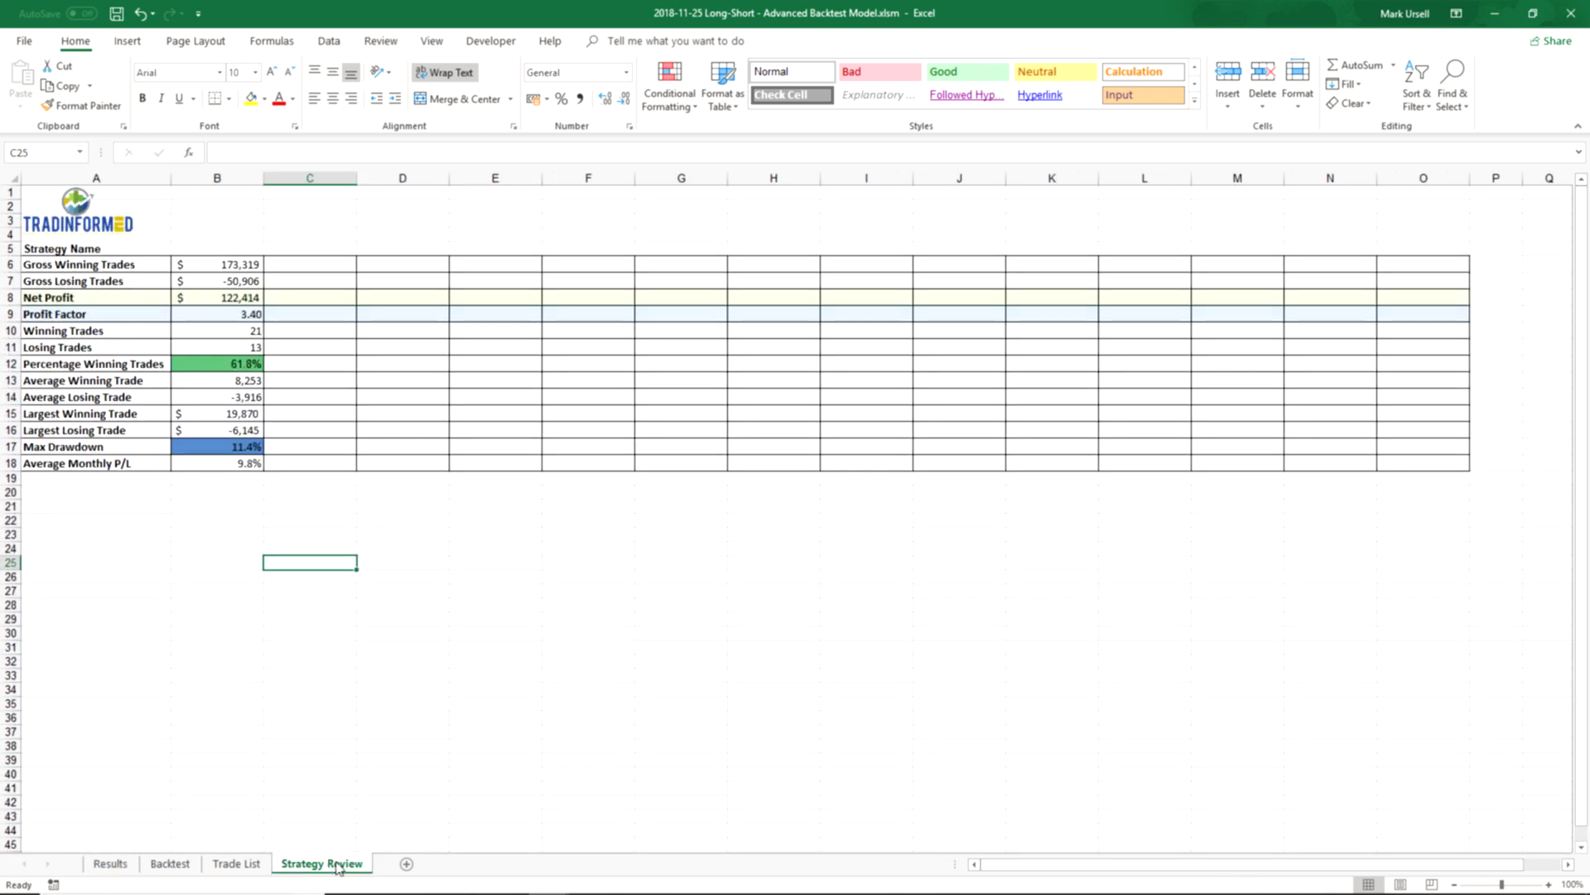
mouse_move(281, 322)
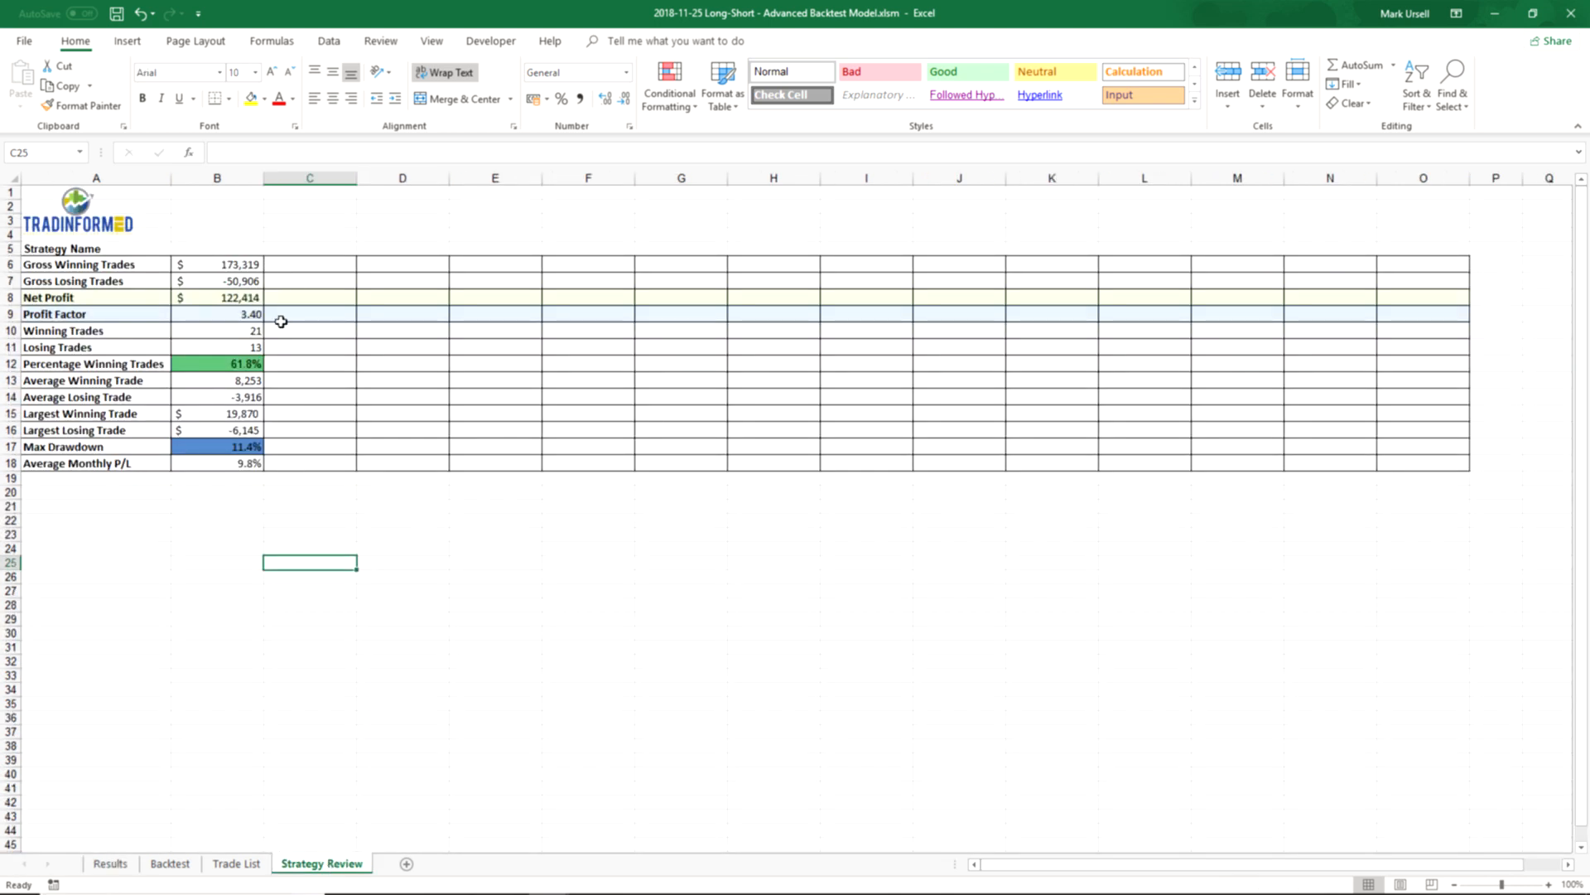
left_click(109, 863)
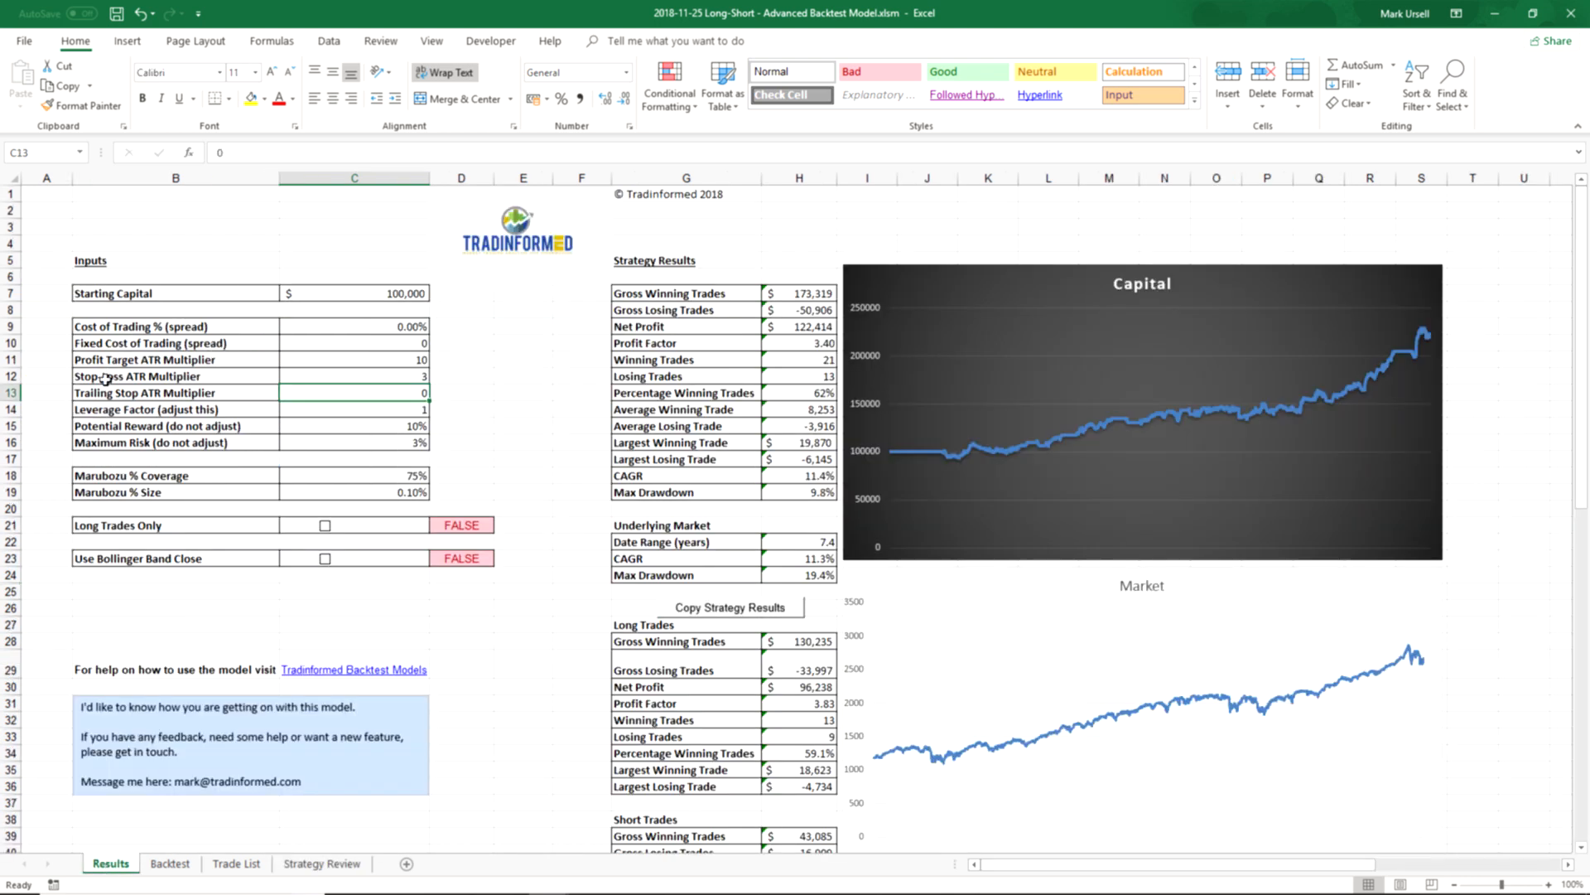
left_click(321, 863)
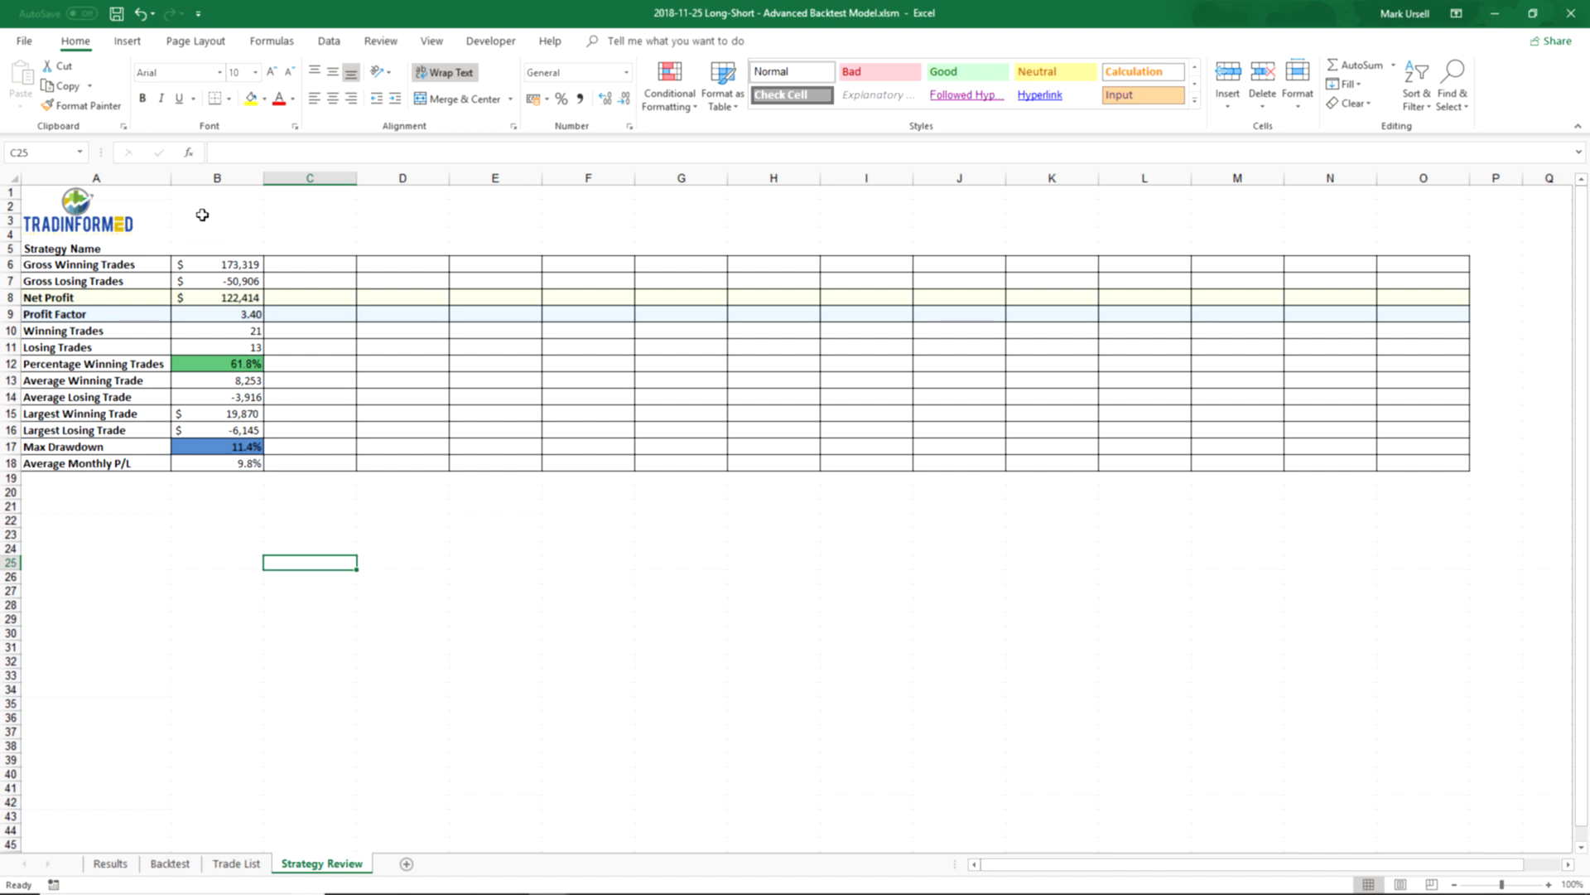
type("PT 10 SL 3")
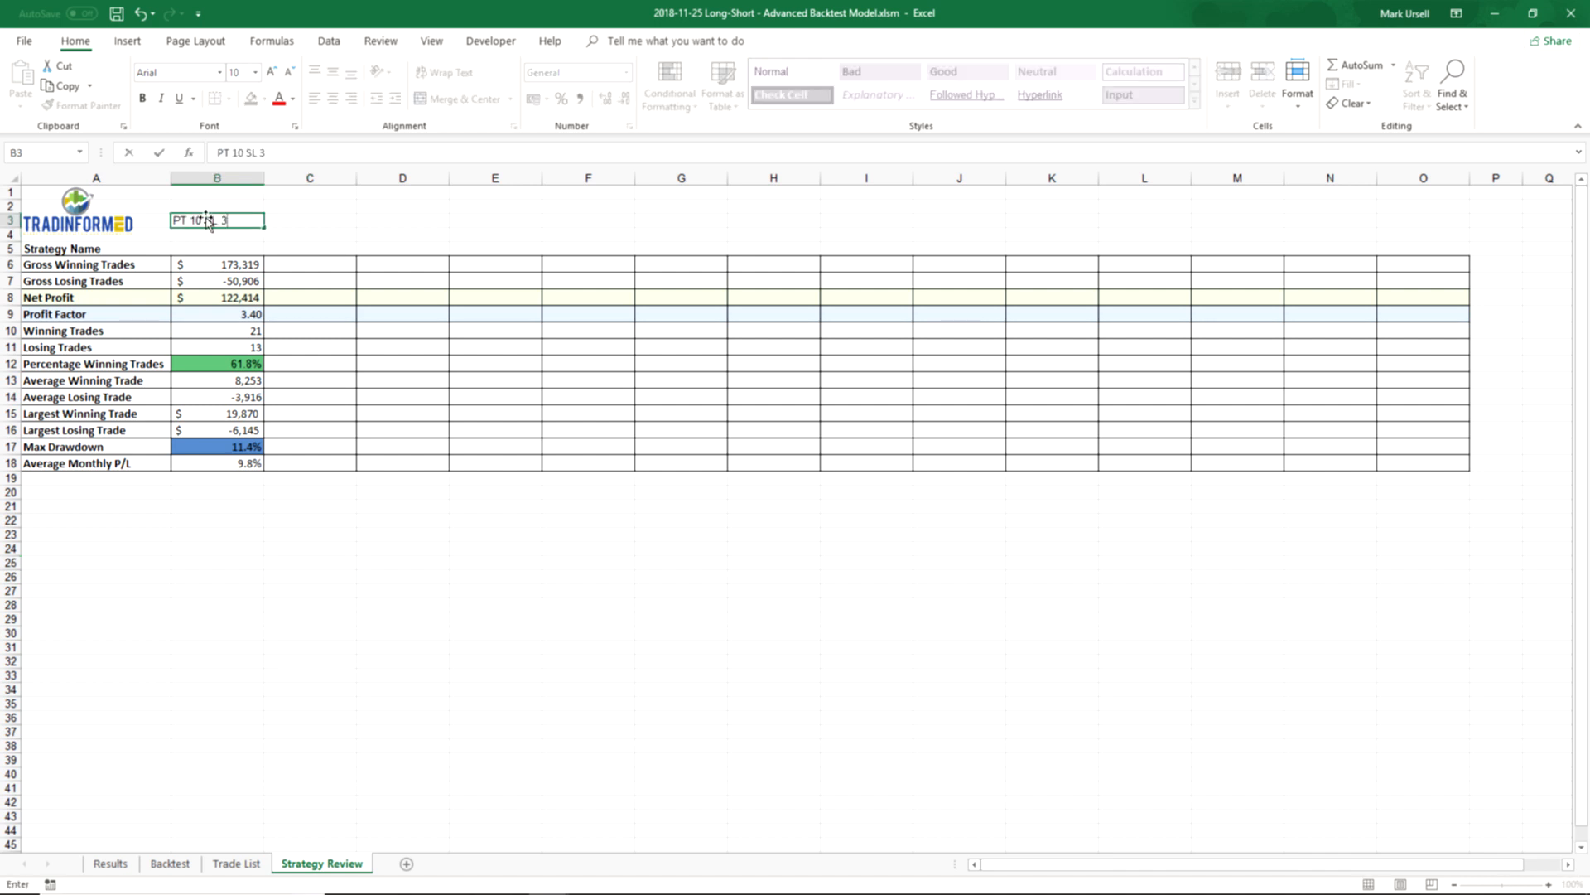
- Set stop-loss to 5, copy those results and label the columns 'PT 10 SL 3' and 'PT 10 SL 5'
left_click(109, 863)
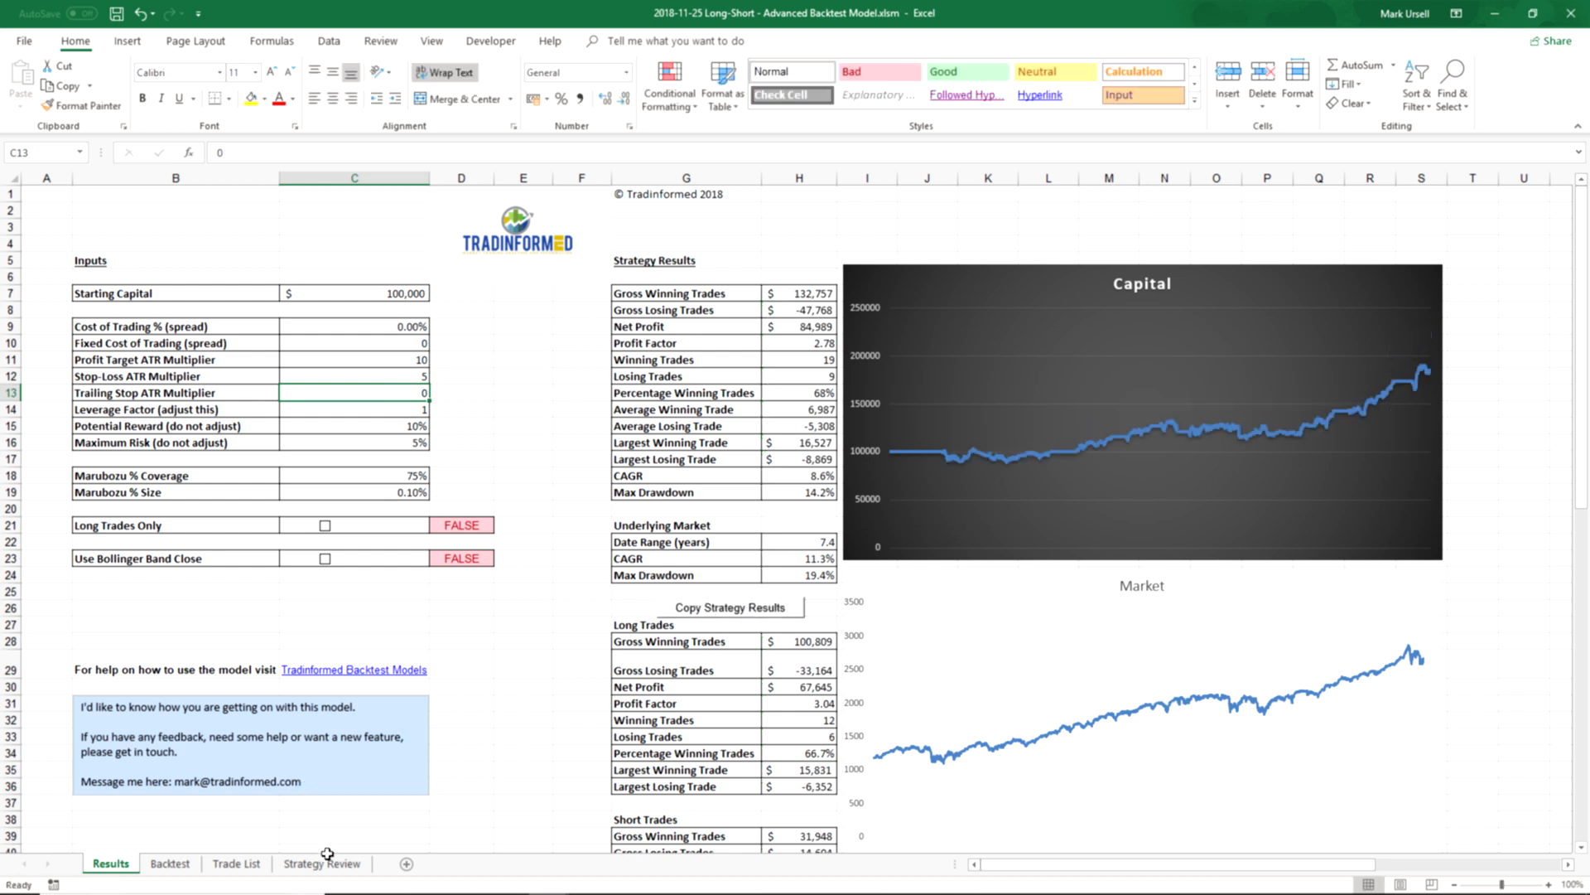
left_click(322, 863)
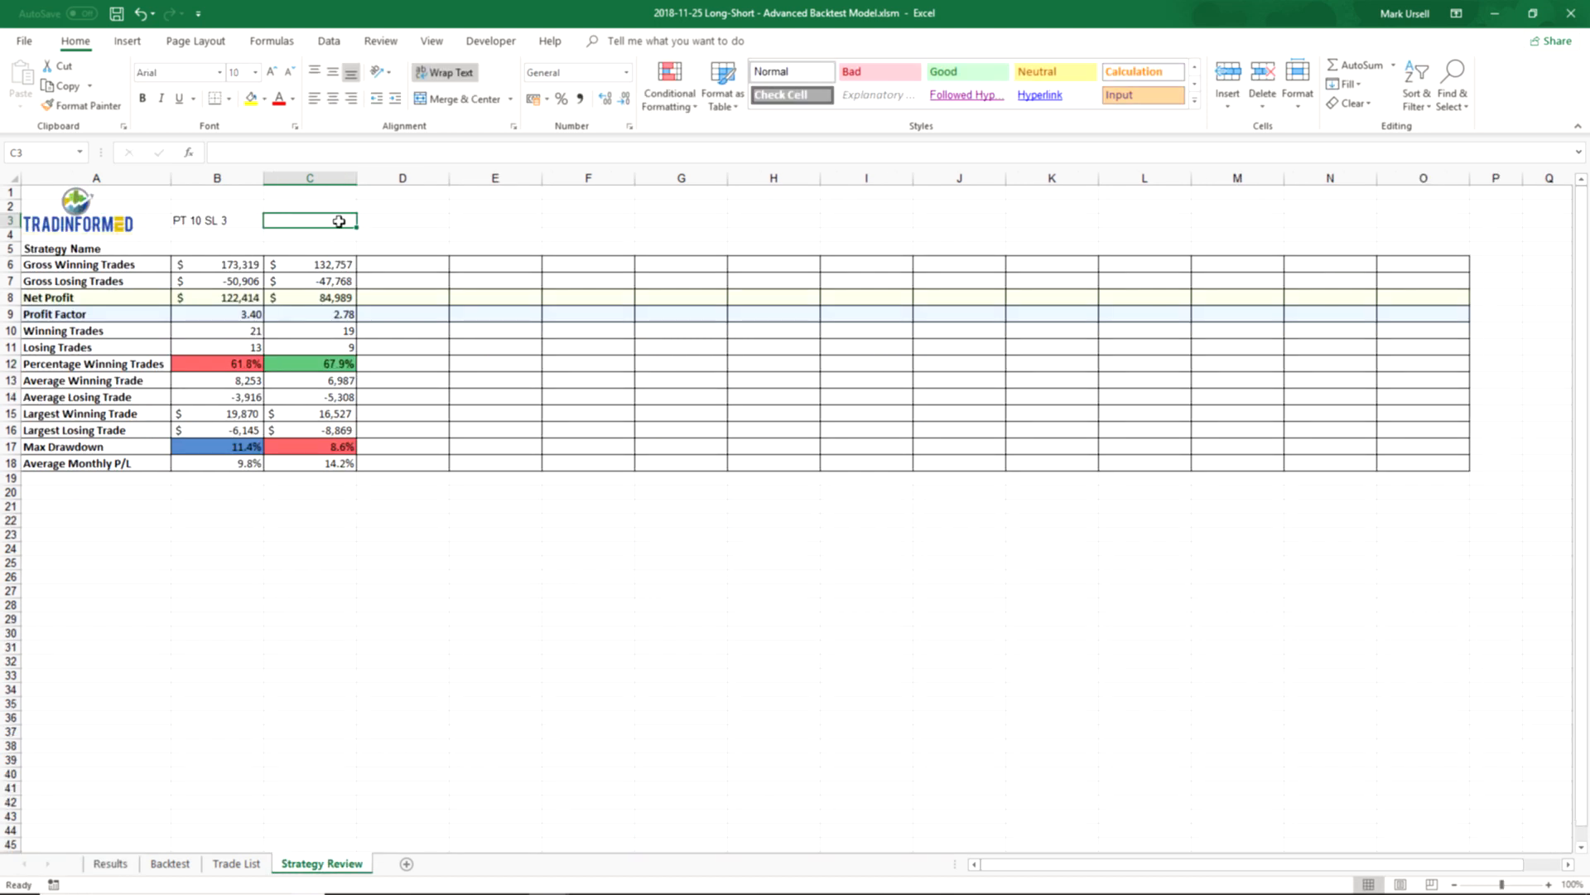
type("PT 10 SL")
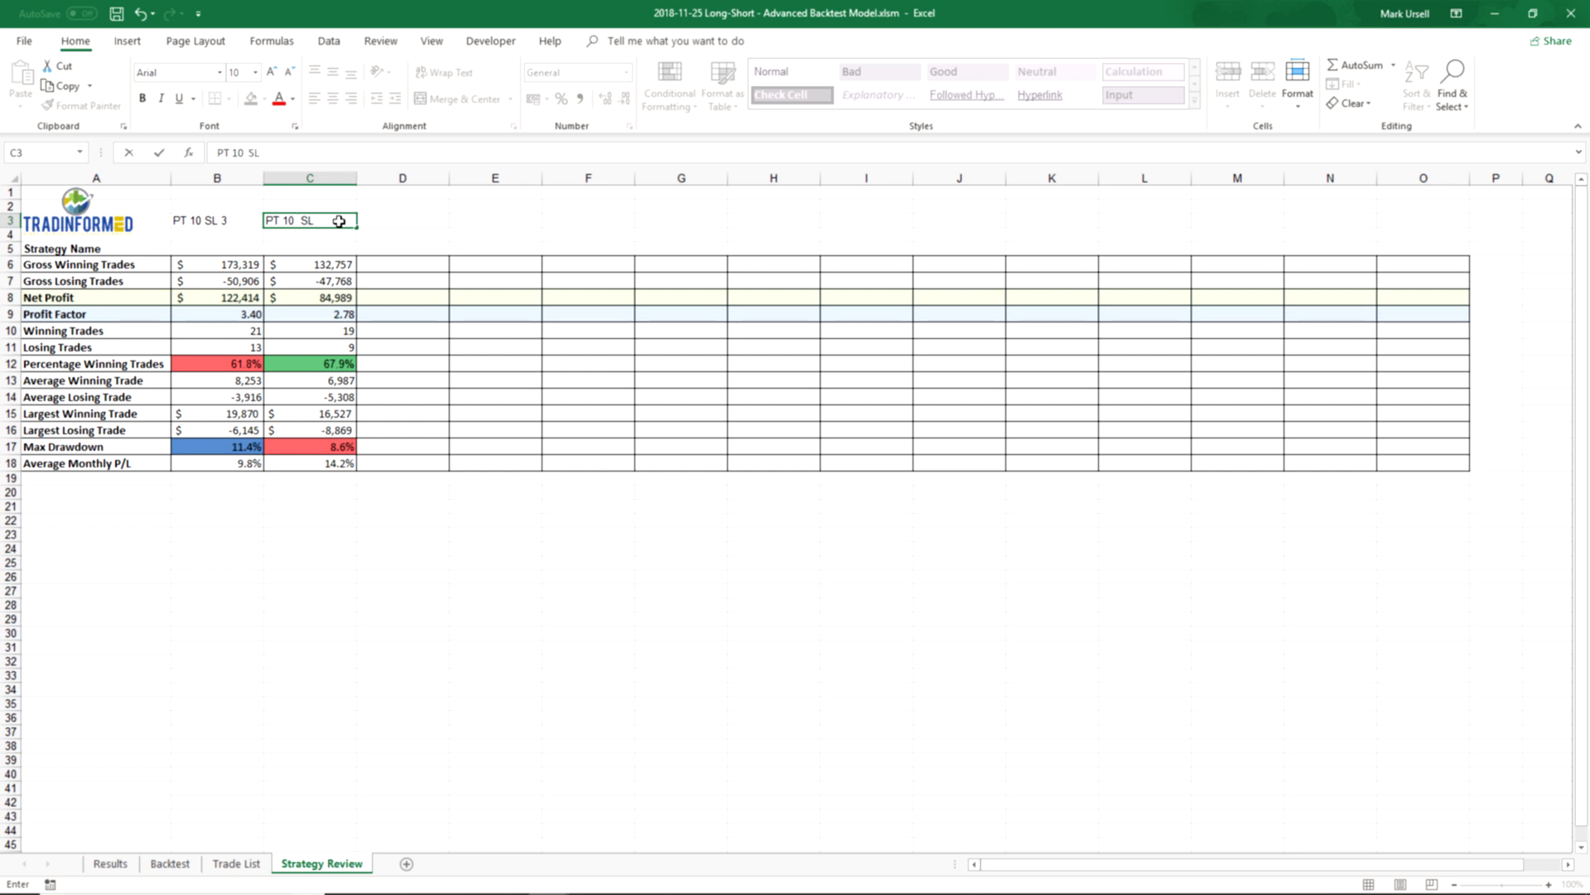
type("5")
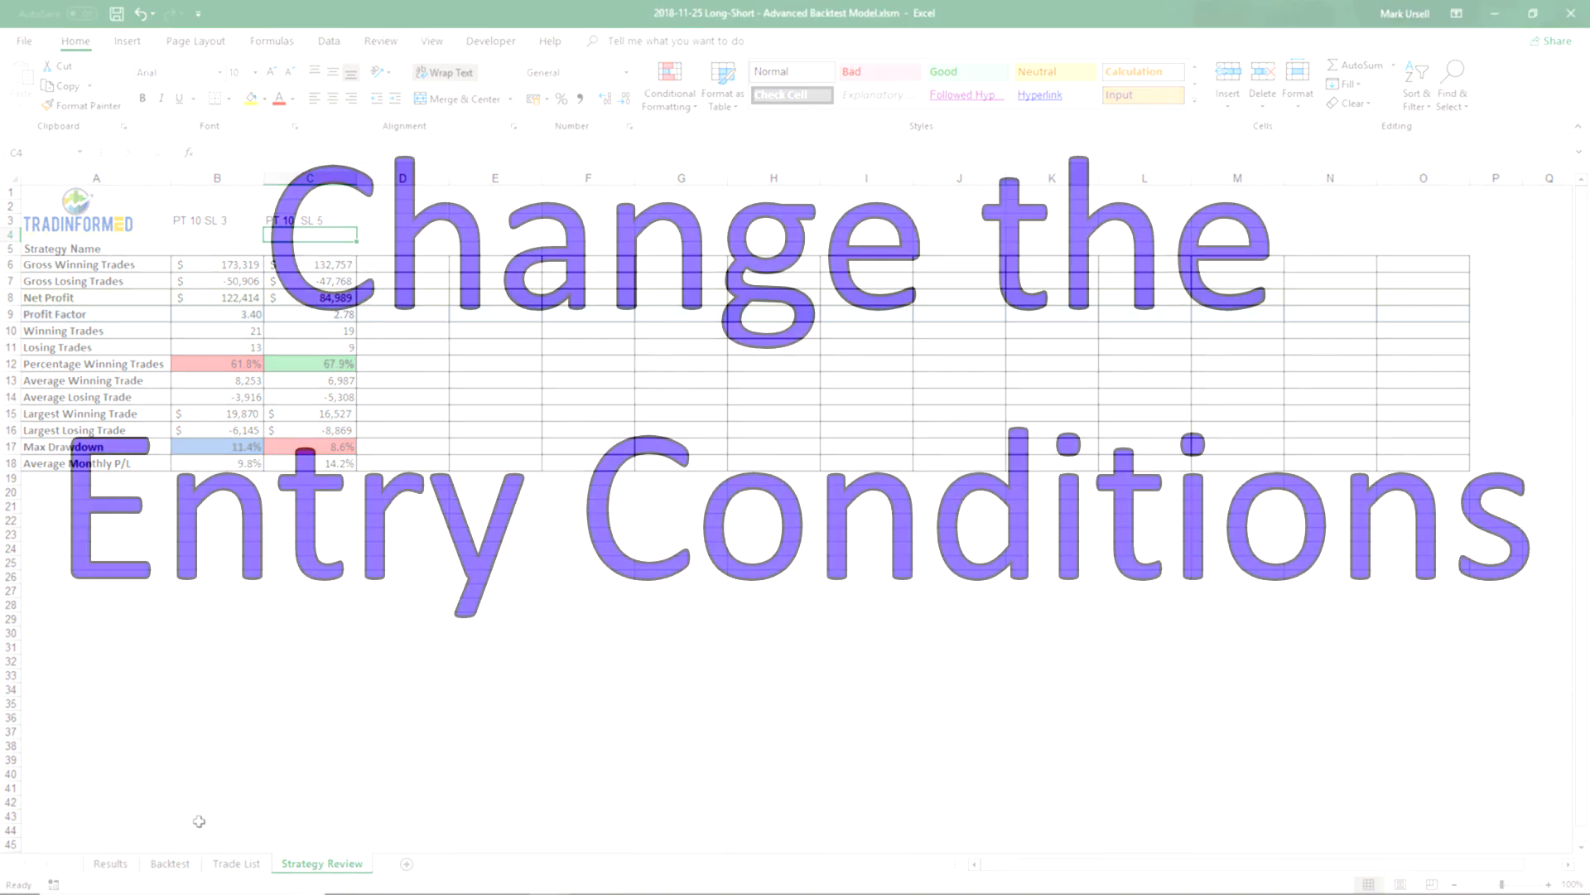
- Review the Backtest sheet data and switch to the ^GSPC (2) price data workbook
left_click(169, 864)
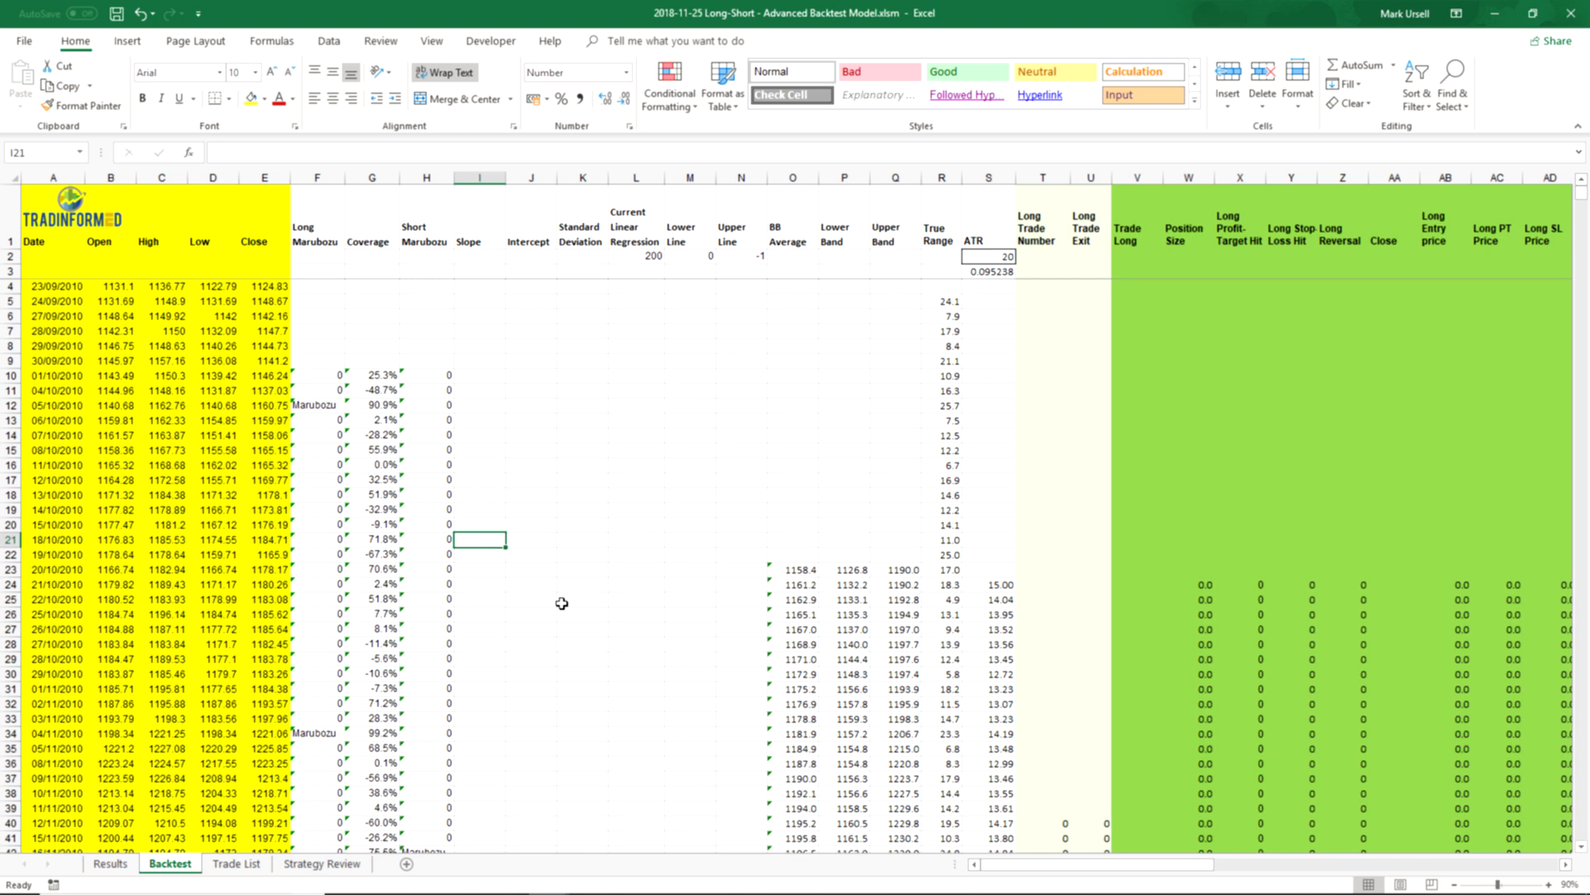
scroll("down", 3)
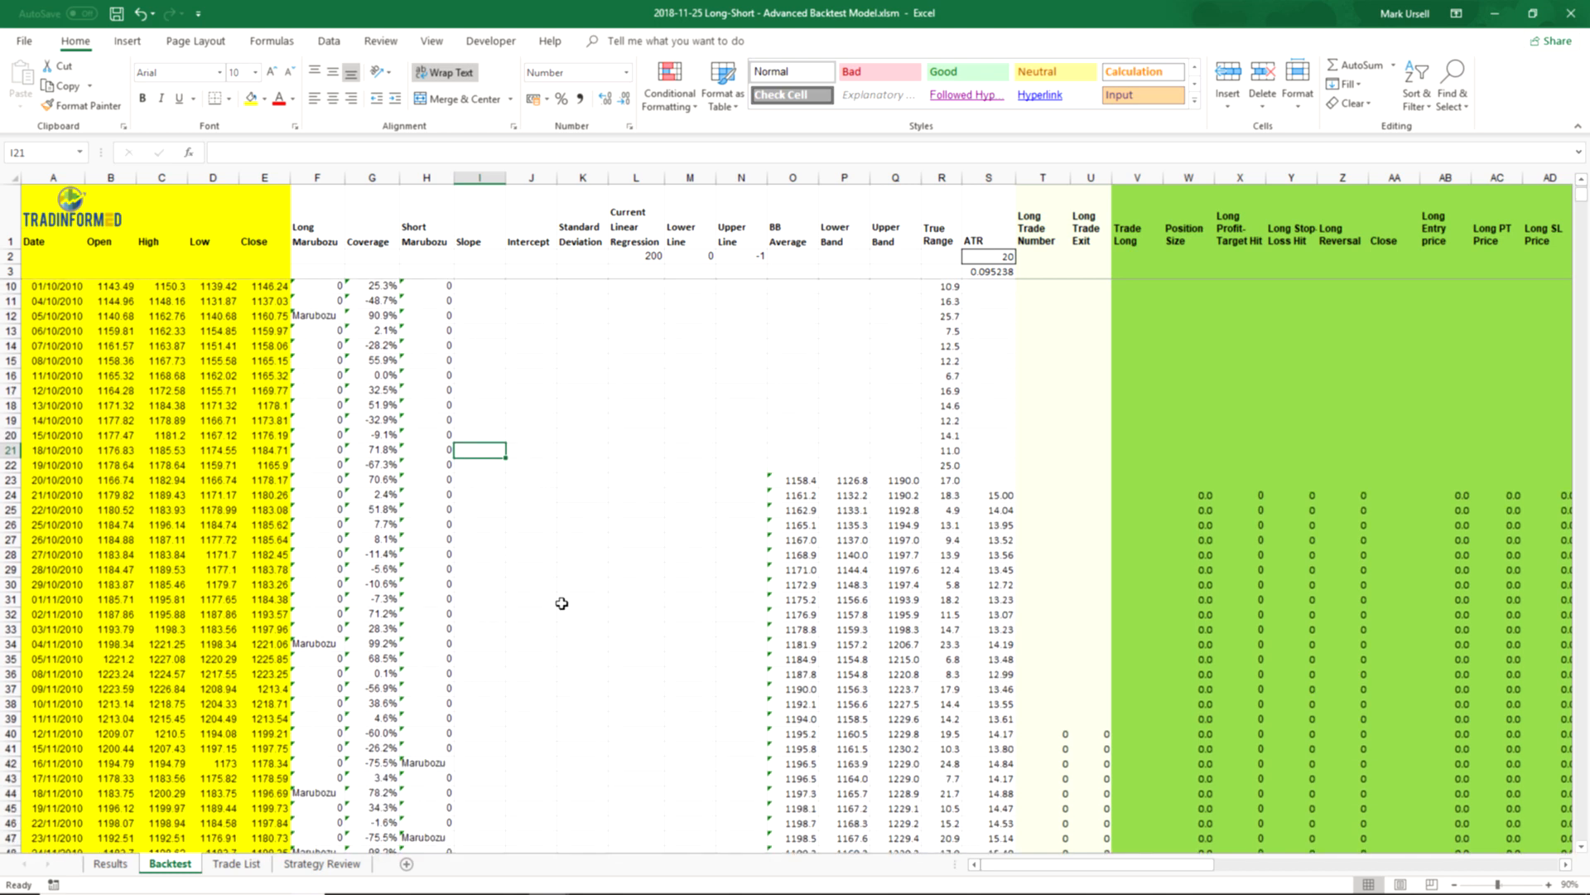
scroll("up", 3)
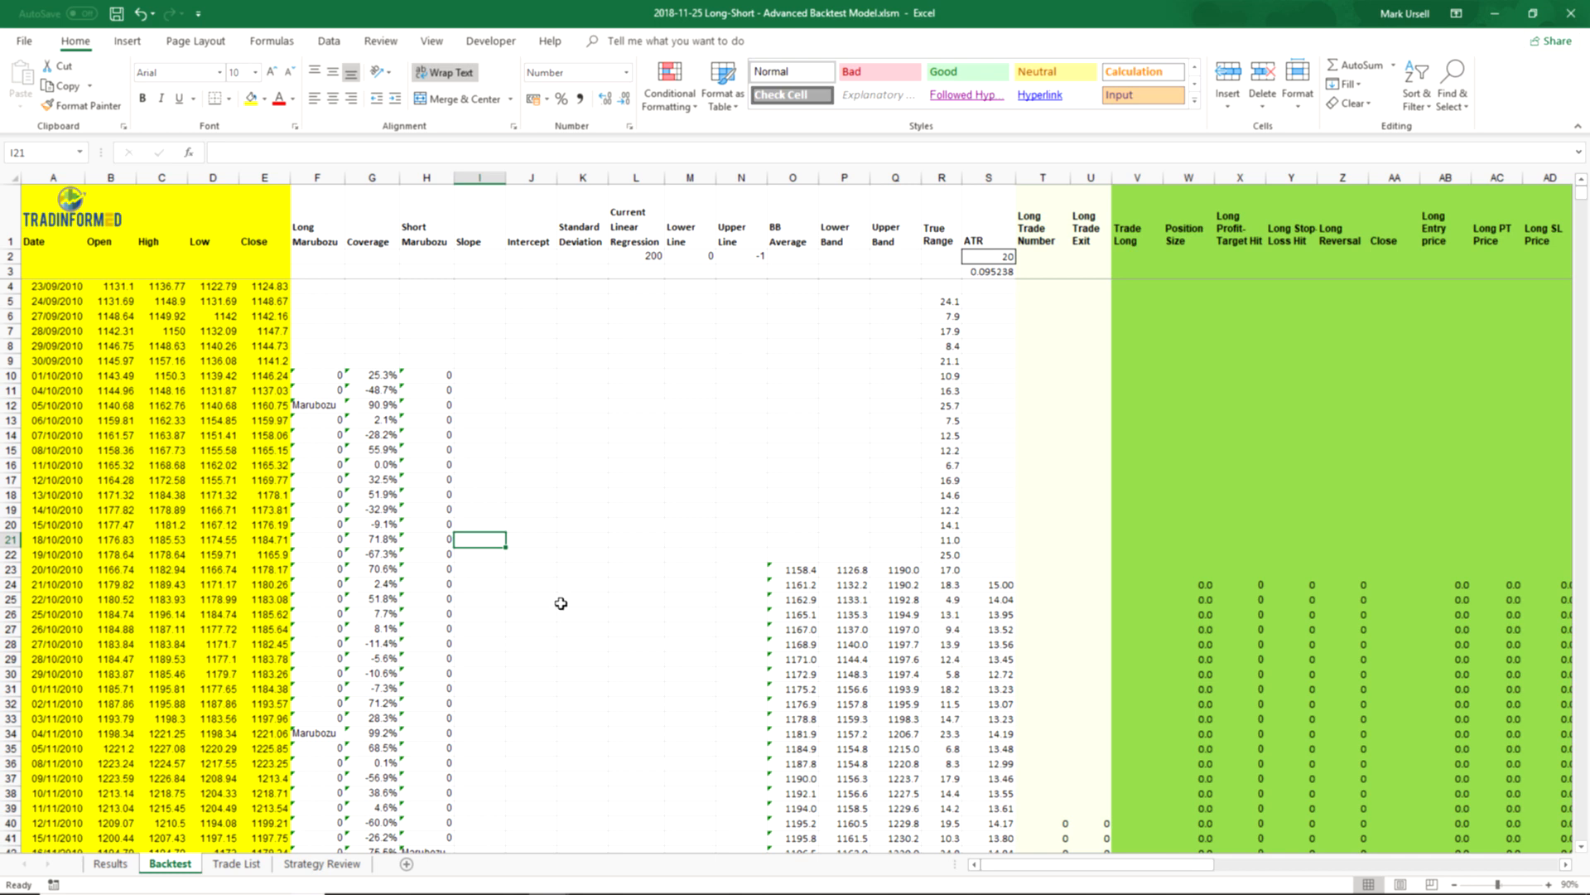
mouse_move(266, 281)
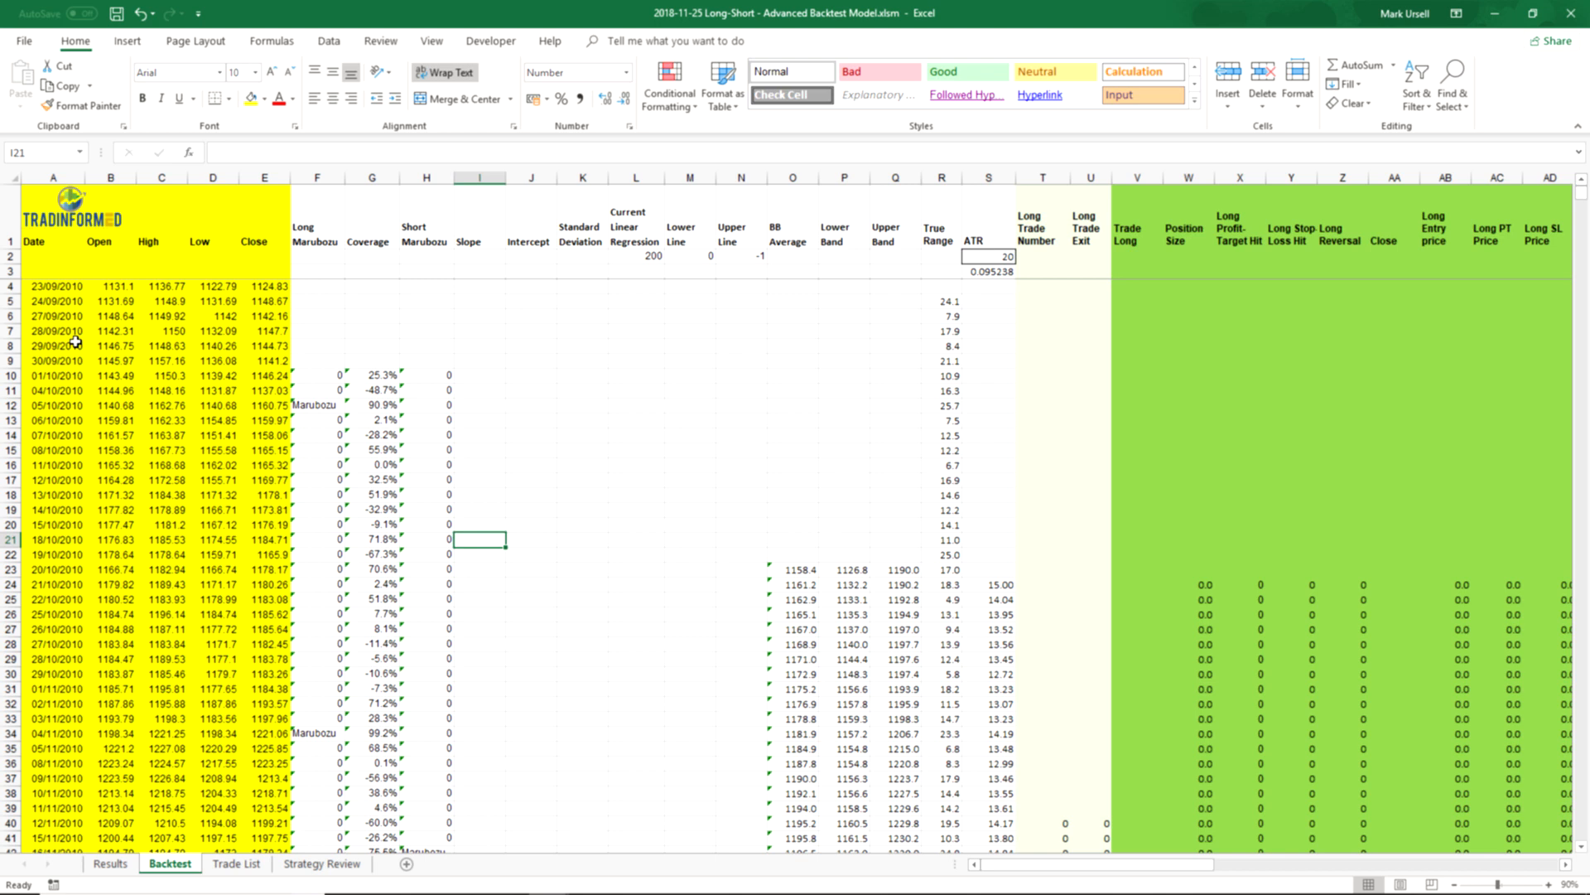
left_click(53, 285)
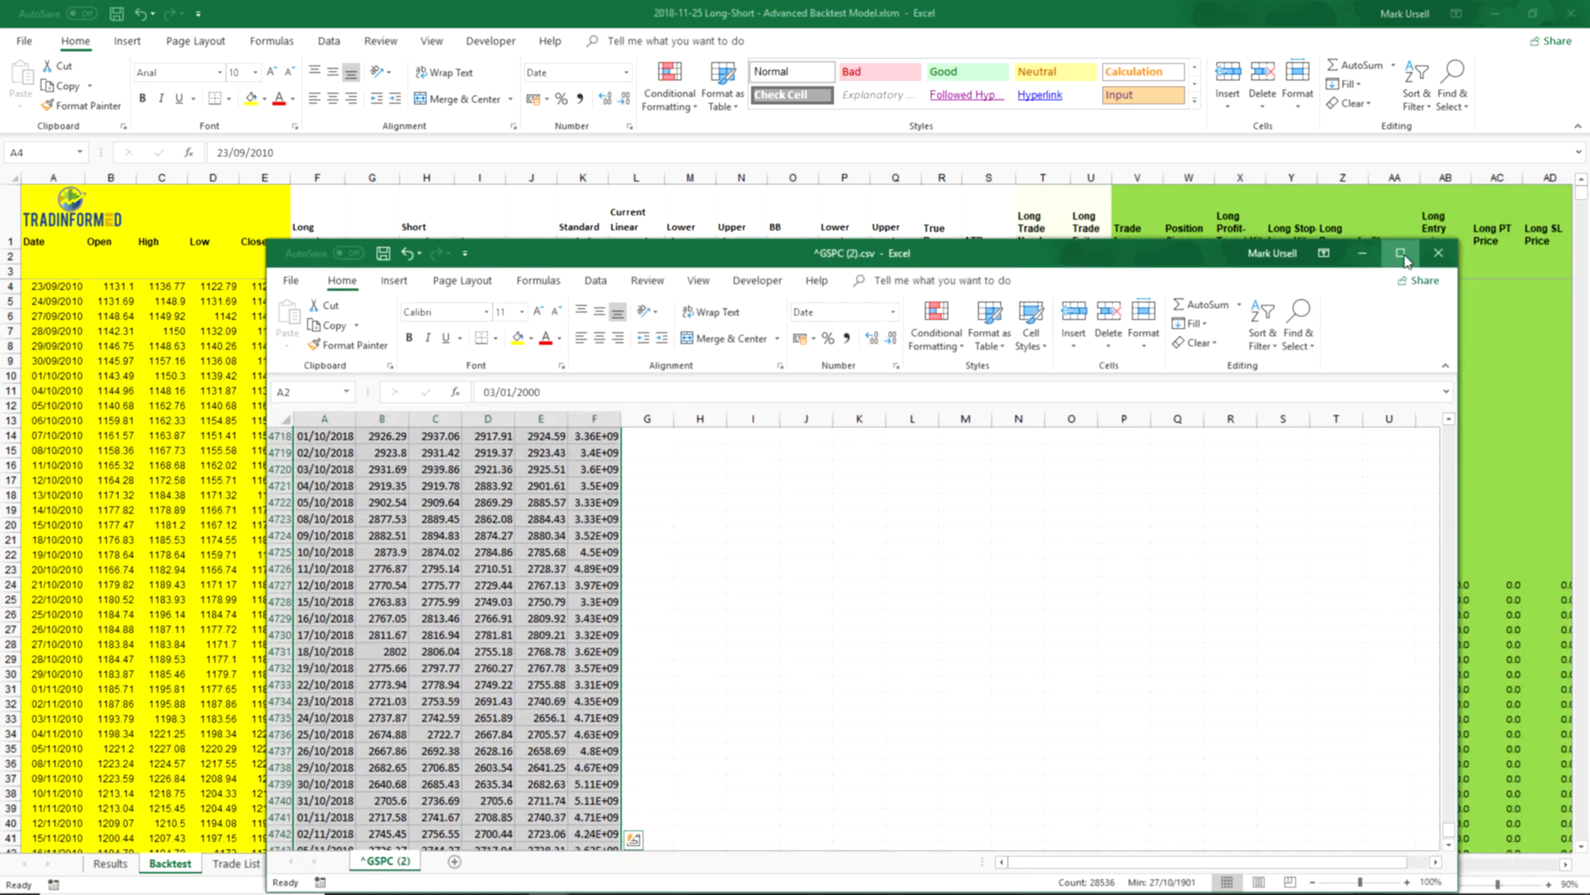
- Maximise the price data window and select the rows from 03/01/2000 down to the last date
left_click(1400, 252)
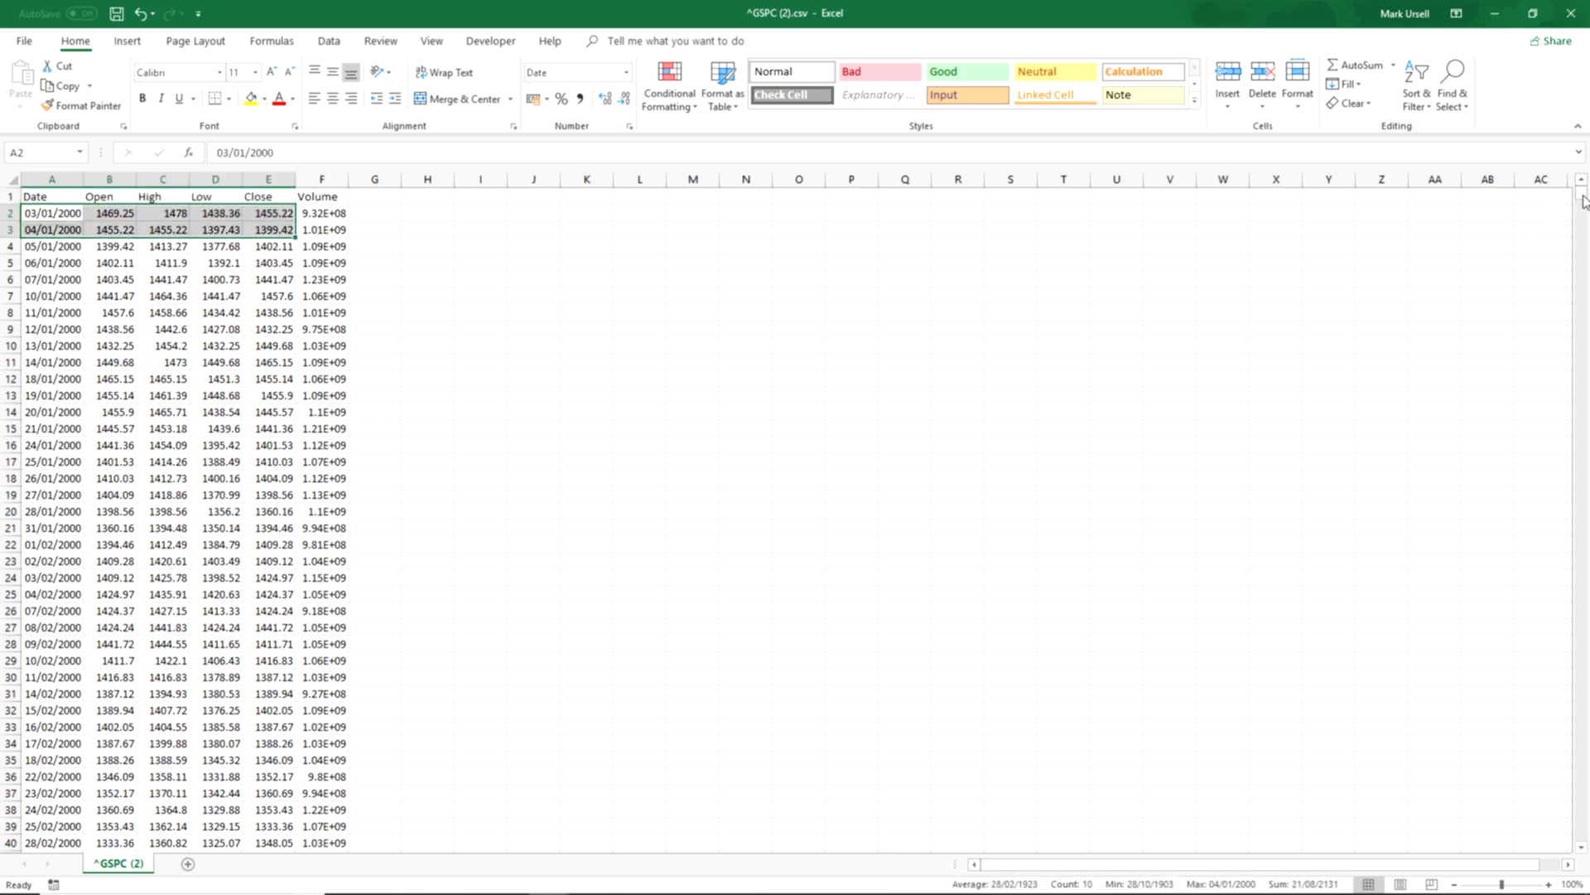
left_click_drag(1582, 198, 1582, 755)
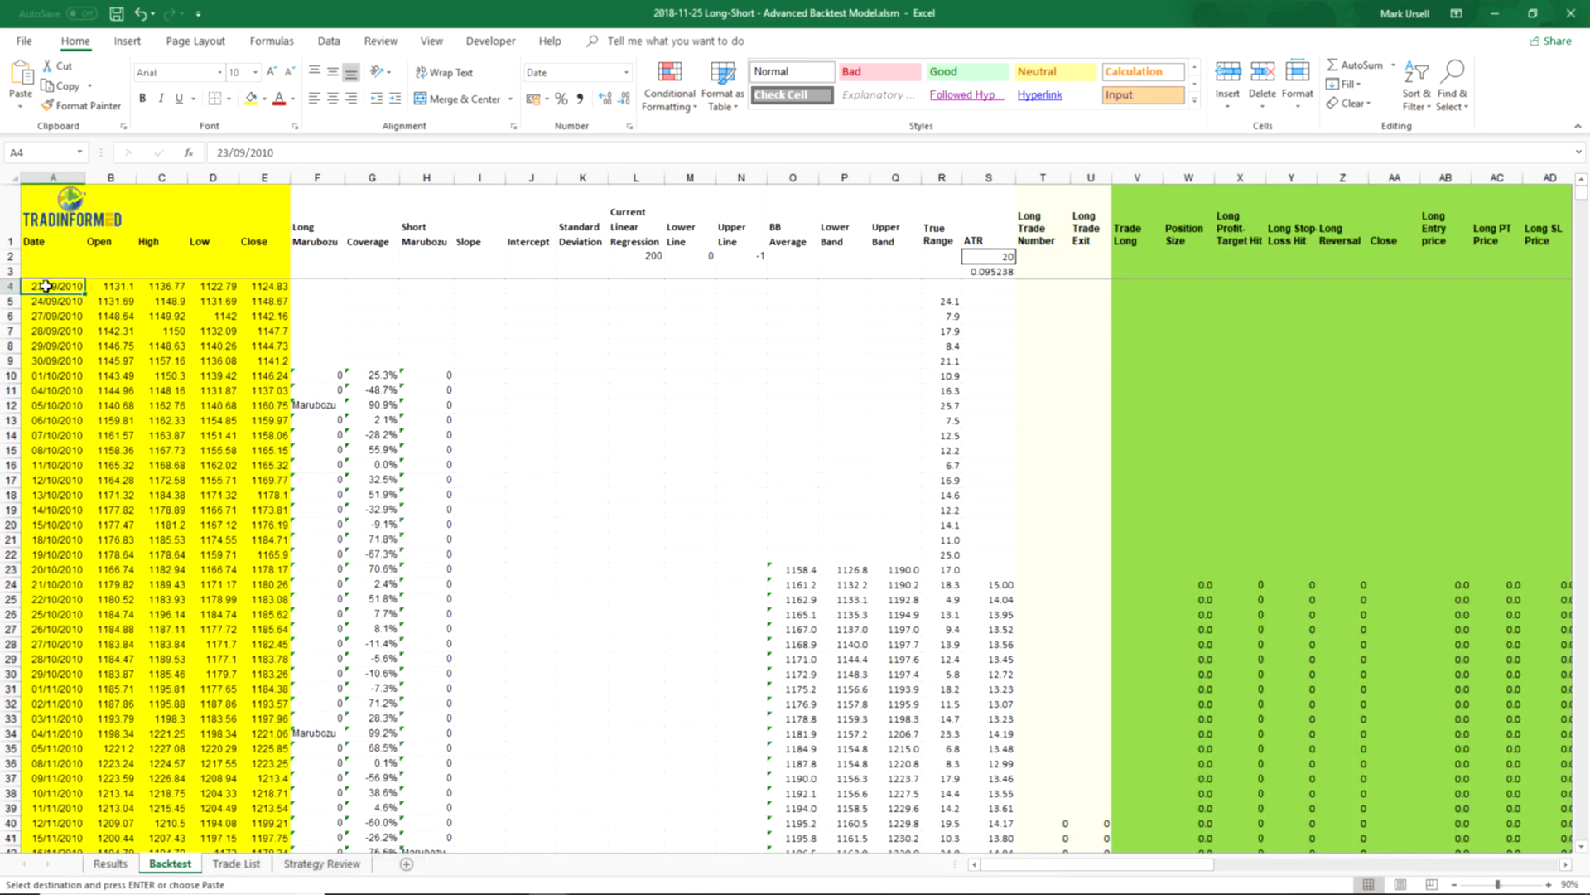
- Paste the price data at the first date row and scroll down toward the end of the data
right_click(54, 285)
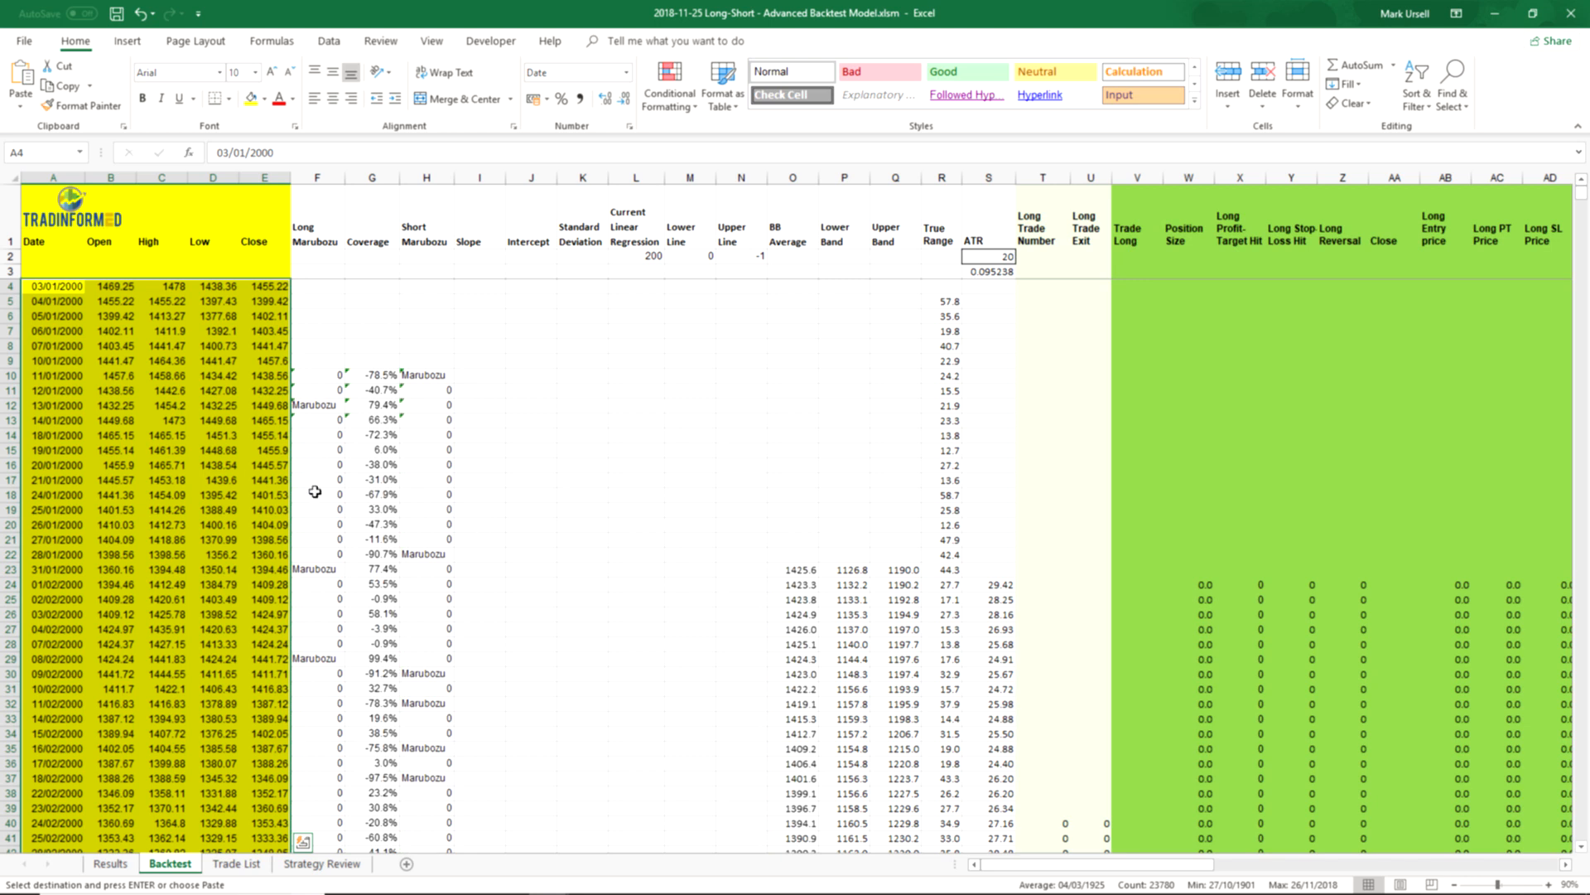
scroll("down", 3)
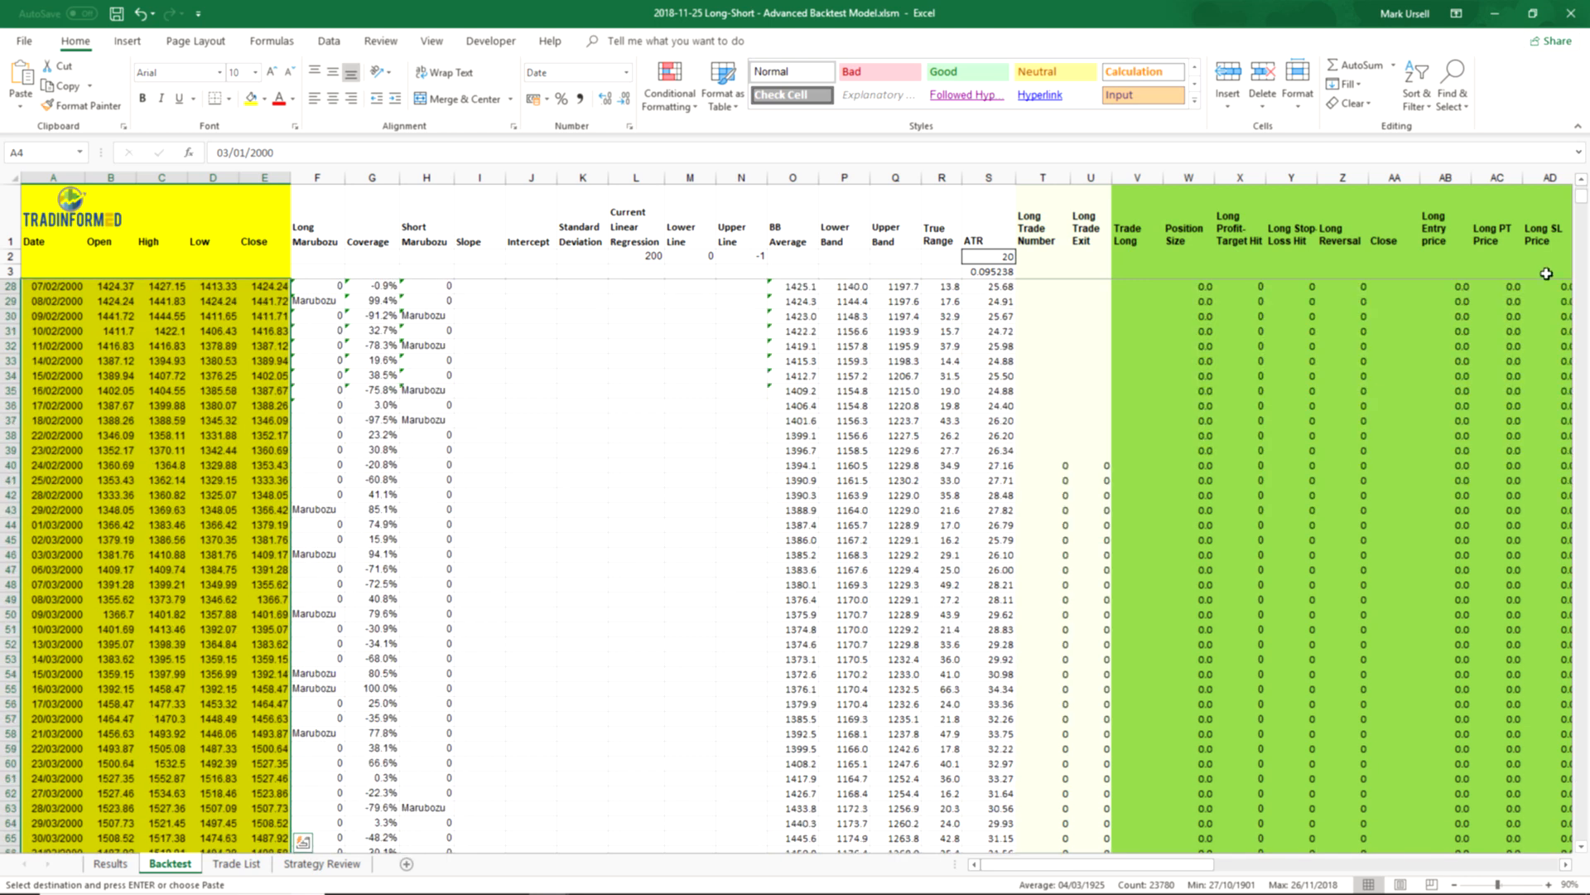
scroll("down", 3)
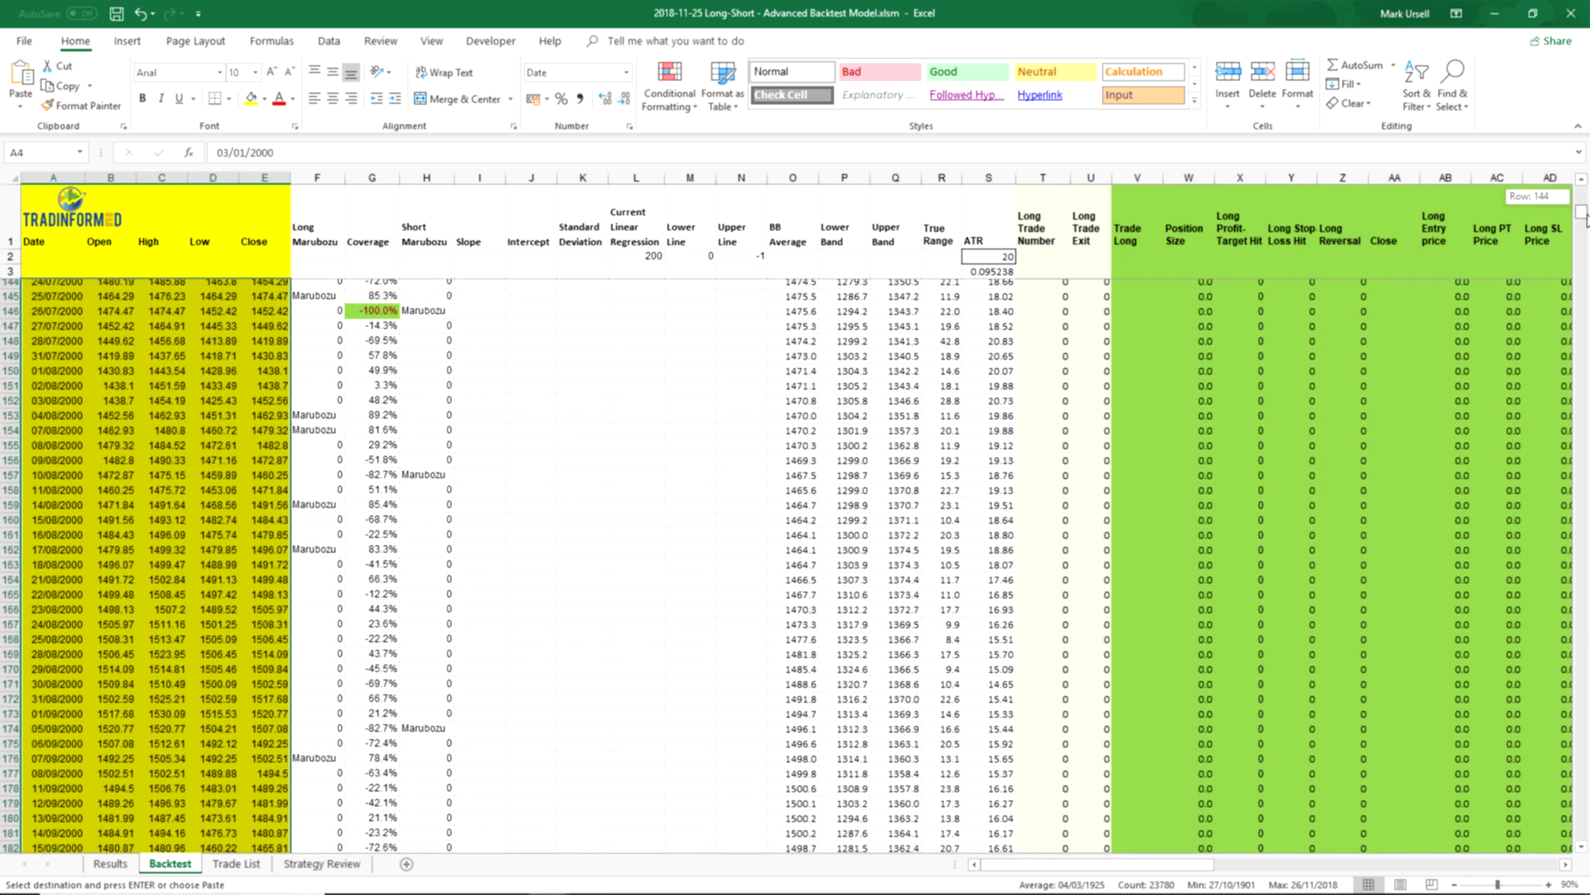
scroll("down", 3)
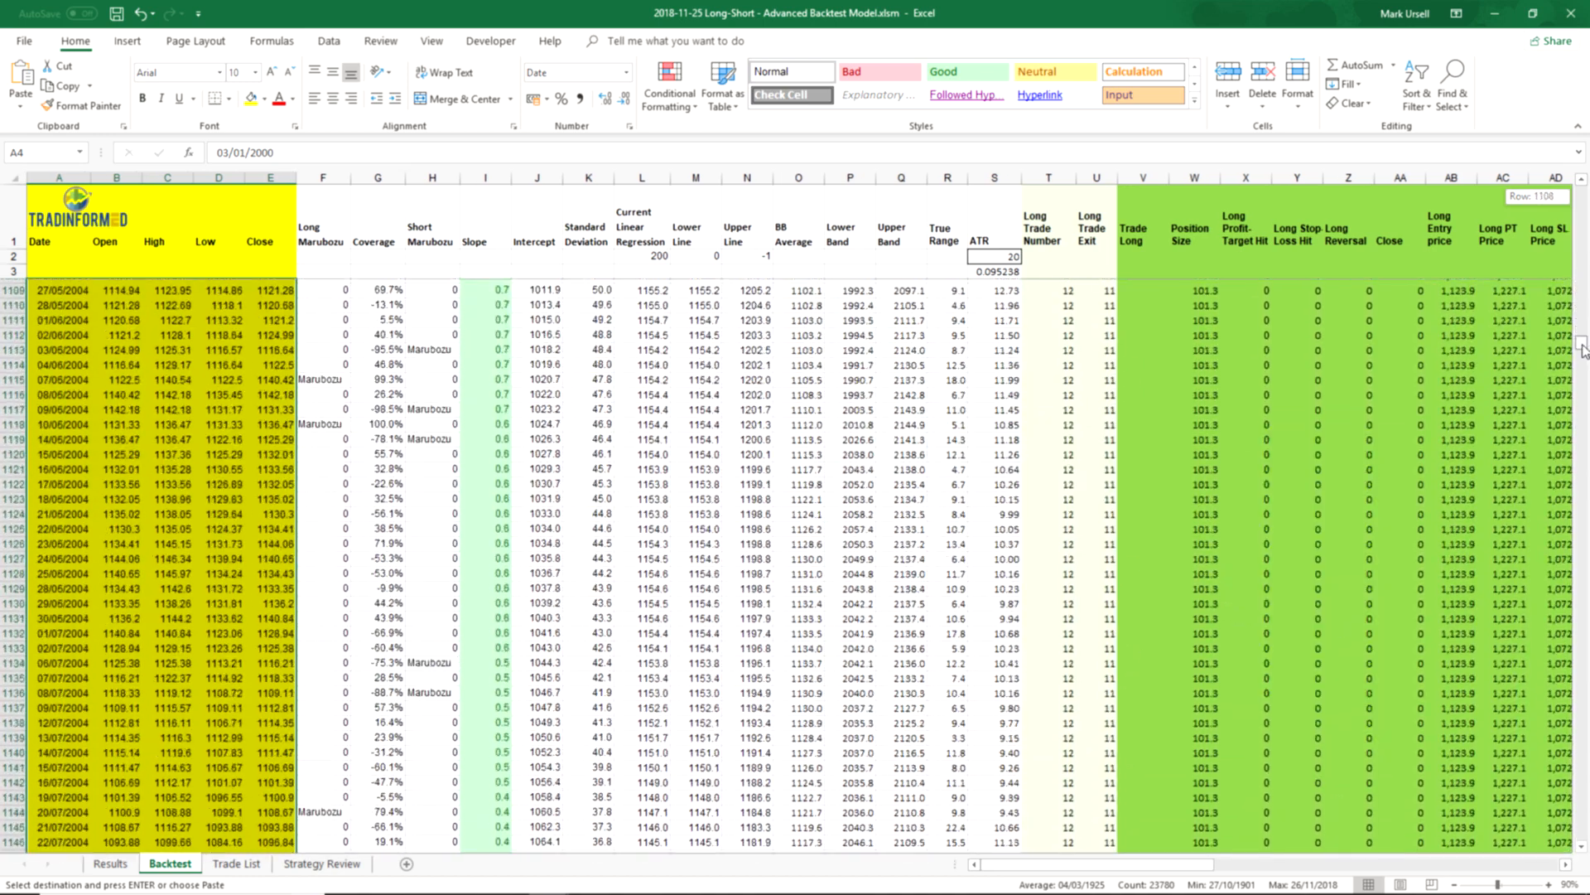
scroll("down", 3)
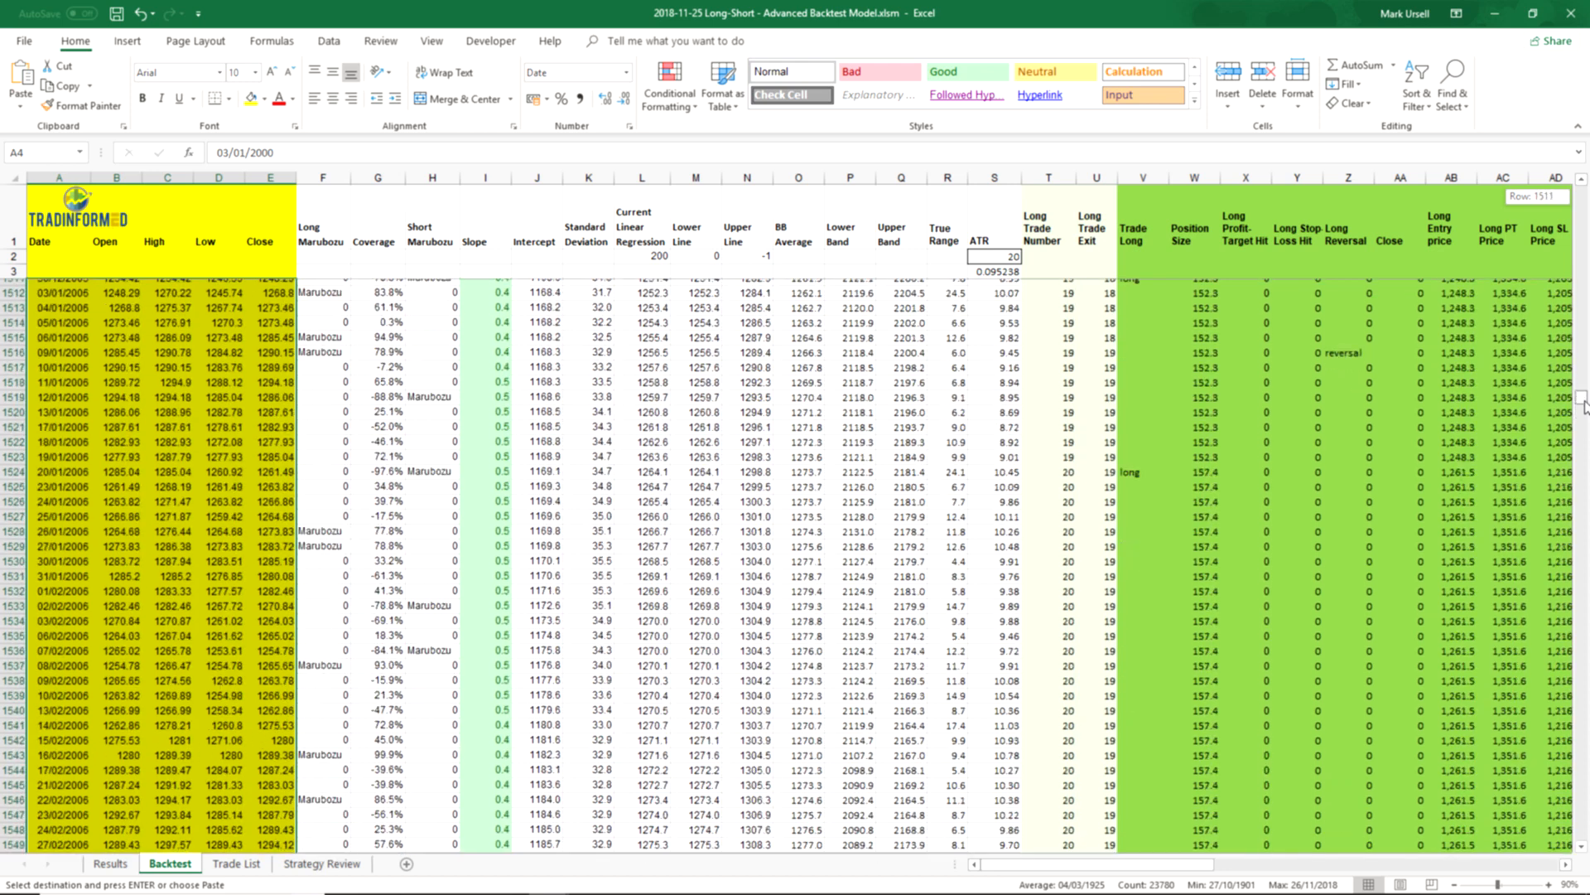
scroll("down", 3)
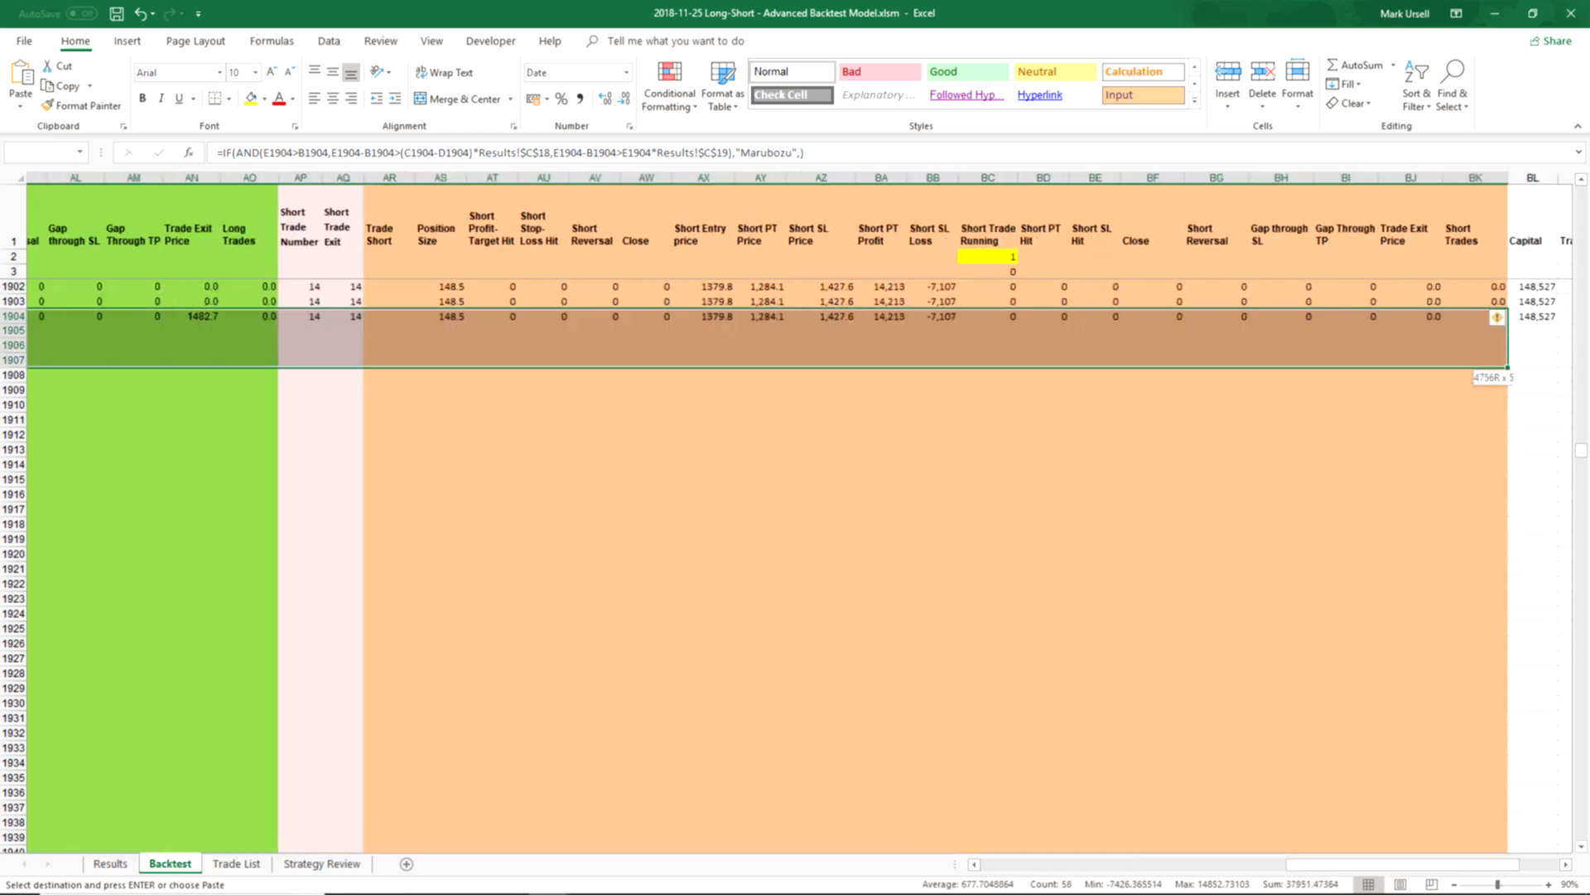
- Fill the formulas to the last price row (11/26/2018) and inspect the empty cells below
scroll("right", 3)
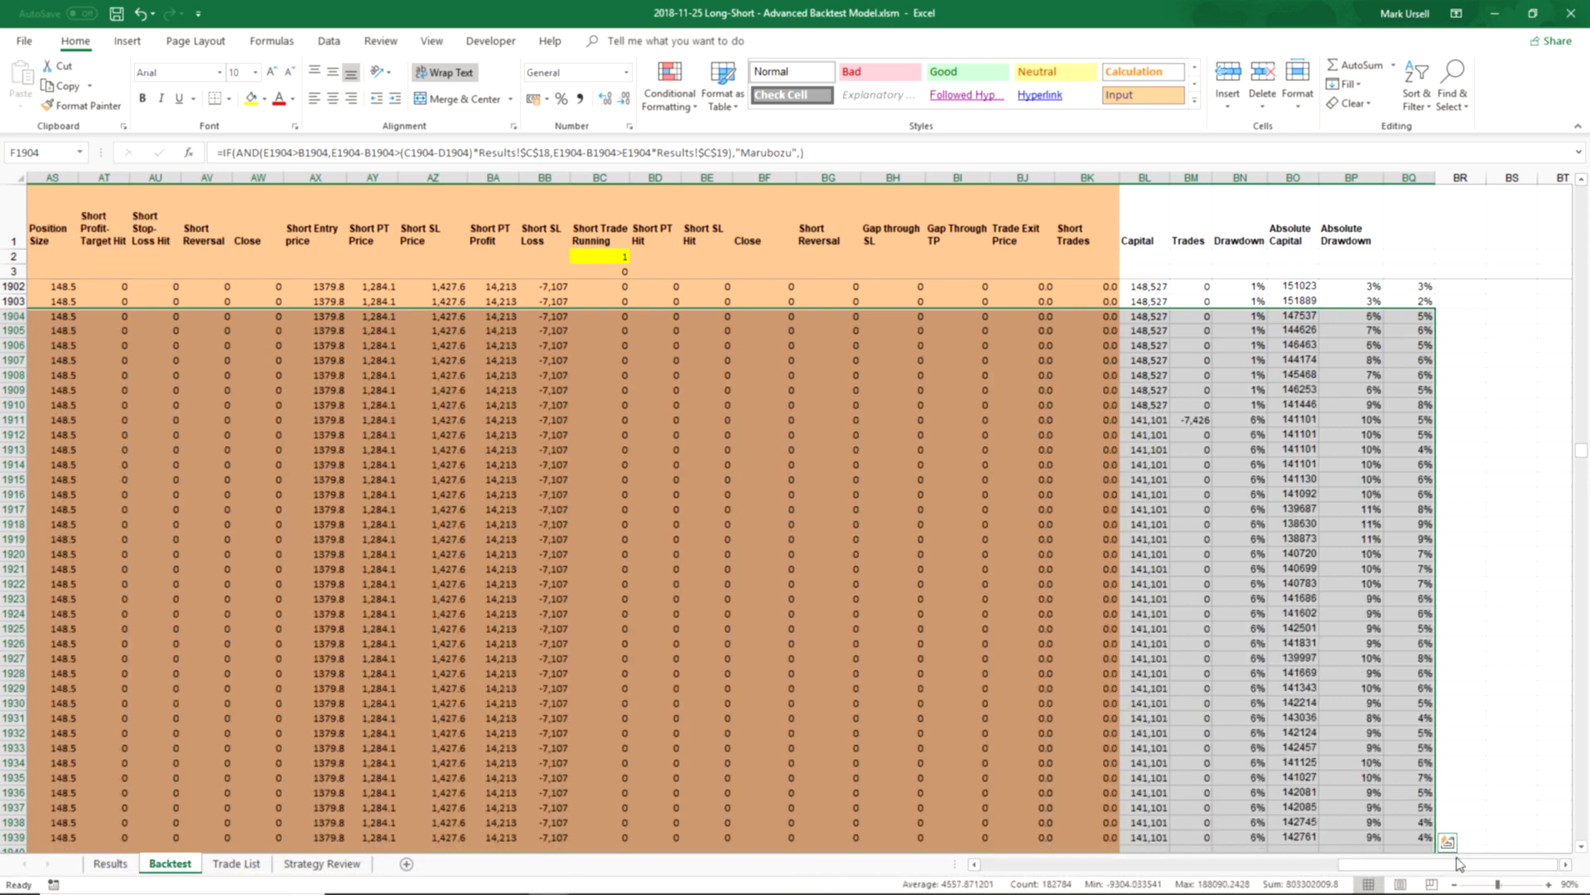
scroll("left", 3)
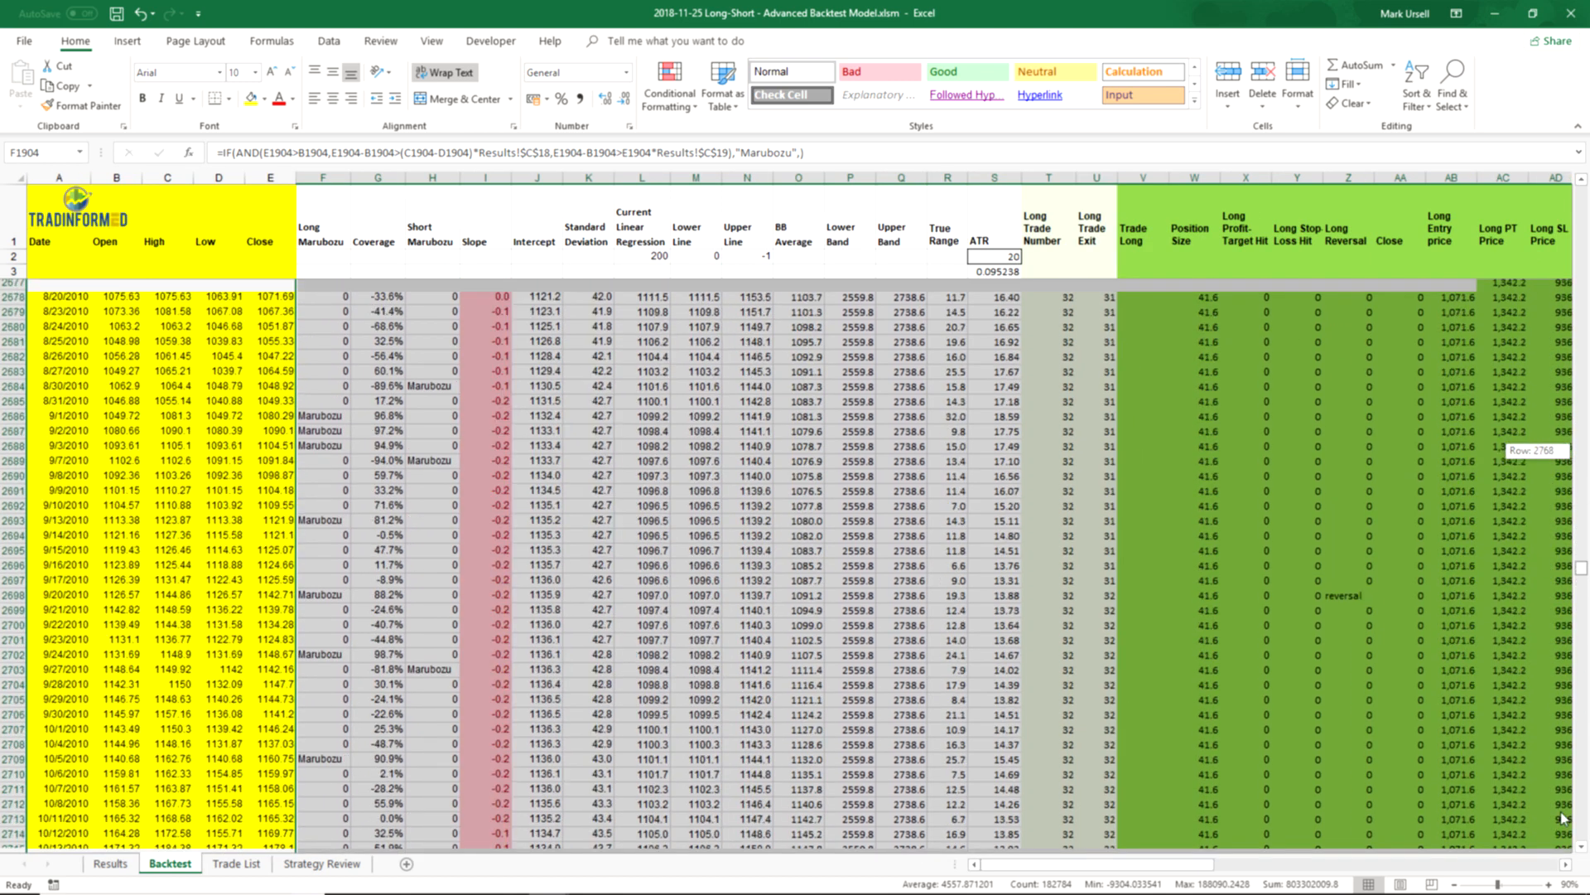
scroll("down", 3)
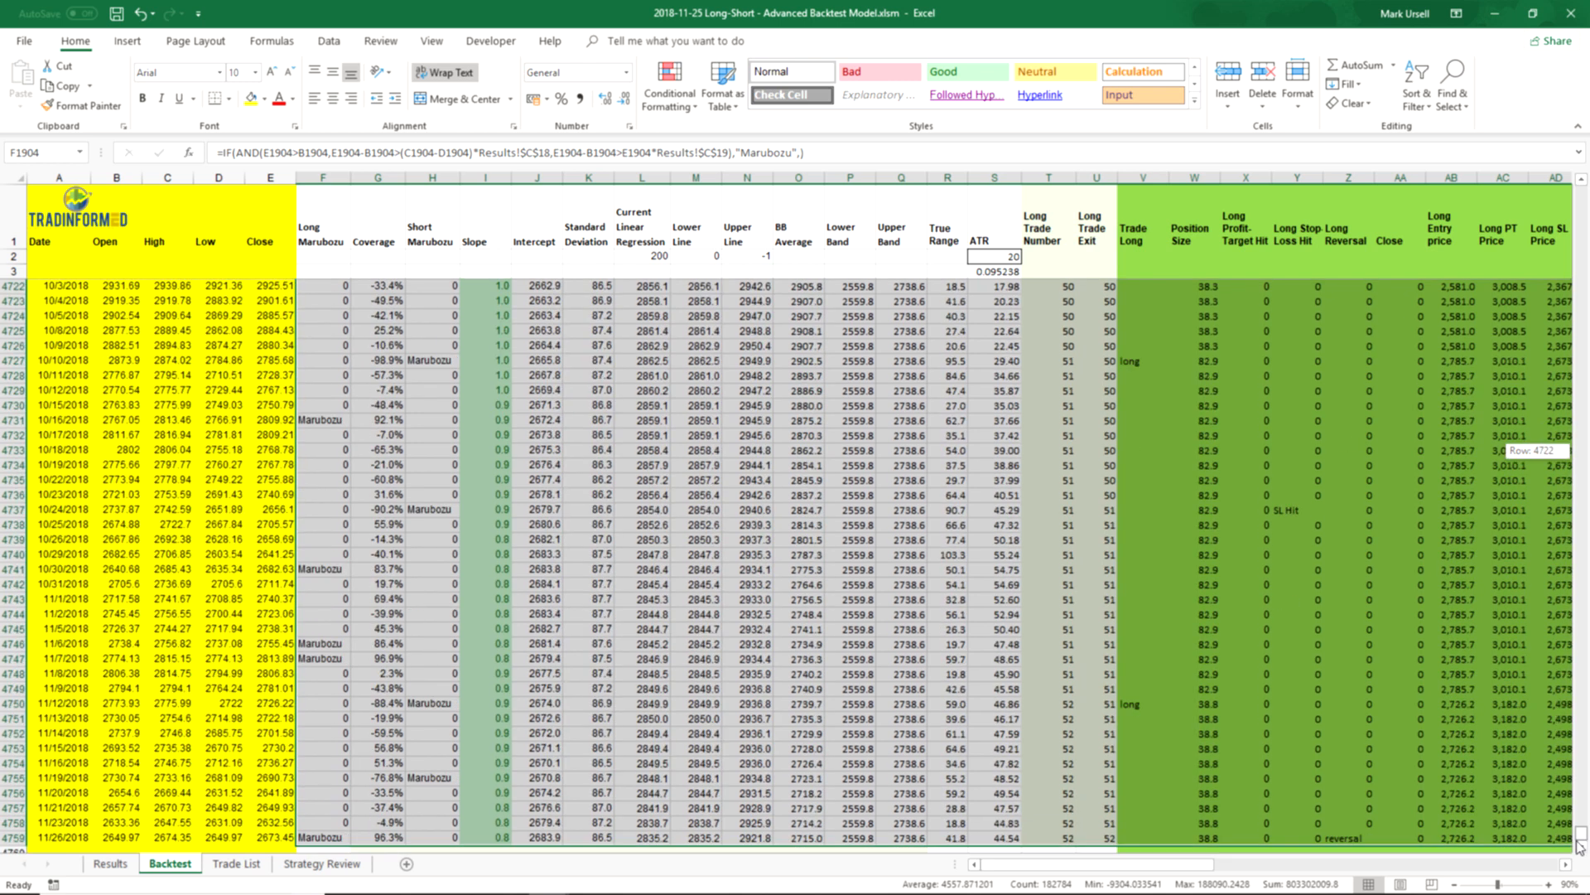
left_click(322, 687)
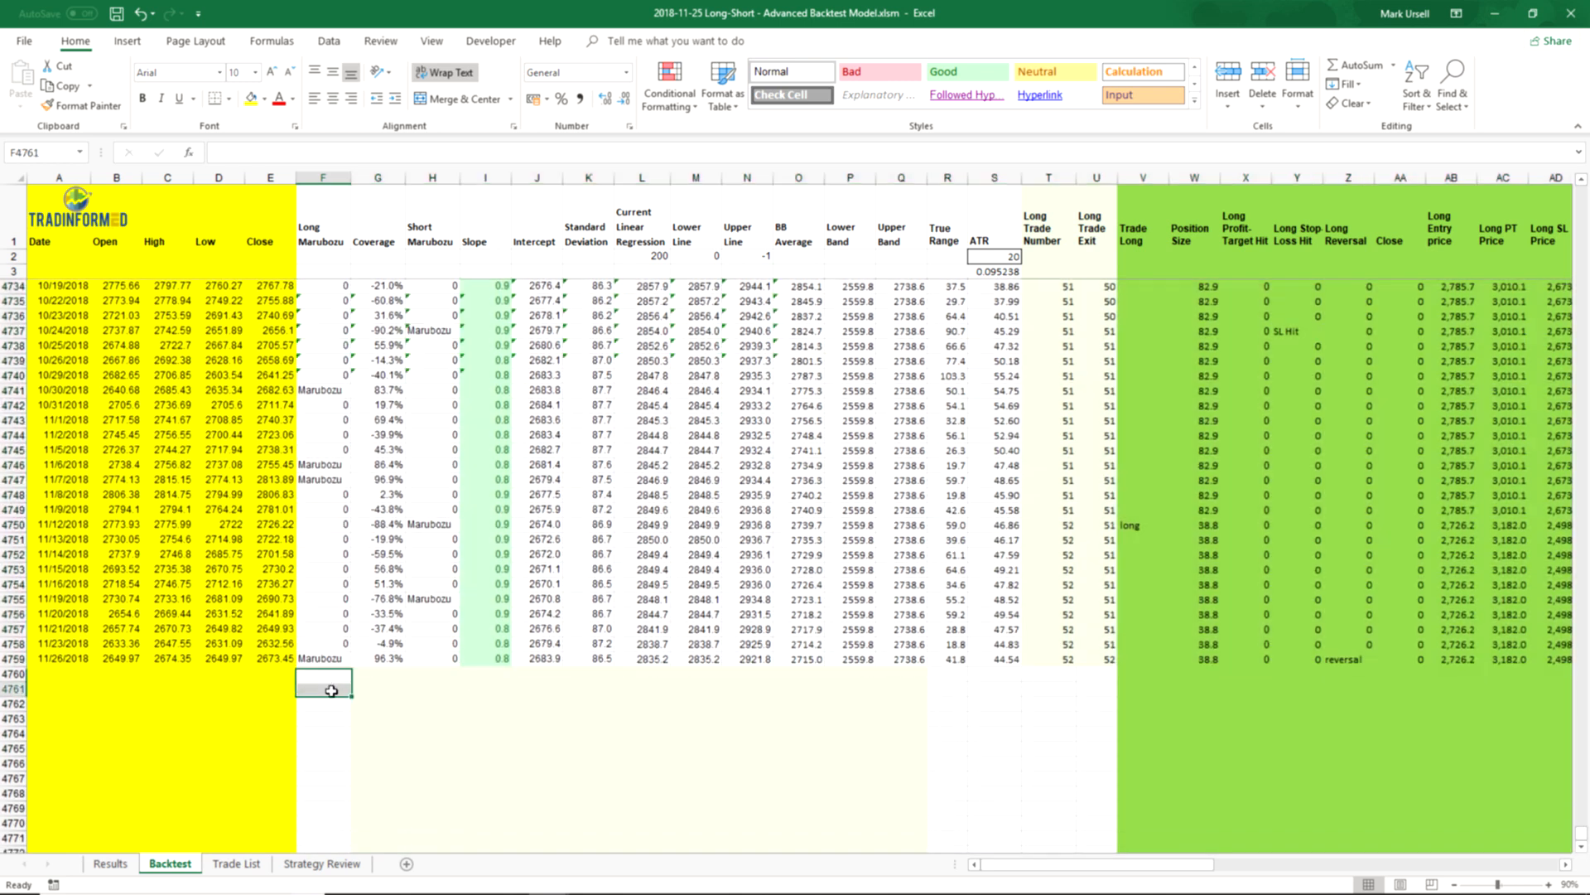
left_click(269, 718)
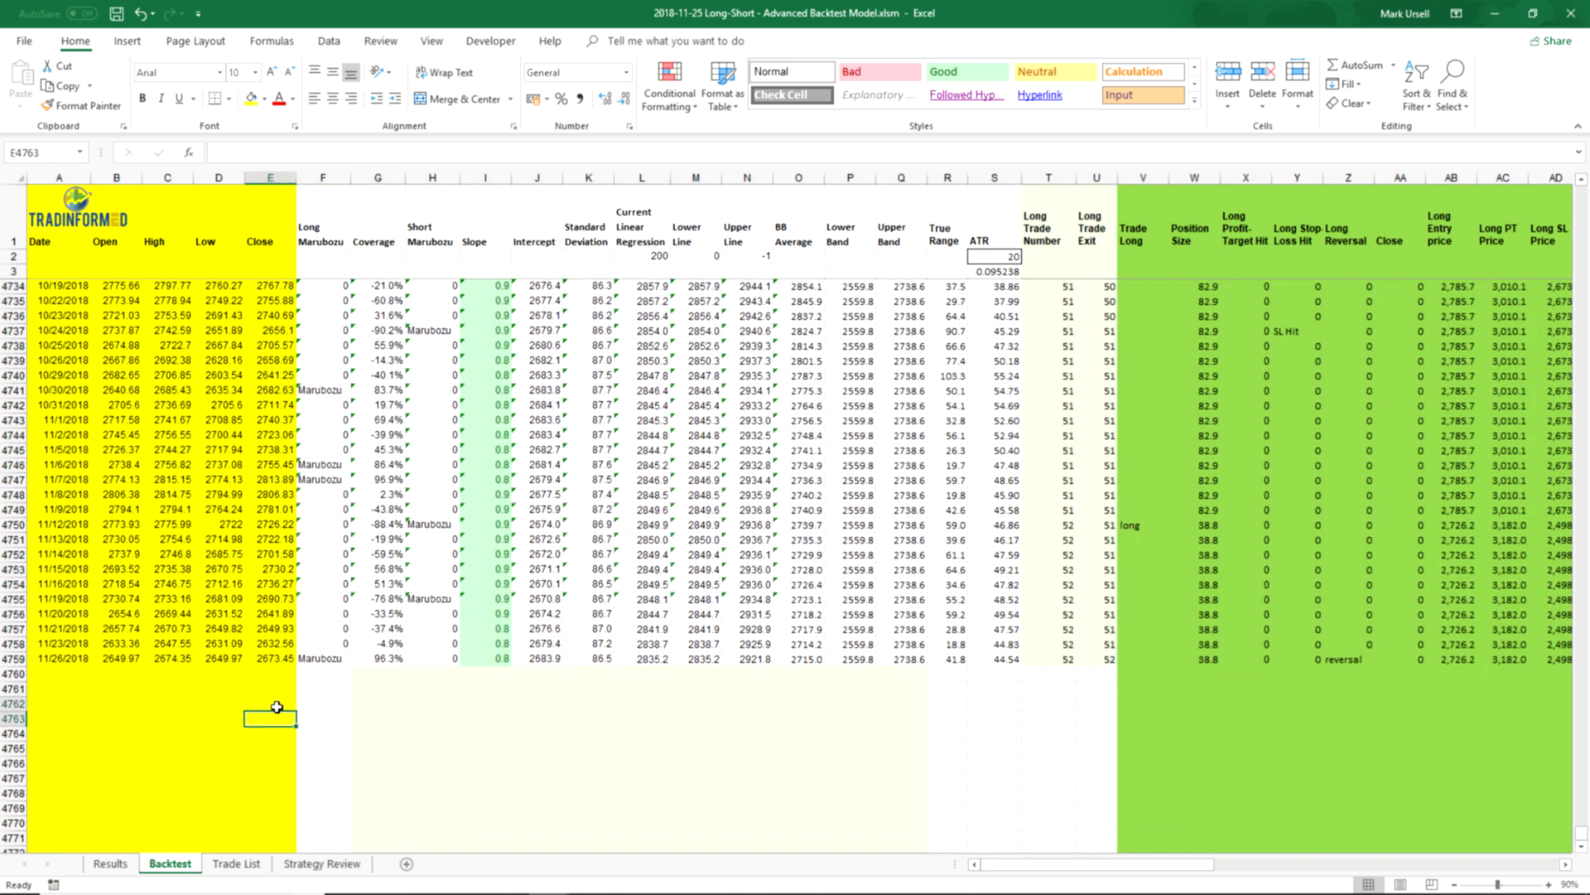
- Clear the #VALUE! error rows below the last date and check the Results summary
left_click_drag(58, 322, 276, 717)
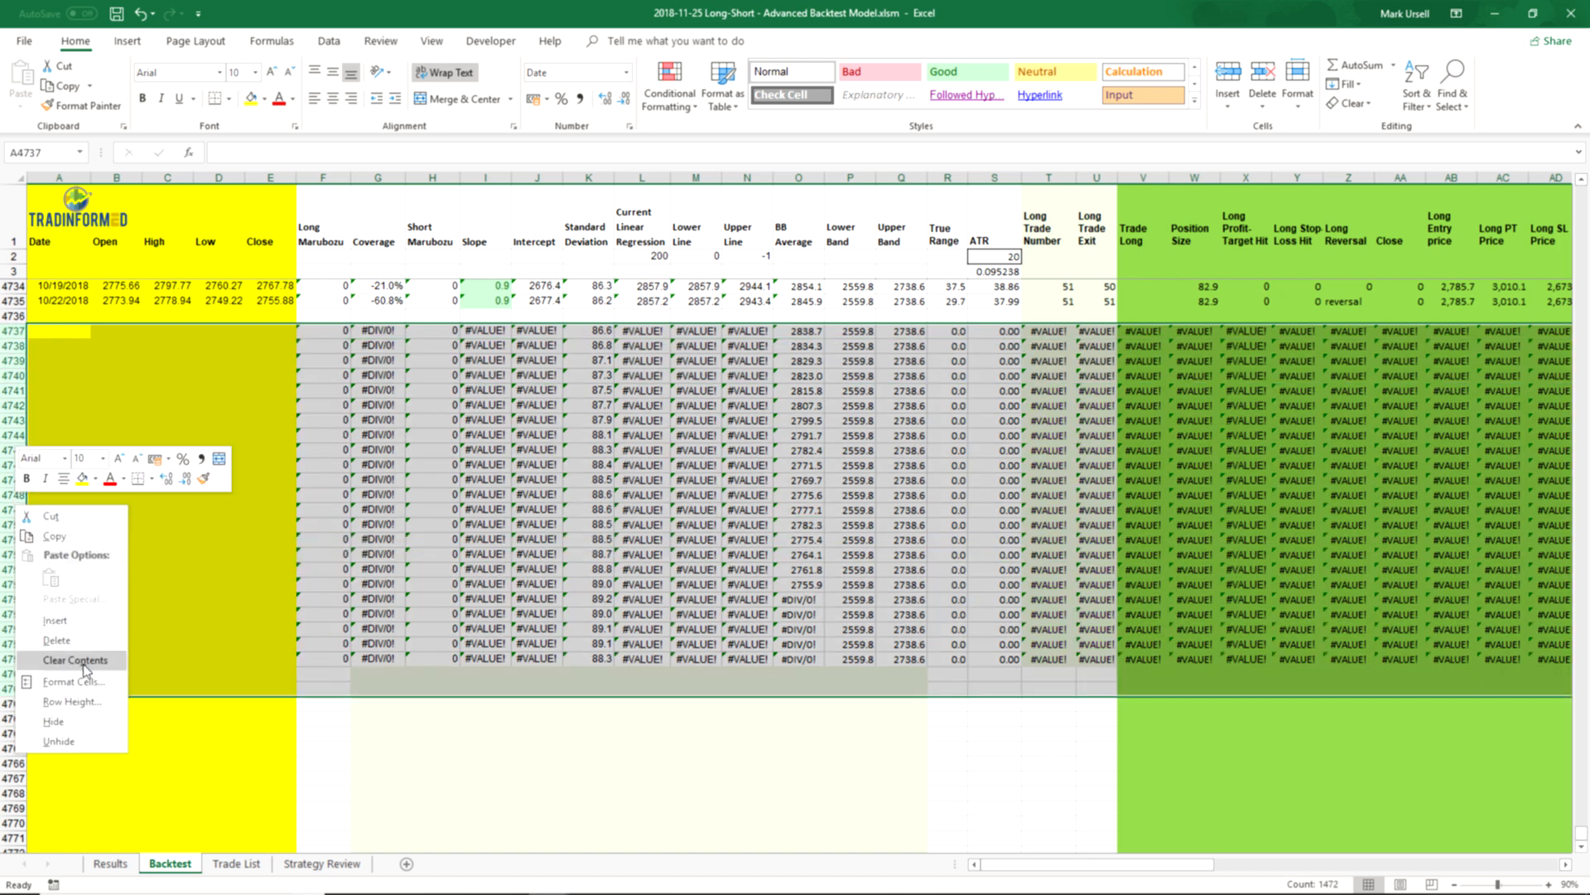
left_click(75, 659)
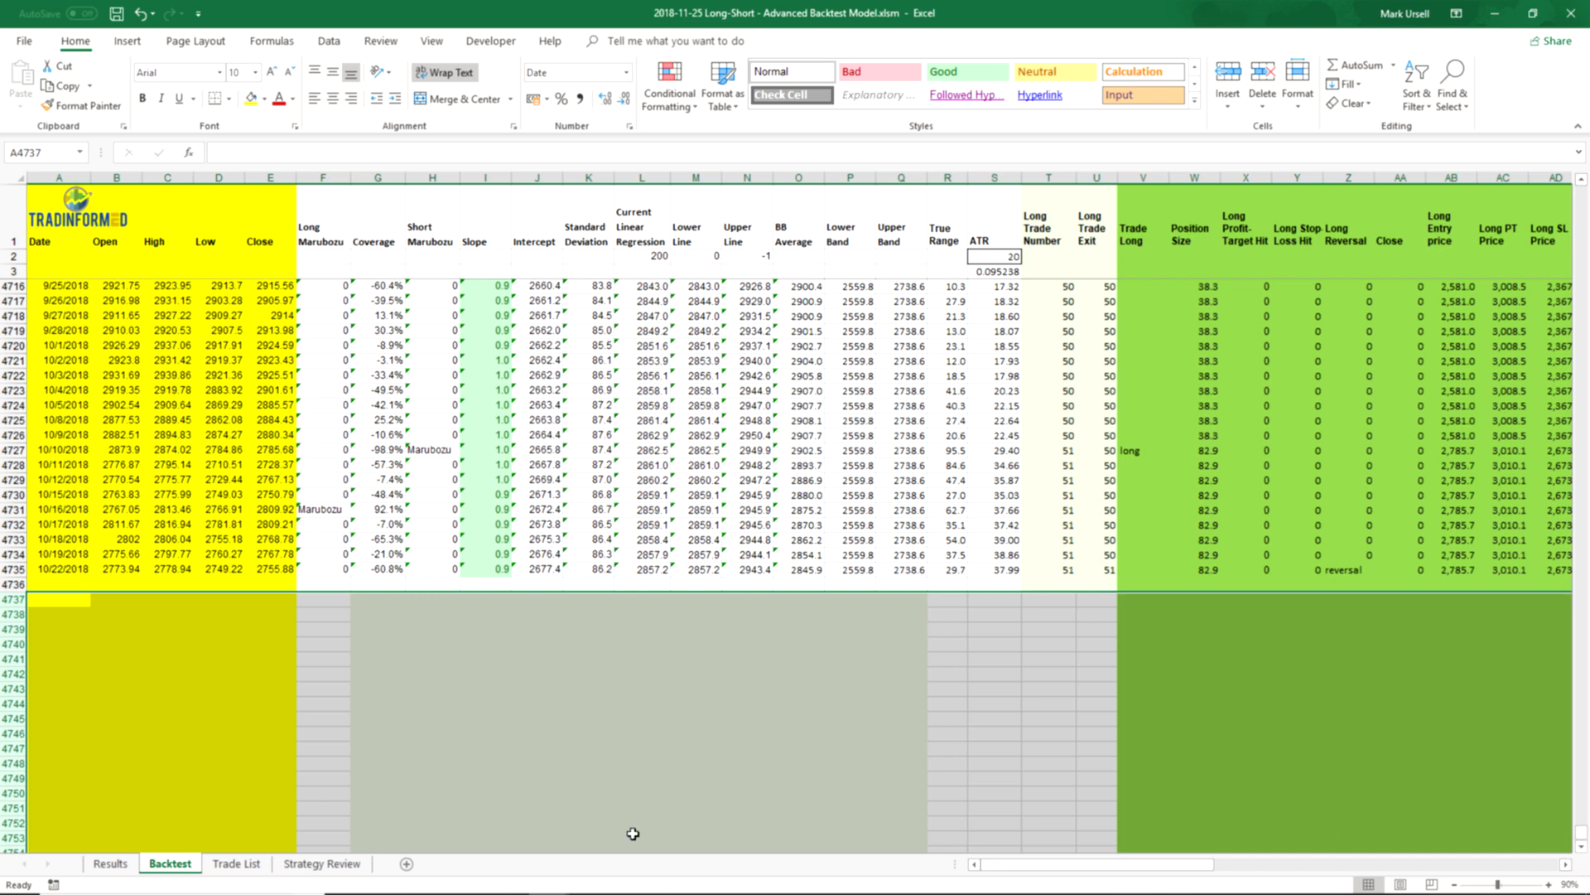
left_click(109, 863)
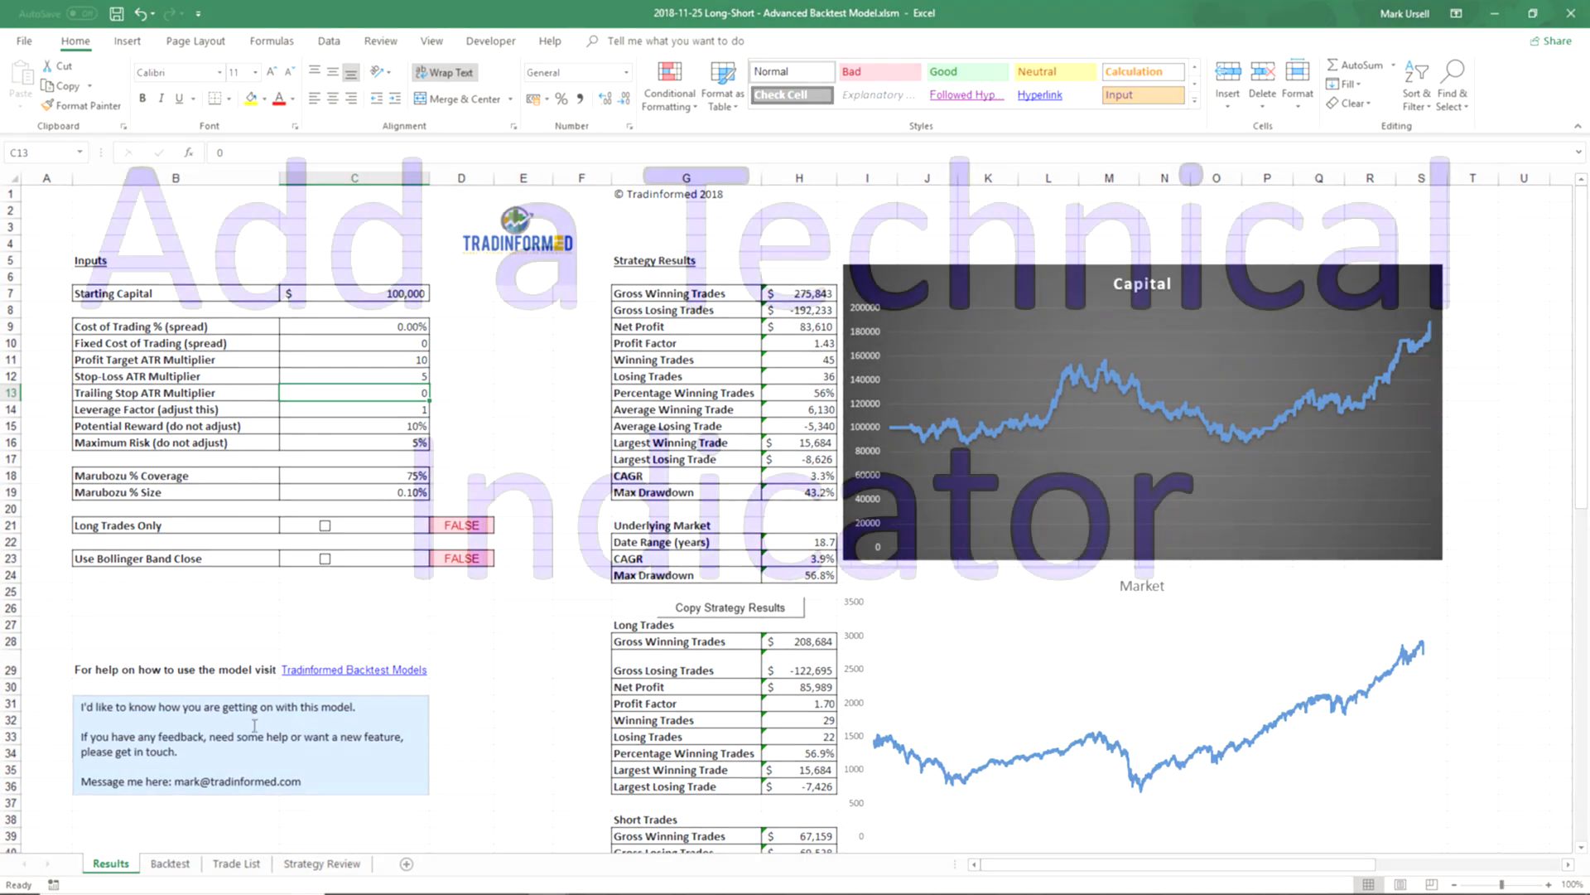
- Return to the Backtest sheet to review the January 2000 indicator rows
left_click(169, 863)
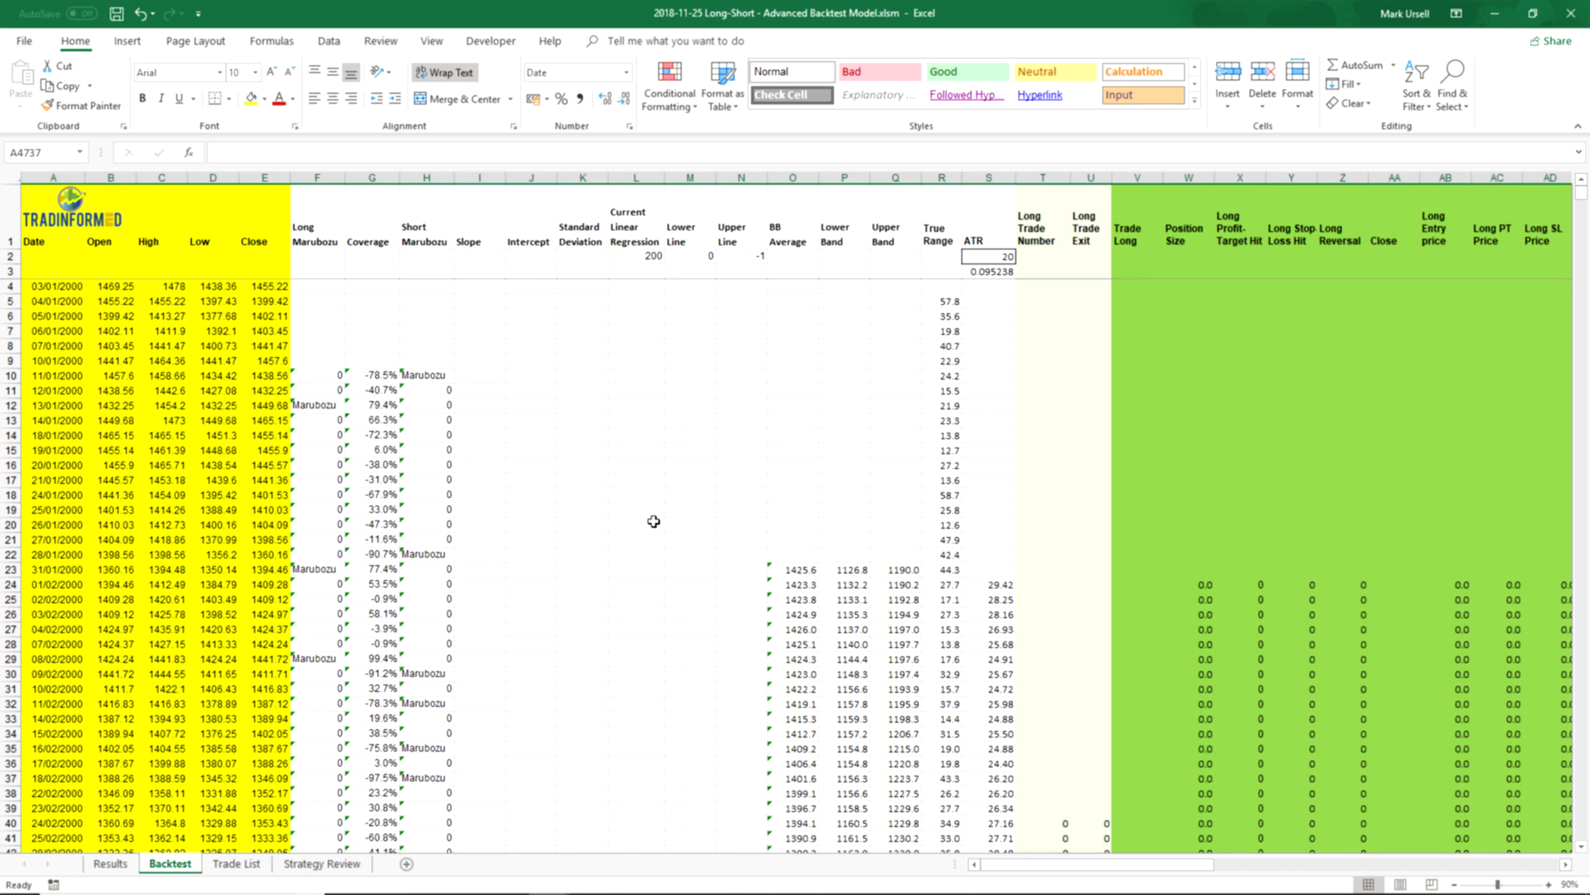
mouse_move(928, 548)
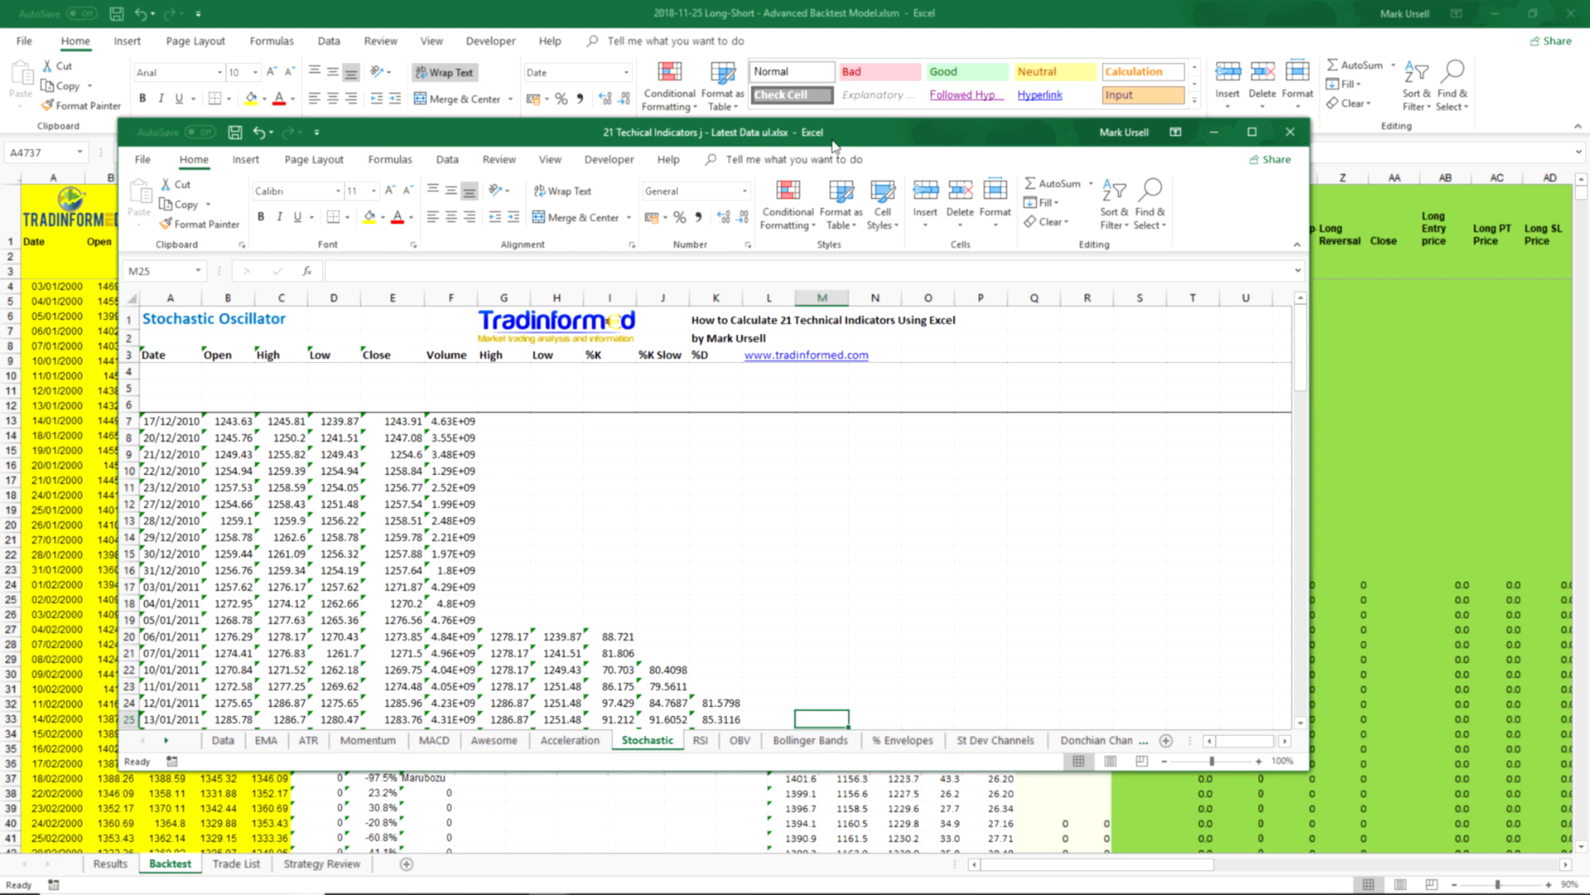
- Maximise the 21 Technical Indicators workbook on its Stochastic Oscillator sheet
left_click(1252, 132)
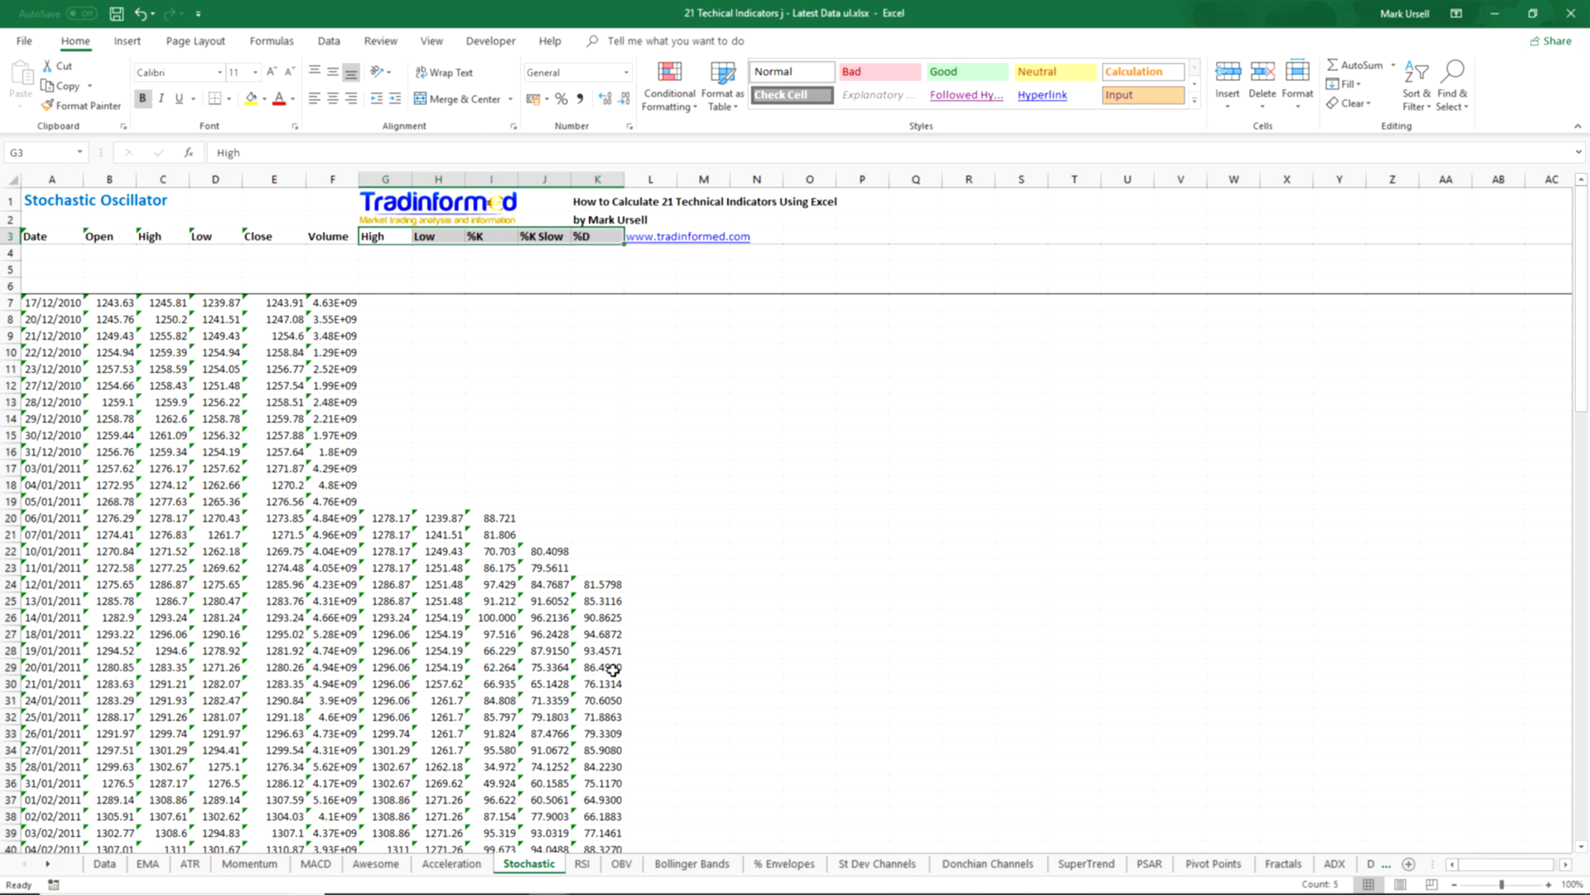
mouse_move(380, 195)
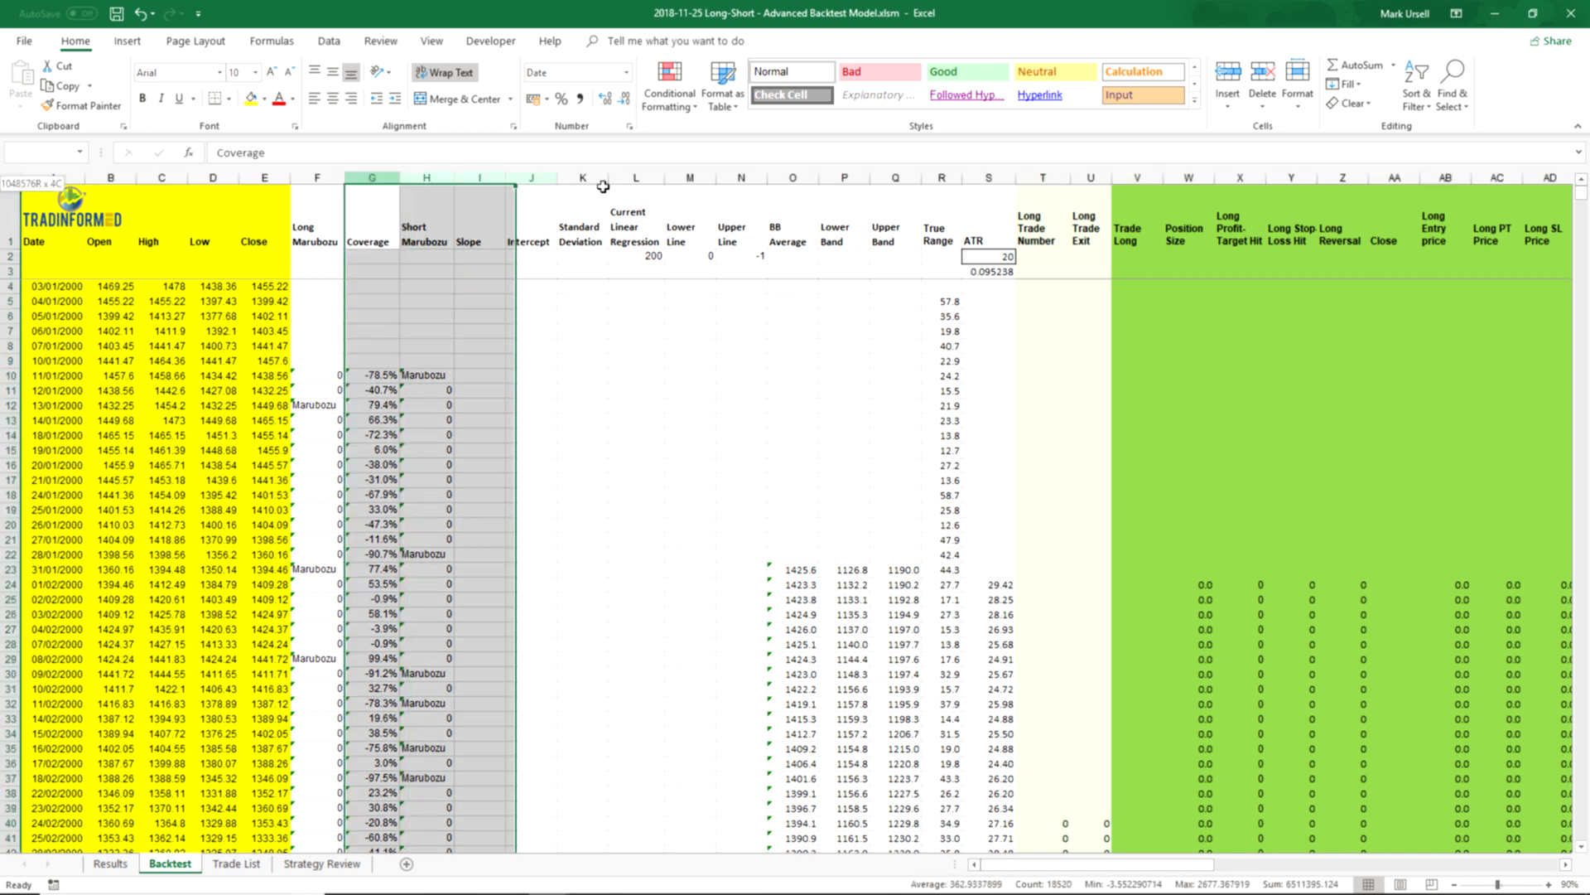
- Insert five blank columns before Coverage in the Backtest sheet
right_click(372, 177)
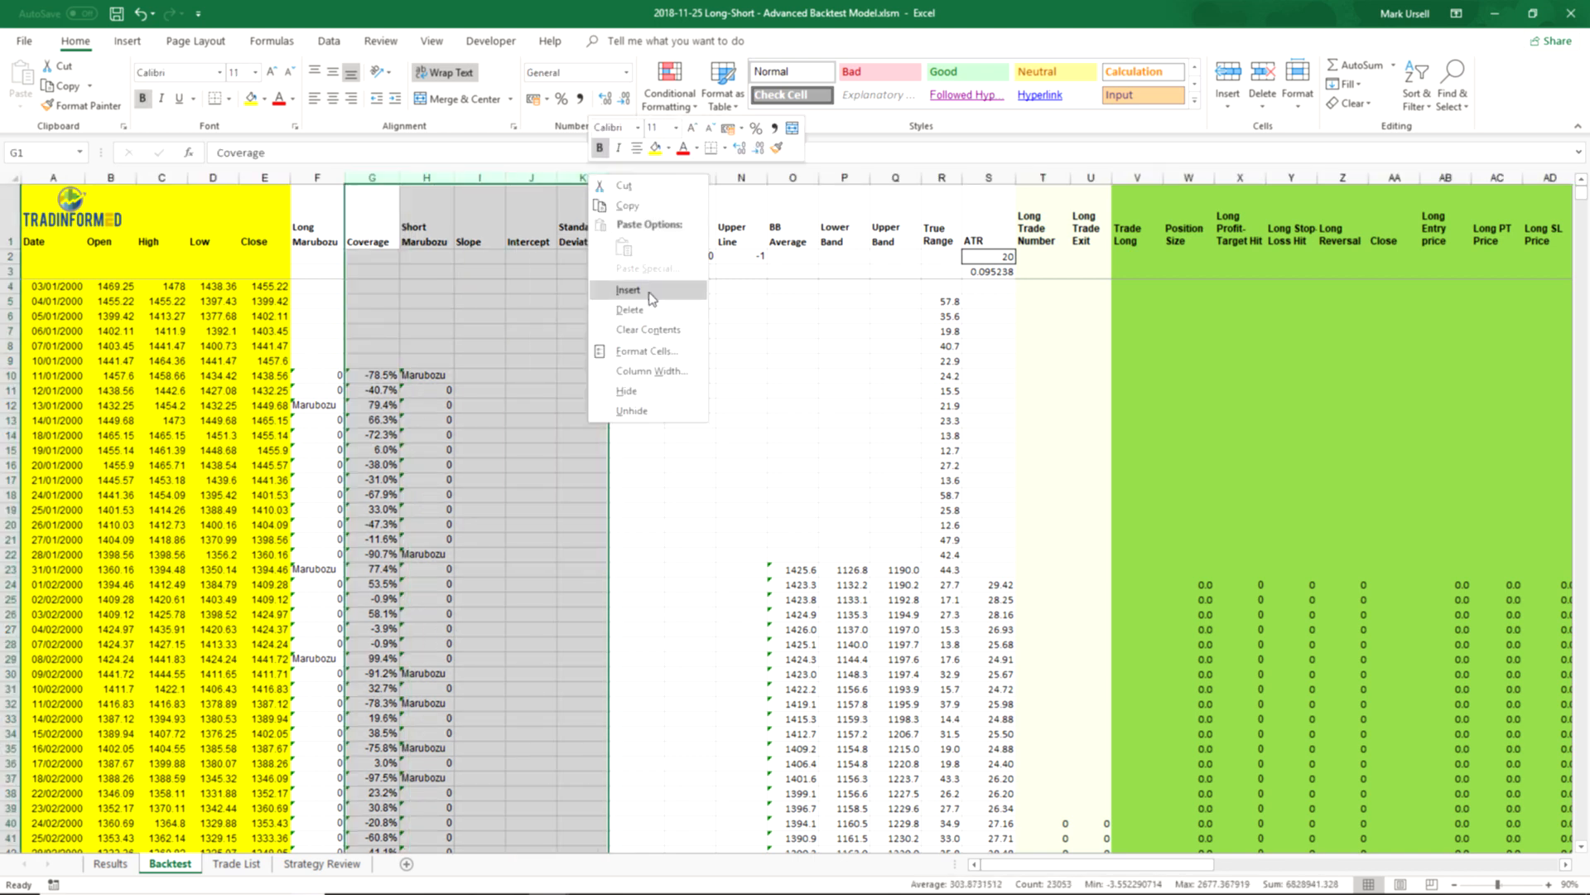
left_click(629, 290)
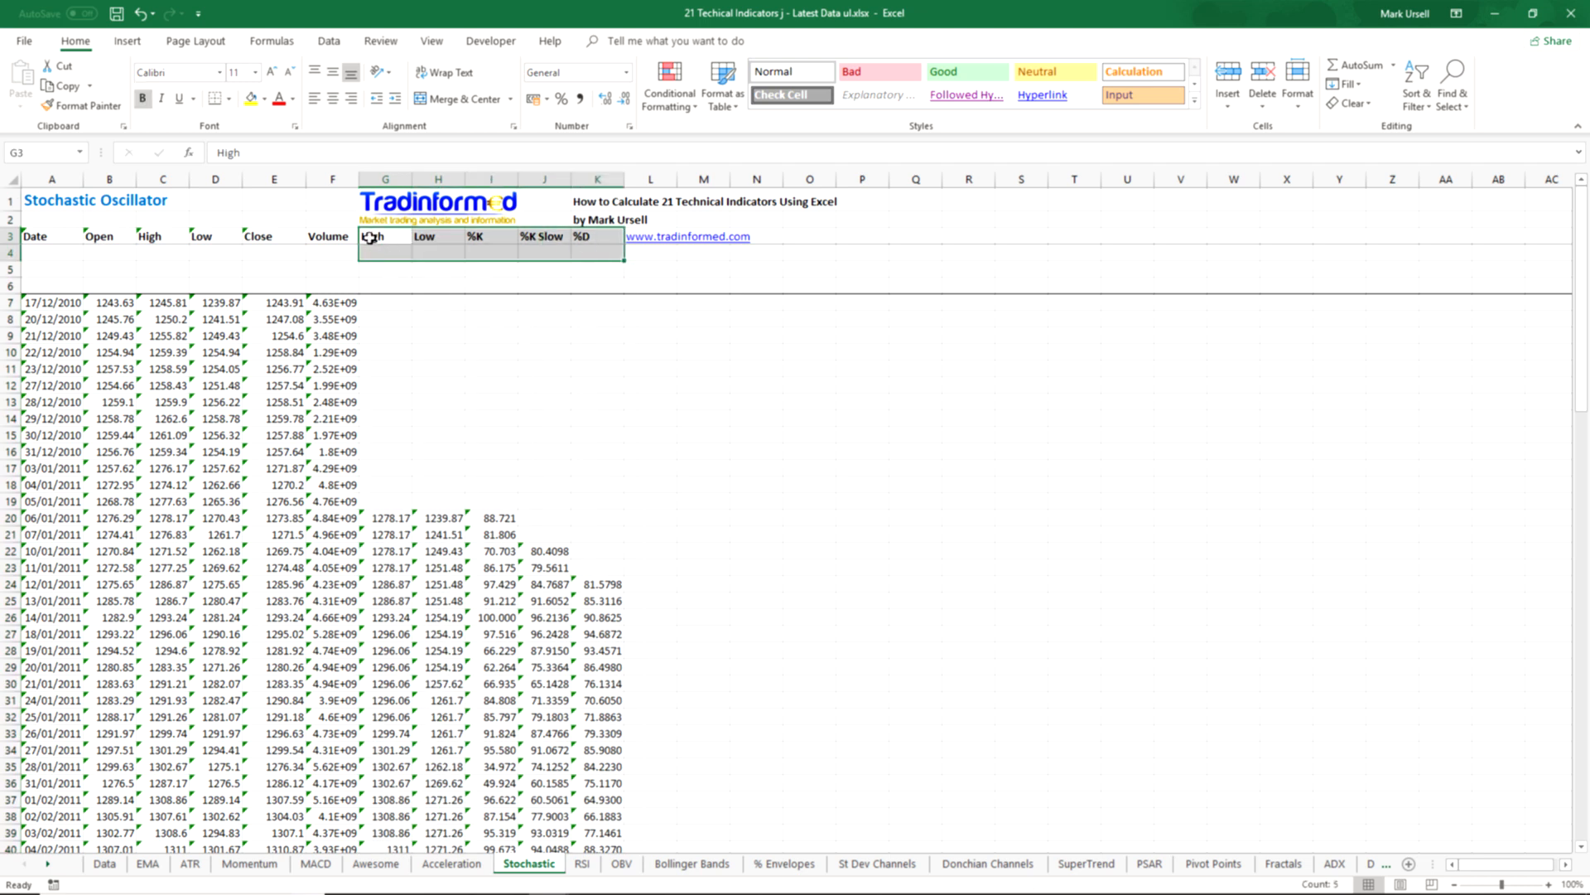
- Copy G3:K33 from the Stochastic sheet into Backtest's new column G
left_click_drag(383, 236, 598, 732)
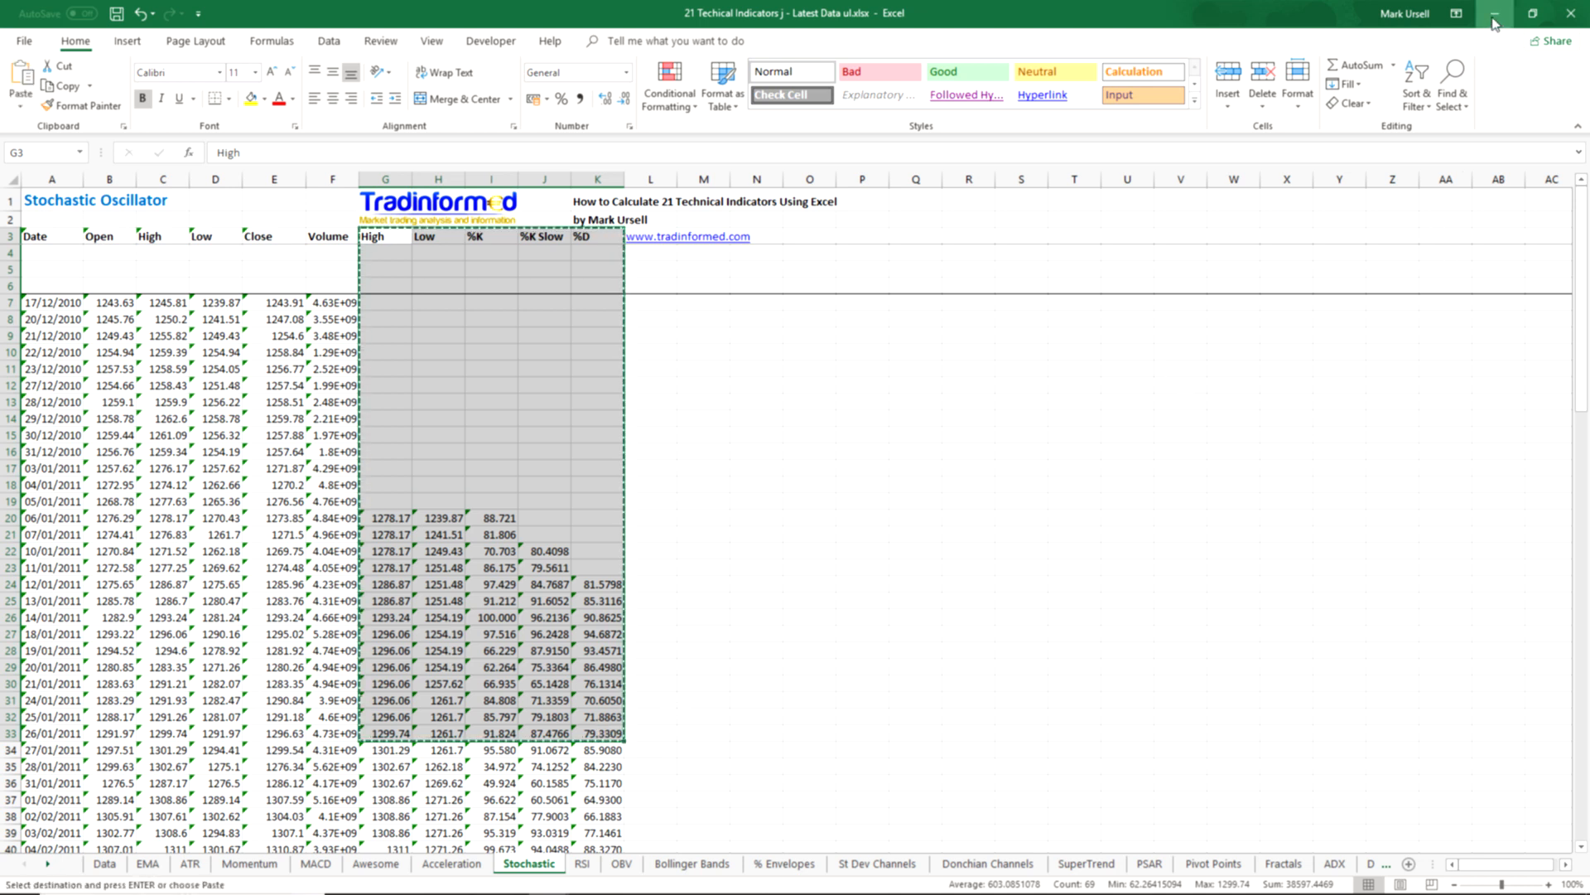
left_click(1491, 17)
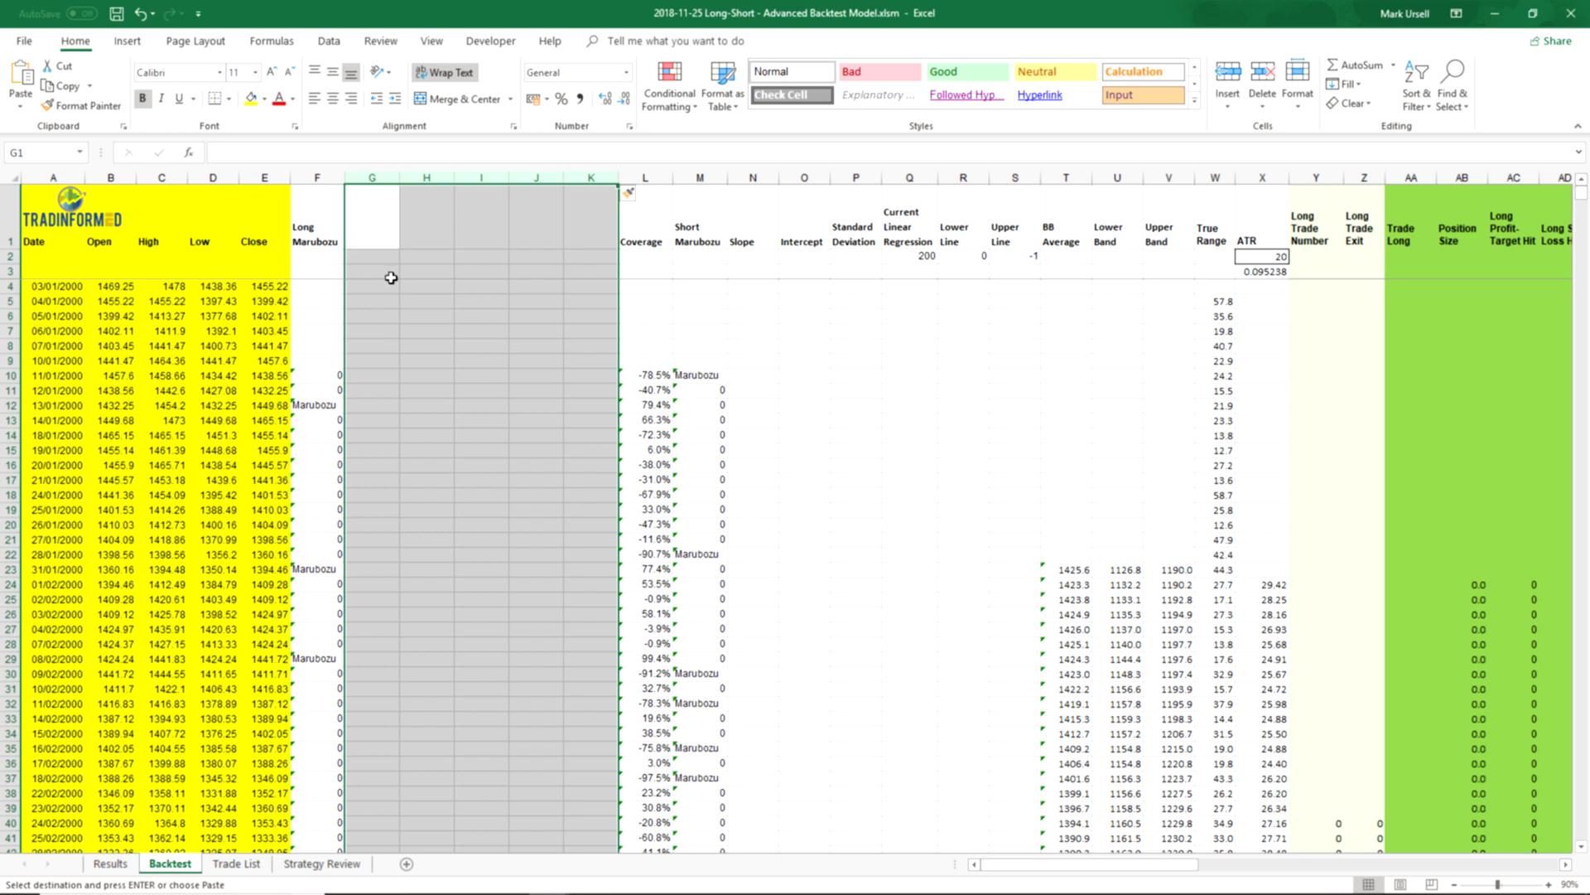
left_click(370, 271)
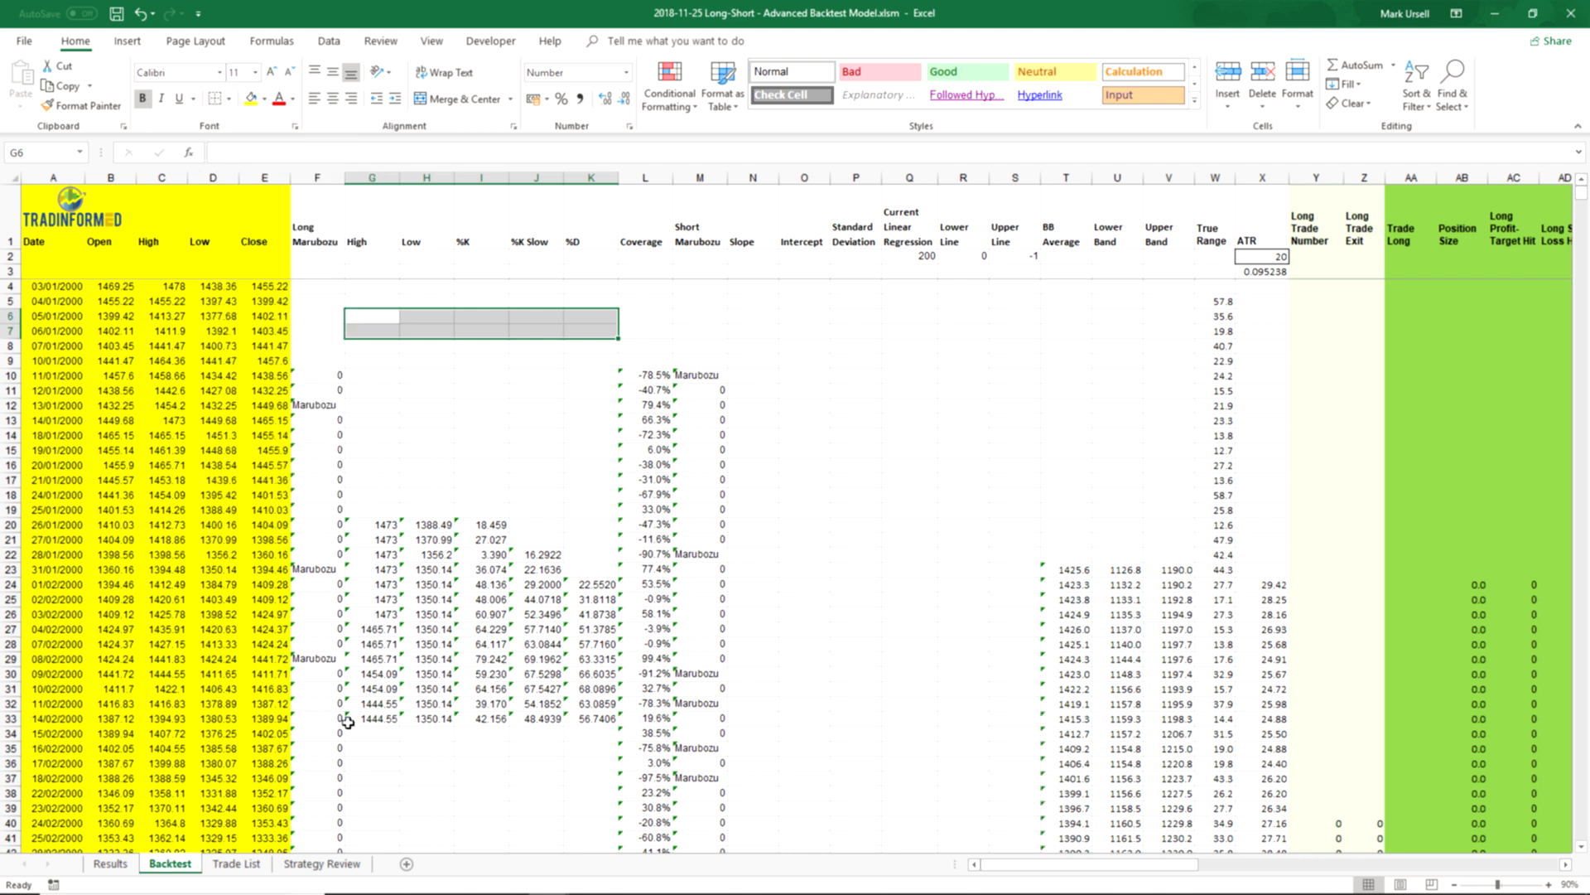
- Select the last stochastic formula row G33:K33 to fill down the sheet
left_click(371, 718)
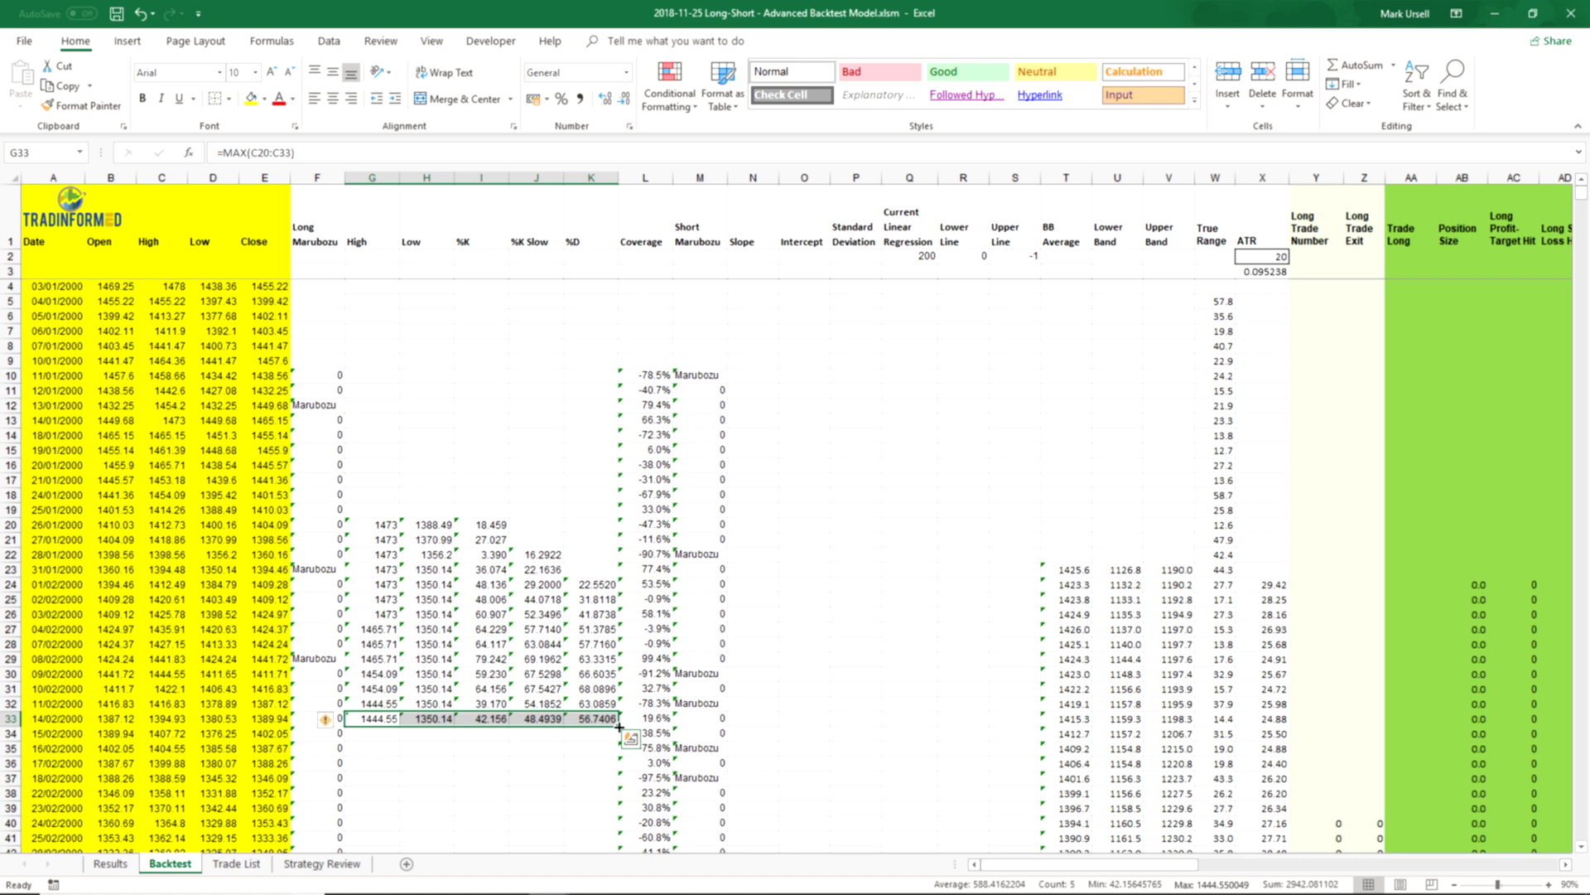
scroll("down", 3)
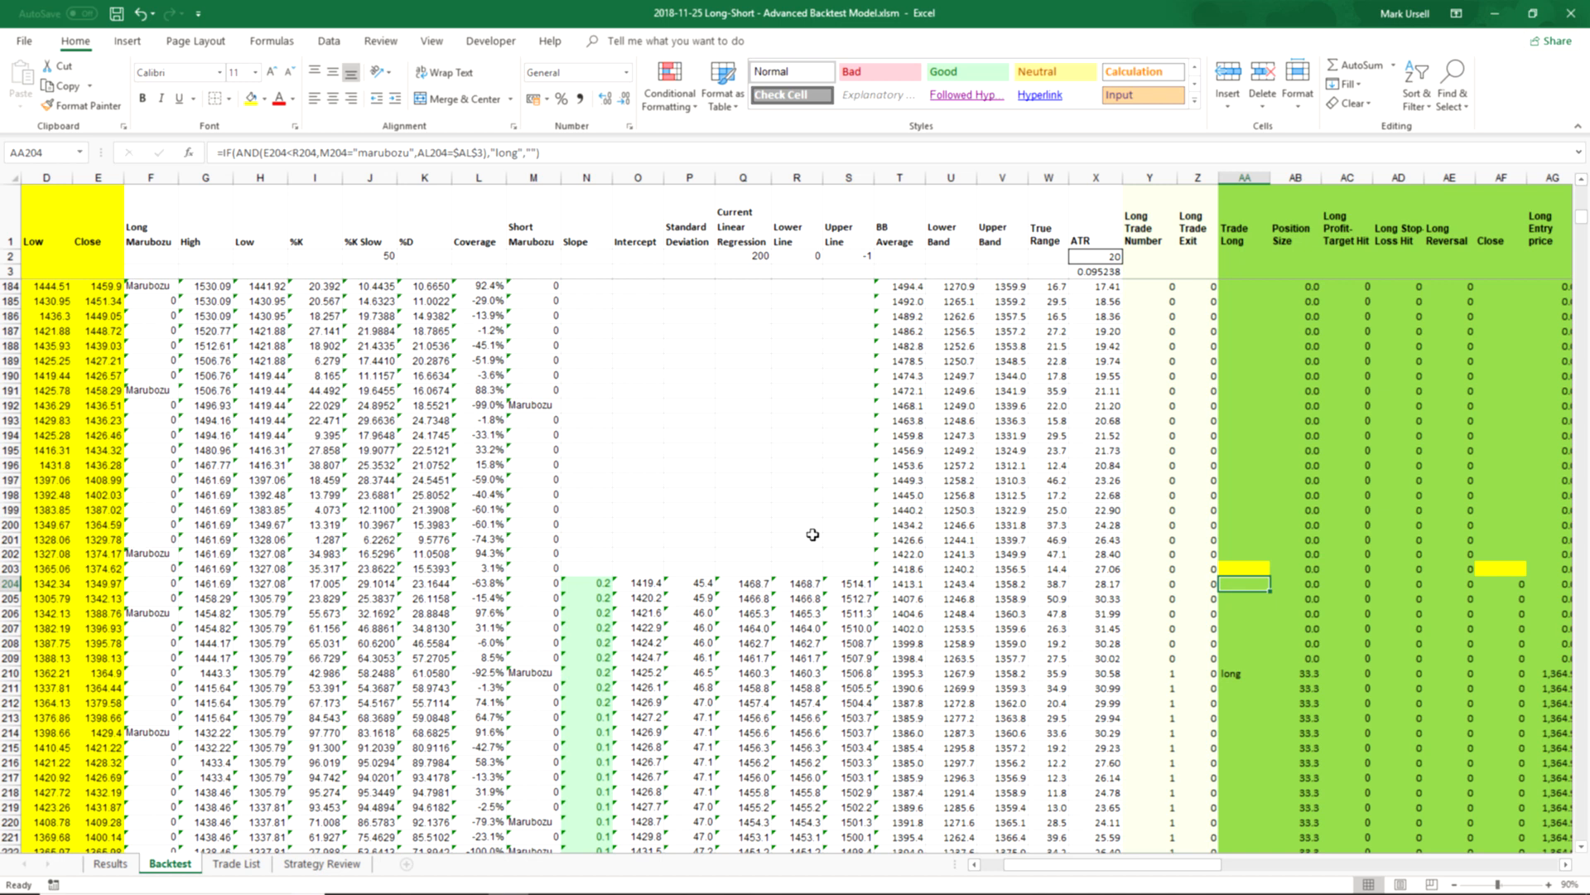
mouse_move(1248, 246)
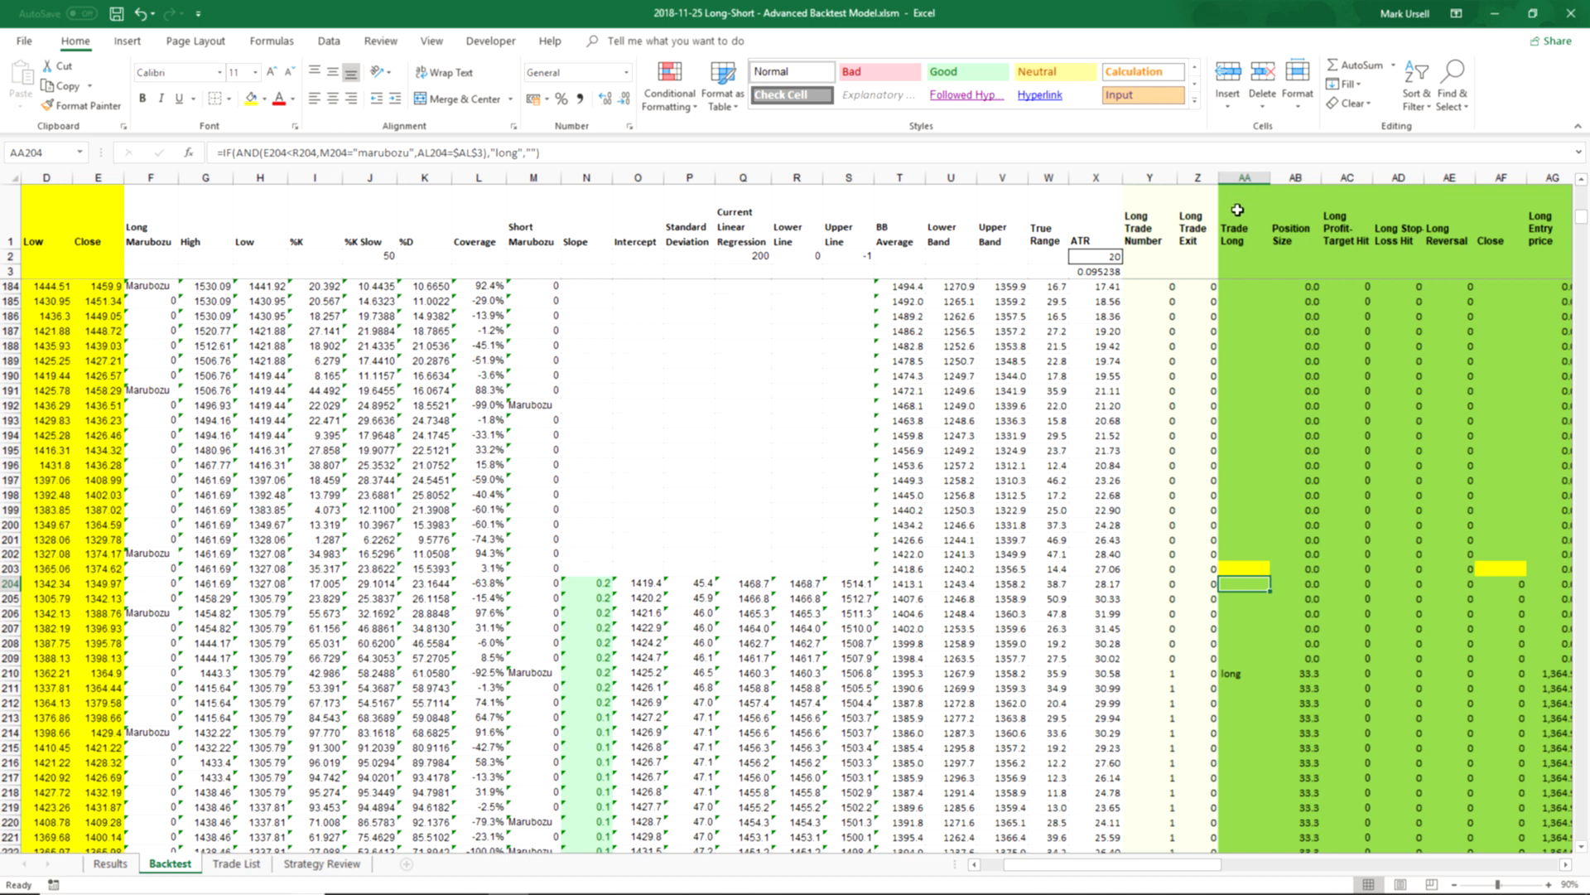
mouse_move(1238, 200)
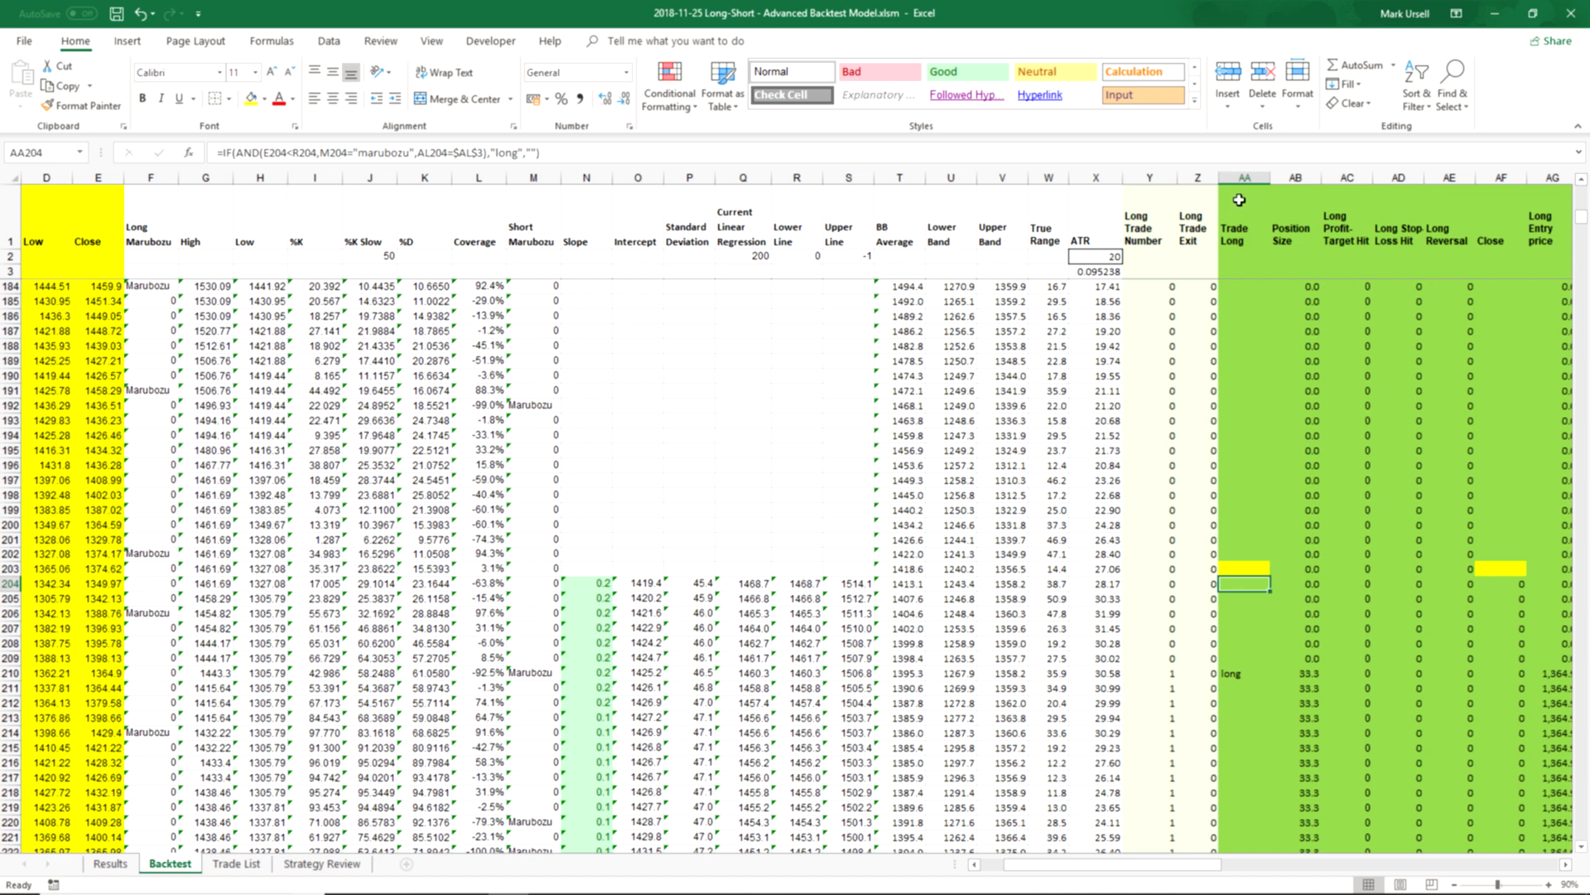
mouse_move(1238, 583)
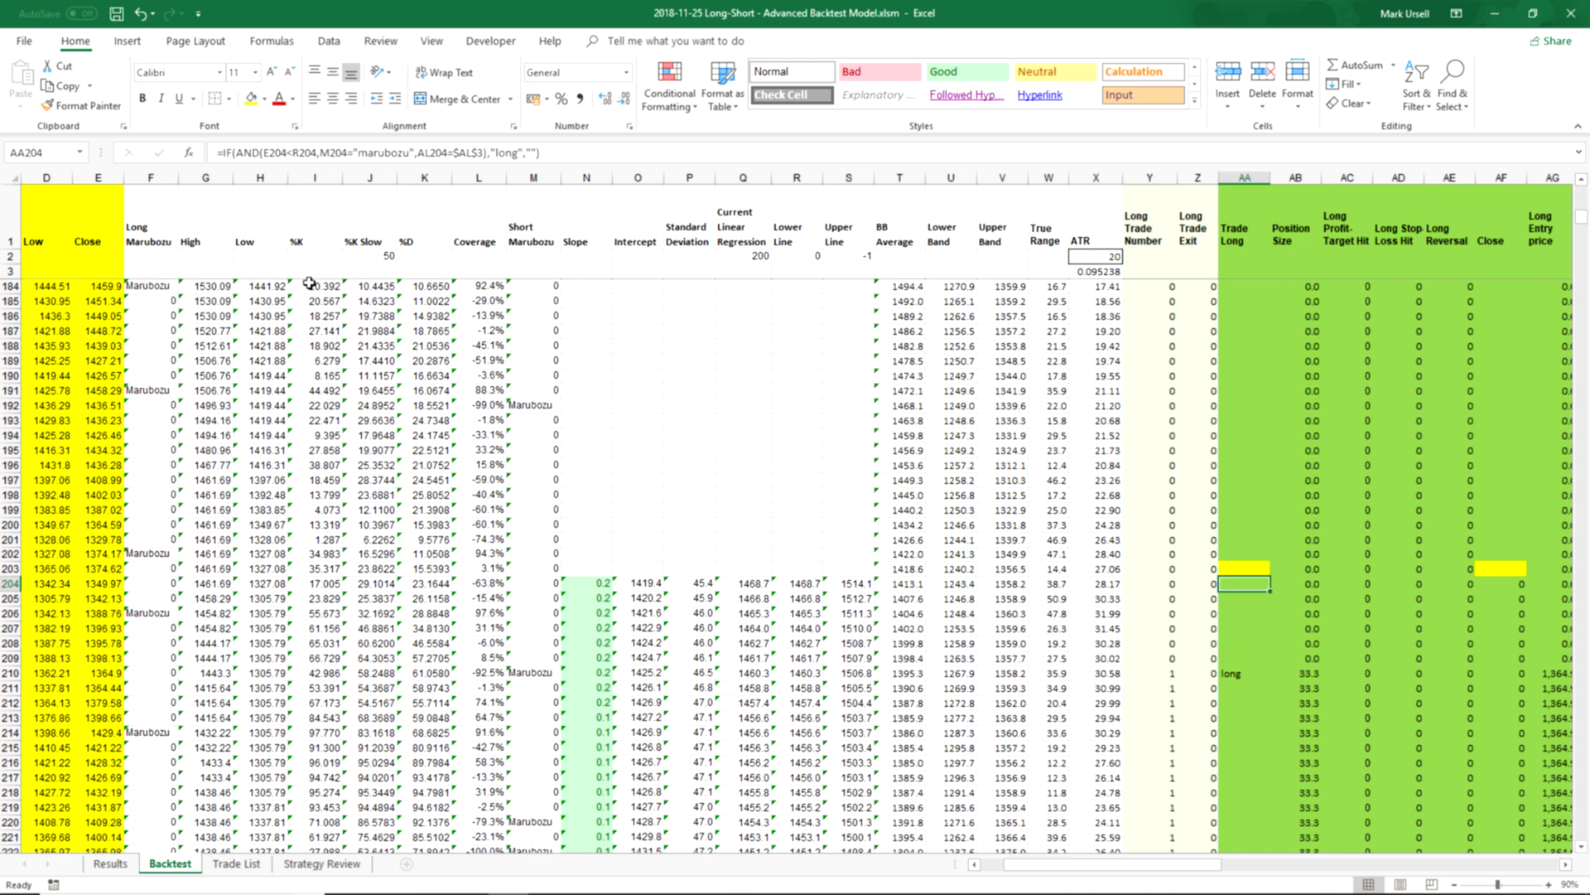
mouse_move(276, 194)
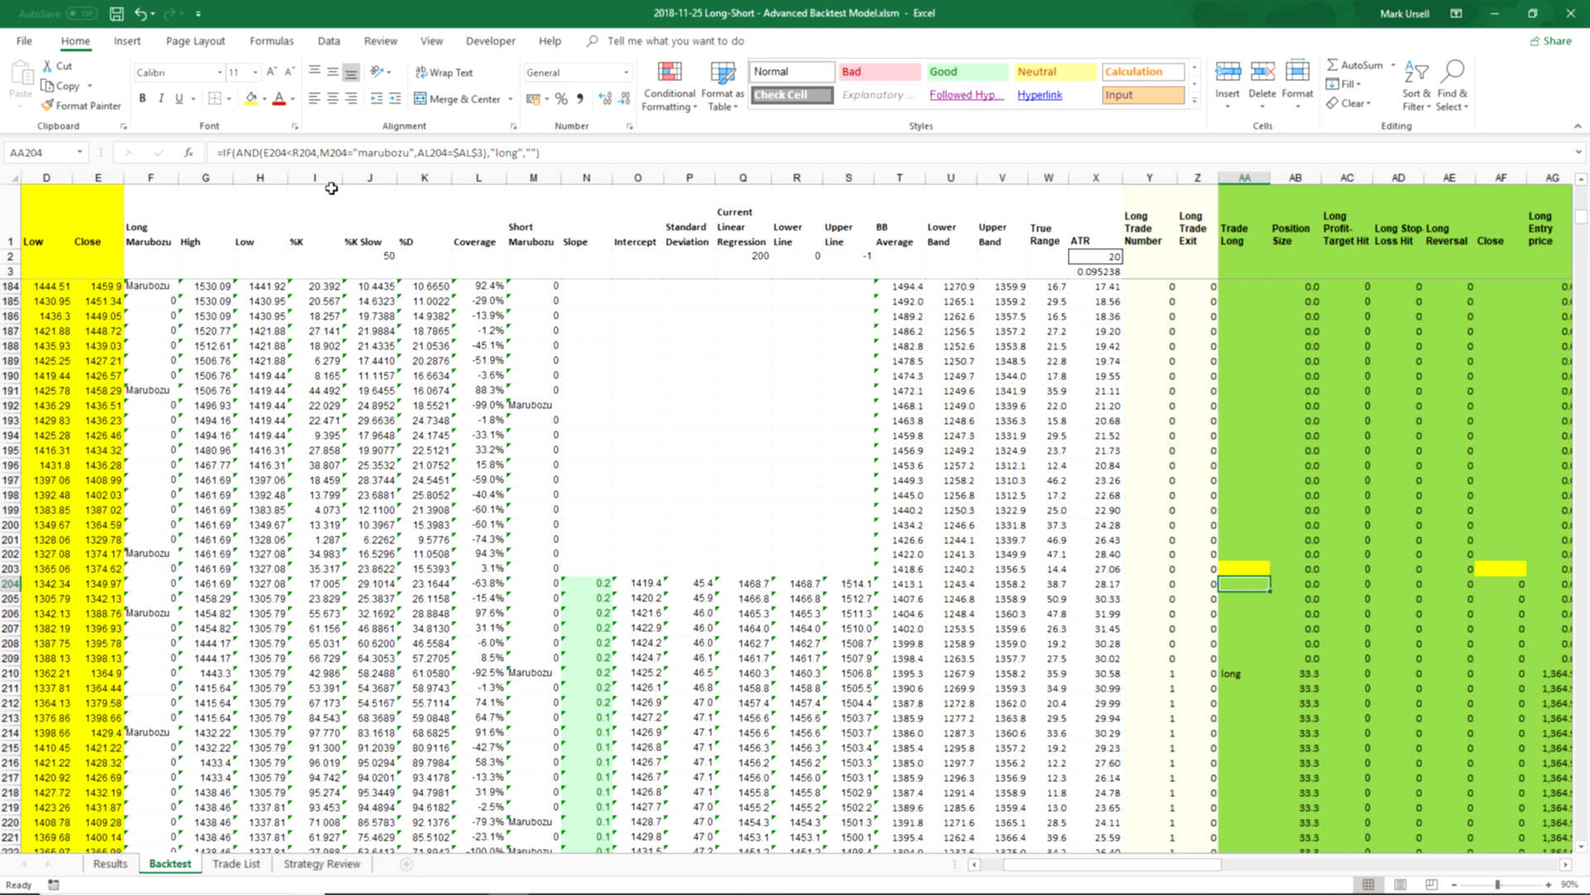
mouse_move(372, 189)
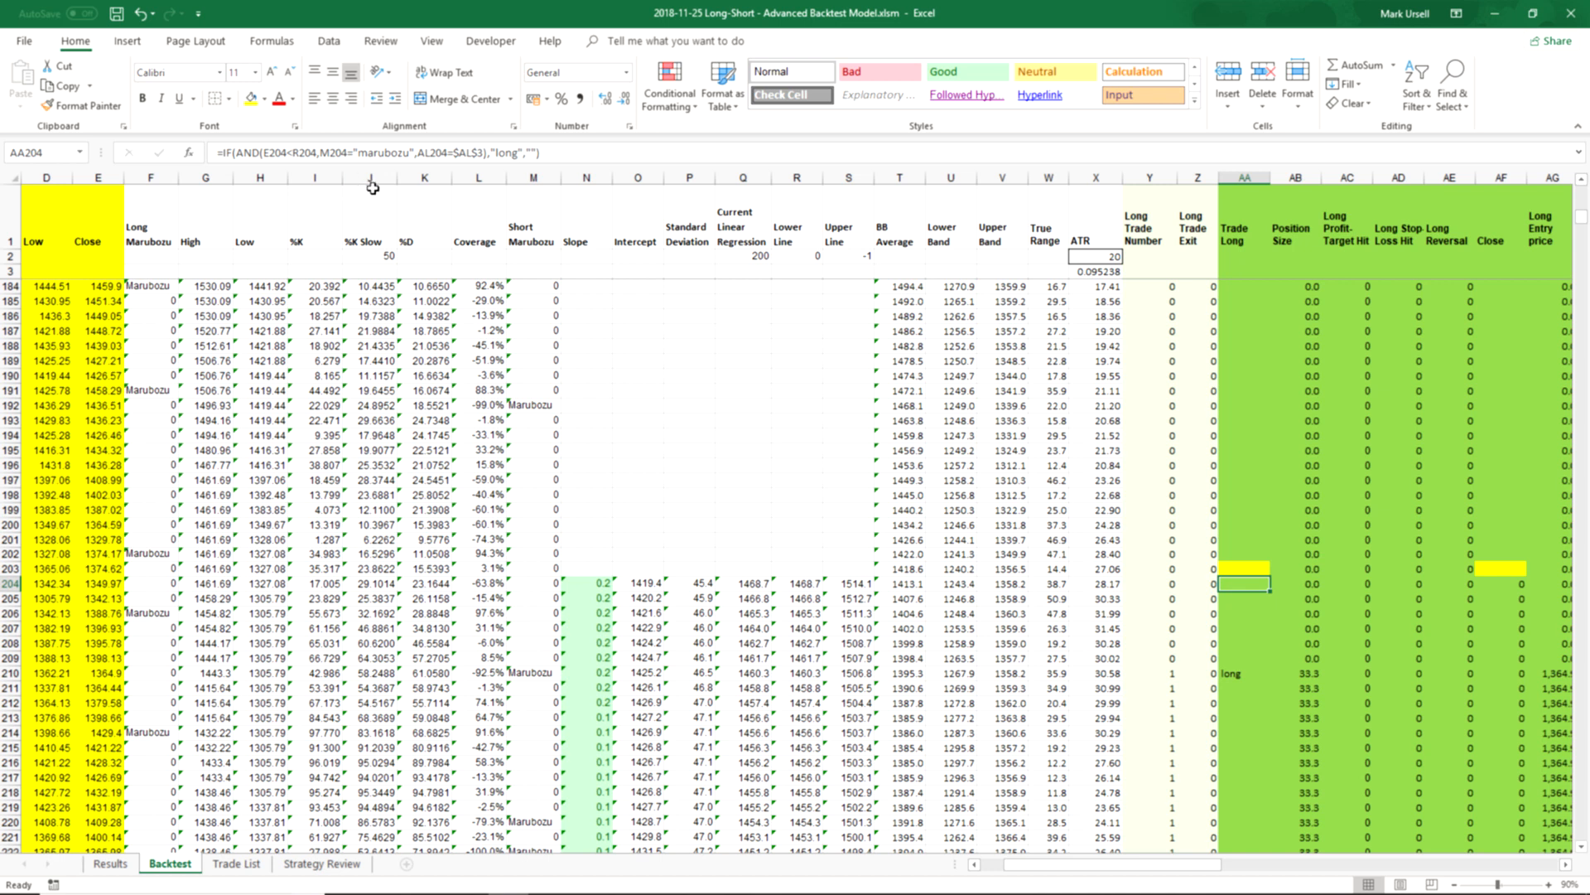
mouse_move(440, 194)
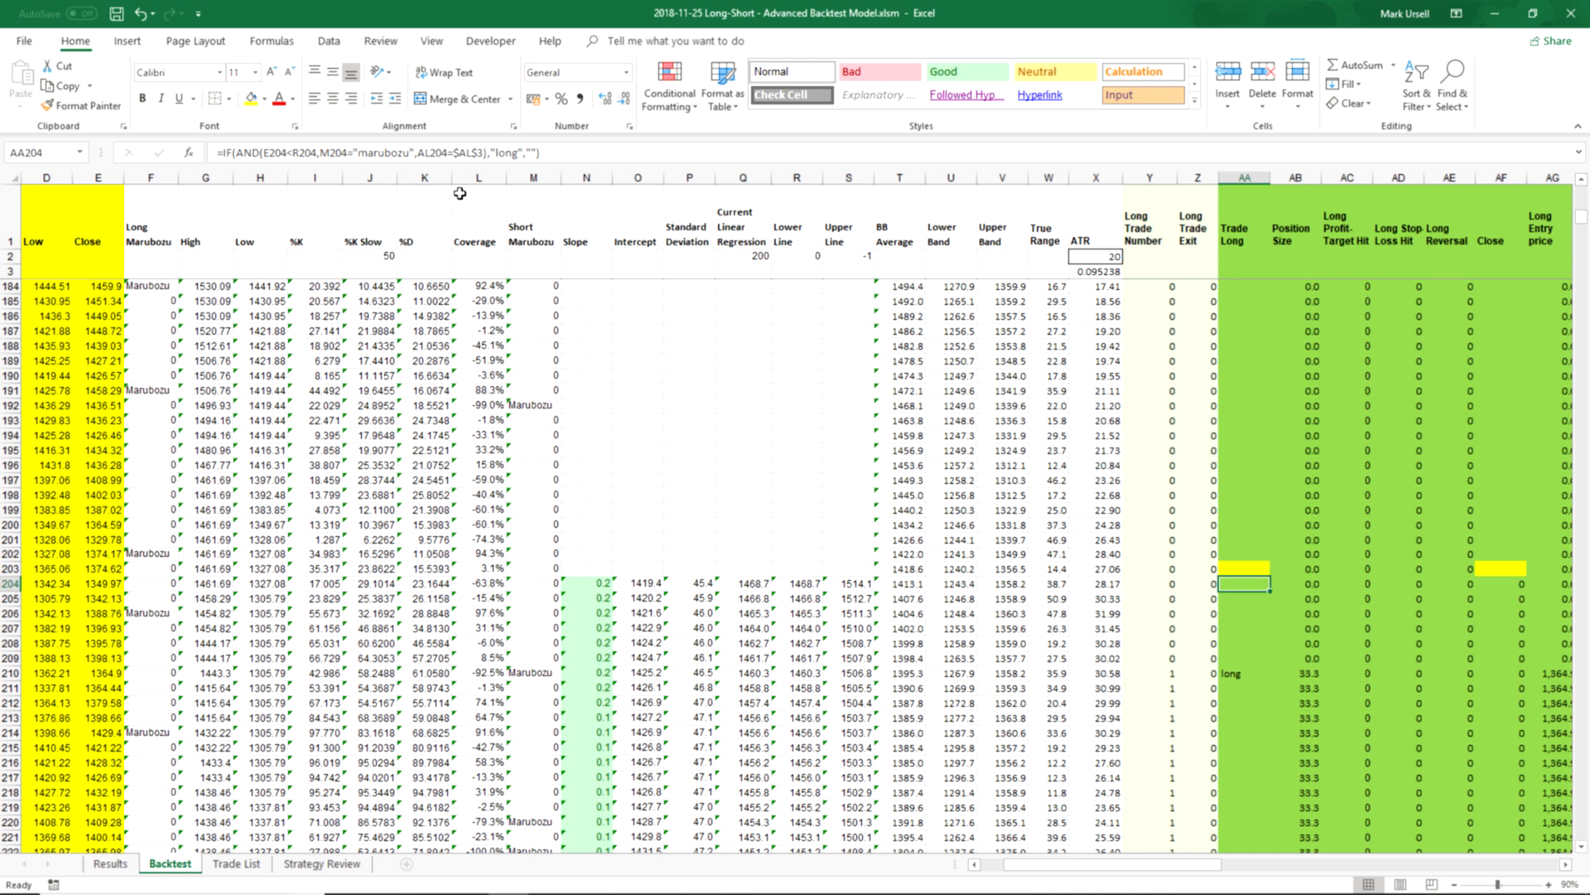
mouse_move(497, 193)
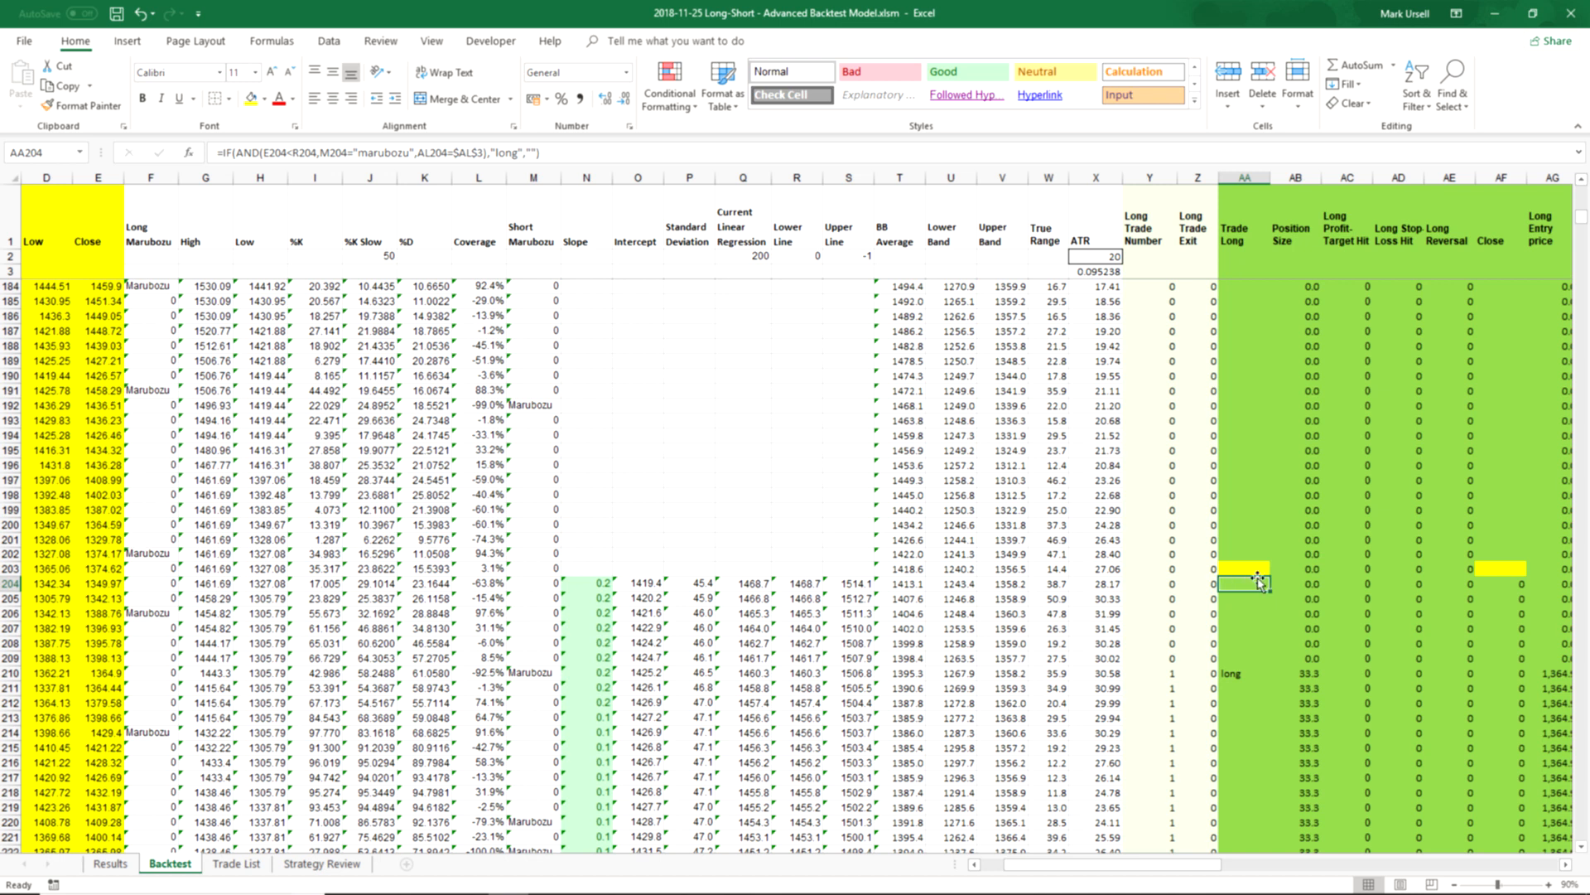
mouse_move(1227, 578)
type(",J204<$J$2")
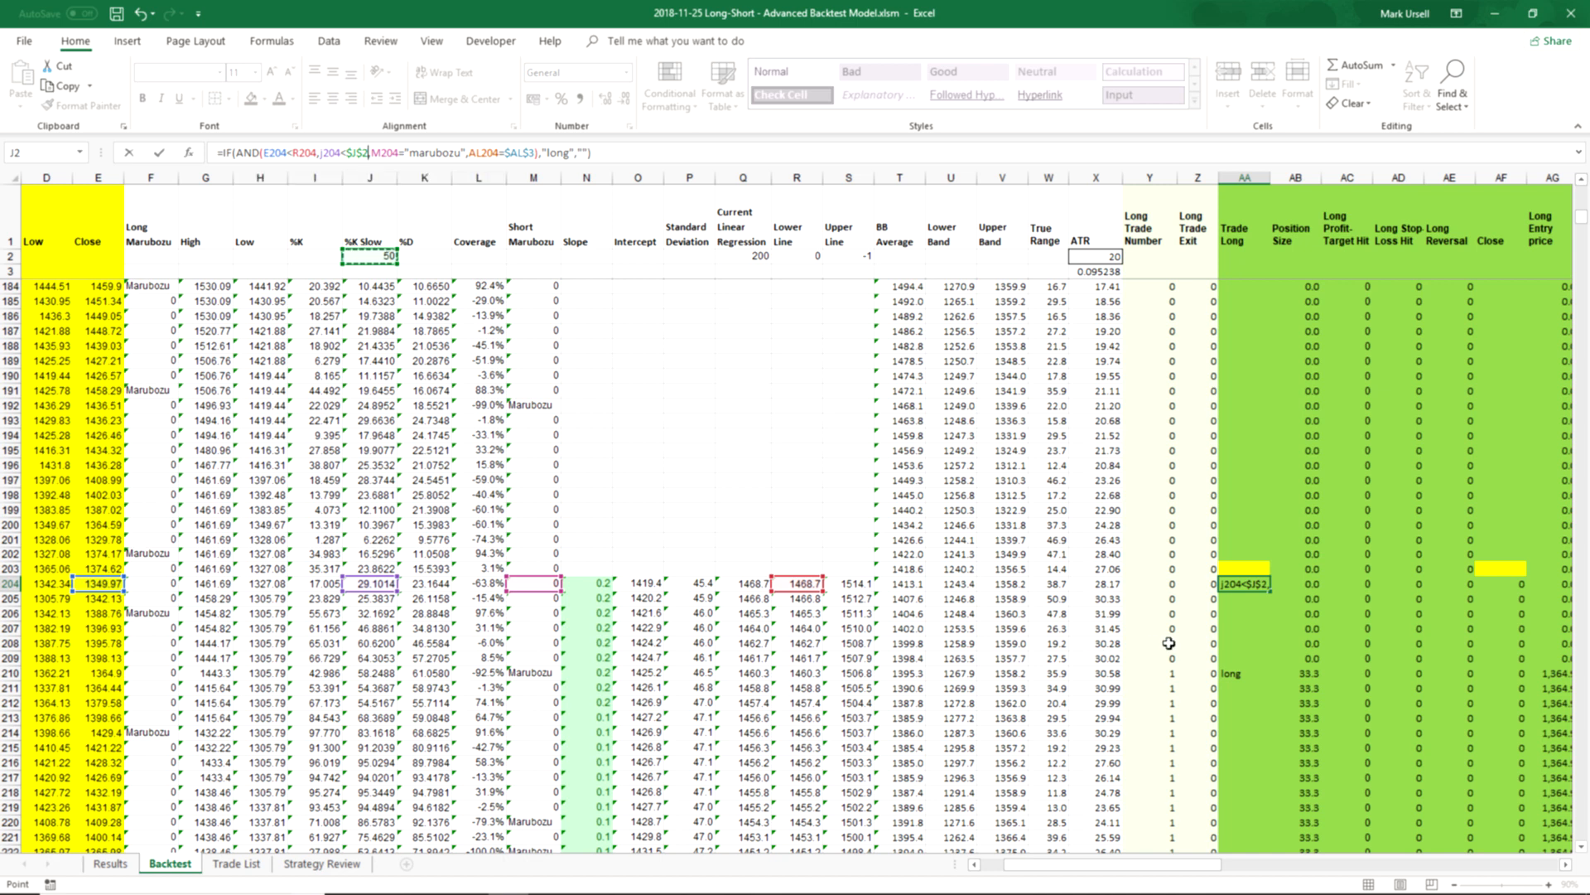
- Fill the edited Trade Long formula with J204<$J$2 down column AA
left_click(1245, 597)
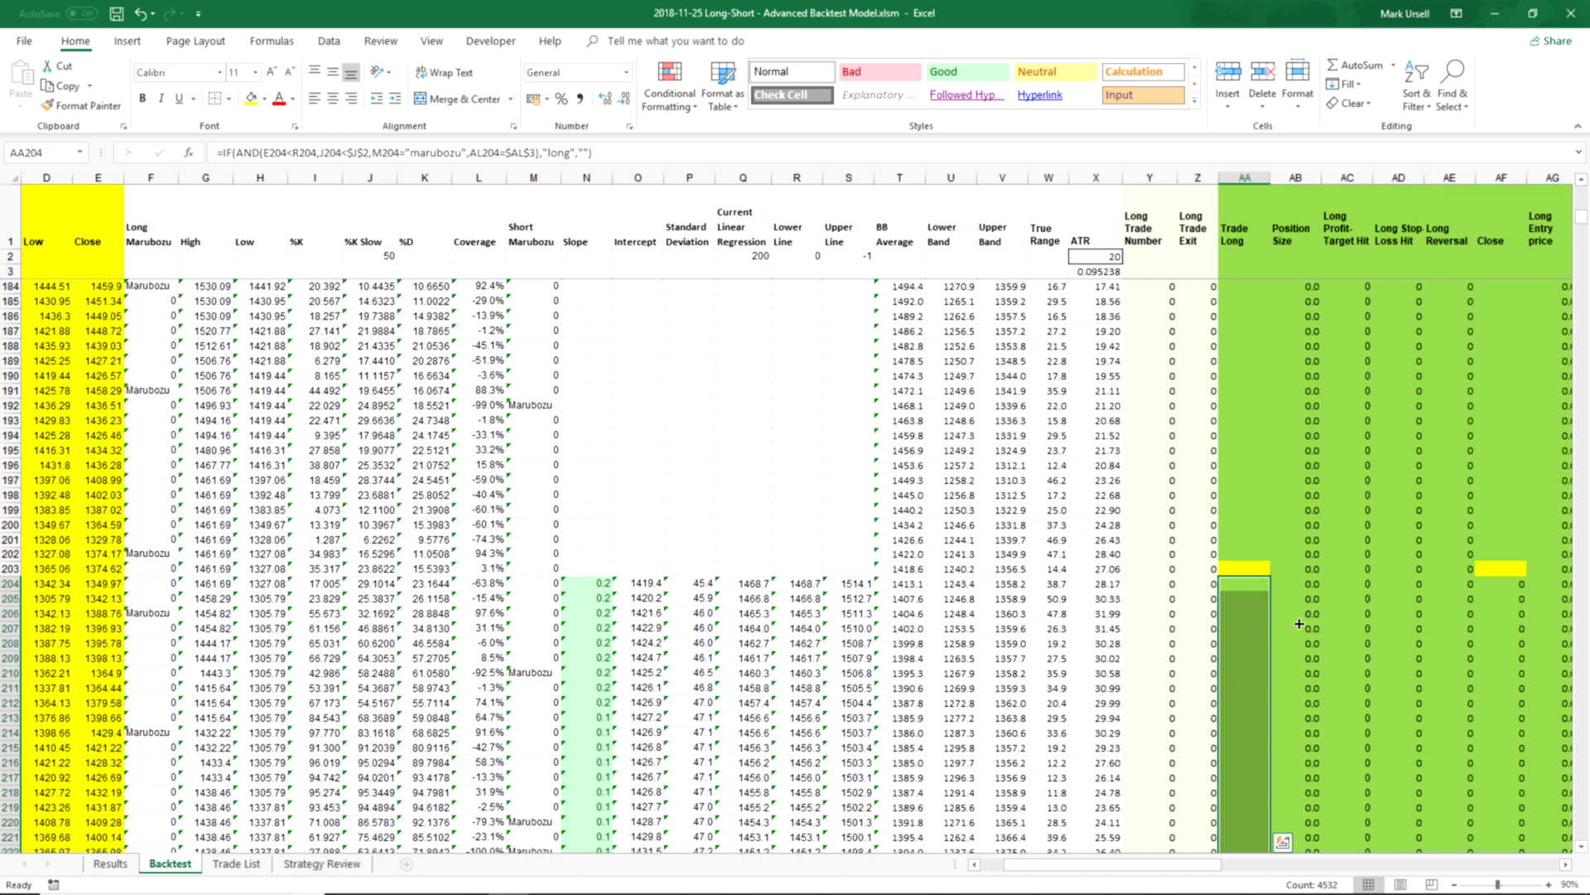
mouse_move(474, 348)
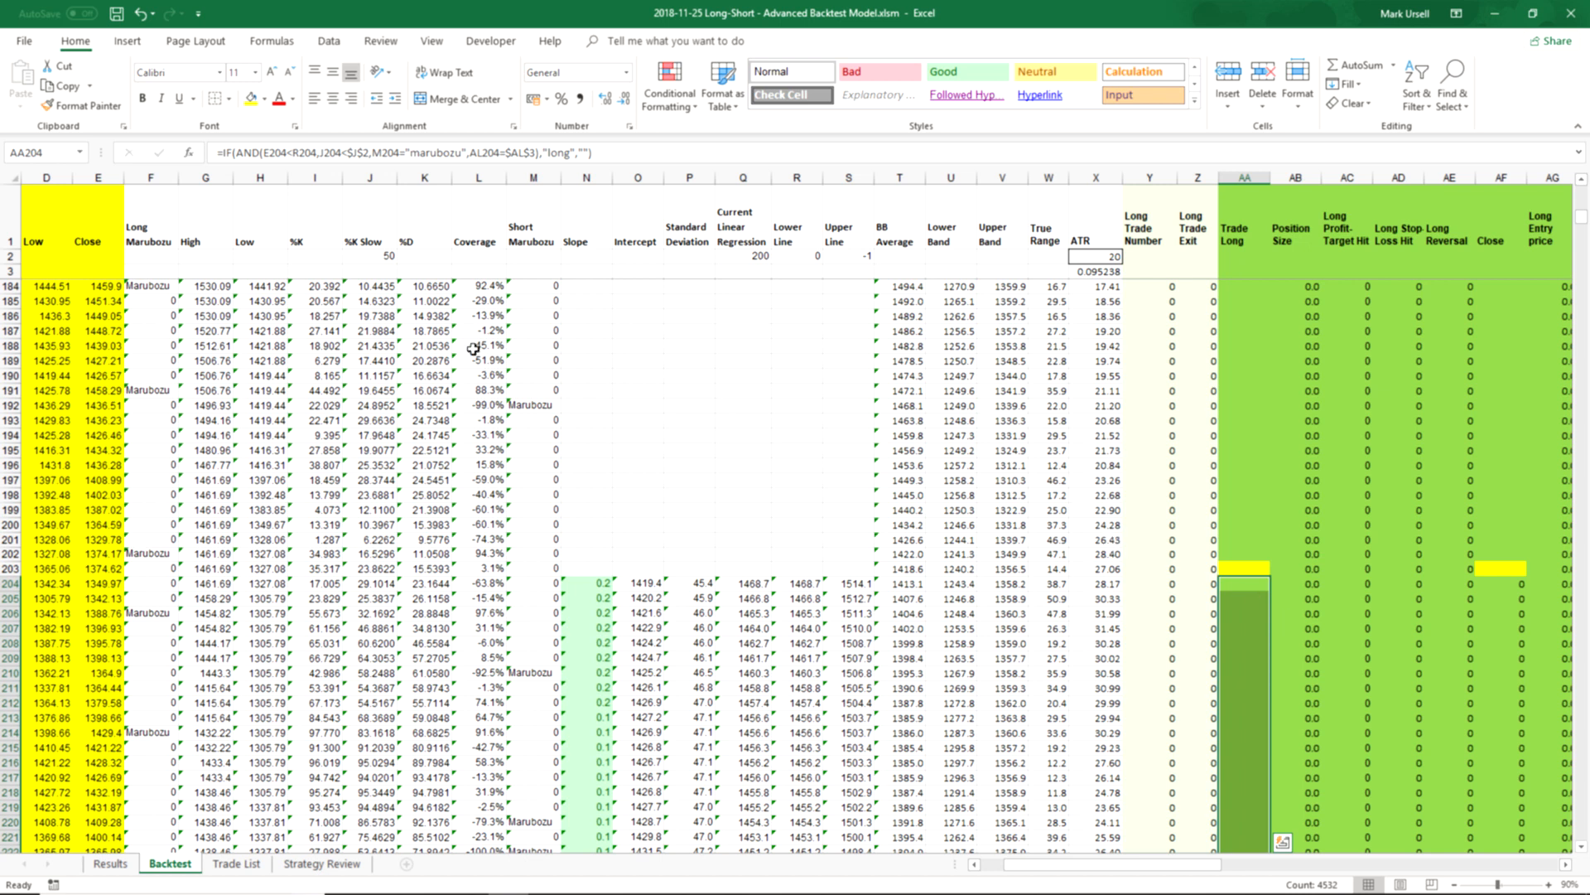
right_click(370, 255)
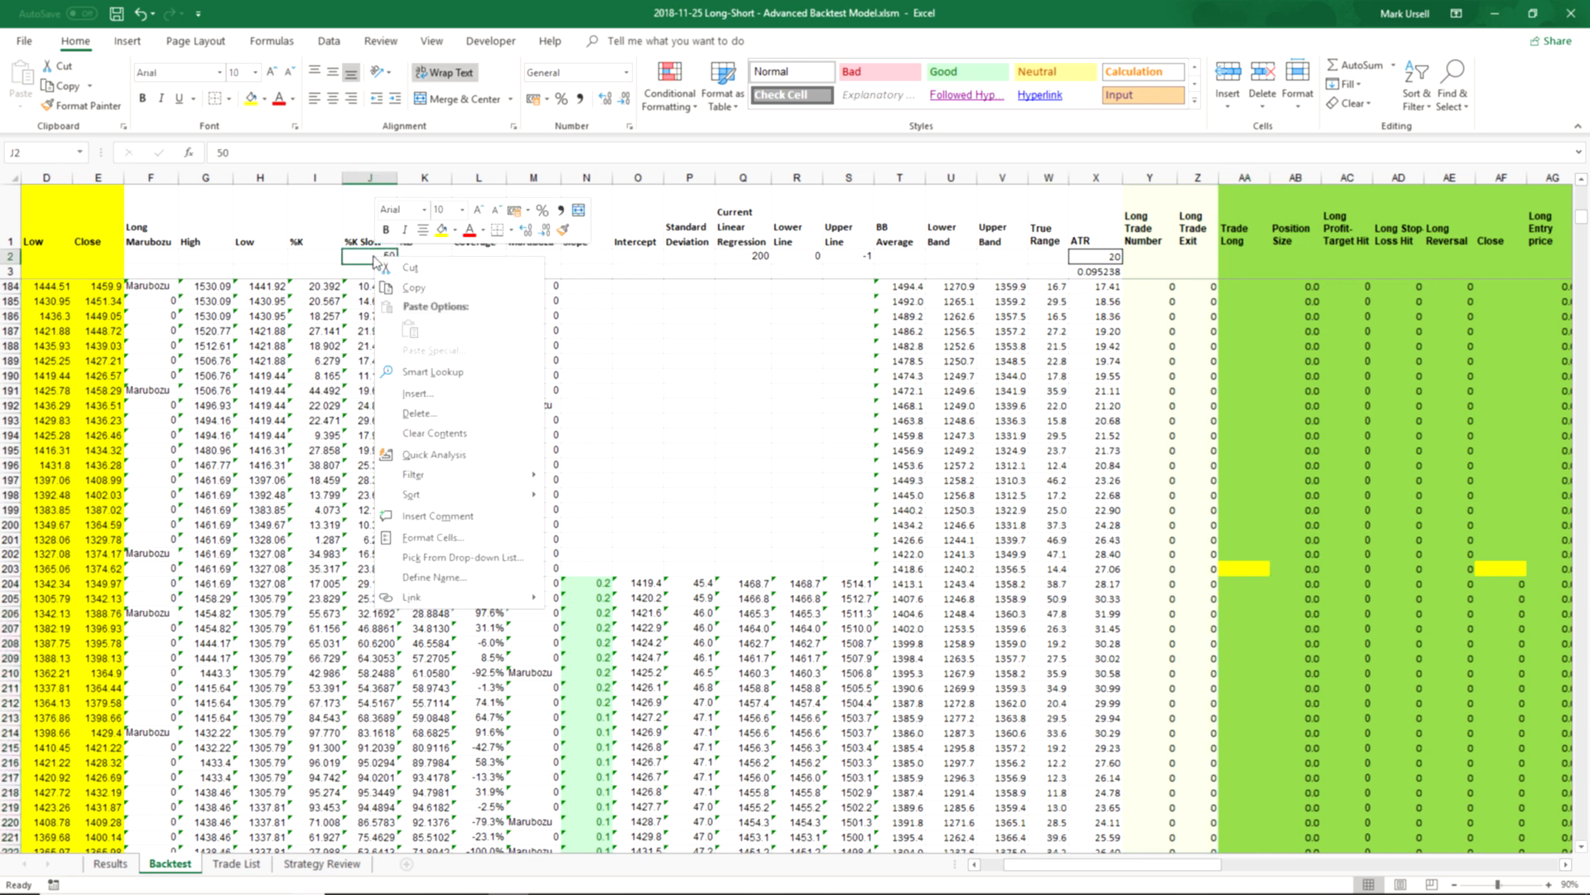
mouse_move(410, 267)
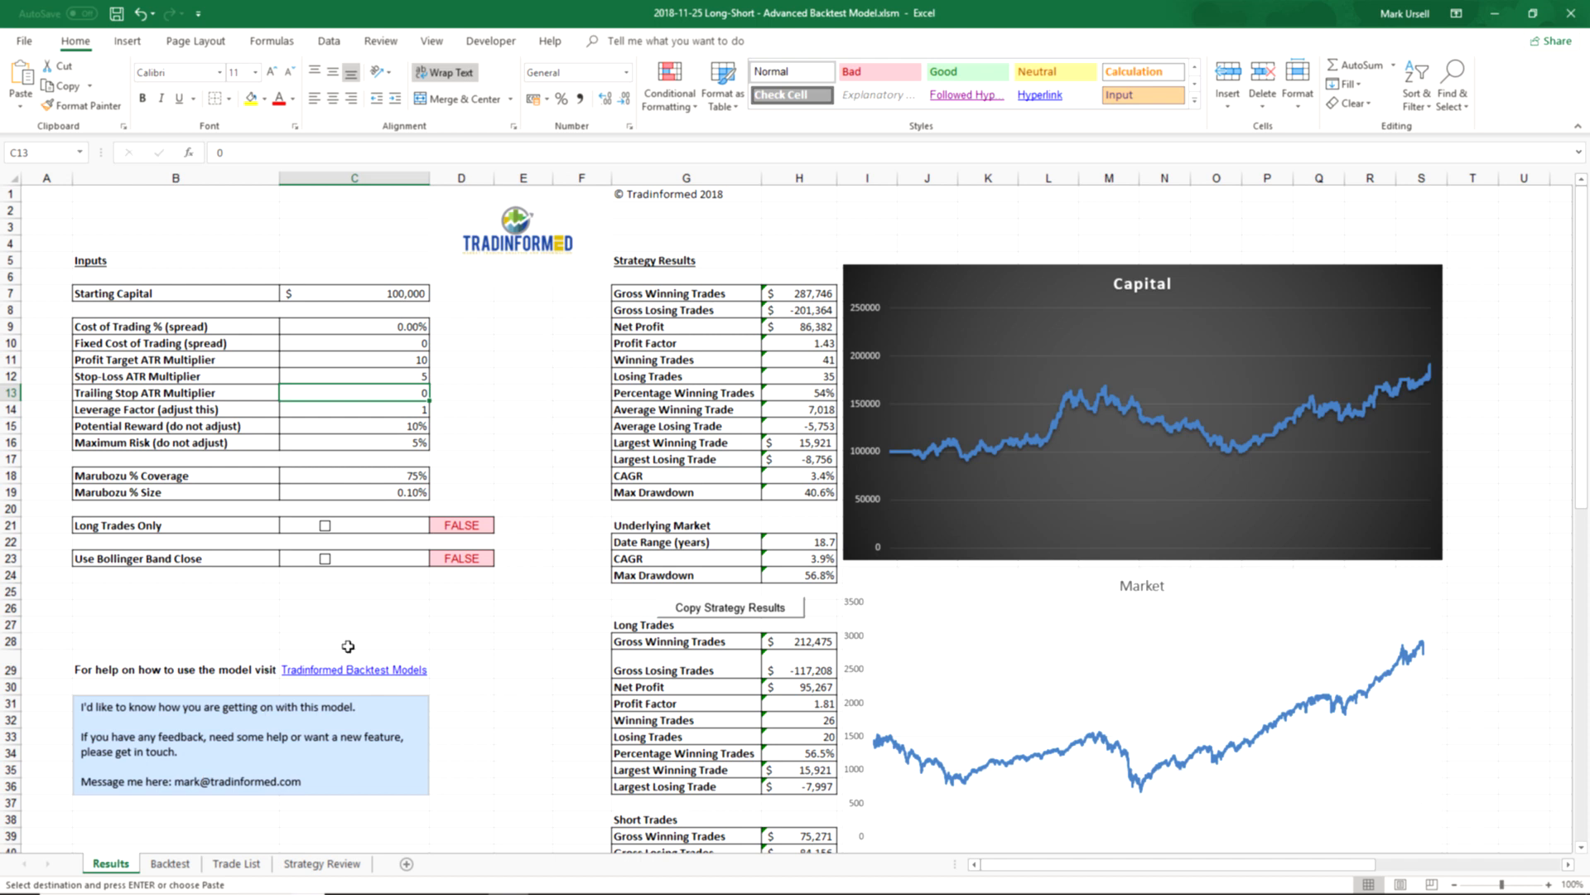
mouse_move(408, 512)
type("50")
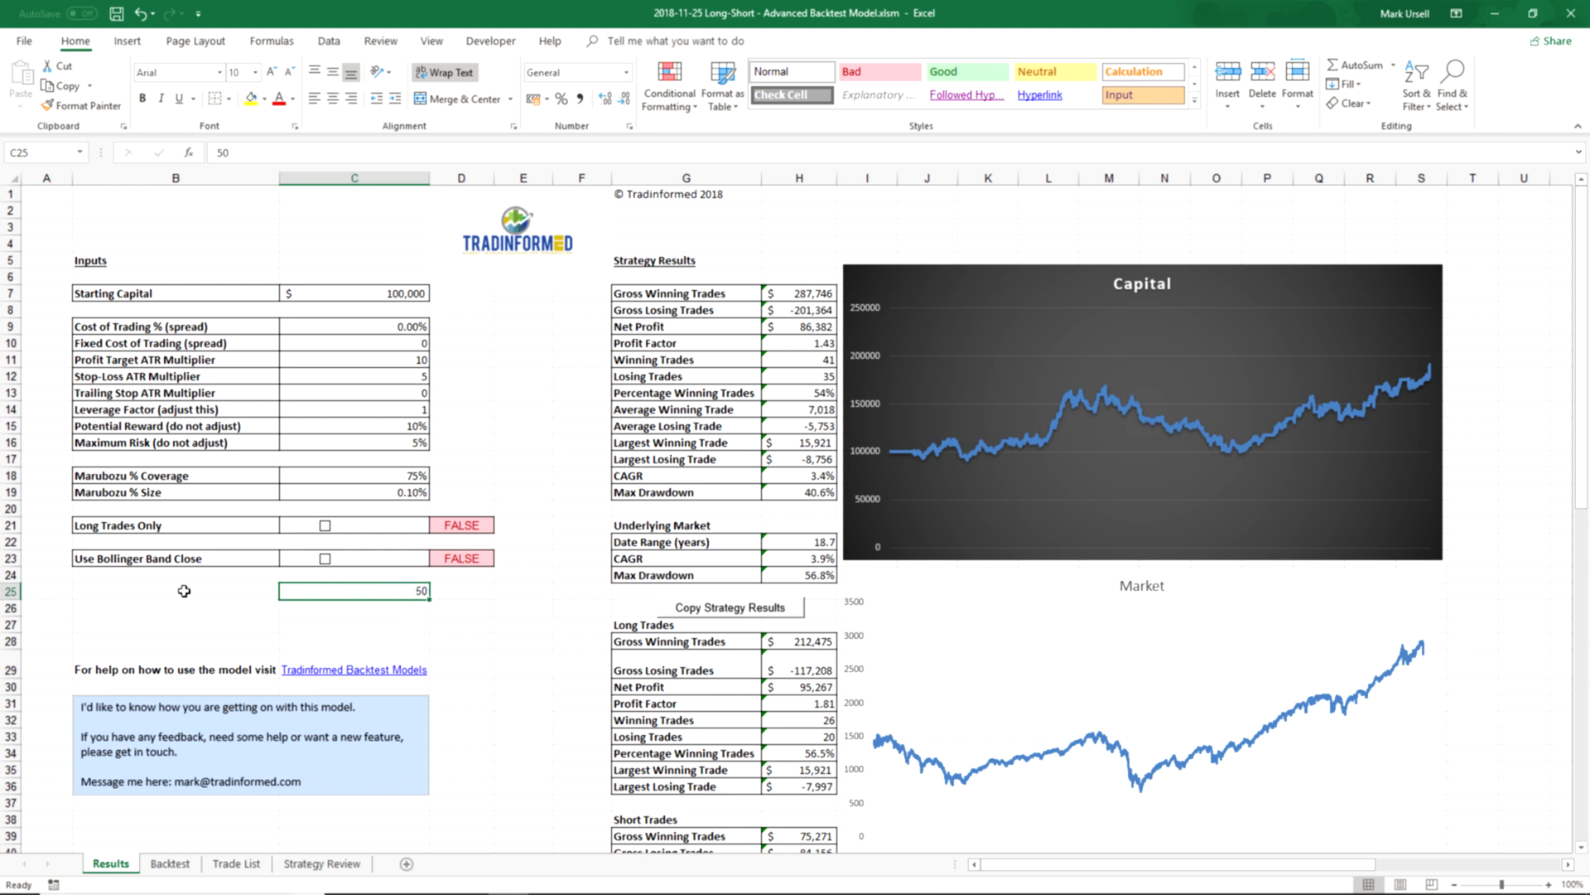
- Label B25 'Stochastic Filter' and enter 40 as its value in C25
type("Stochastic")
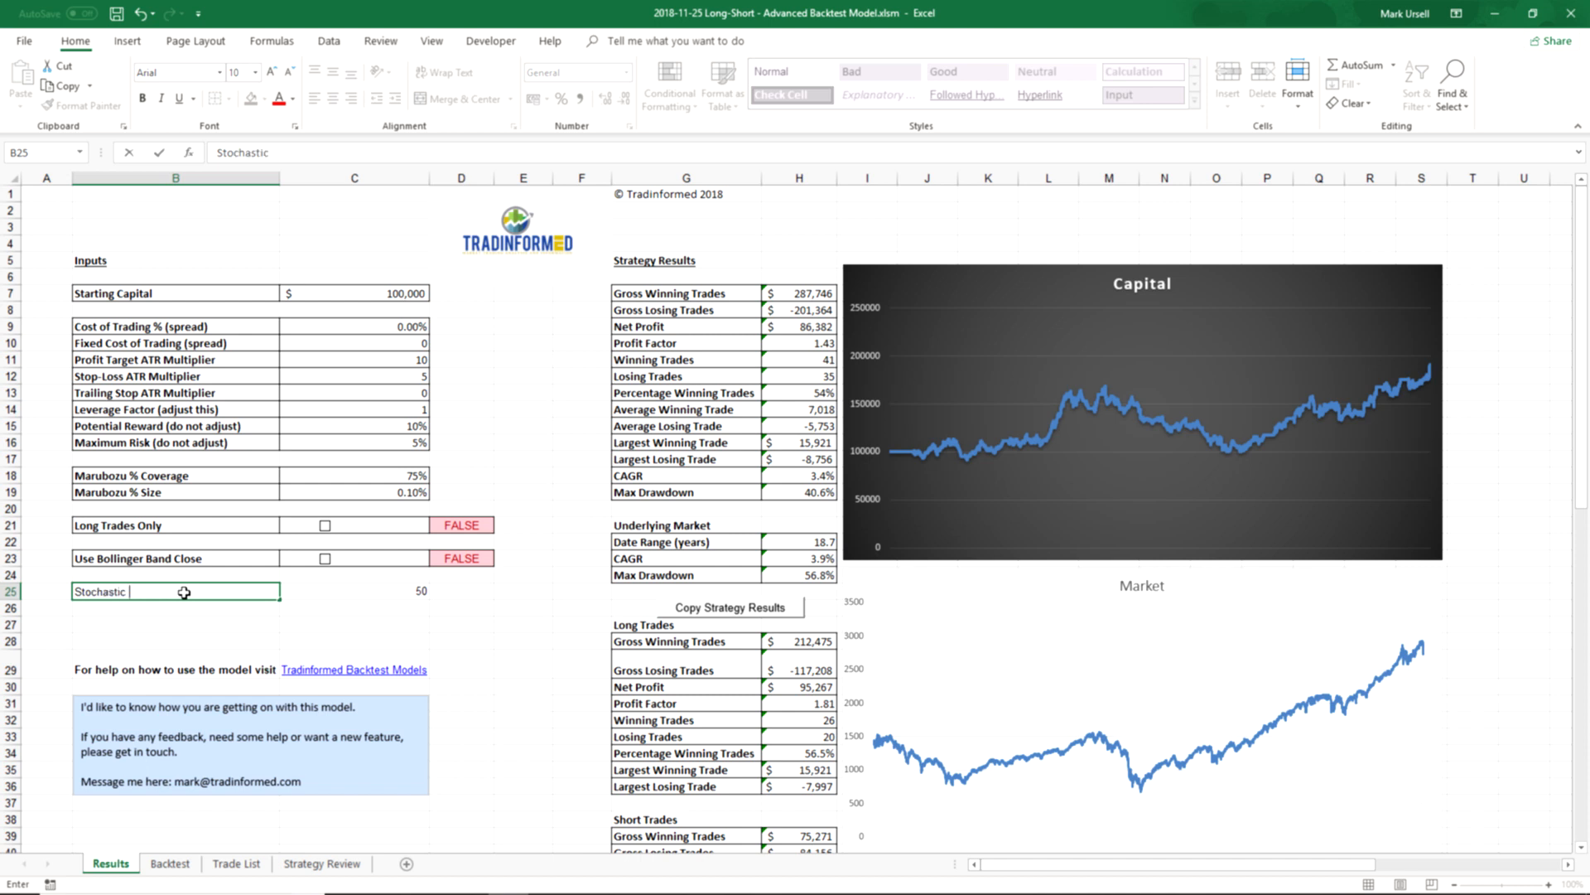
type("Filter")
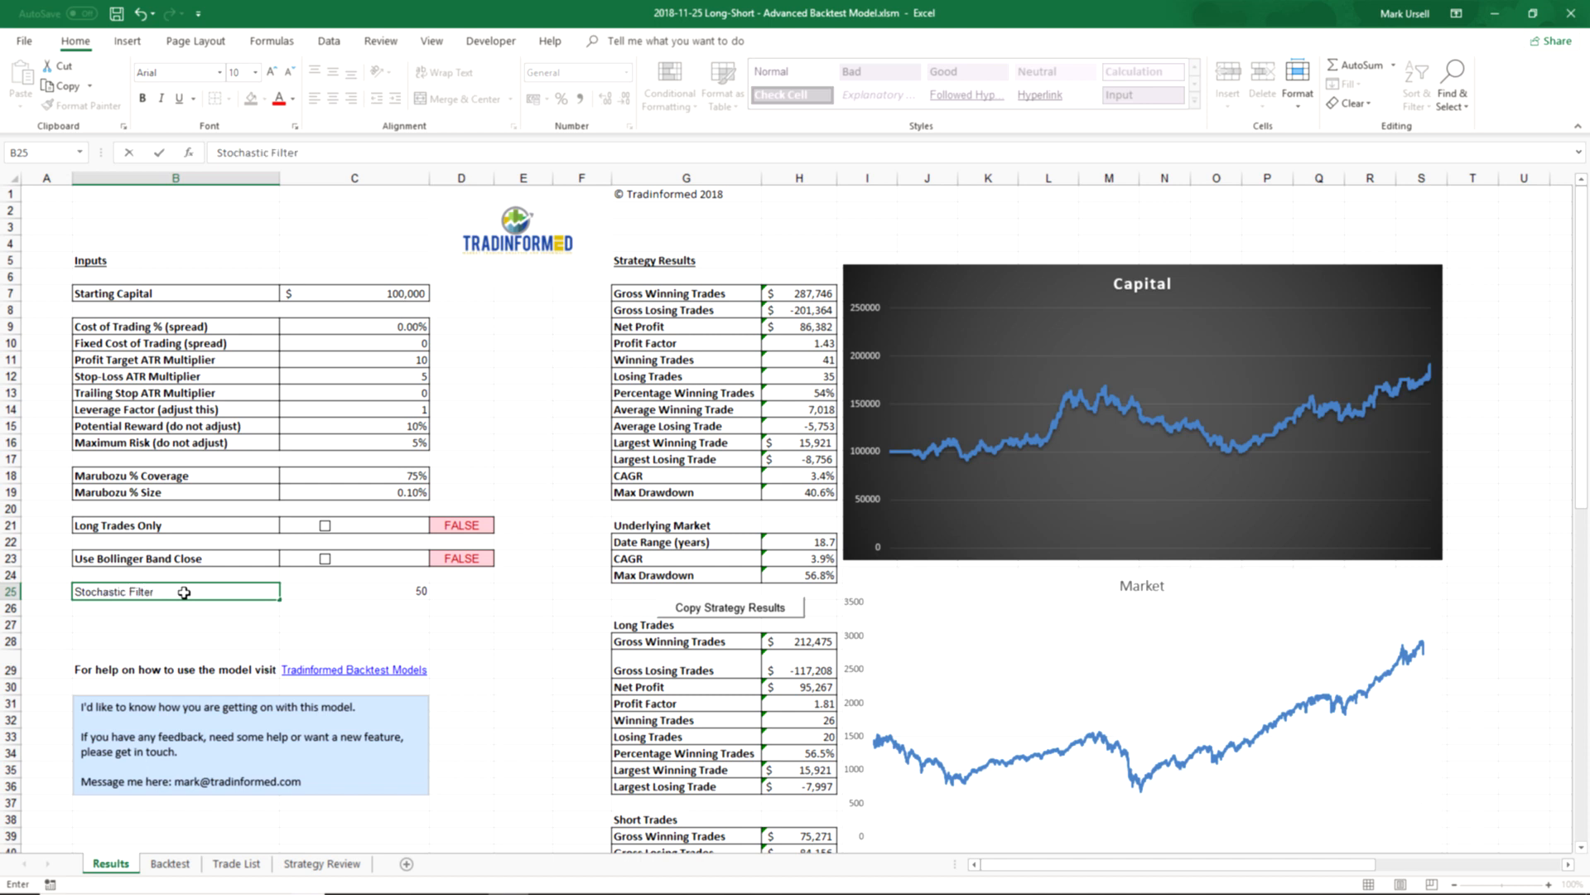
left_click(353, 590)
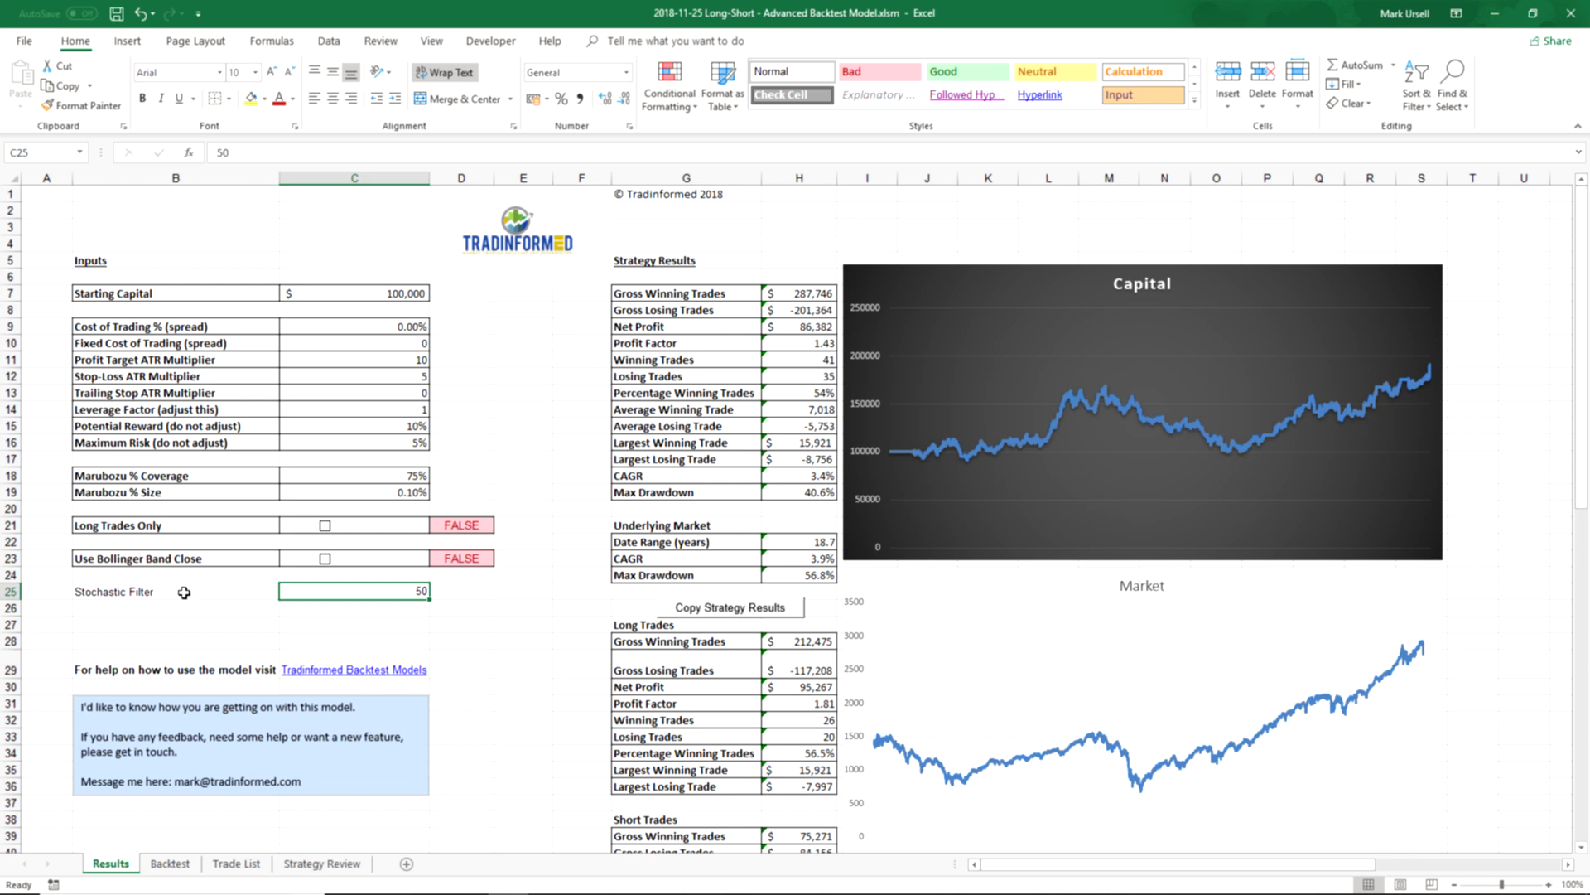
type("40")
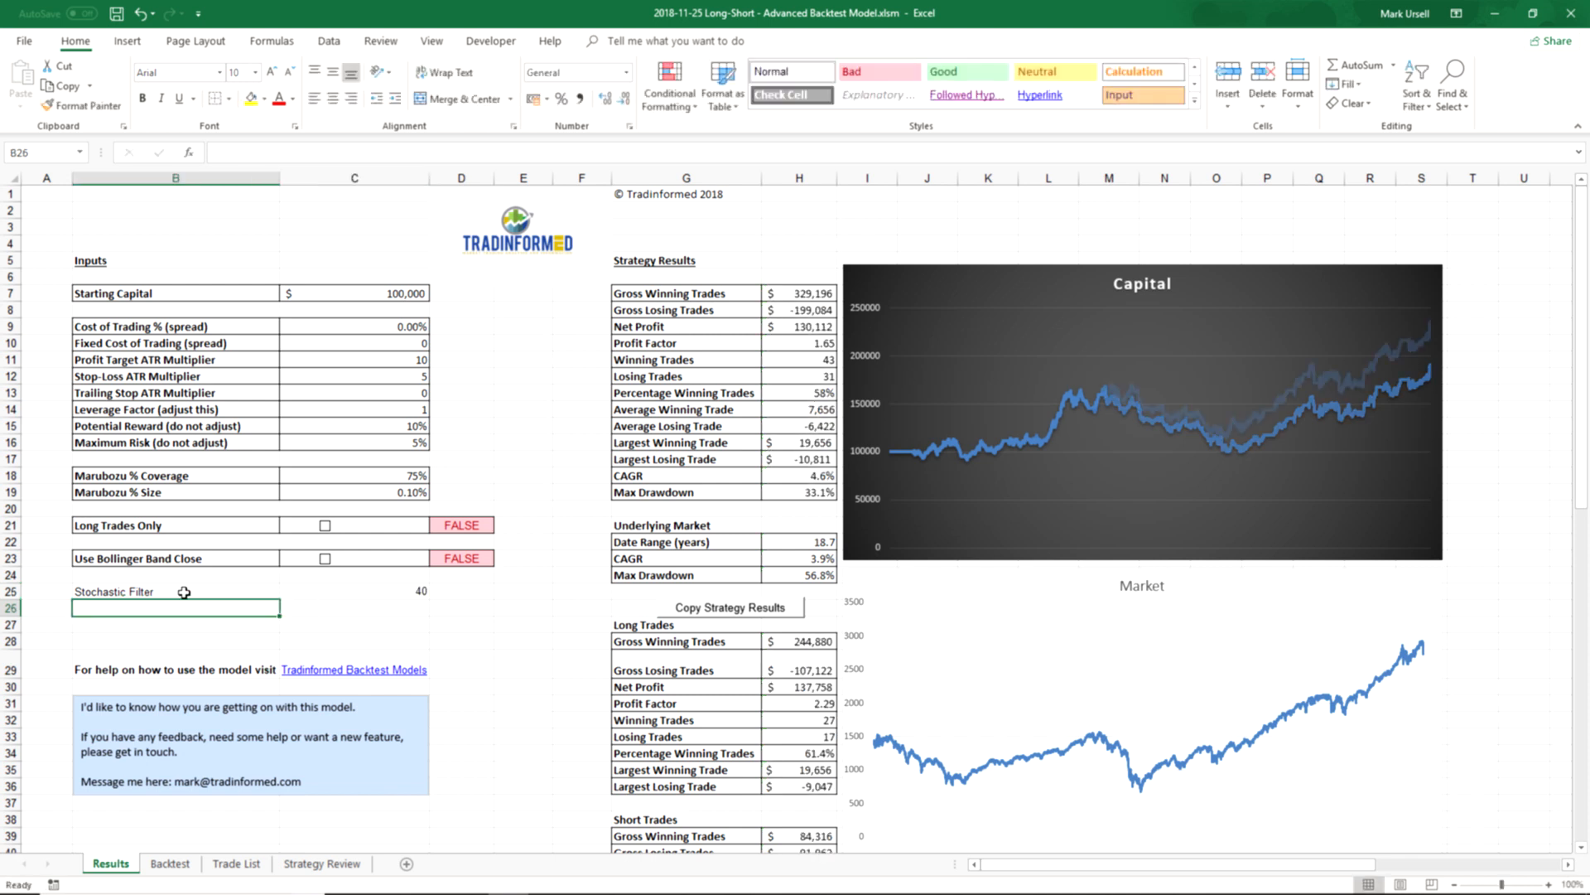
- Try 30 in C25, settle back on 40, and go to the Backtest sheet
left_click(353, 591)
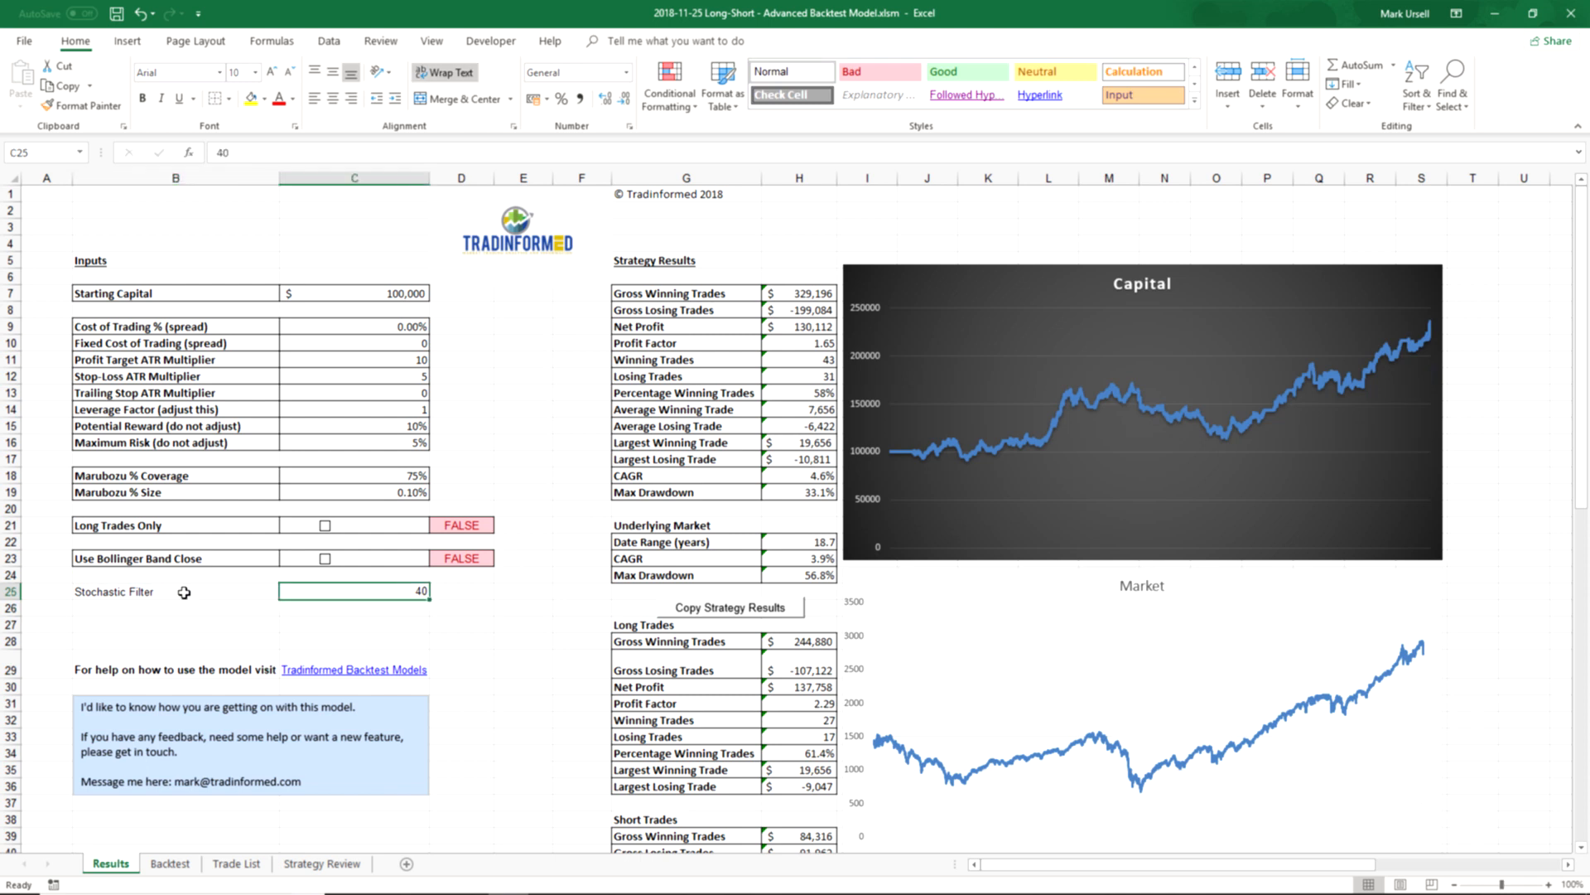
type("30")
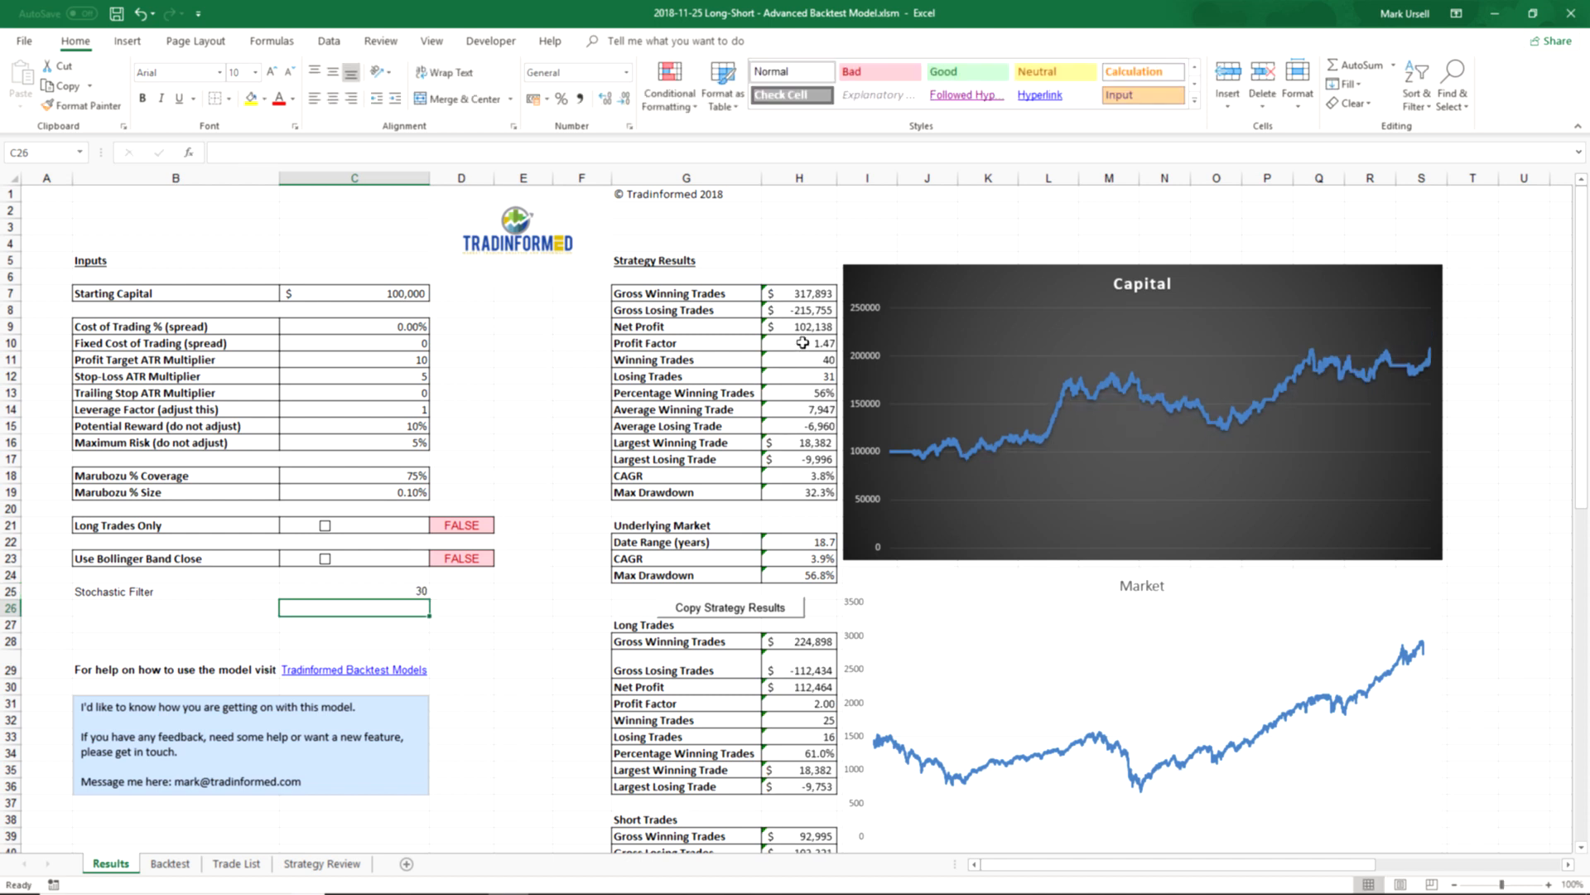
mouse_move(796, 376)
type("40")
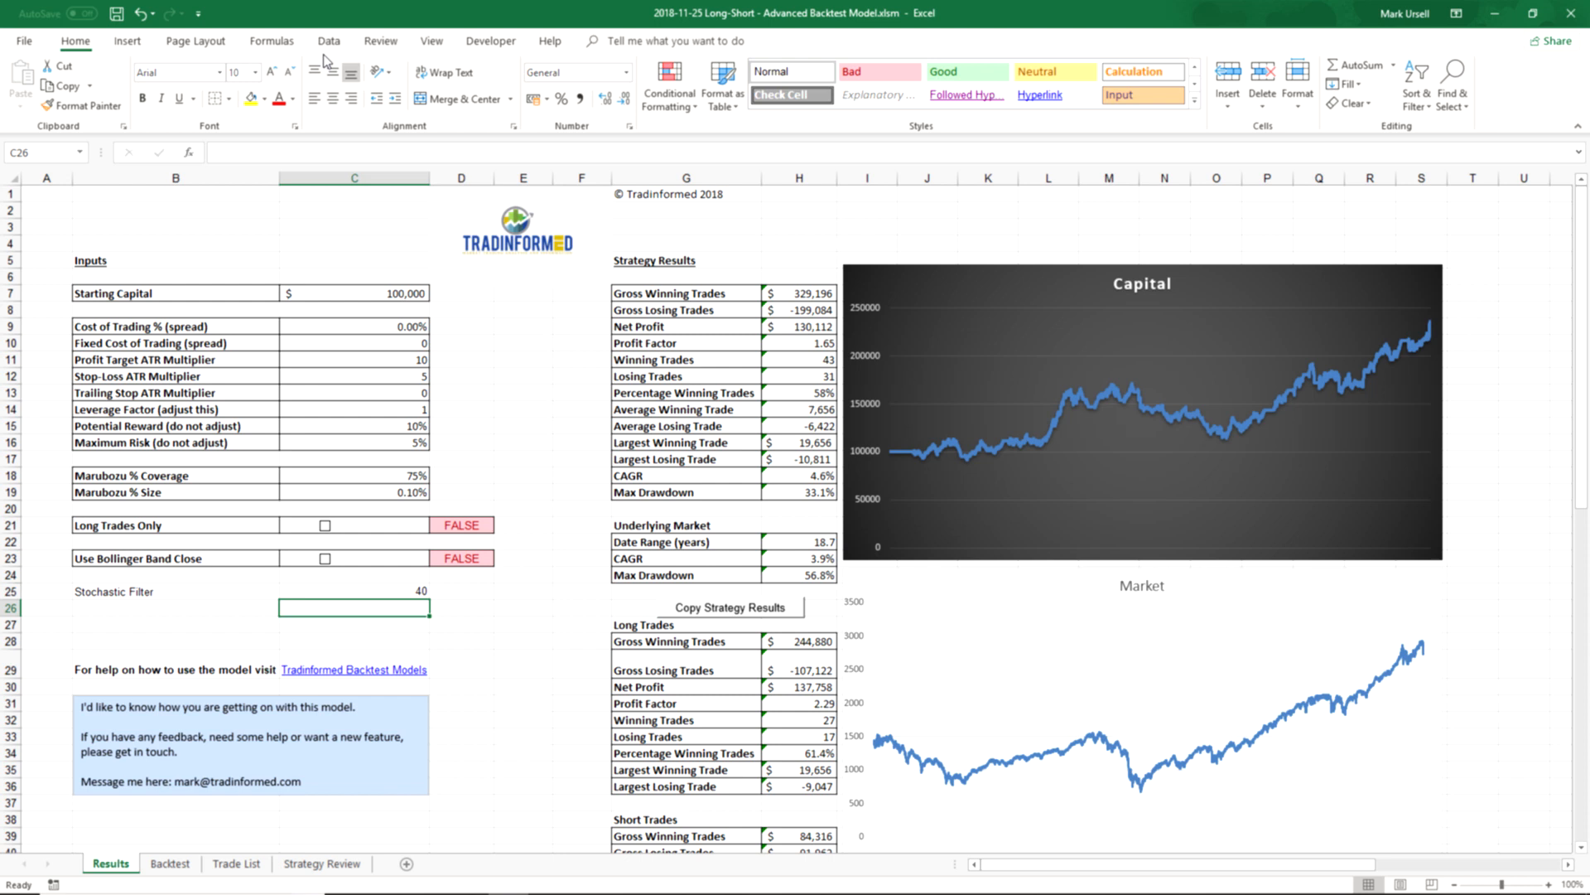
mouse_move(221, 149)
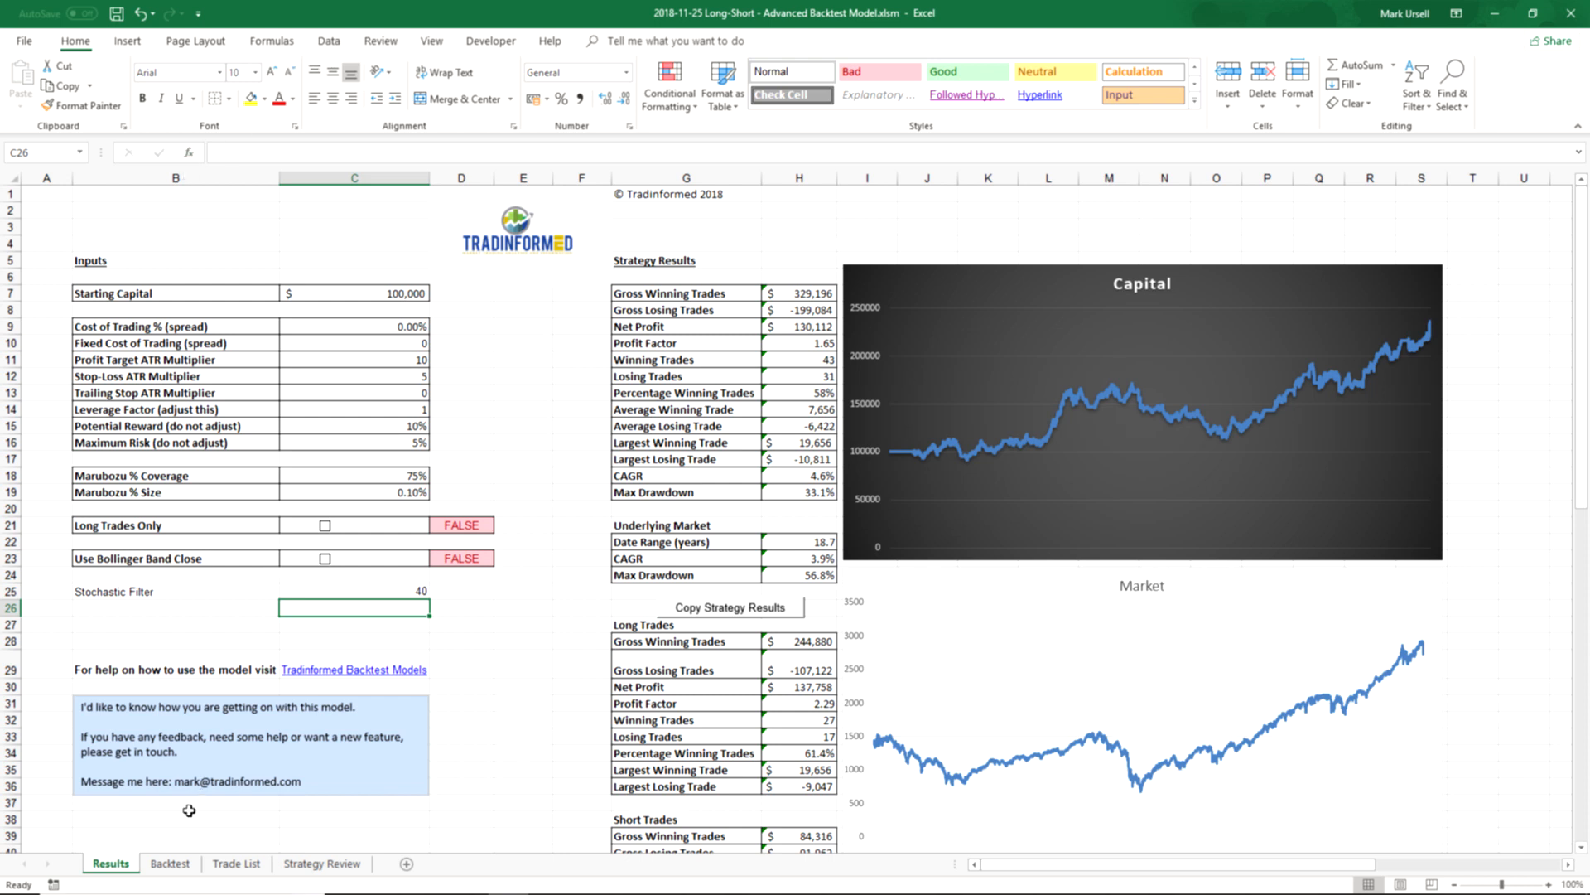
left_click(169, 863)
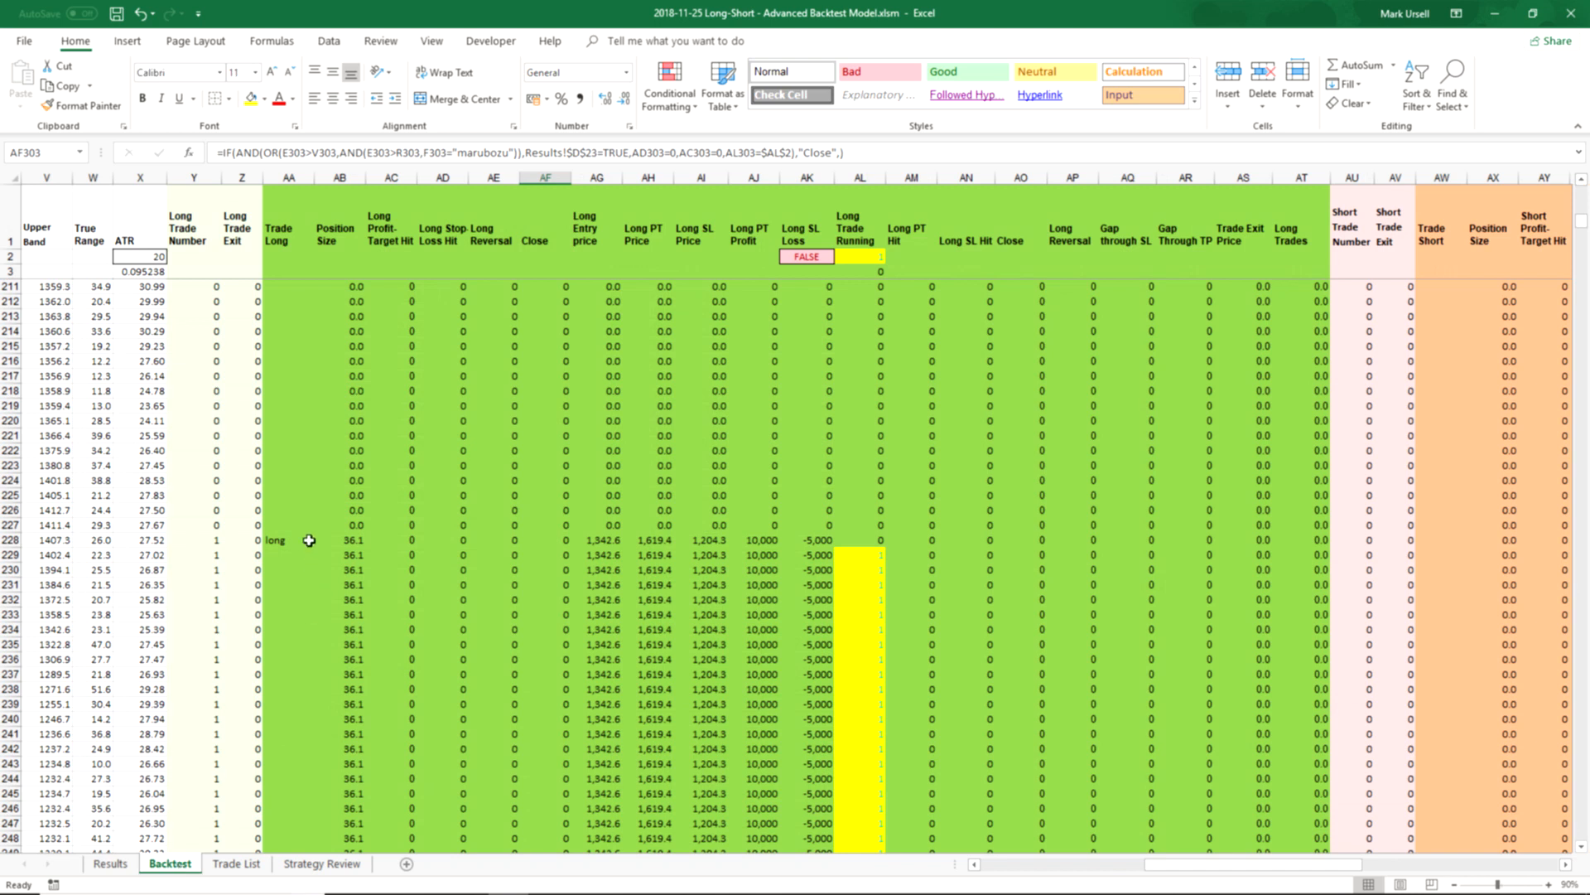
mouse_move(300, 539)
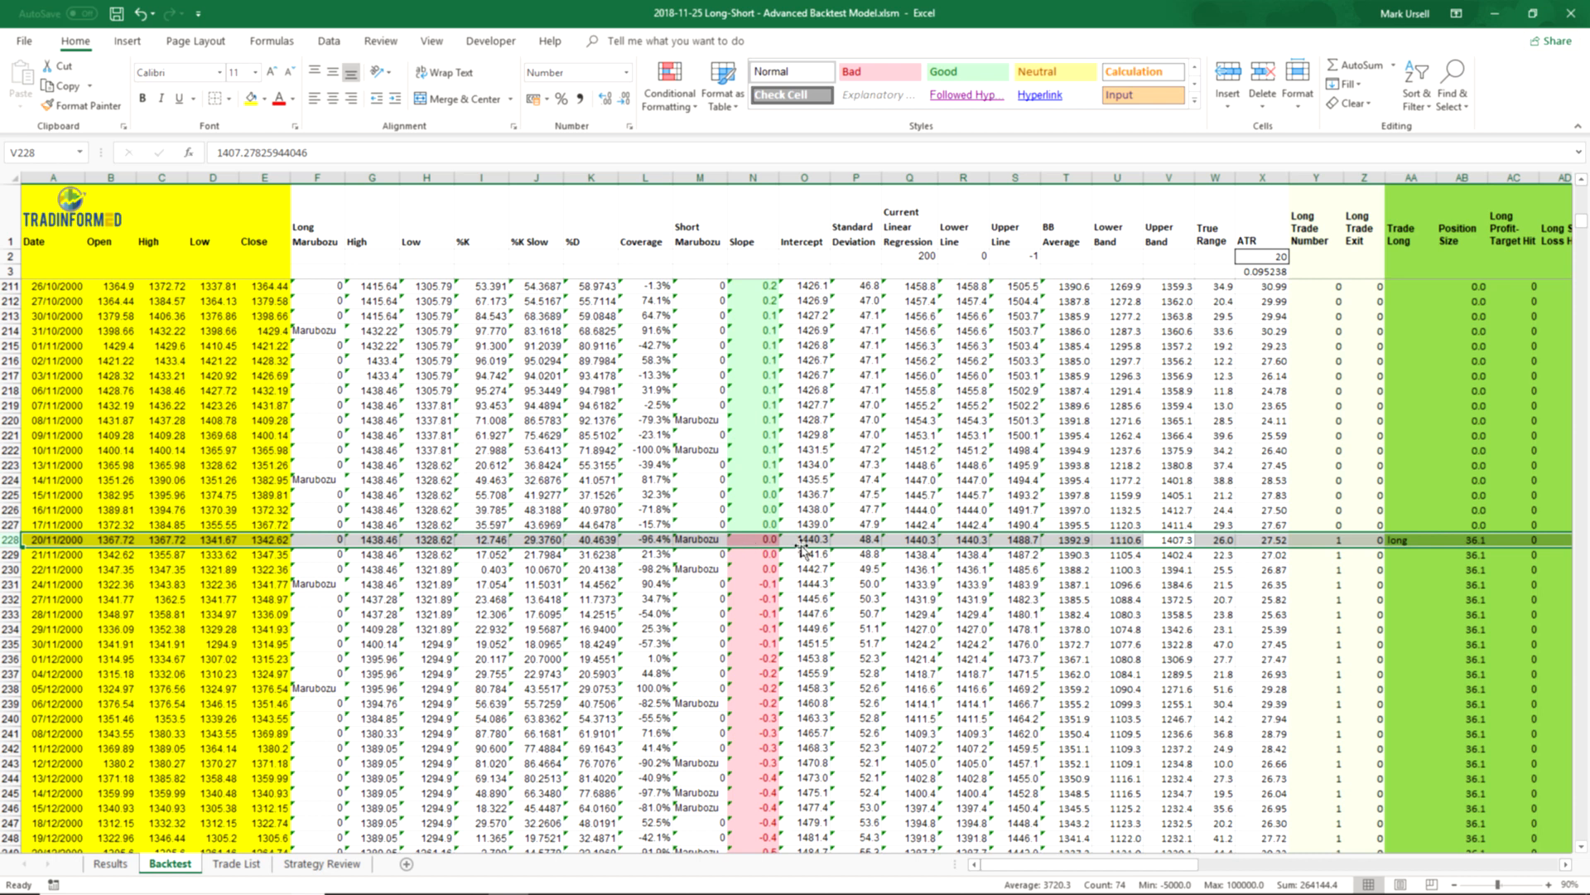
scroll("right", 3)
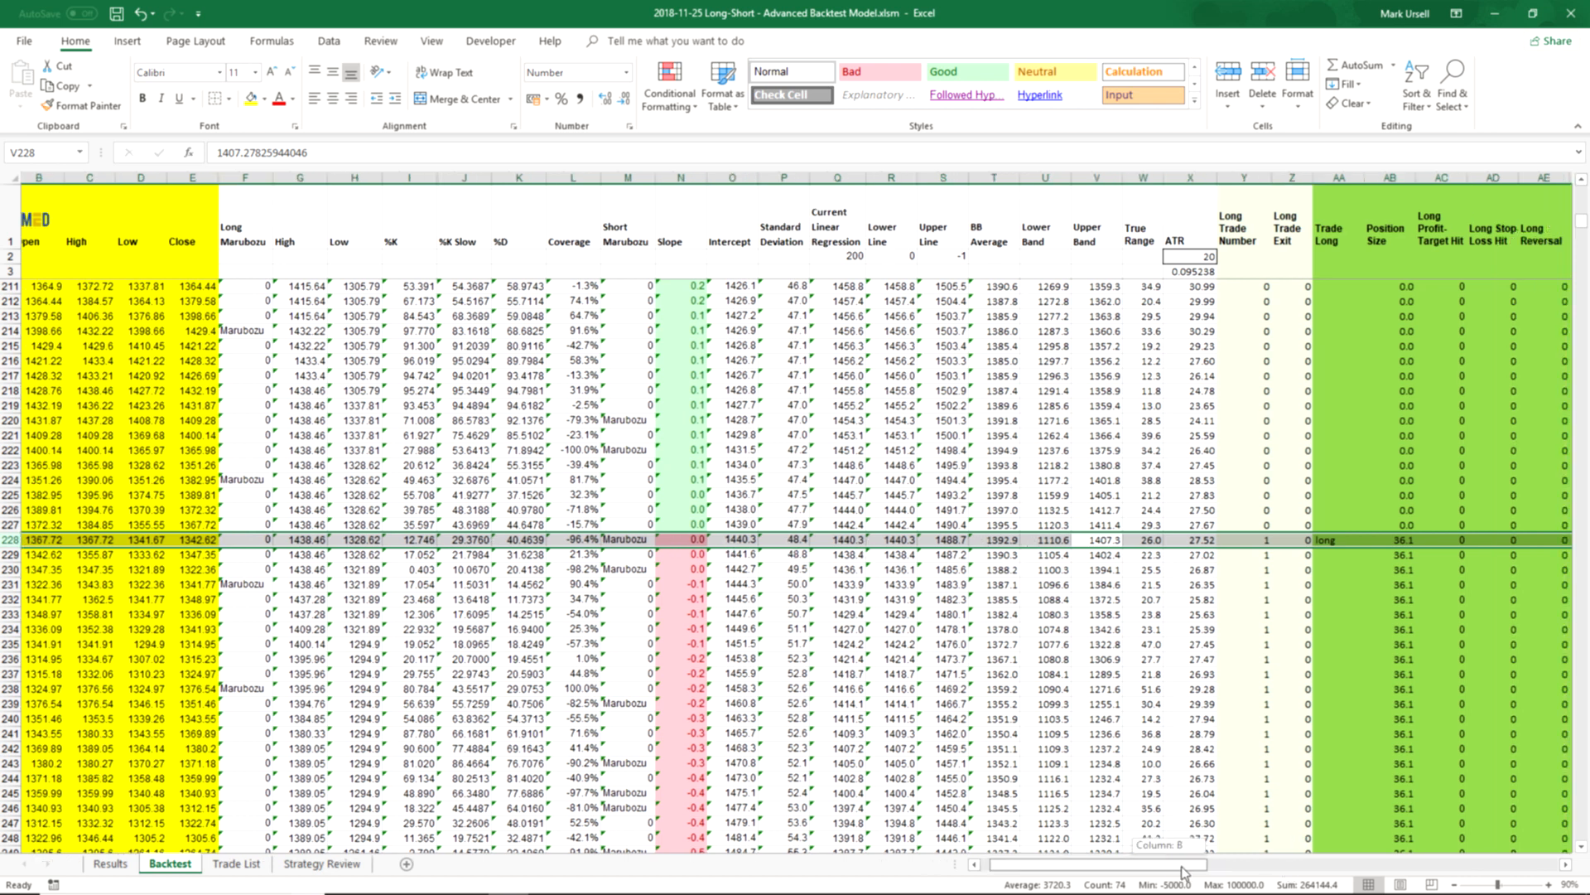
scroll("right", 3)
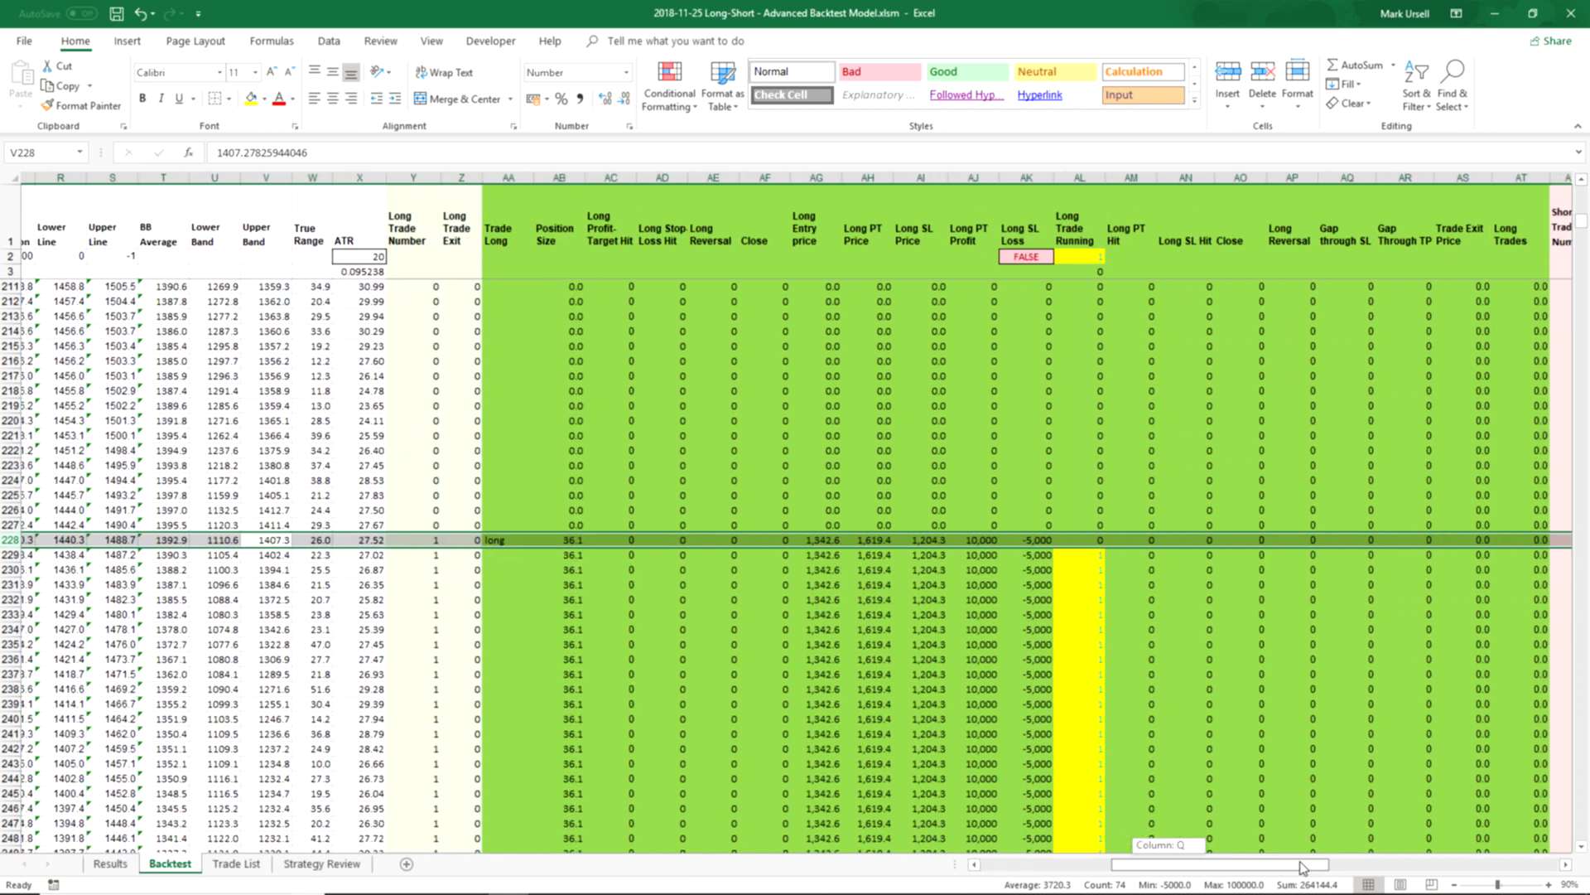
scroll("down", 3)
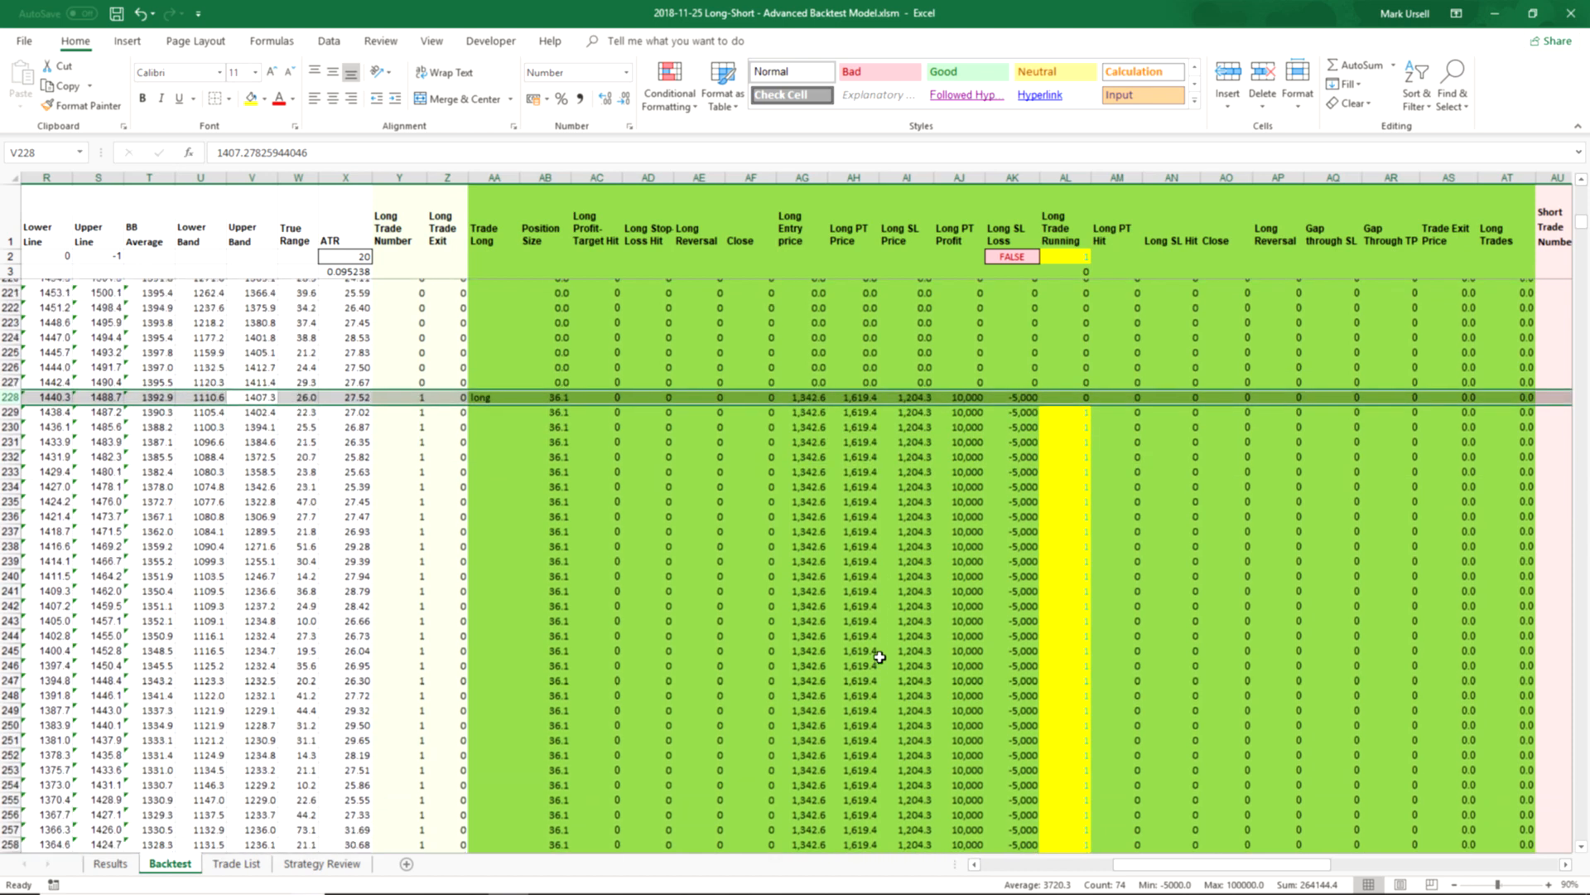
scroll("down", 3)
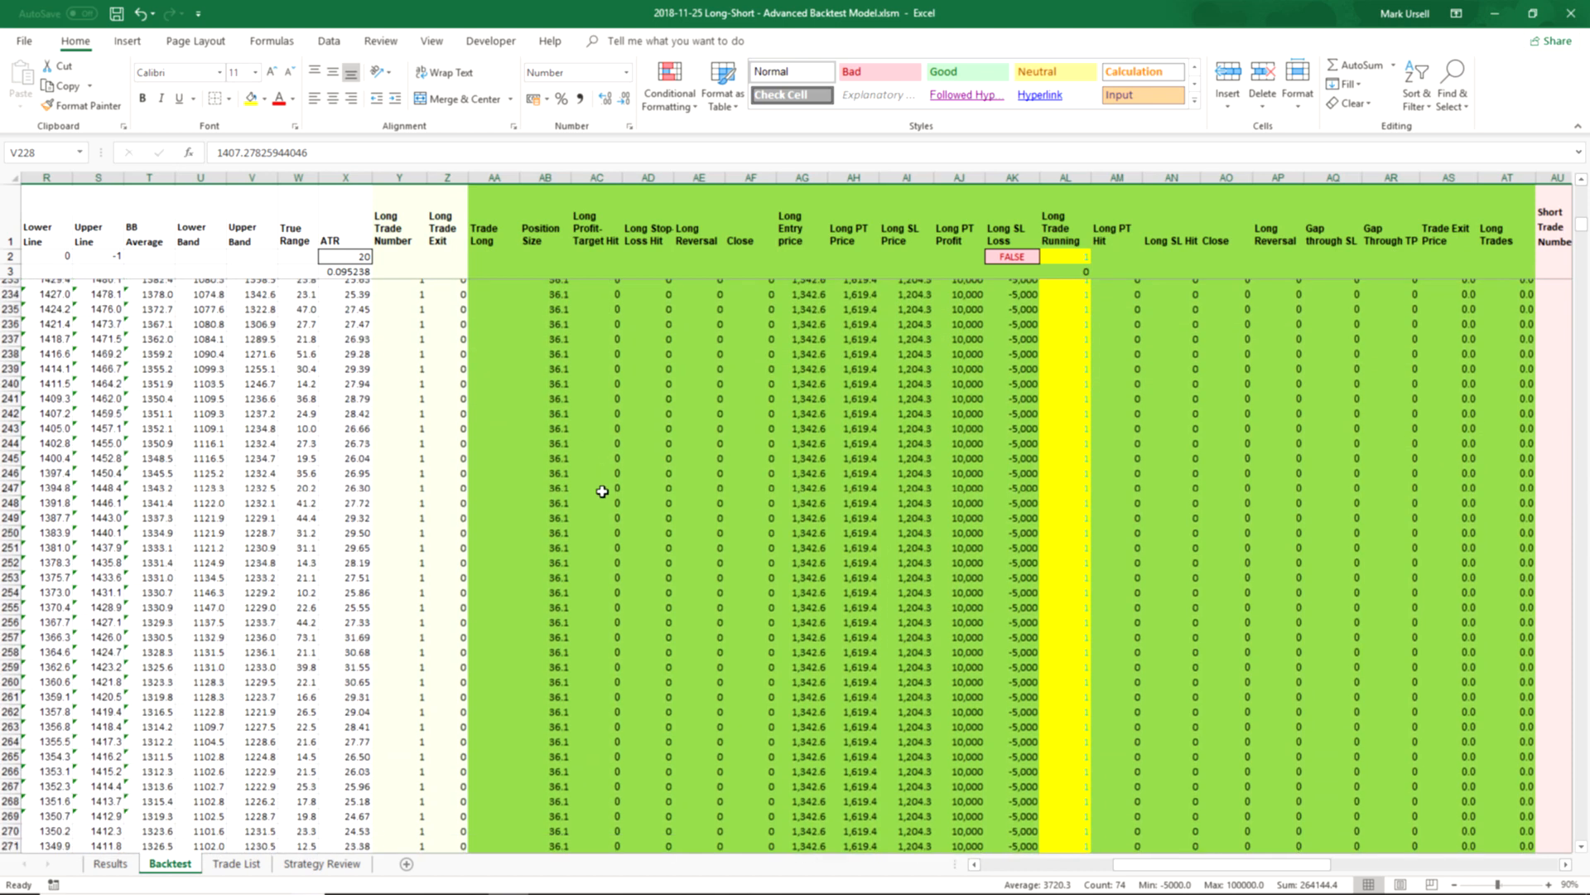
scroll("down", 3)
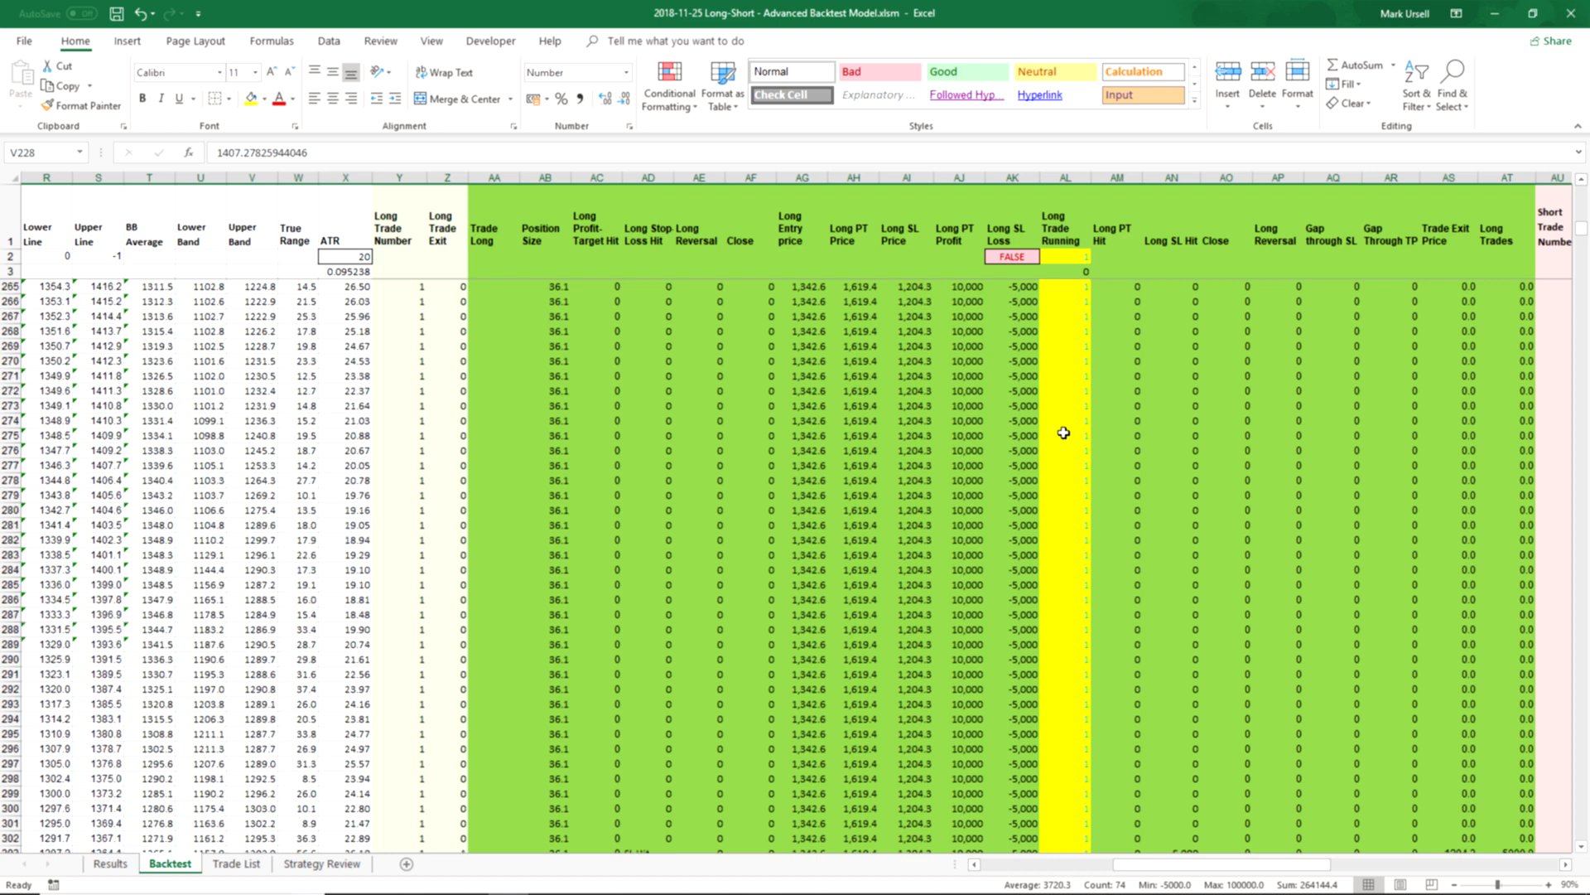
scroll("down", 3)
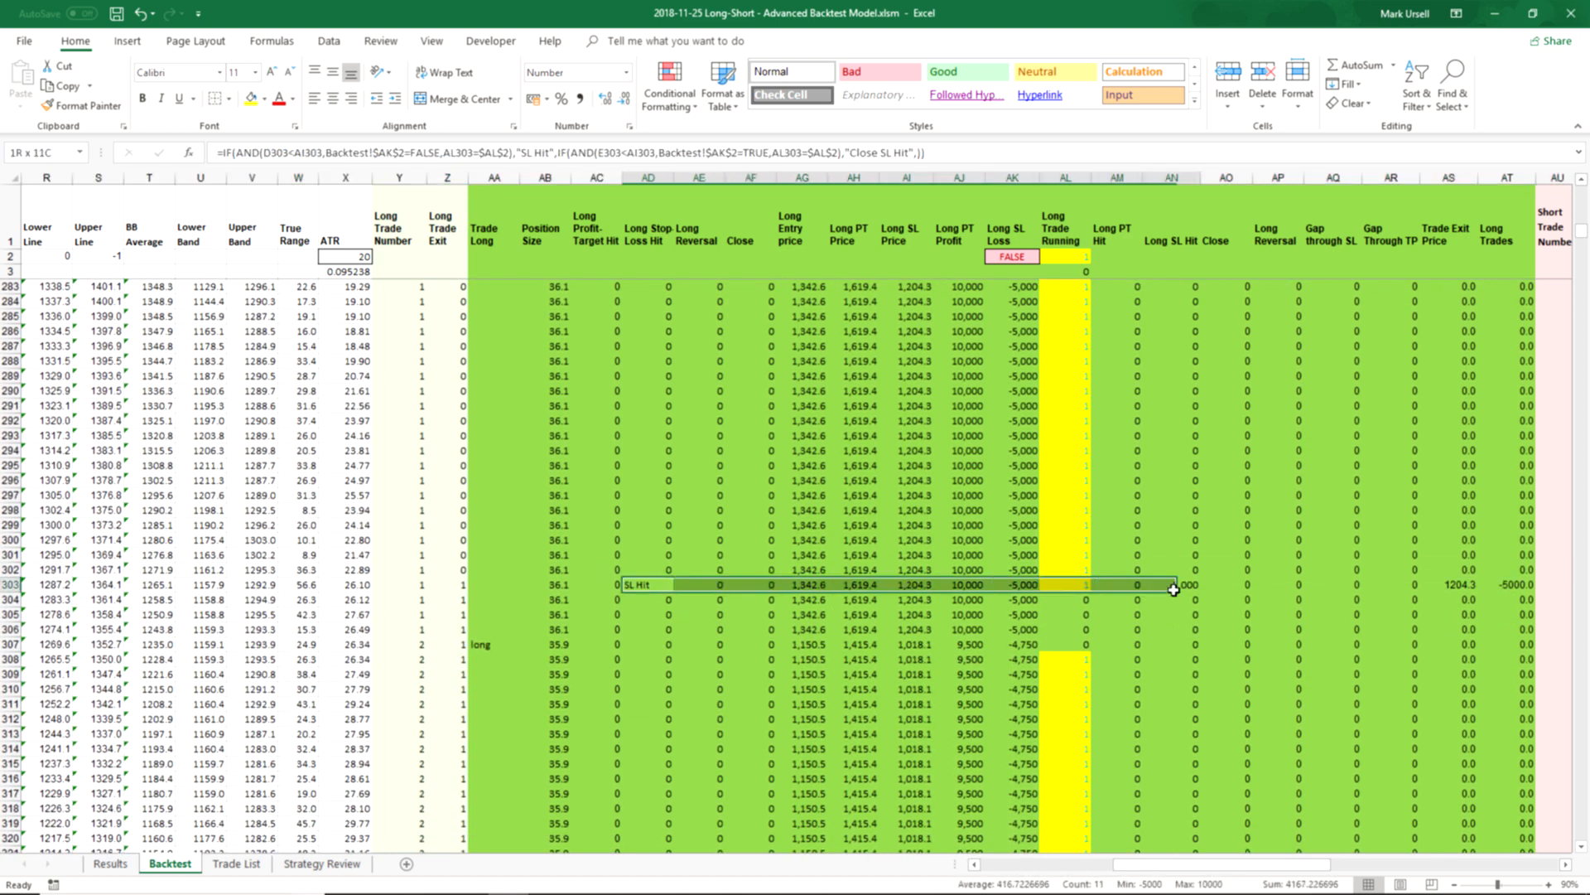
left_click(1171, 584)
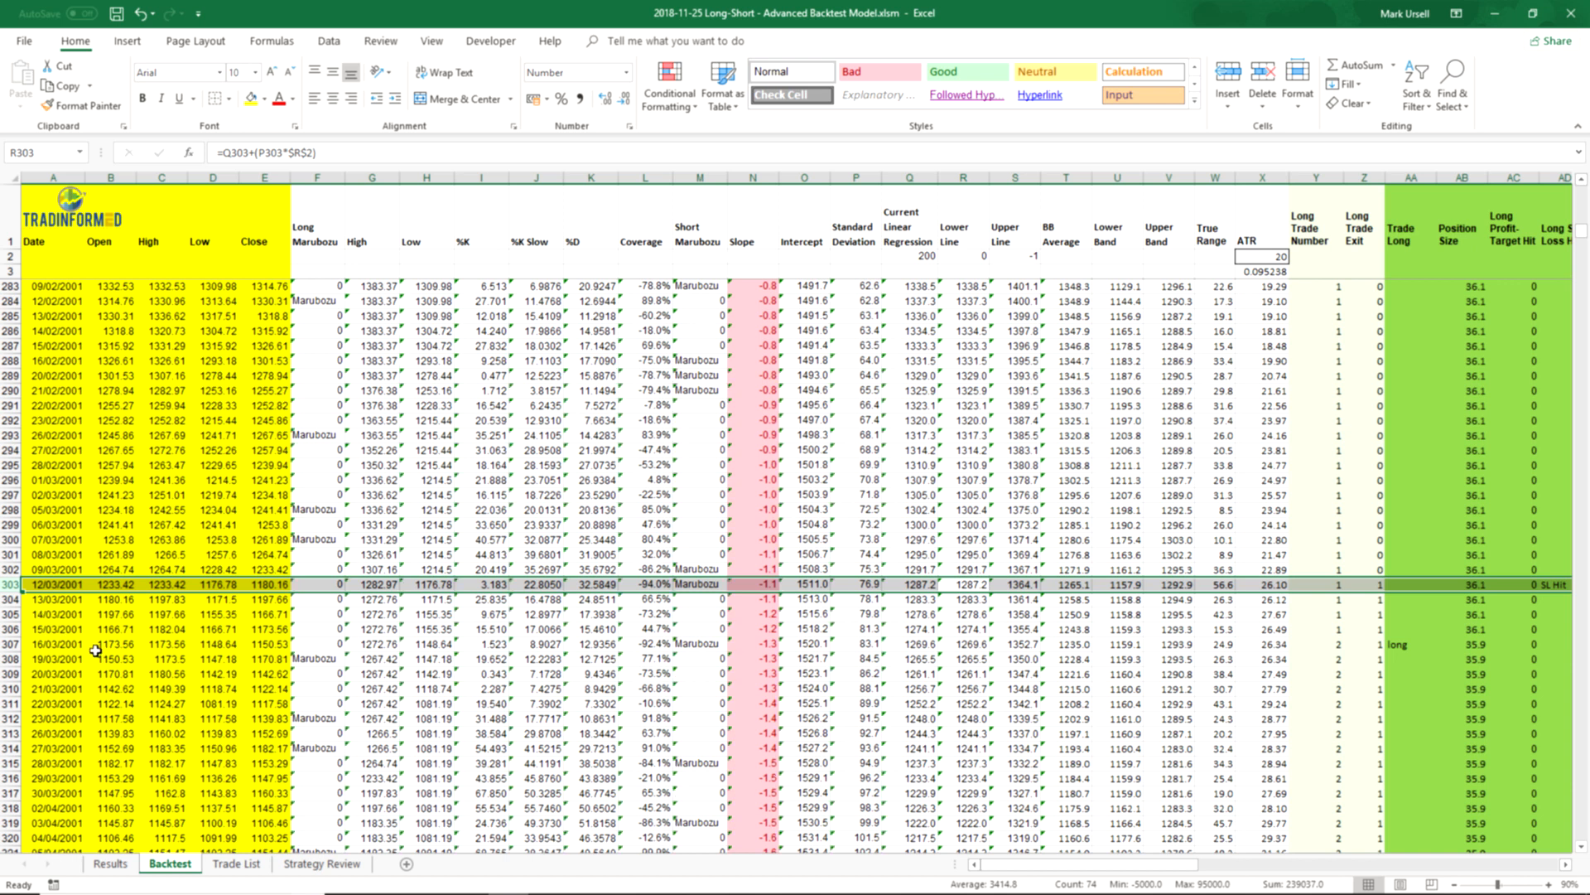
mouse_move(847, 801)
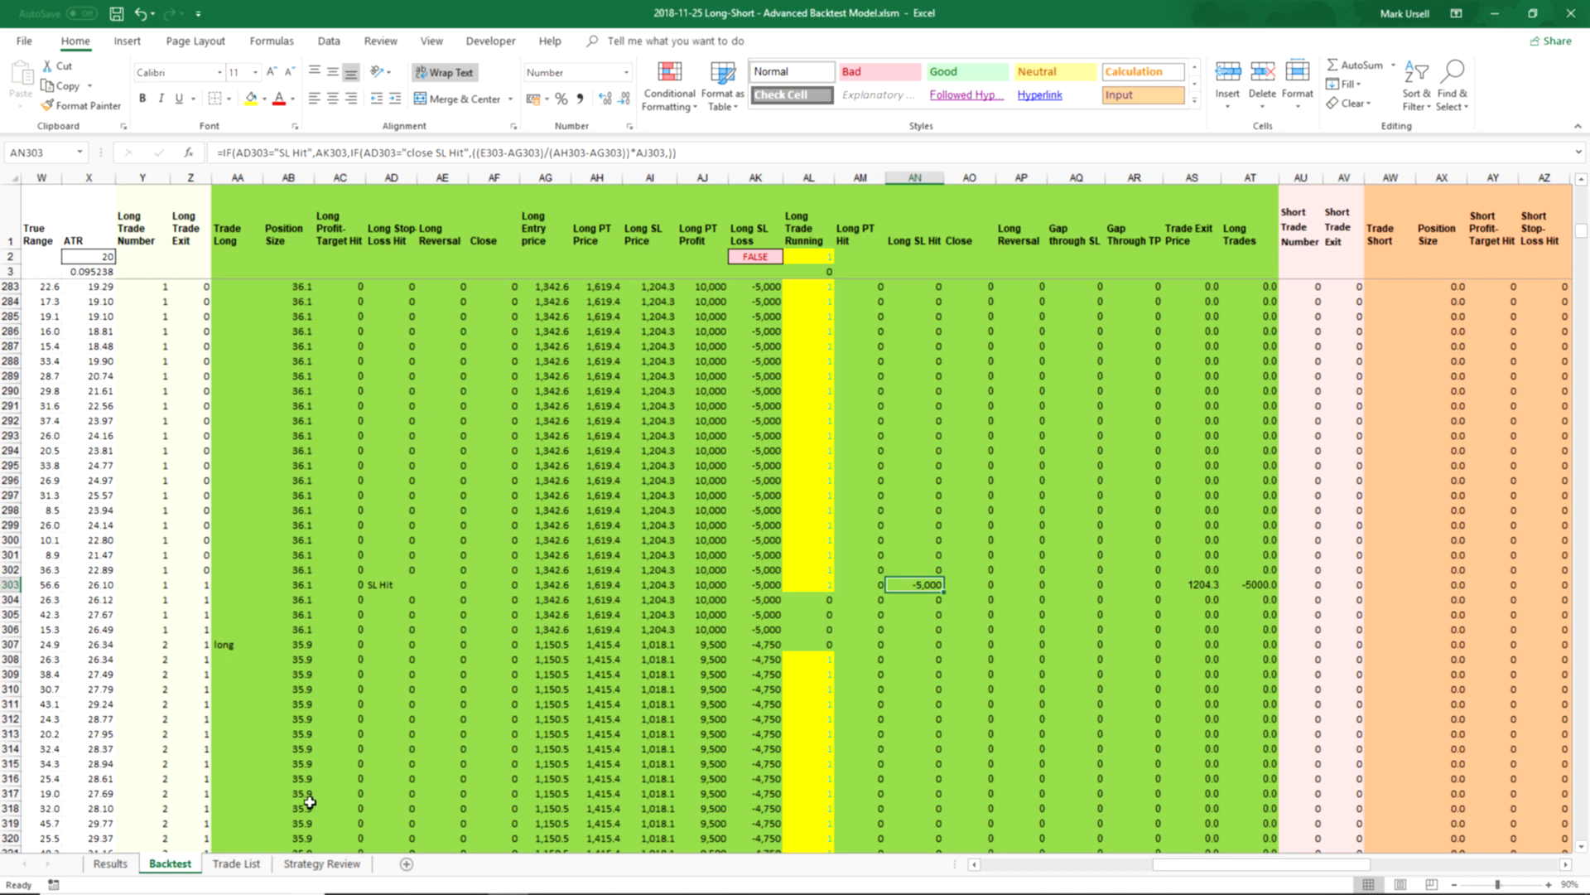
- Switch to the Trade List sheet to review long trade 1
left_click(235, 863)
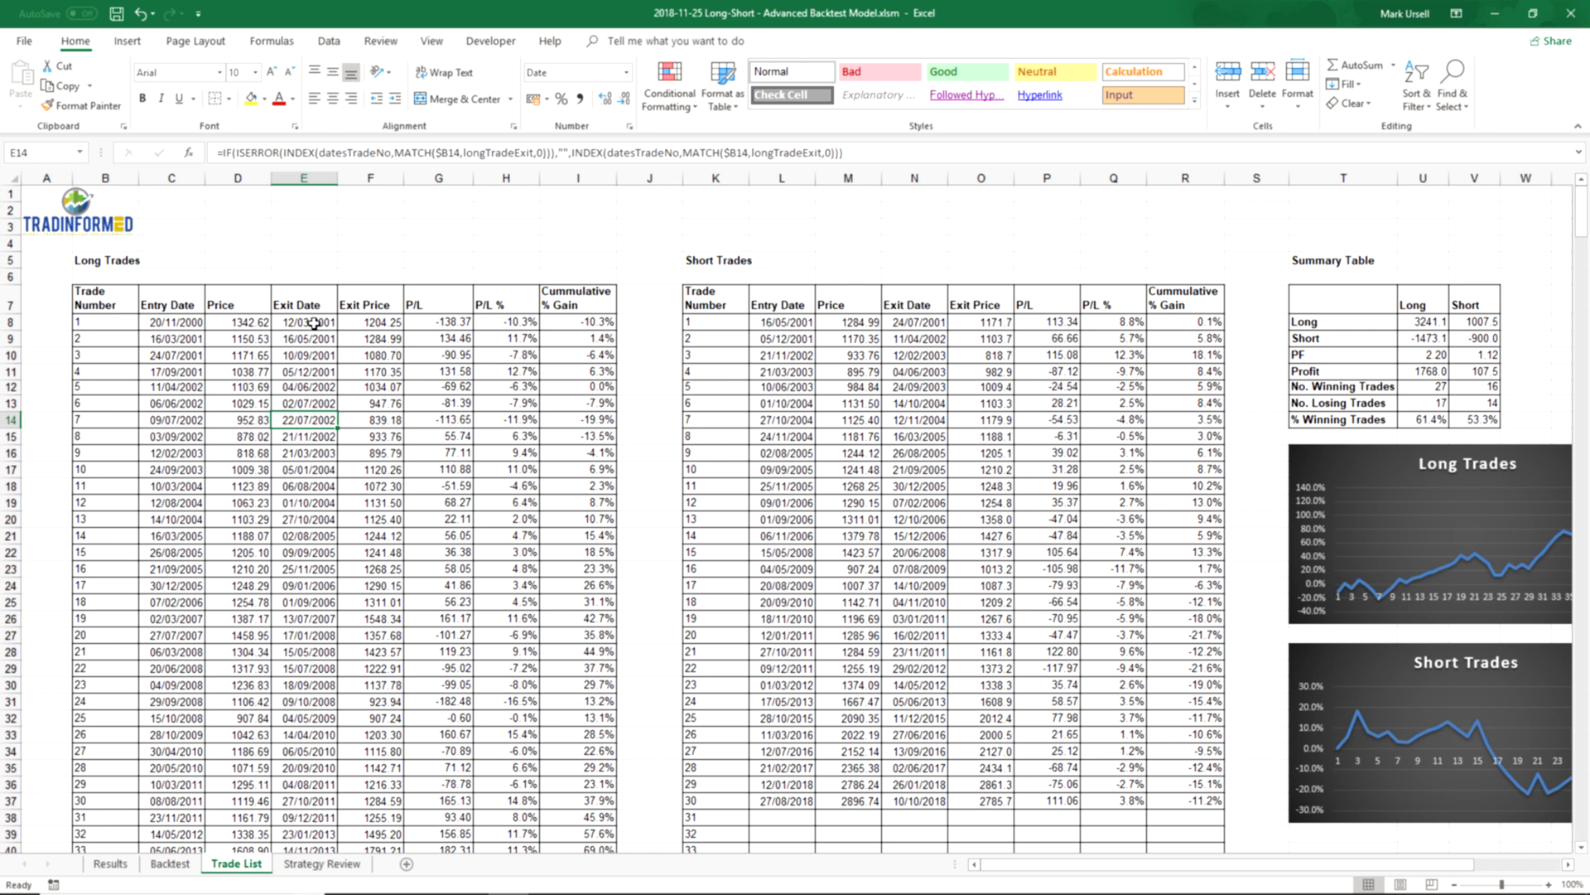
mouse_move(480, 331)
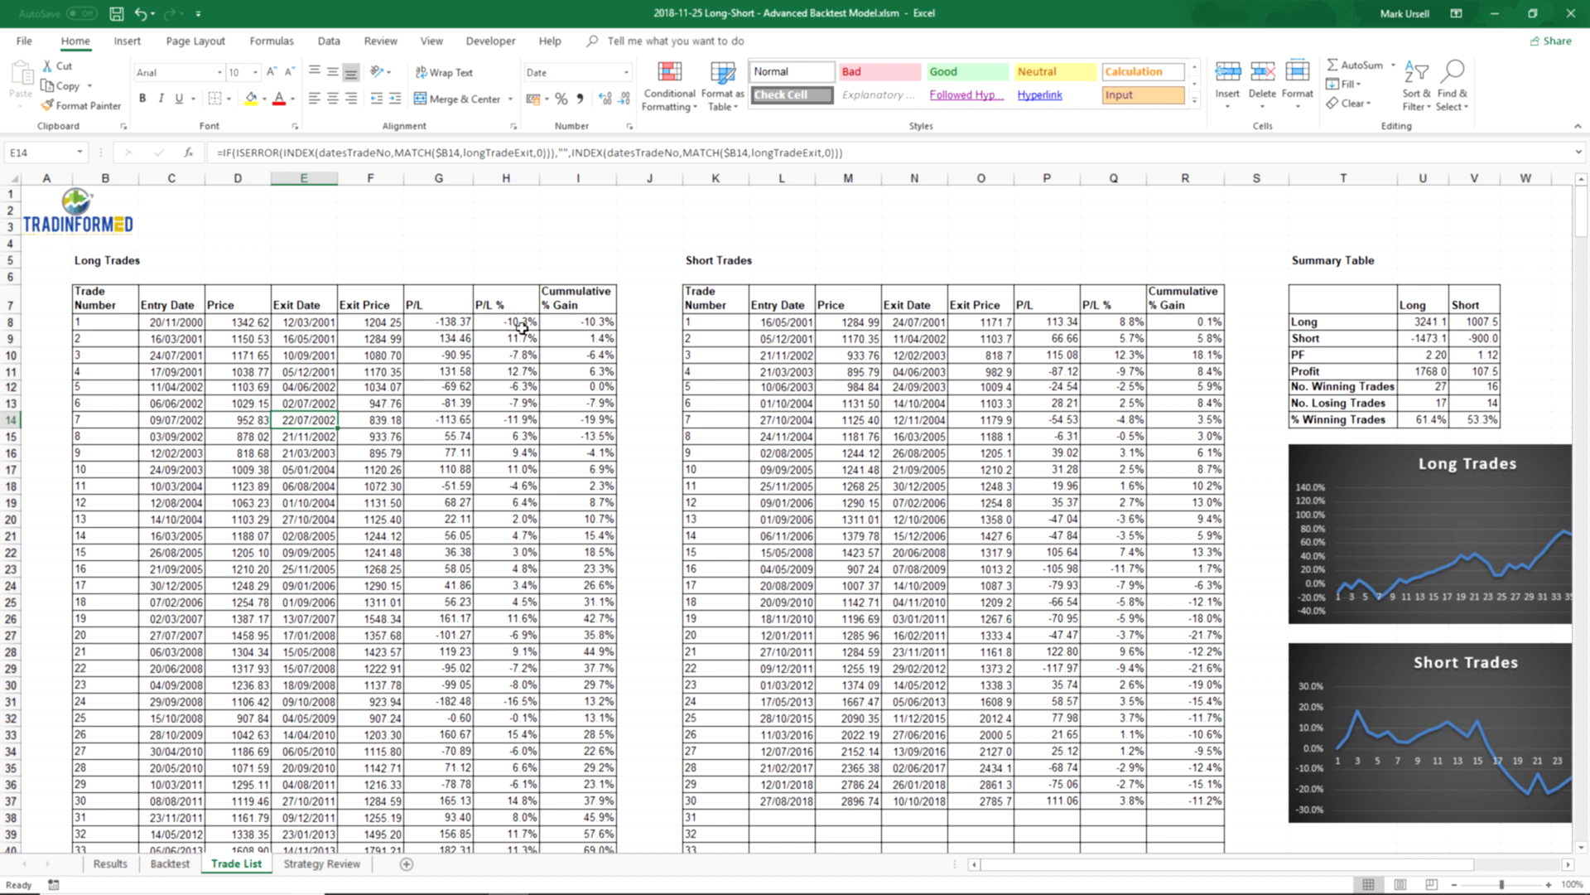
mouse_move(514, 335)
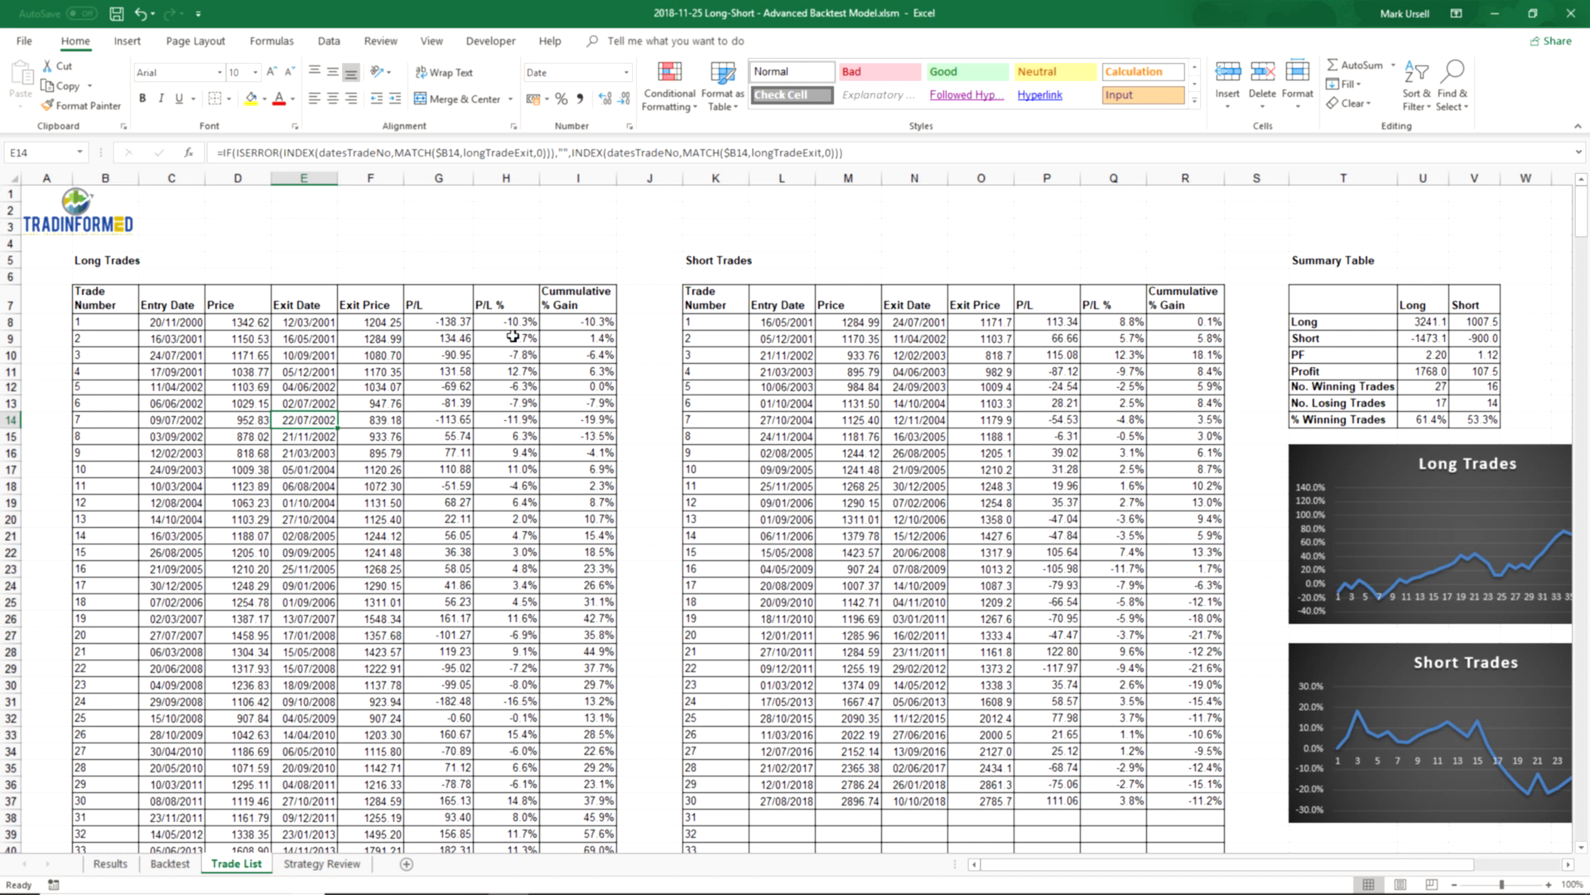
mouse_move(512, 333)
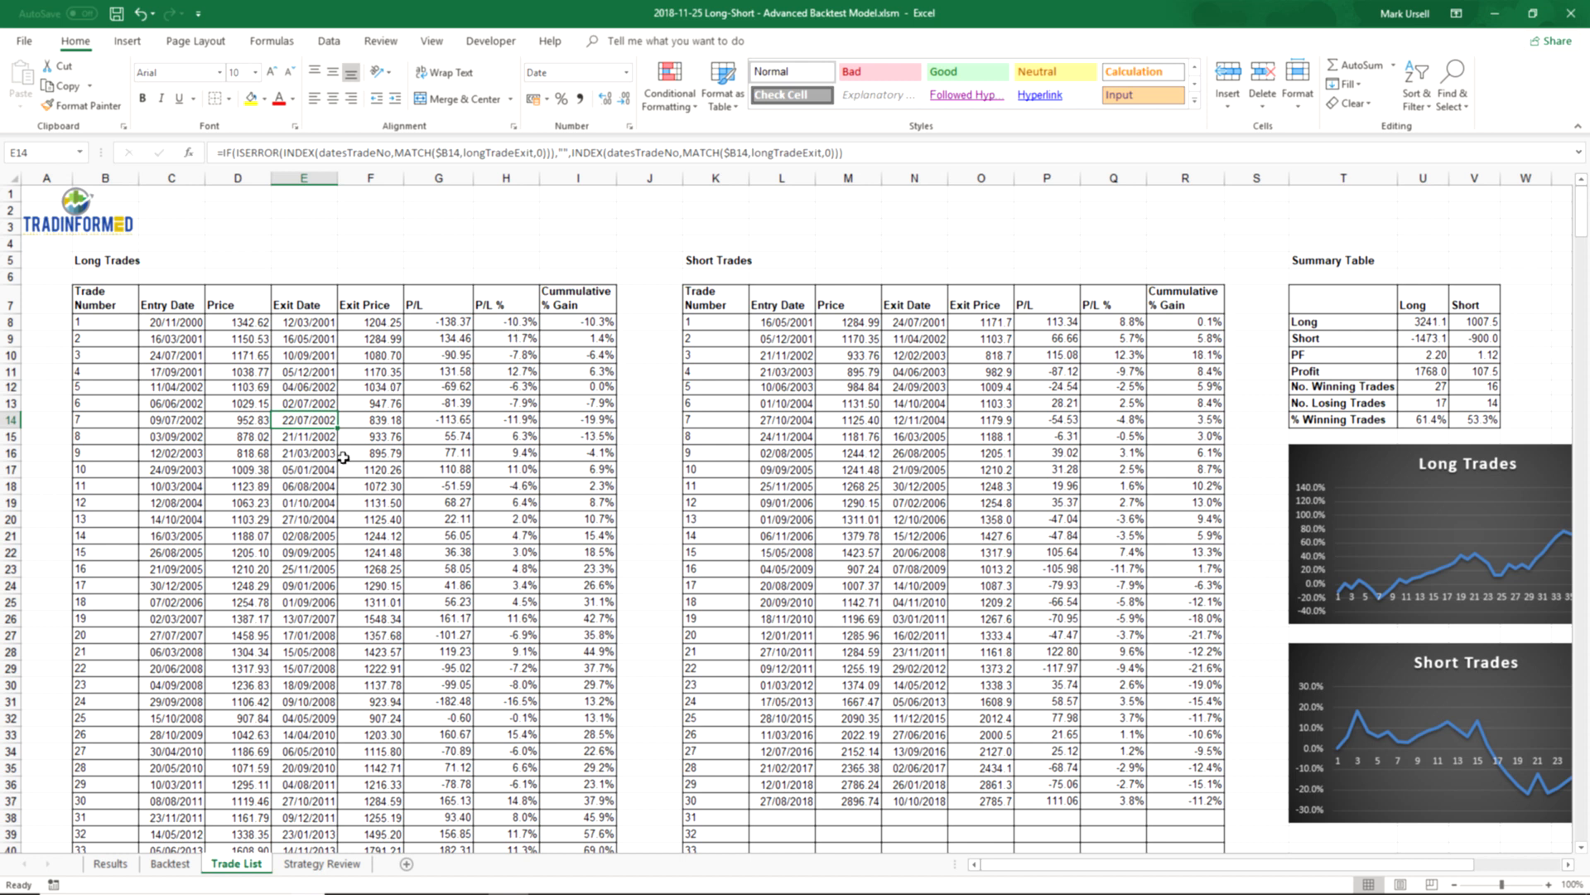
scroll("down", 3)
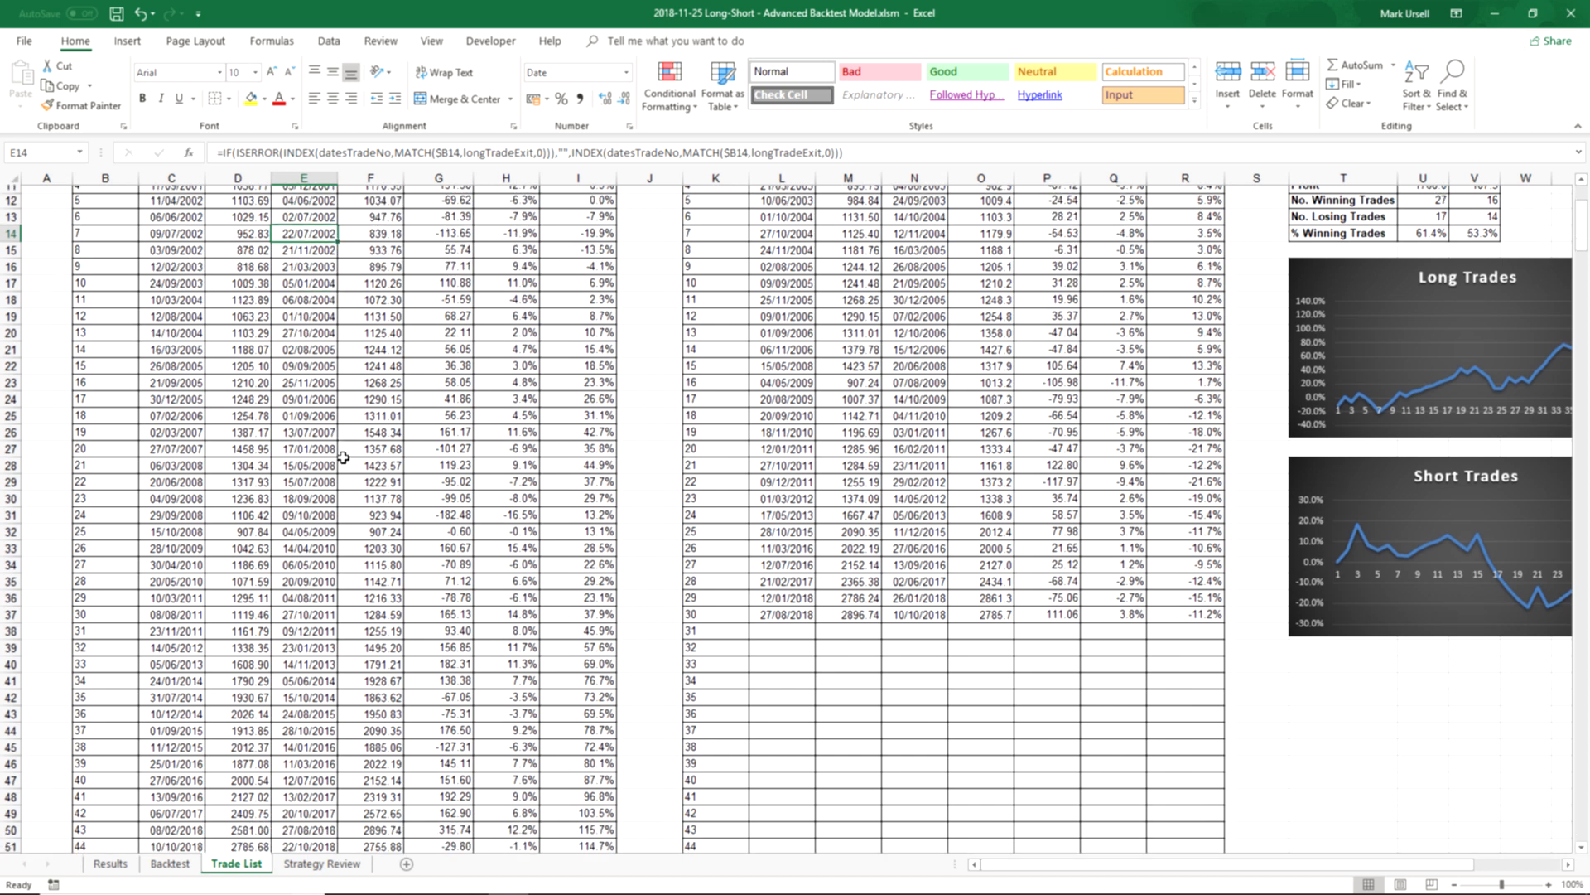
scroll("down", 3)
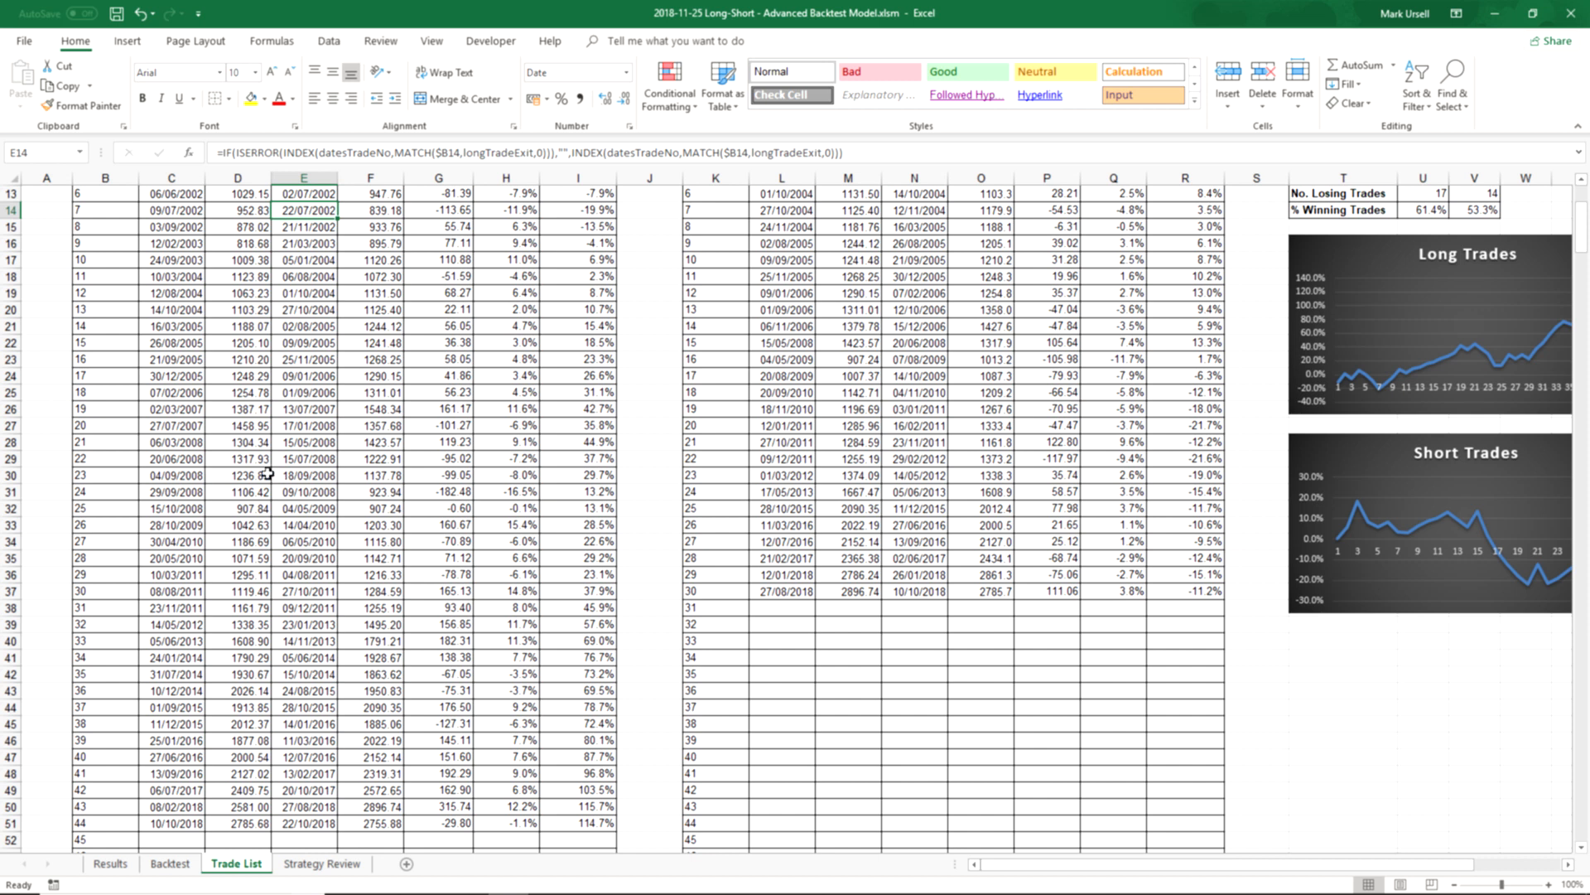
mouse_move(173, 444)
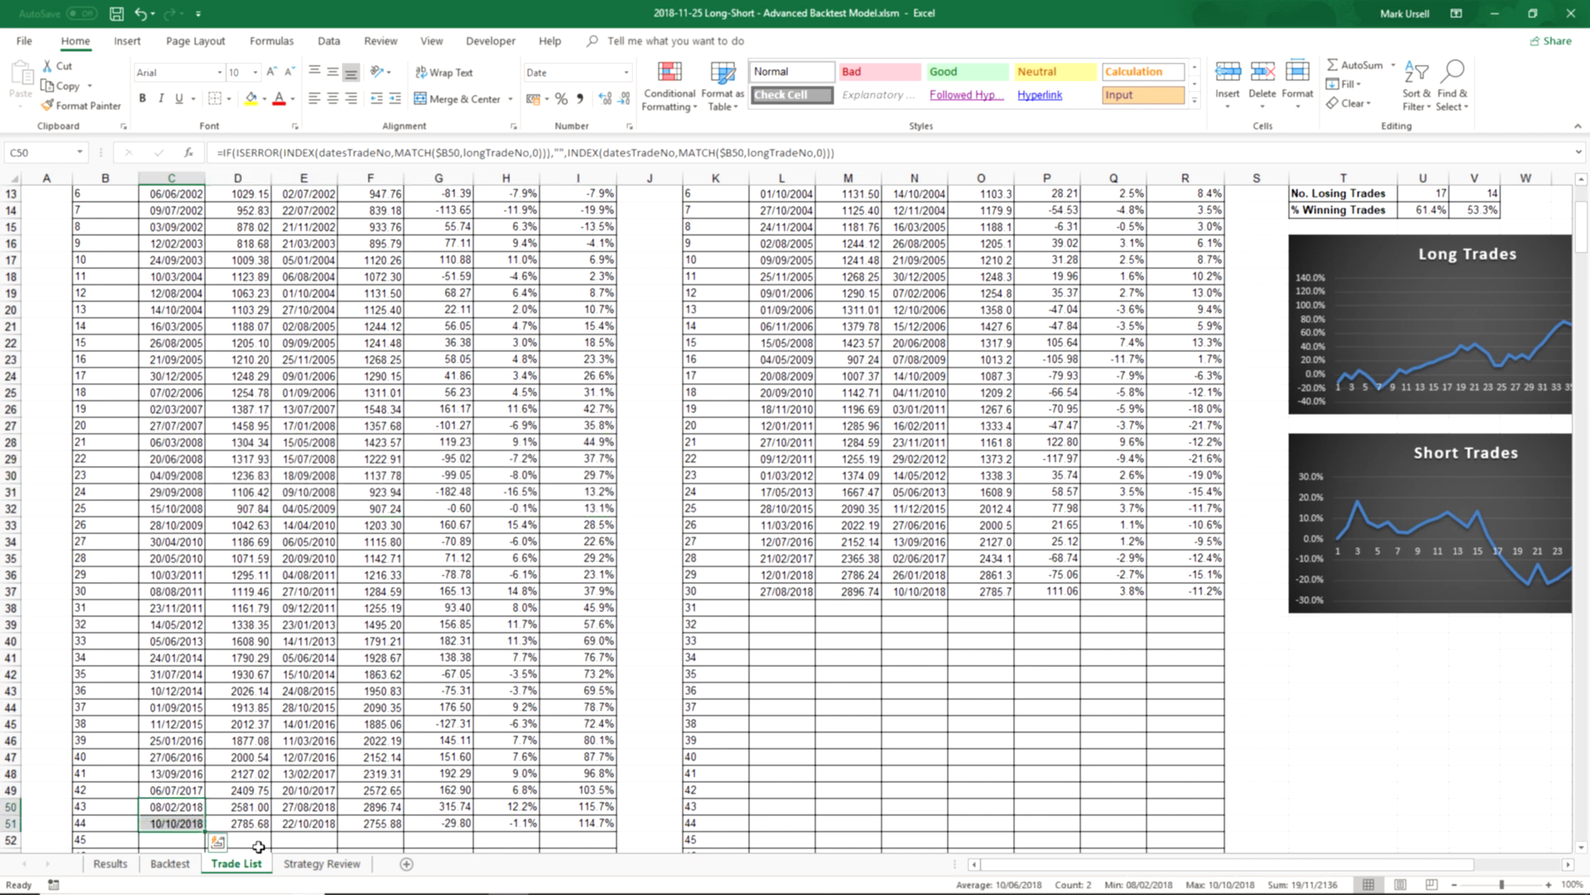
scroll("down", 3)
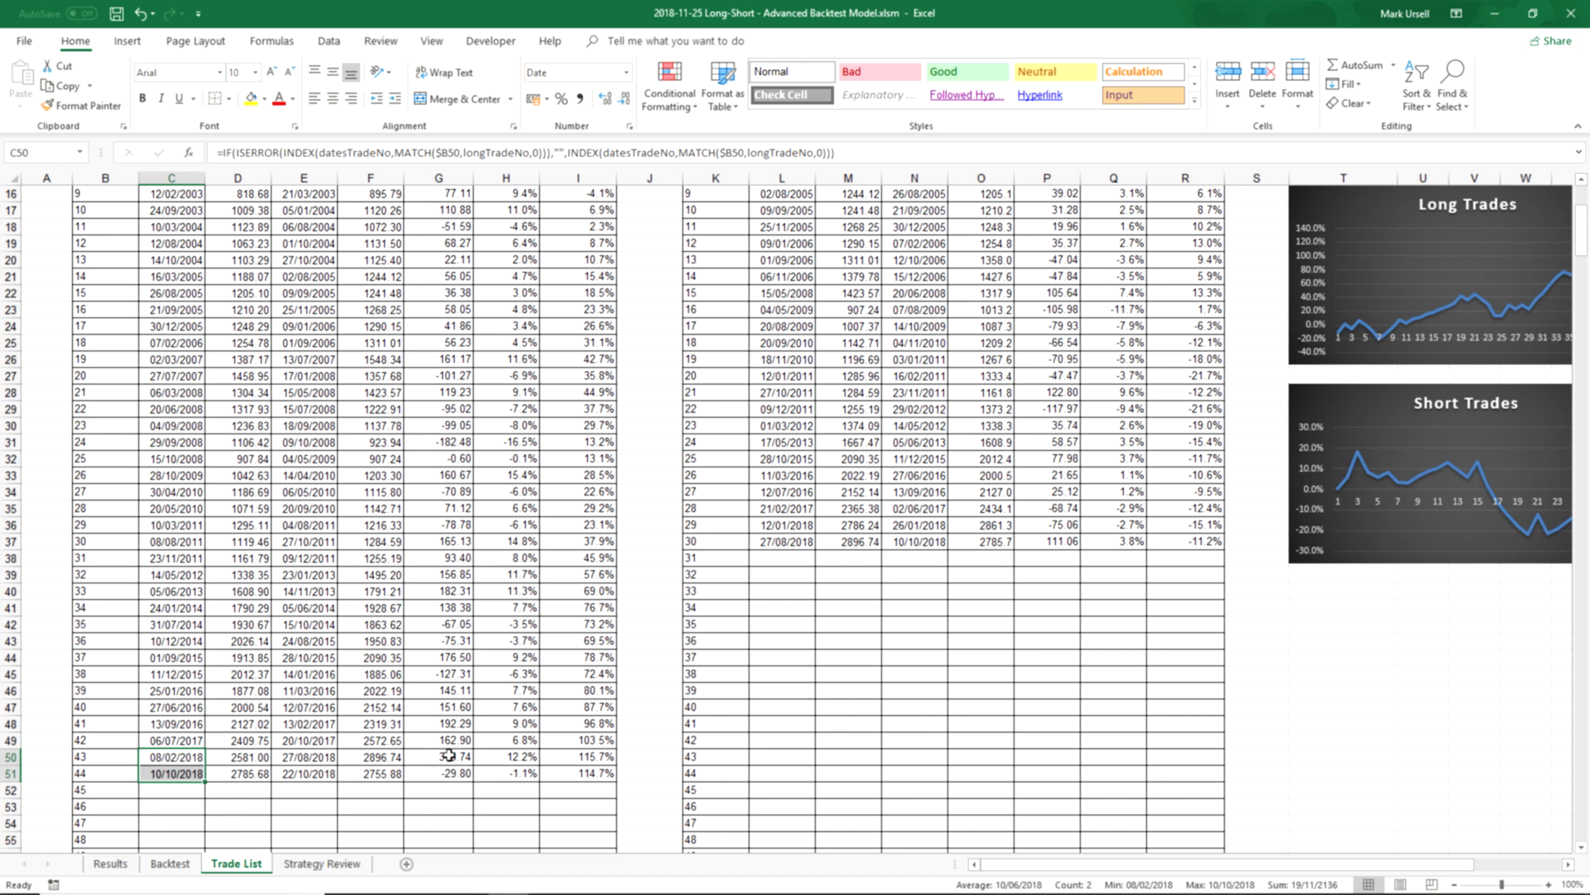
left_click(504, 755)
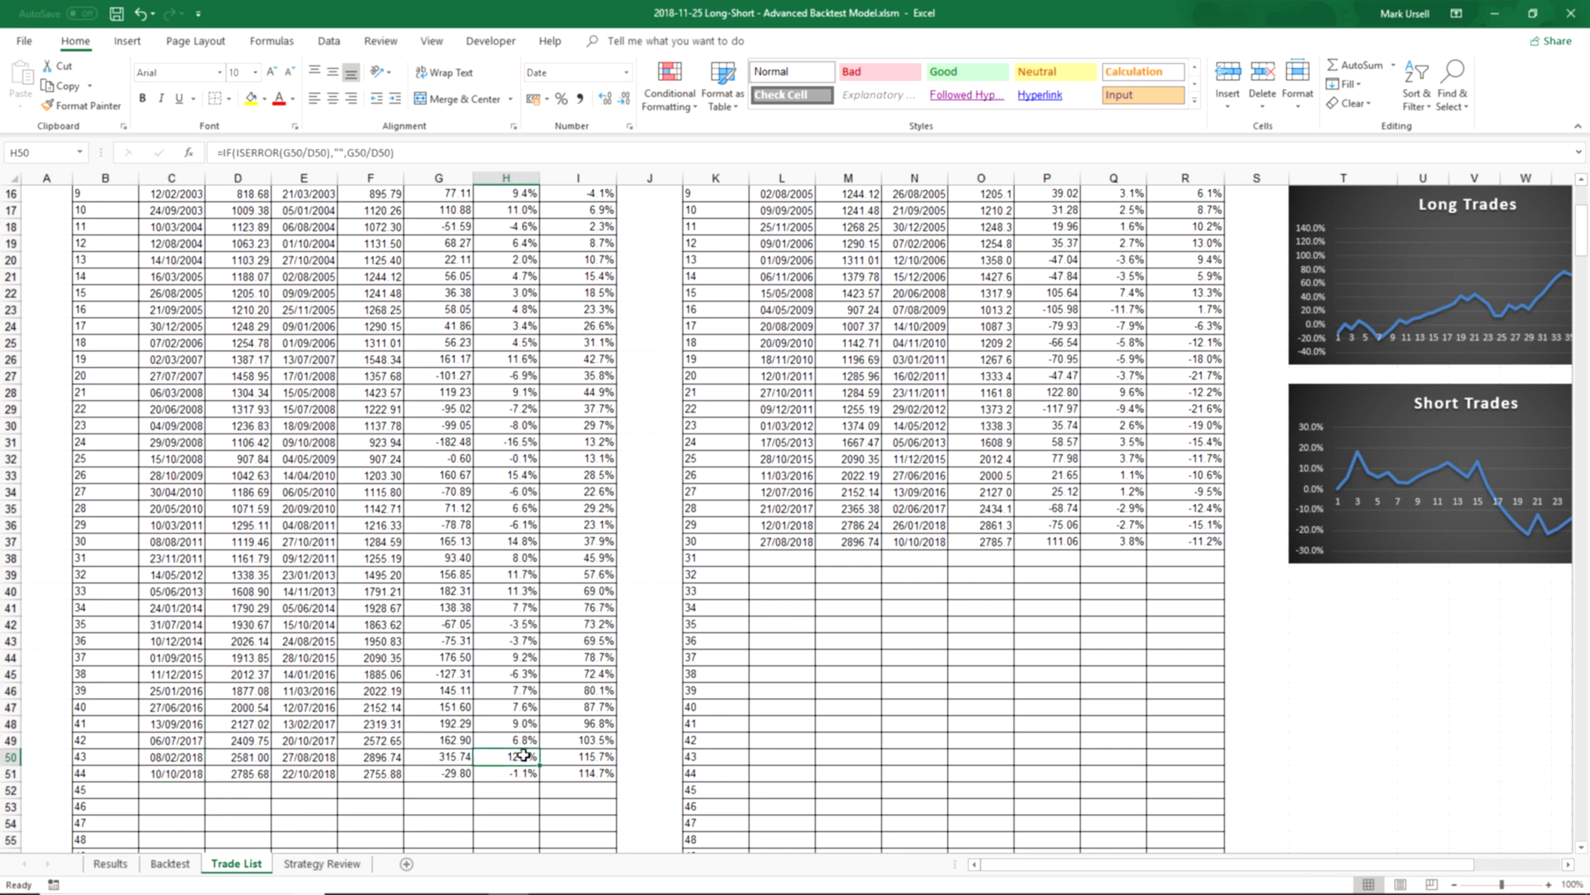